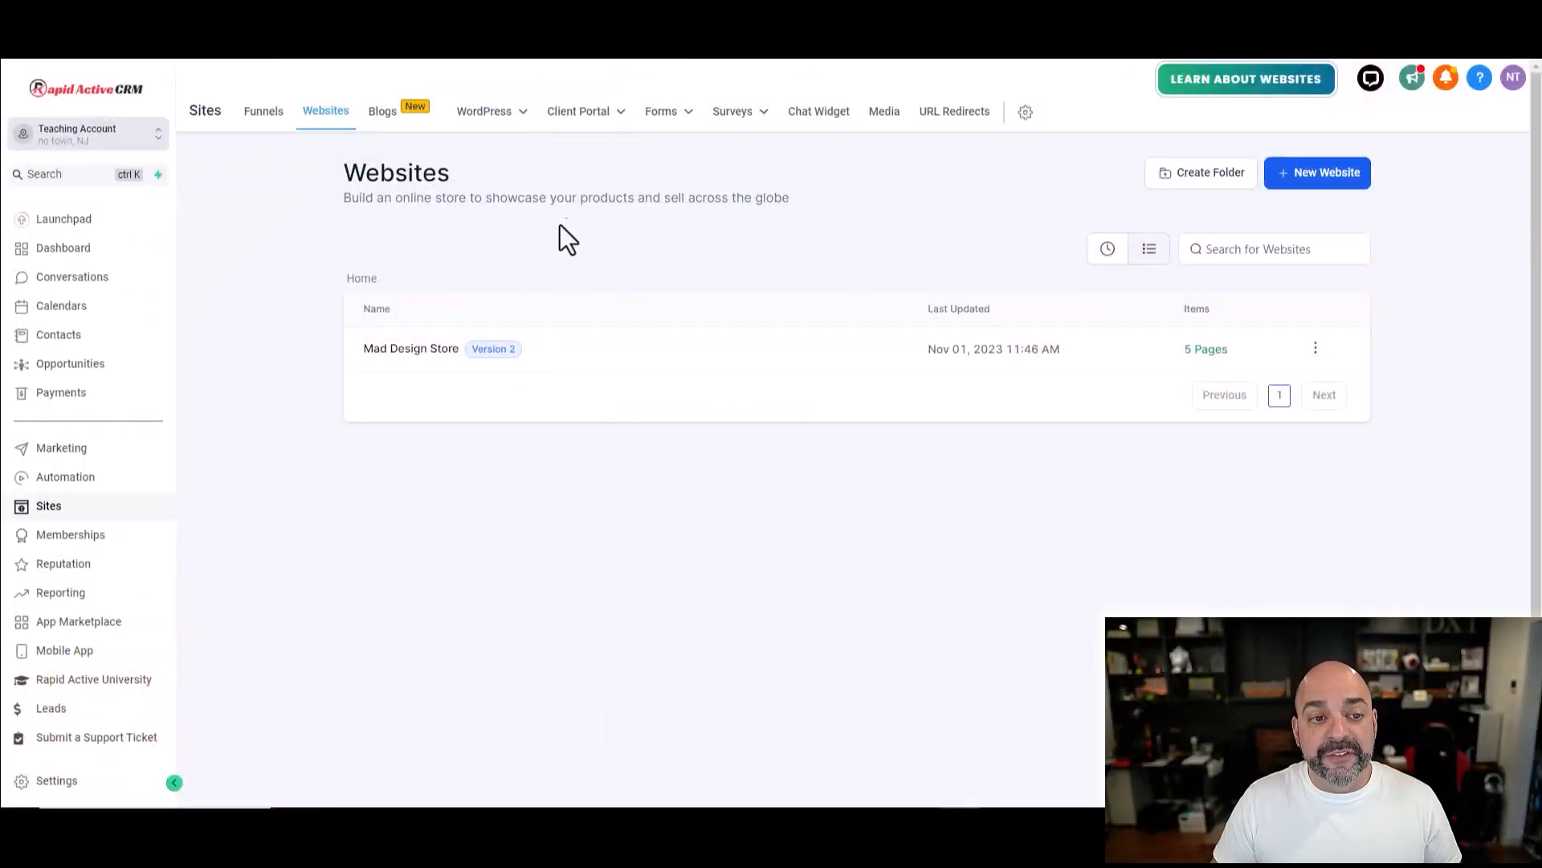
{"action": "mouse_move", "coordinate": [259, 196]}
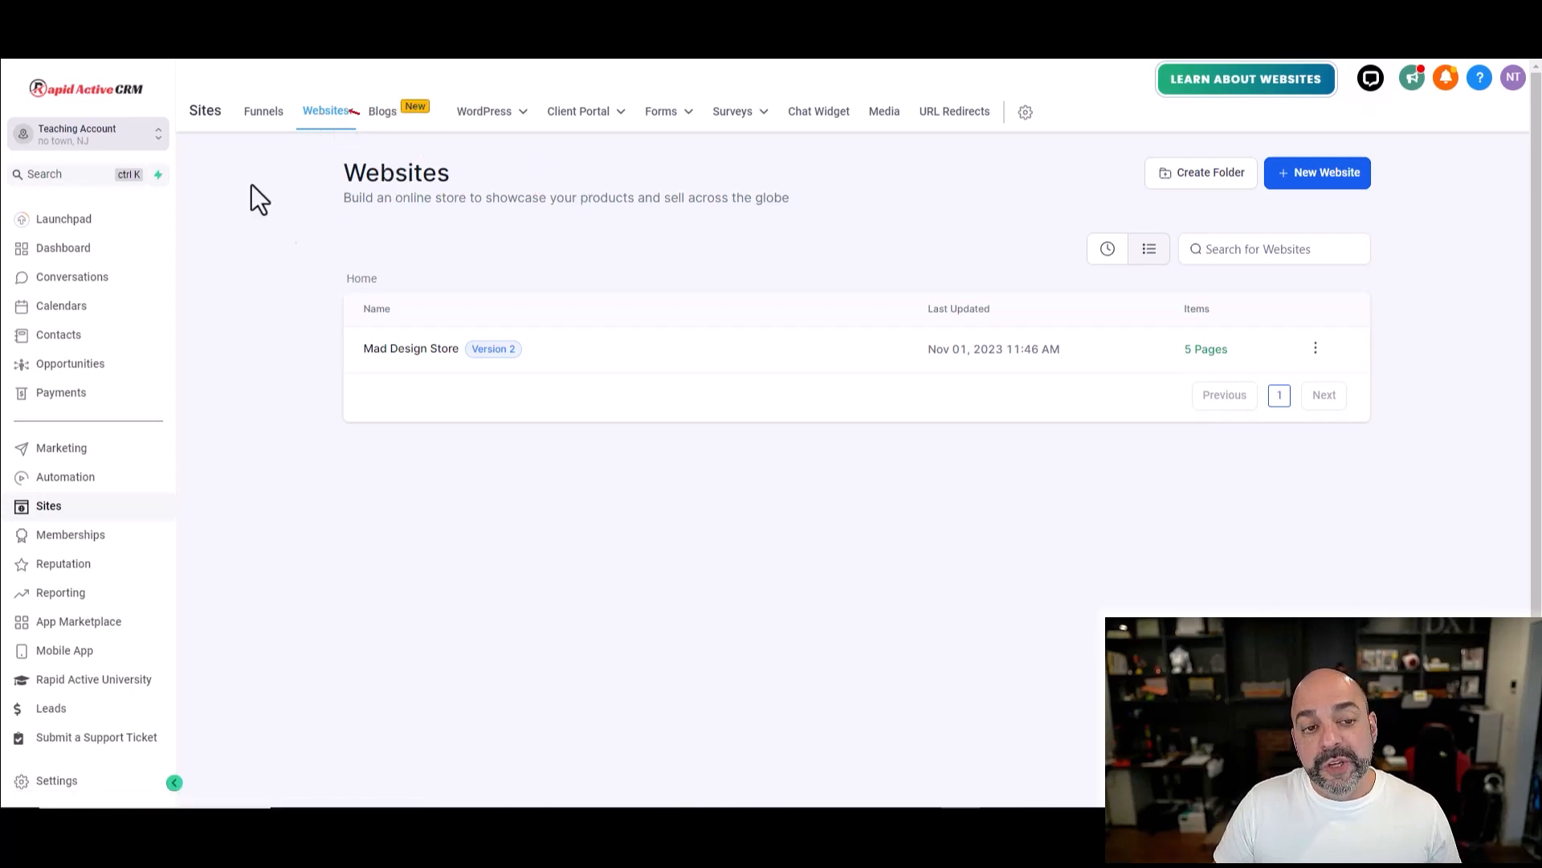
Step: Create a new blank website named 'Mad Design T-Shirts'
{"action": "left_click", "coordinate": [1316, 172]}
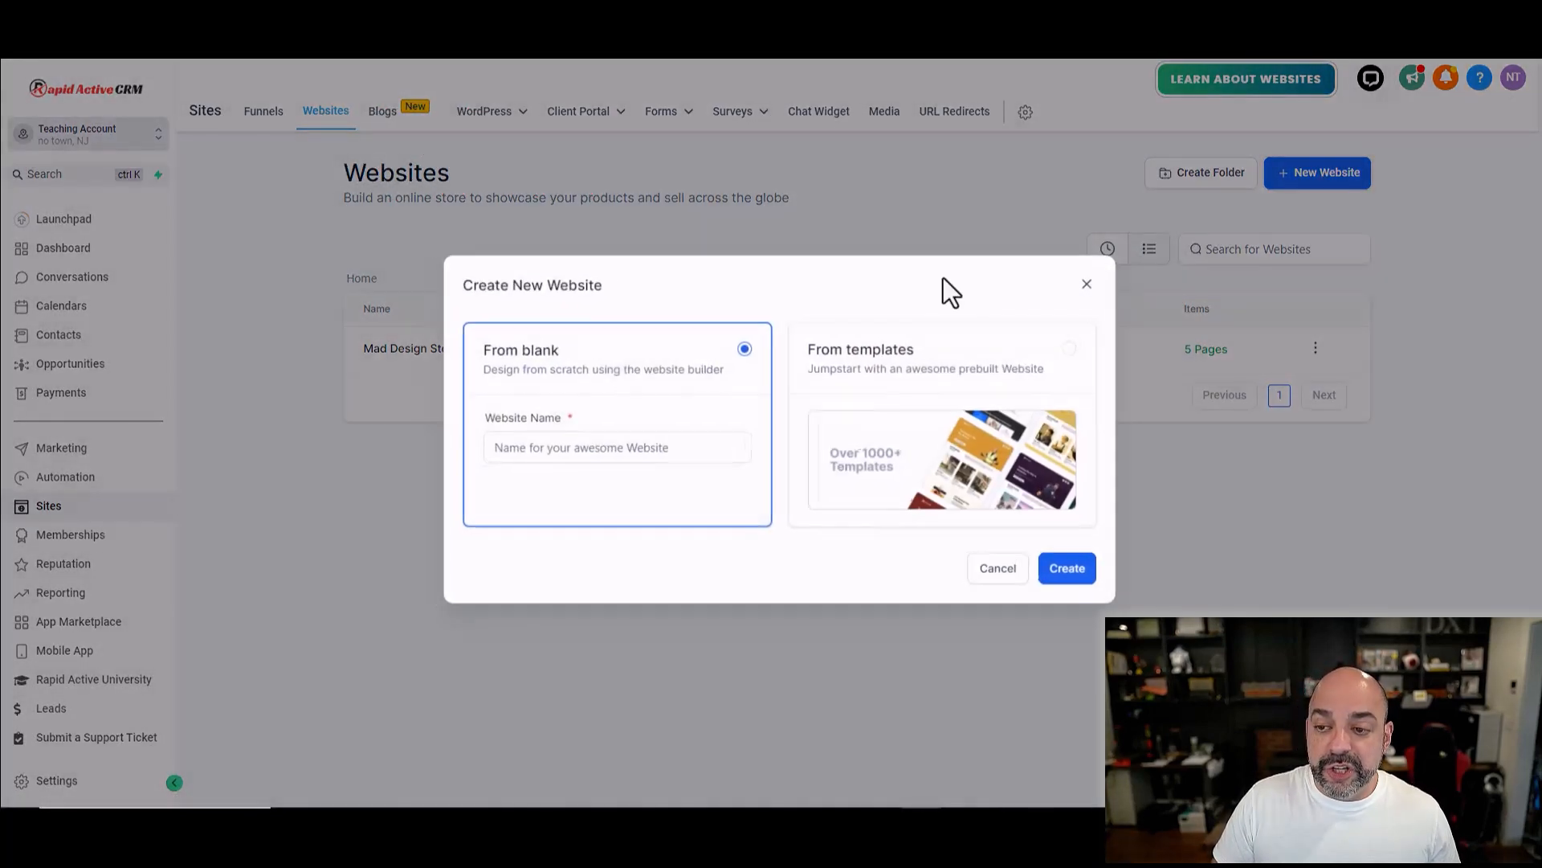
{"action": "type", "text": "Mad Design T"}
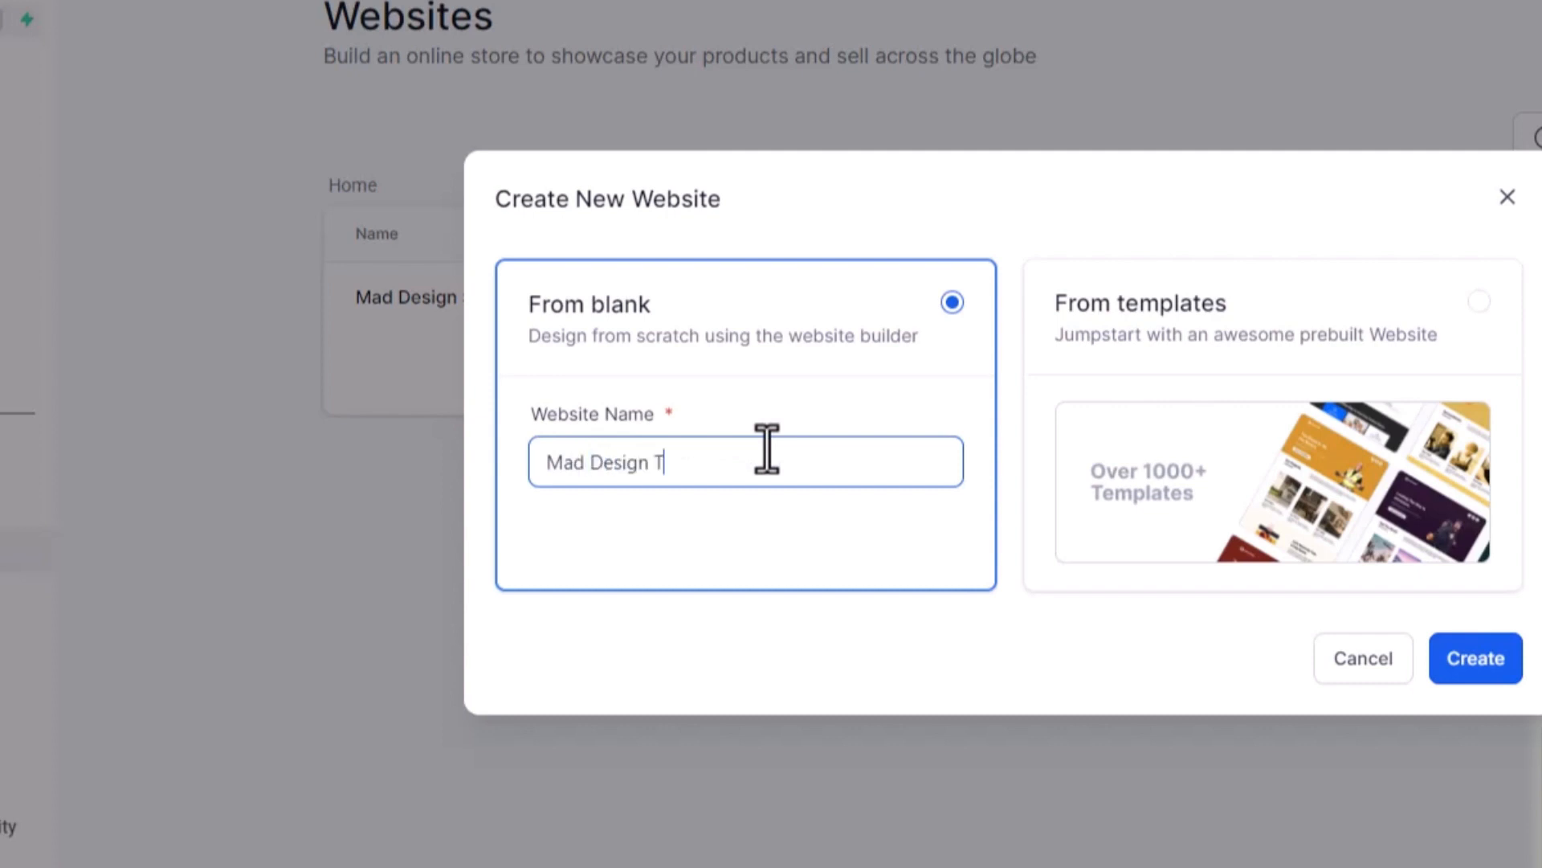
{"action": "type", "text": "-Shirts"}
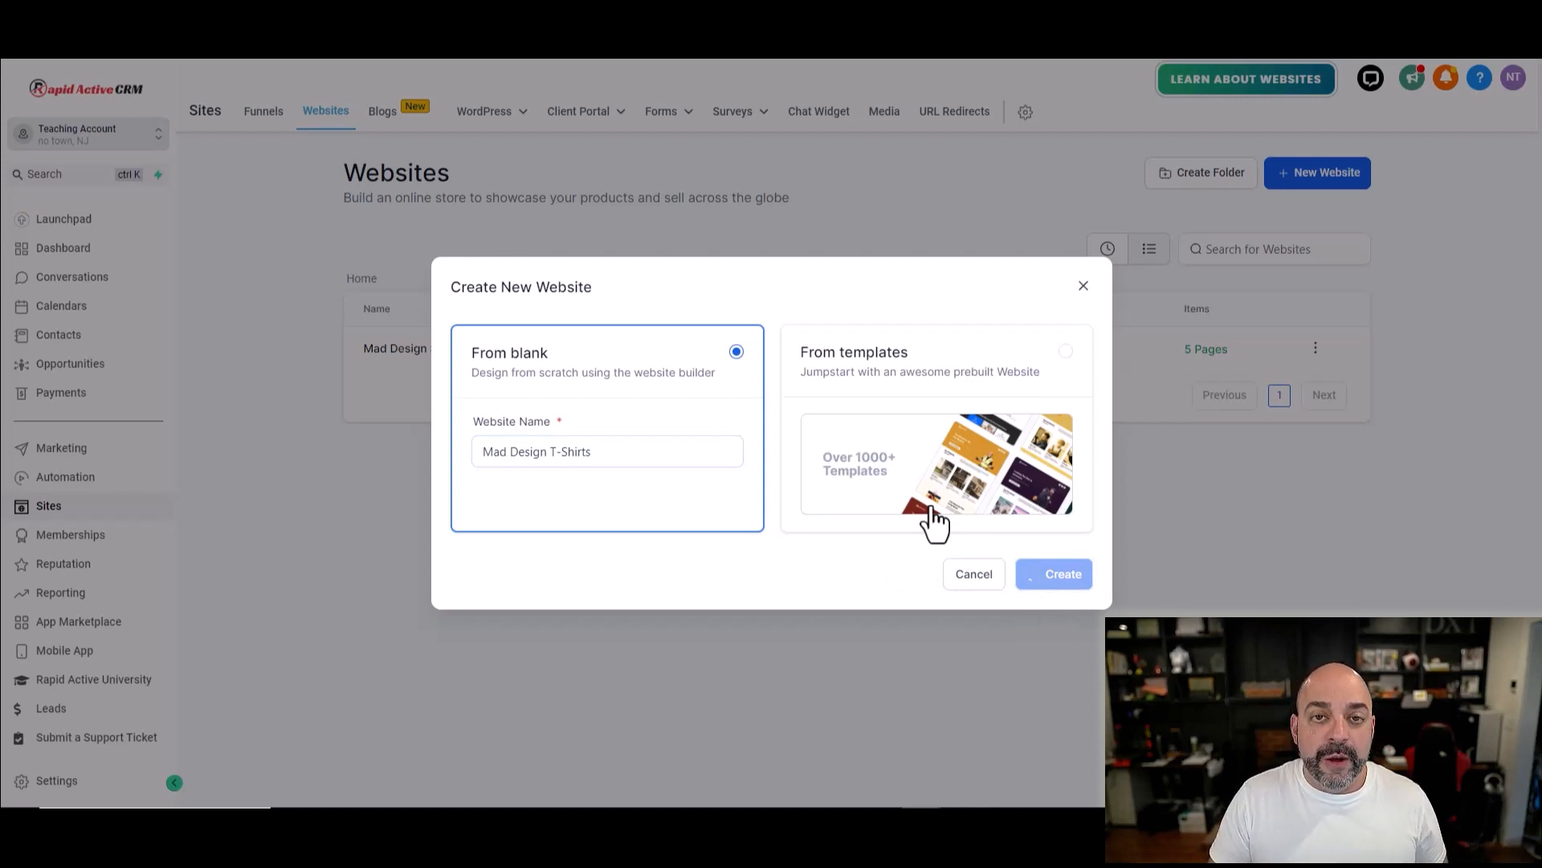
{"action": "left_click", "coordinate": [1053, 573]}
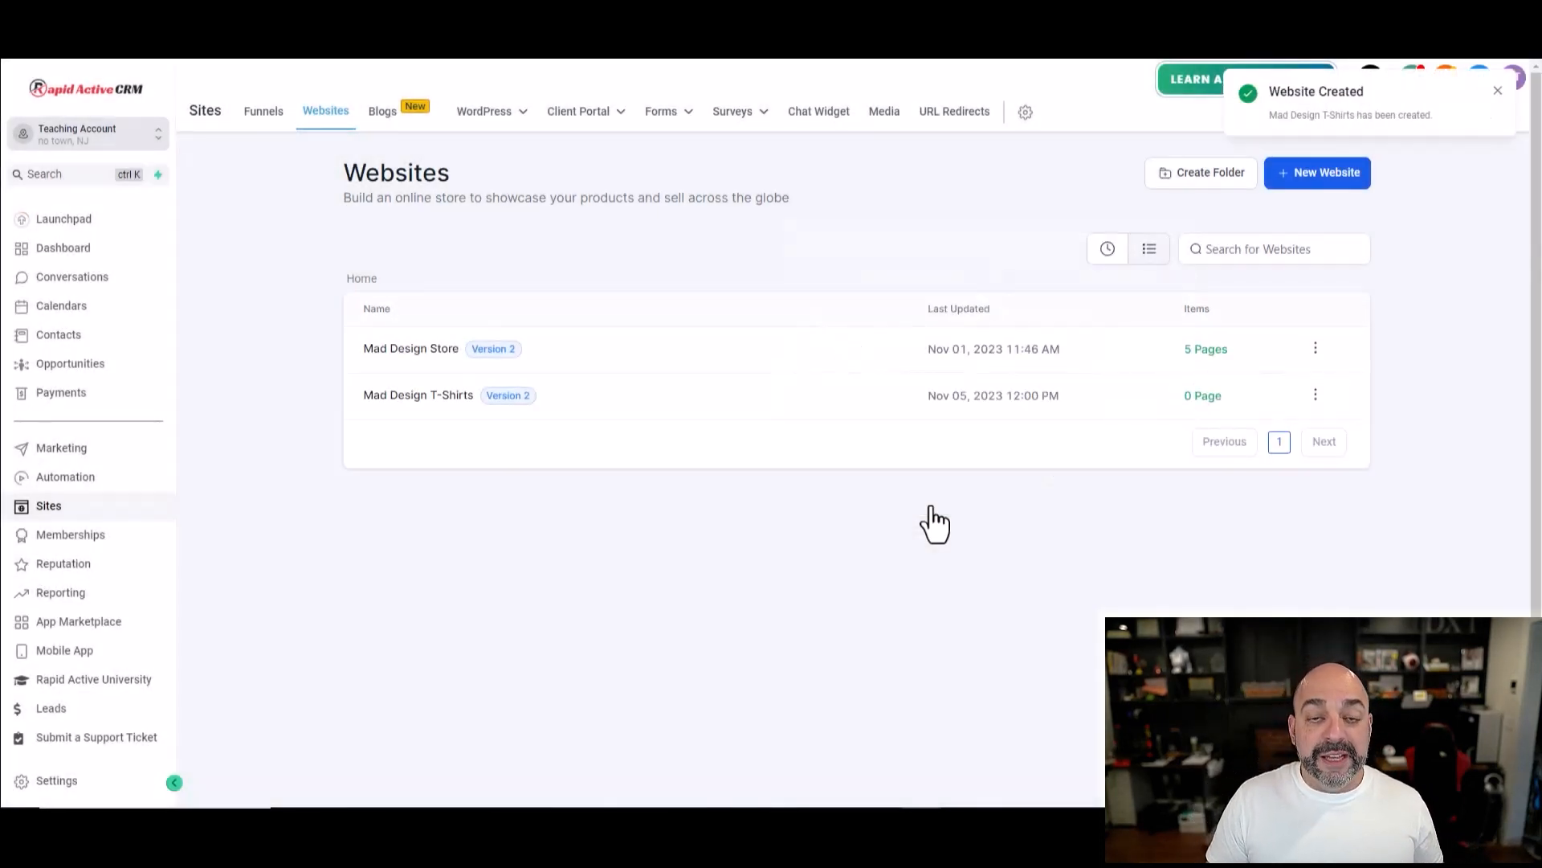
{"action": "mouse_move", "coordinate": [417, 395]}
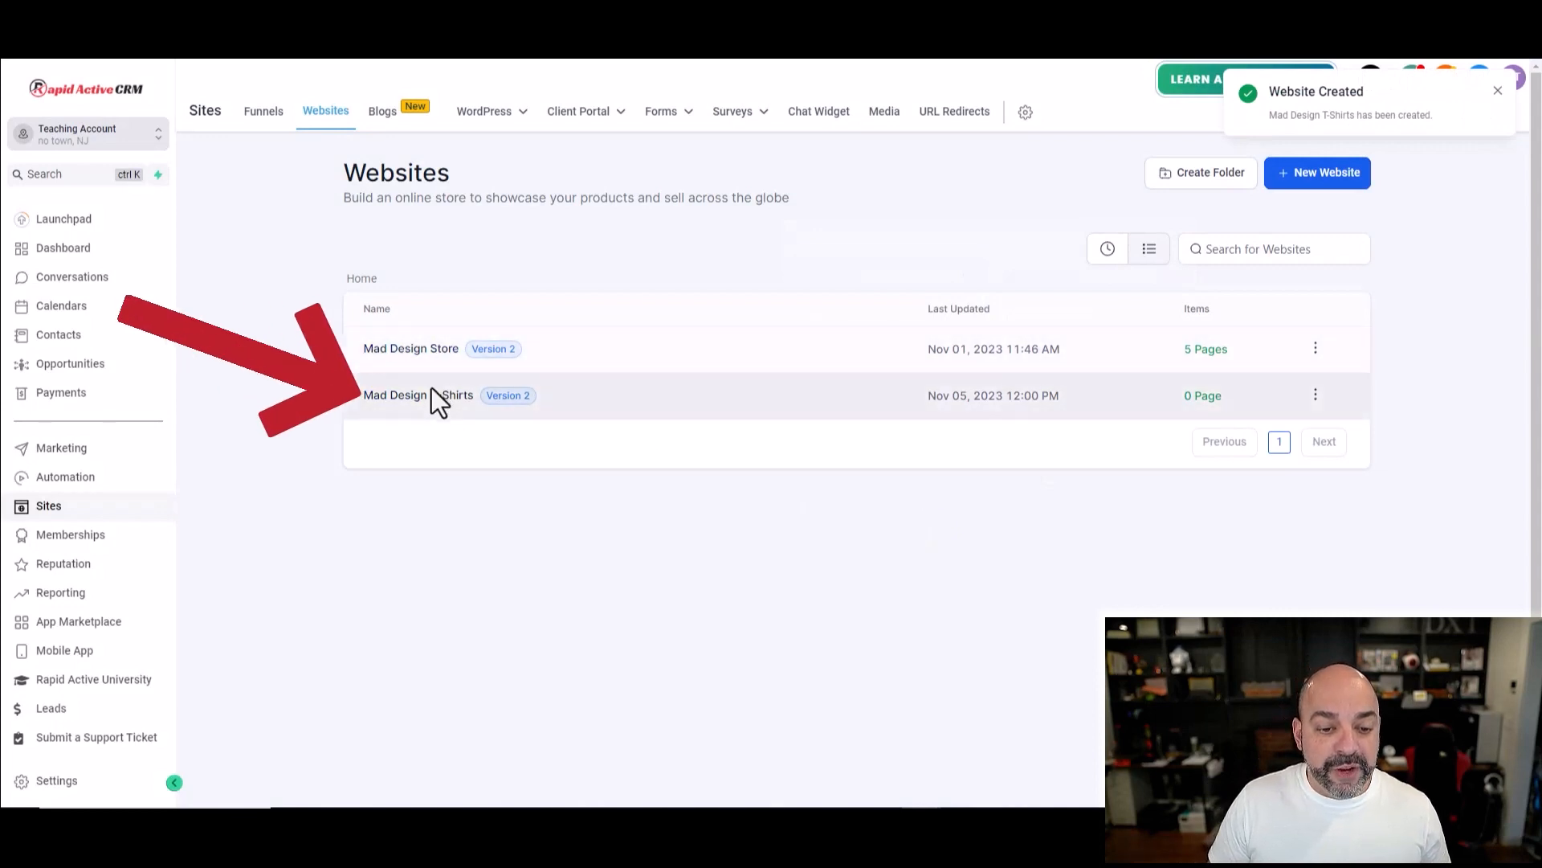
Step: Add a page named 'Home' at path /home to the Mad Design T-Shirts website
{"action": "left_click", "coordinate": [418, 395]}
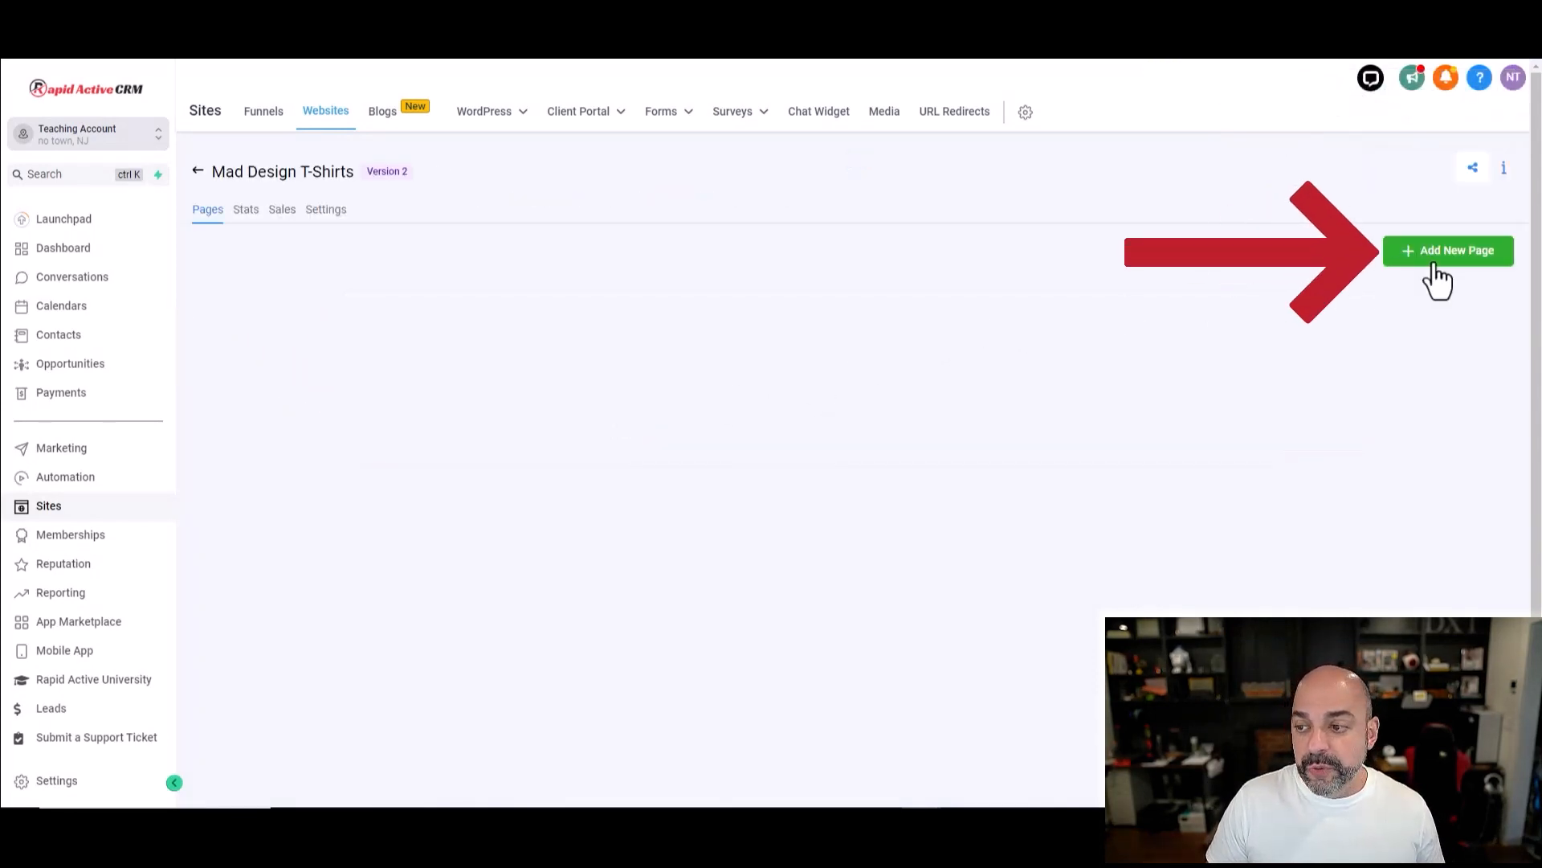
{"action": "left_click", "coordinate": [1448, 250]}
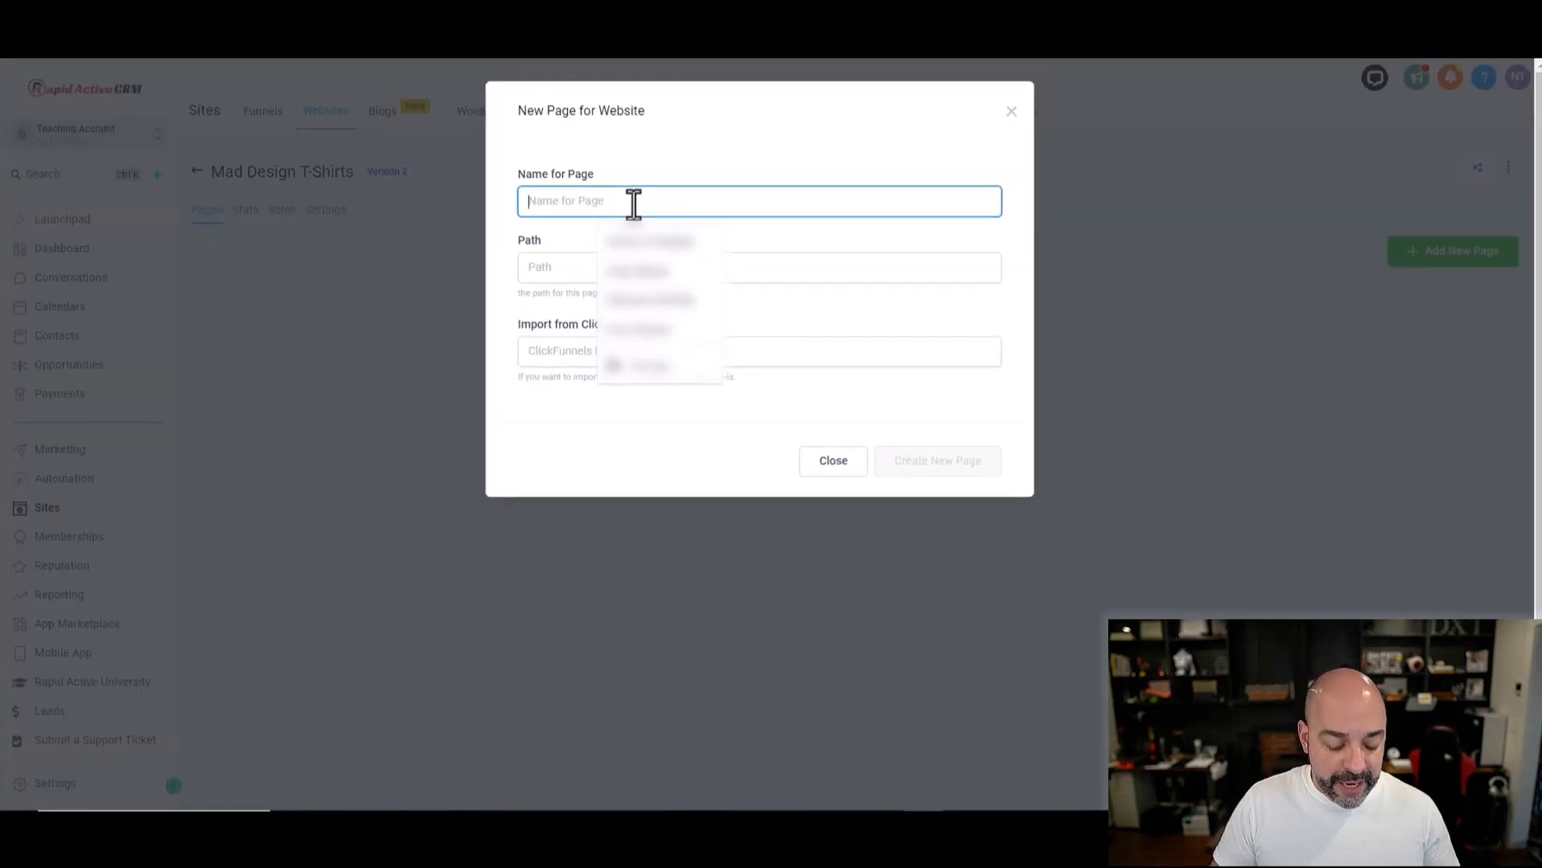
{"action": "type", "text": "Home"}
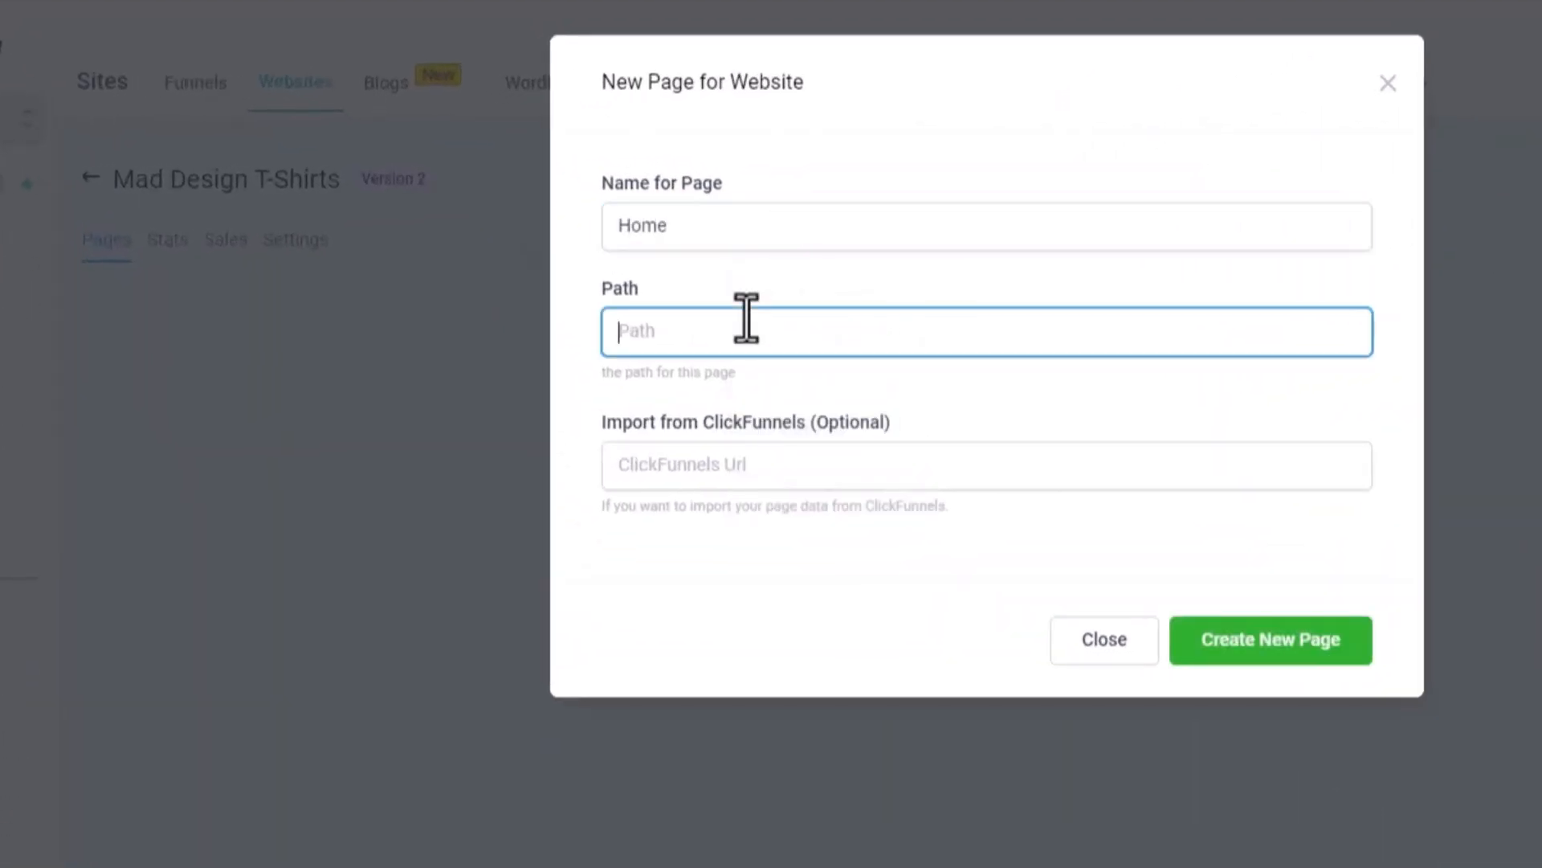
{"action": "type", "text": "/home"}
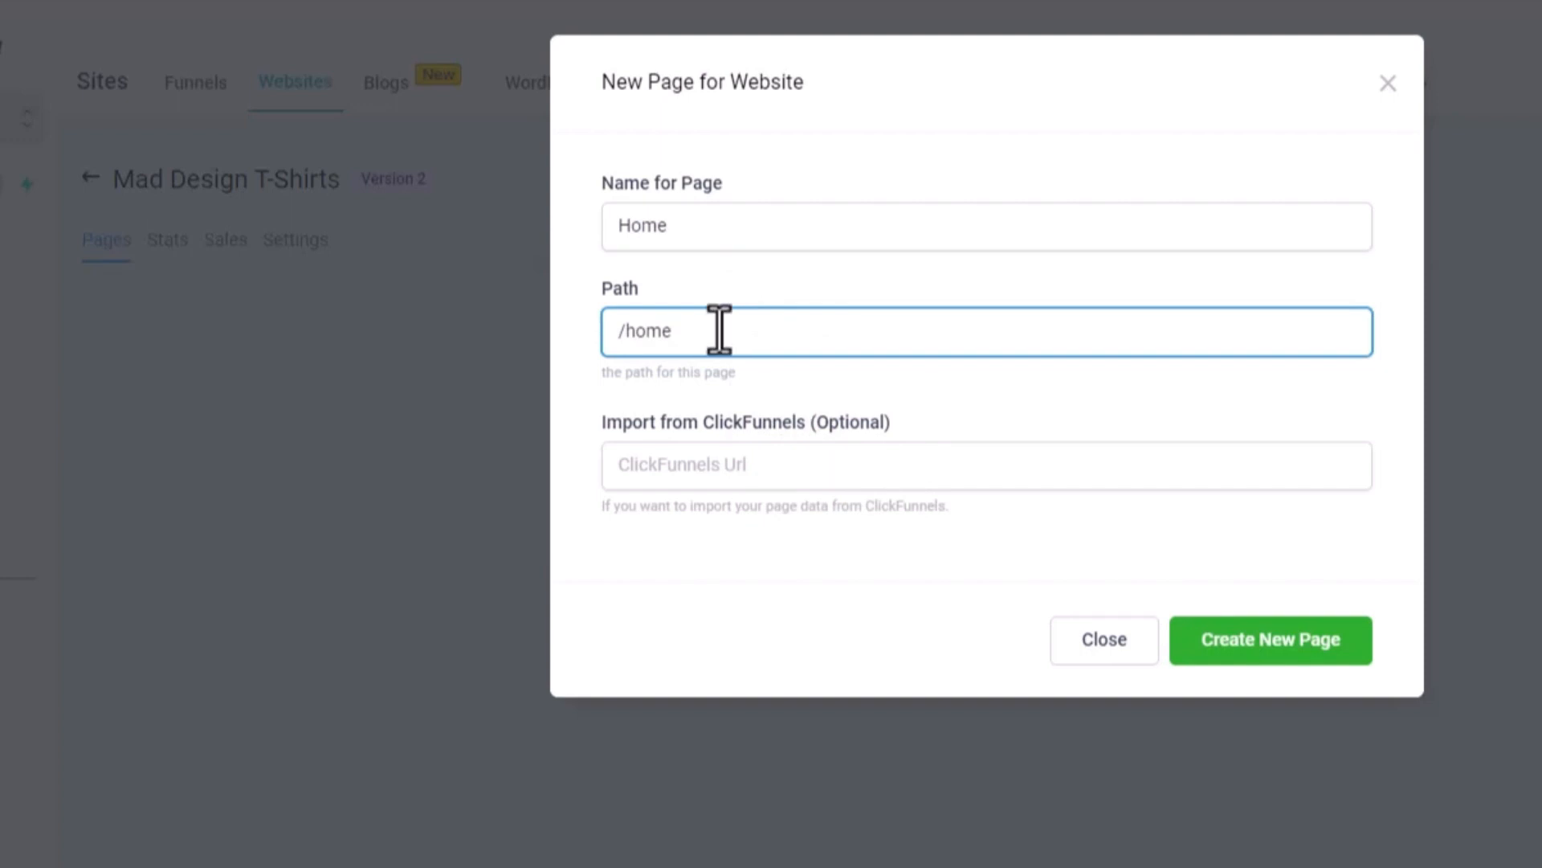
{"action": "left_click", "coordinate": [1270, 639]}
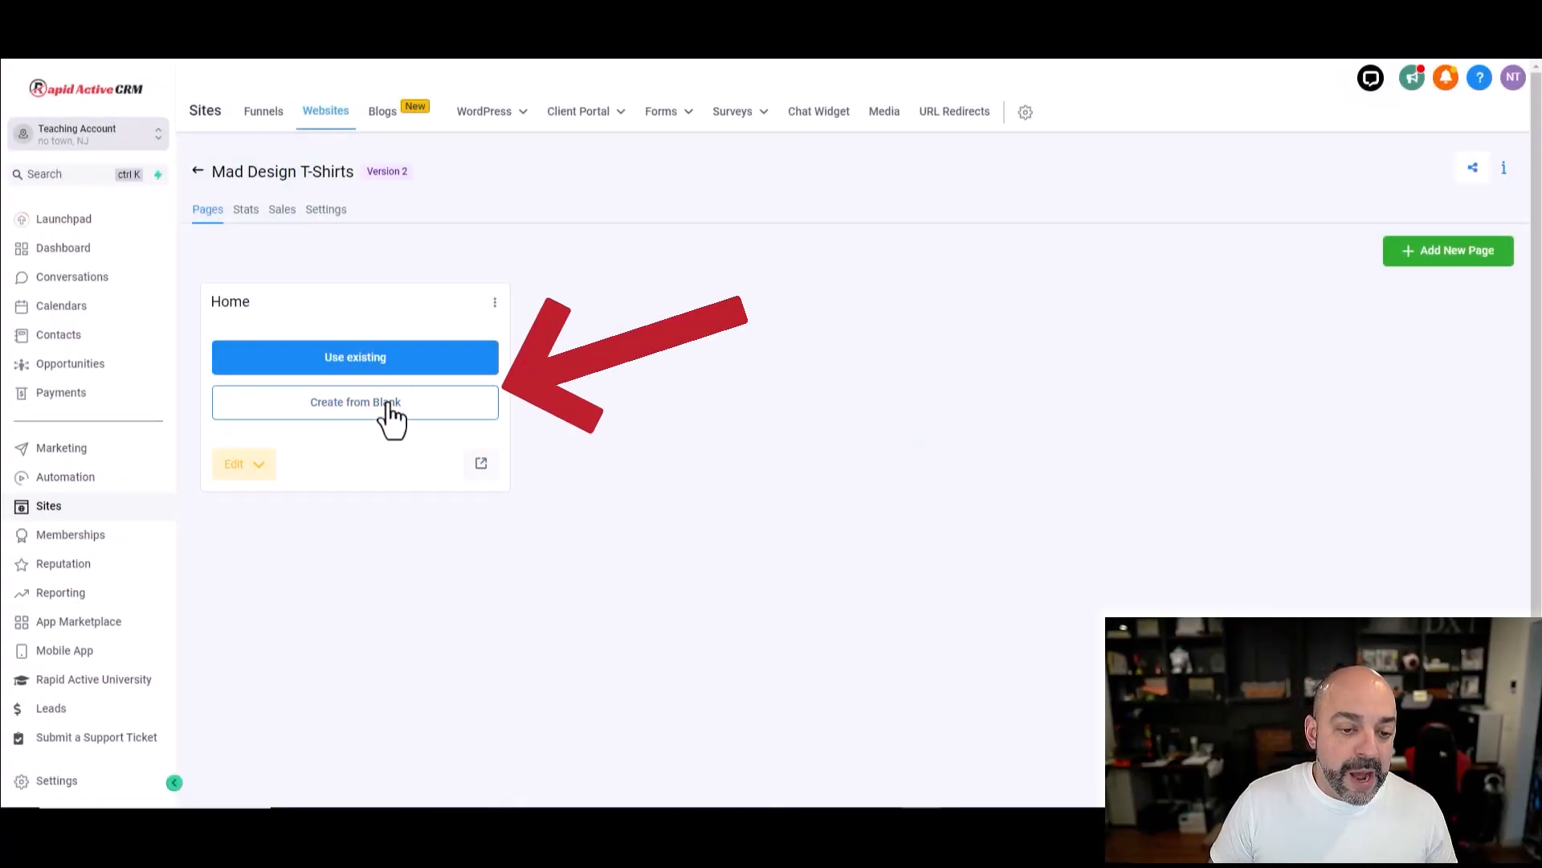
Step: Build the Home page from blank and add an online store to the site
{"action": "left_click", "coordinate": [356, 402]}
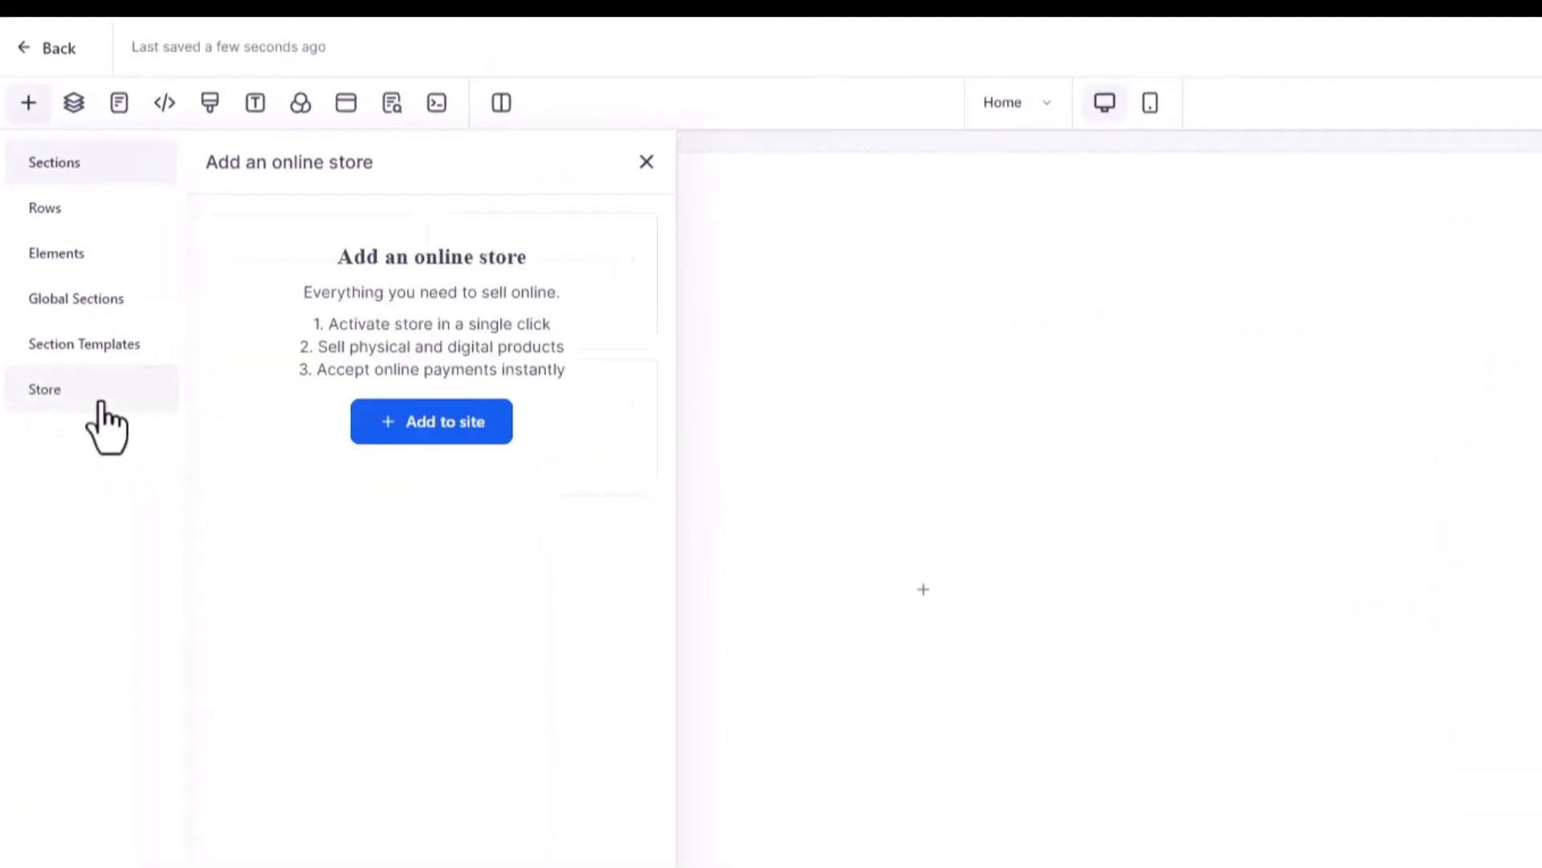
{"action": "left_click", "coordinate": [430, 421]}
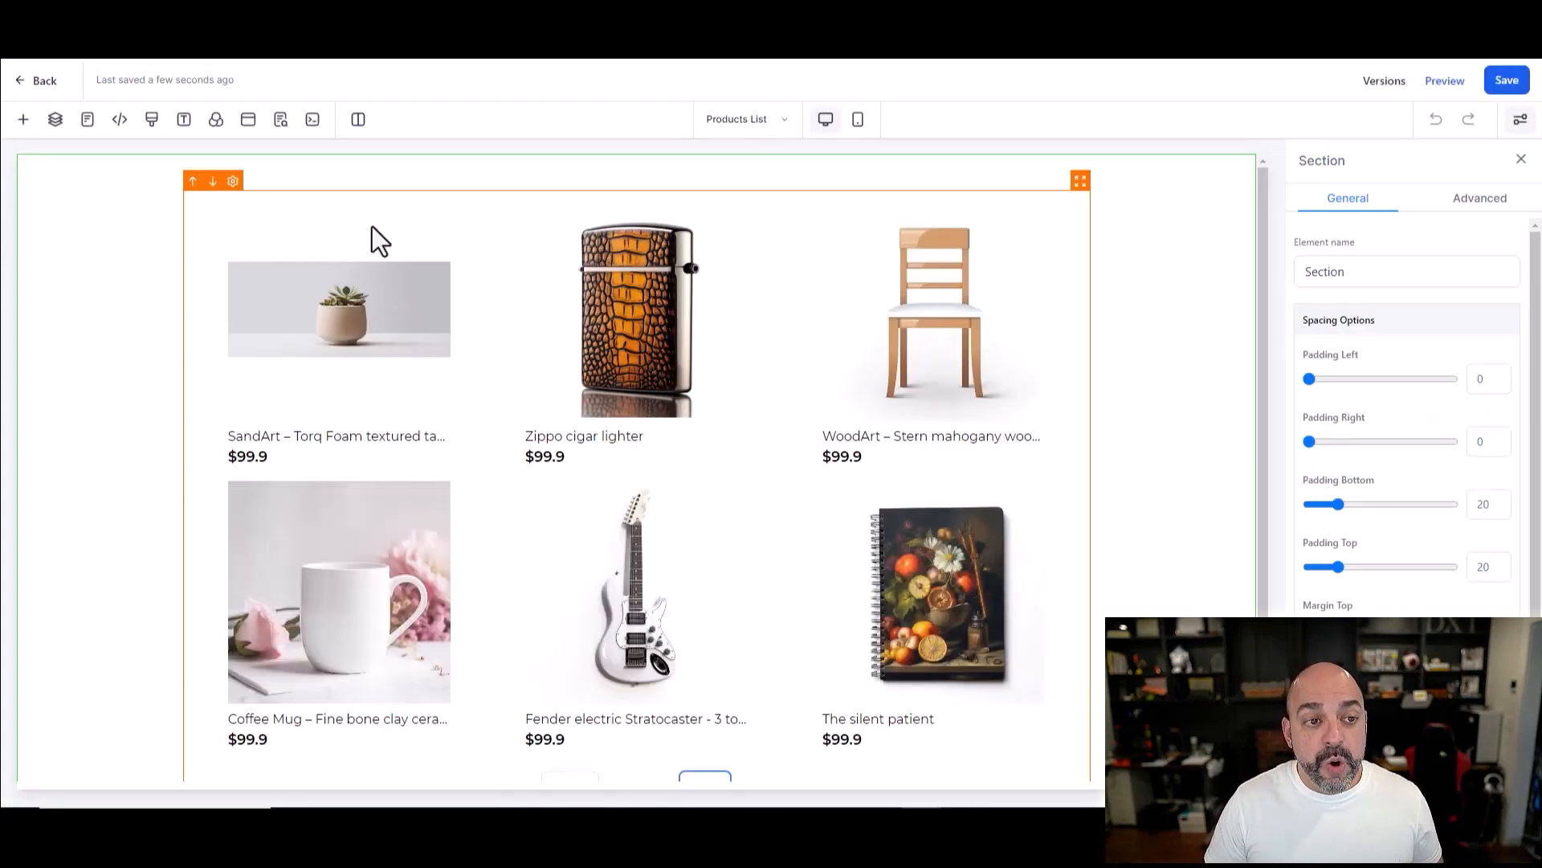
{"action": "mouse_move", "coordinate": [492, 377]}
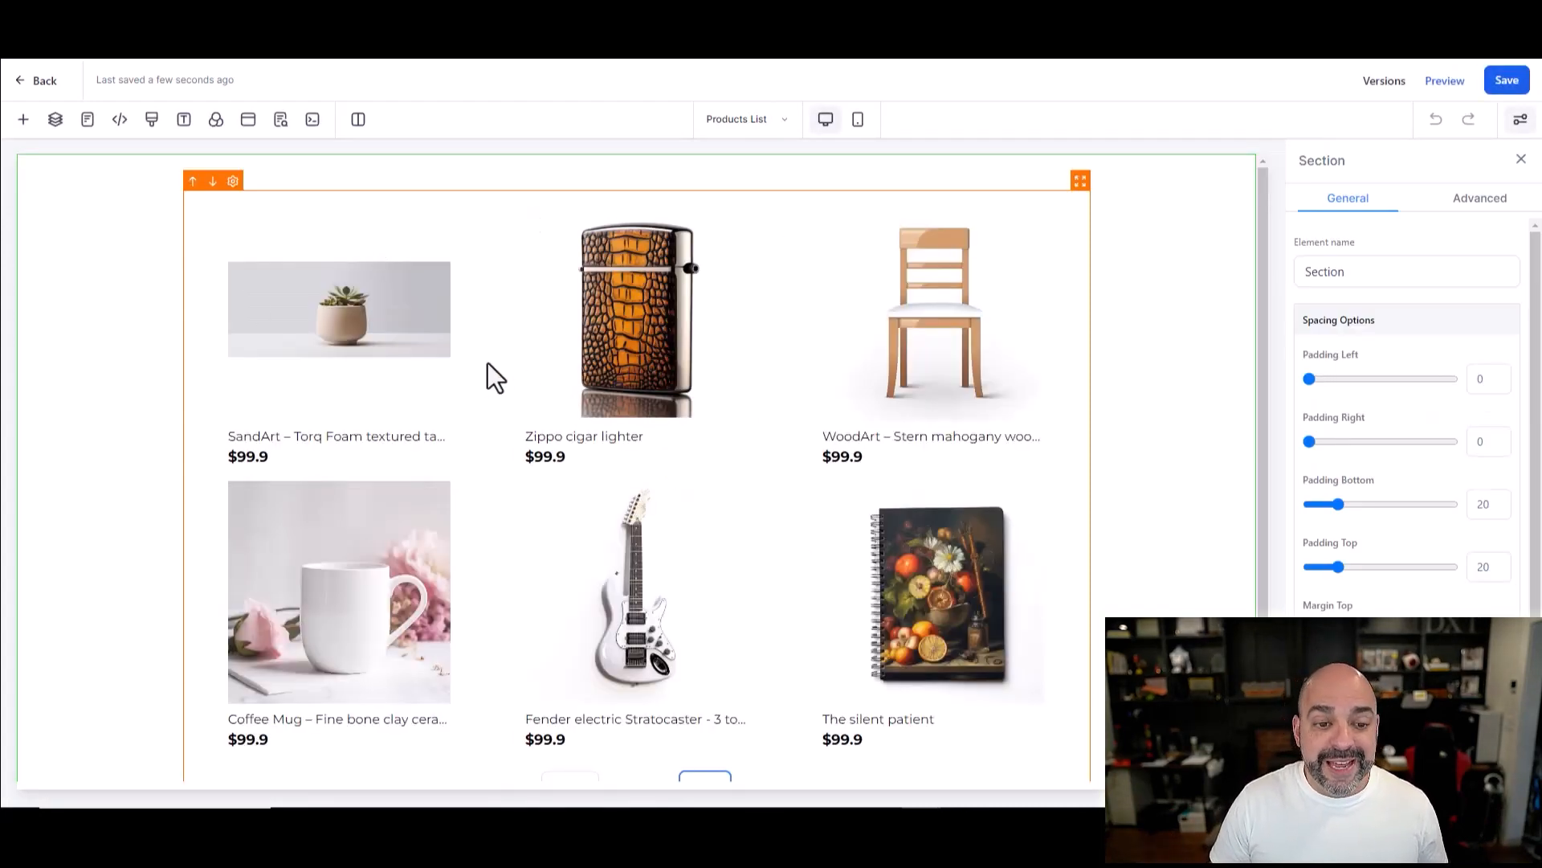
{"action": "left_click", "coordinate": [1444, 80]}
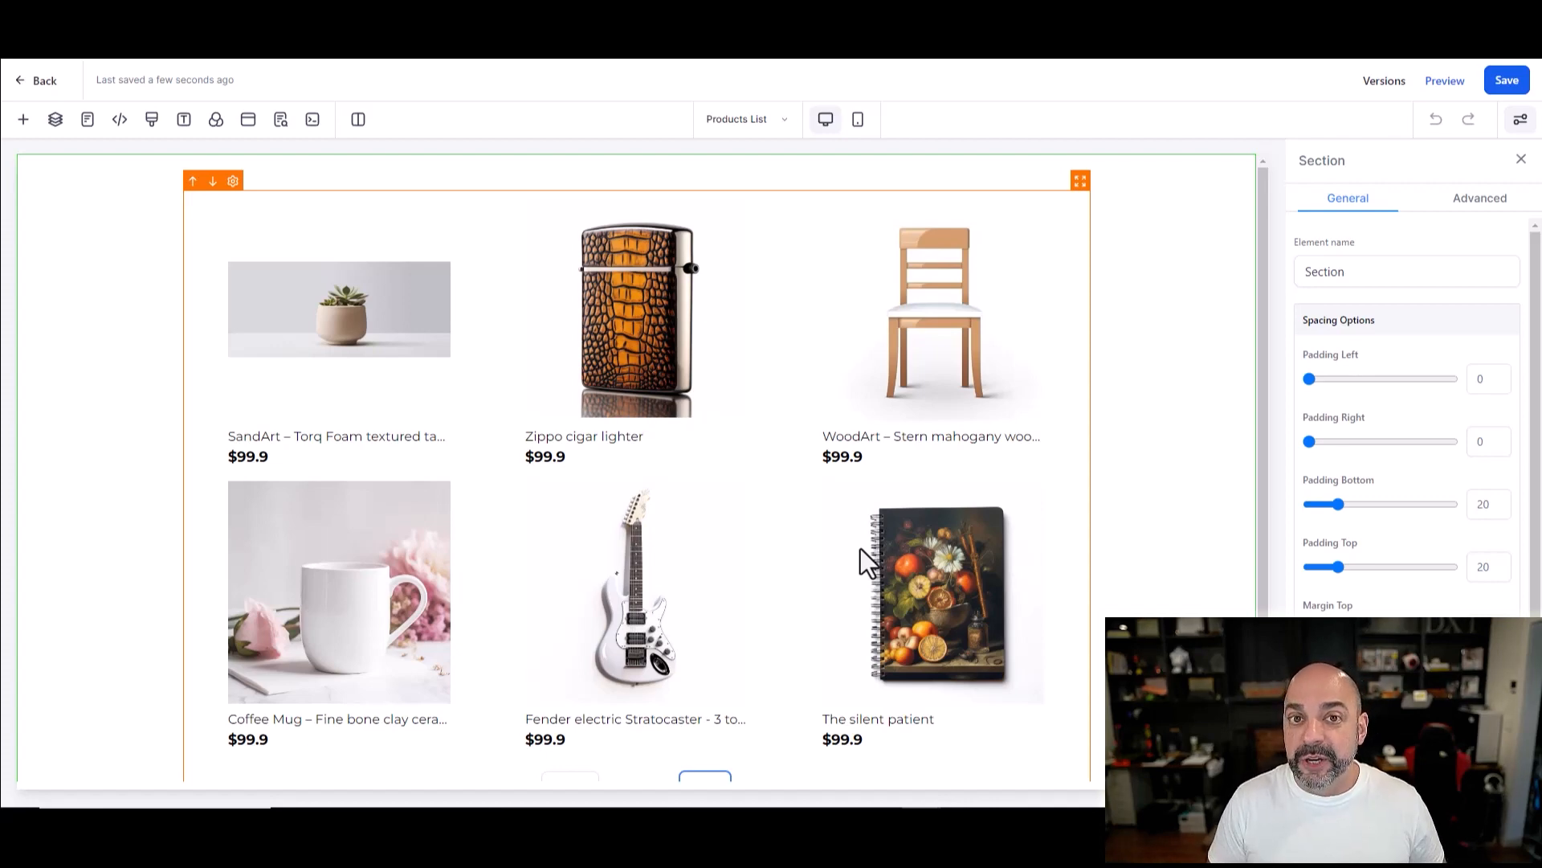
{"action": "mouse_move", "coordinate": [689, 570]}
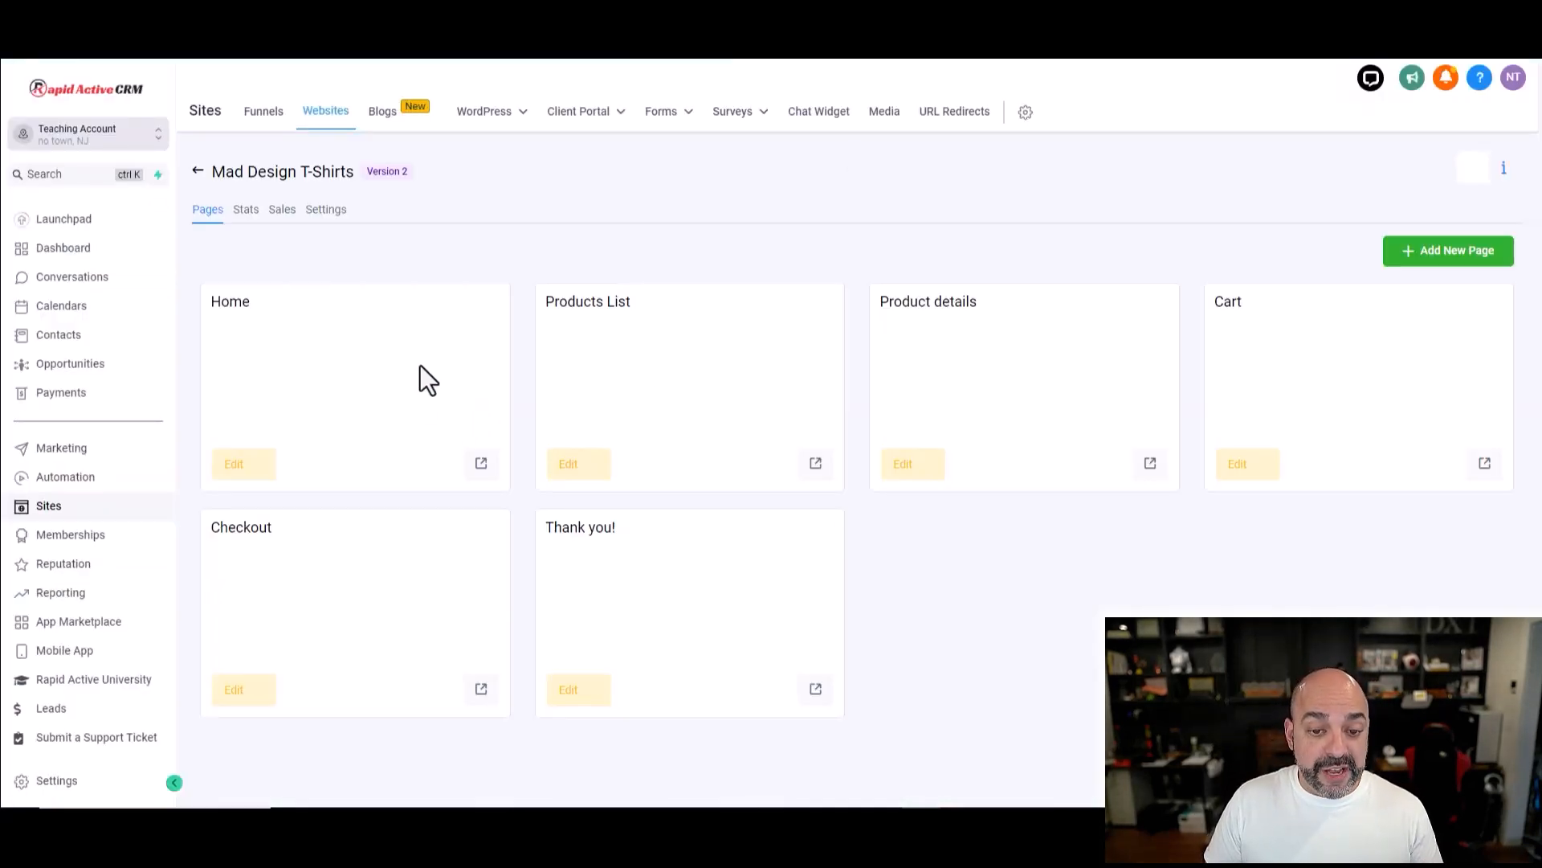
{"action": "left_click", "coordinate": [233, 462]}
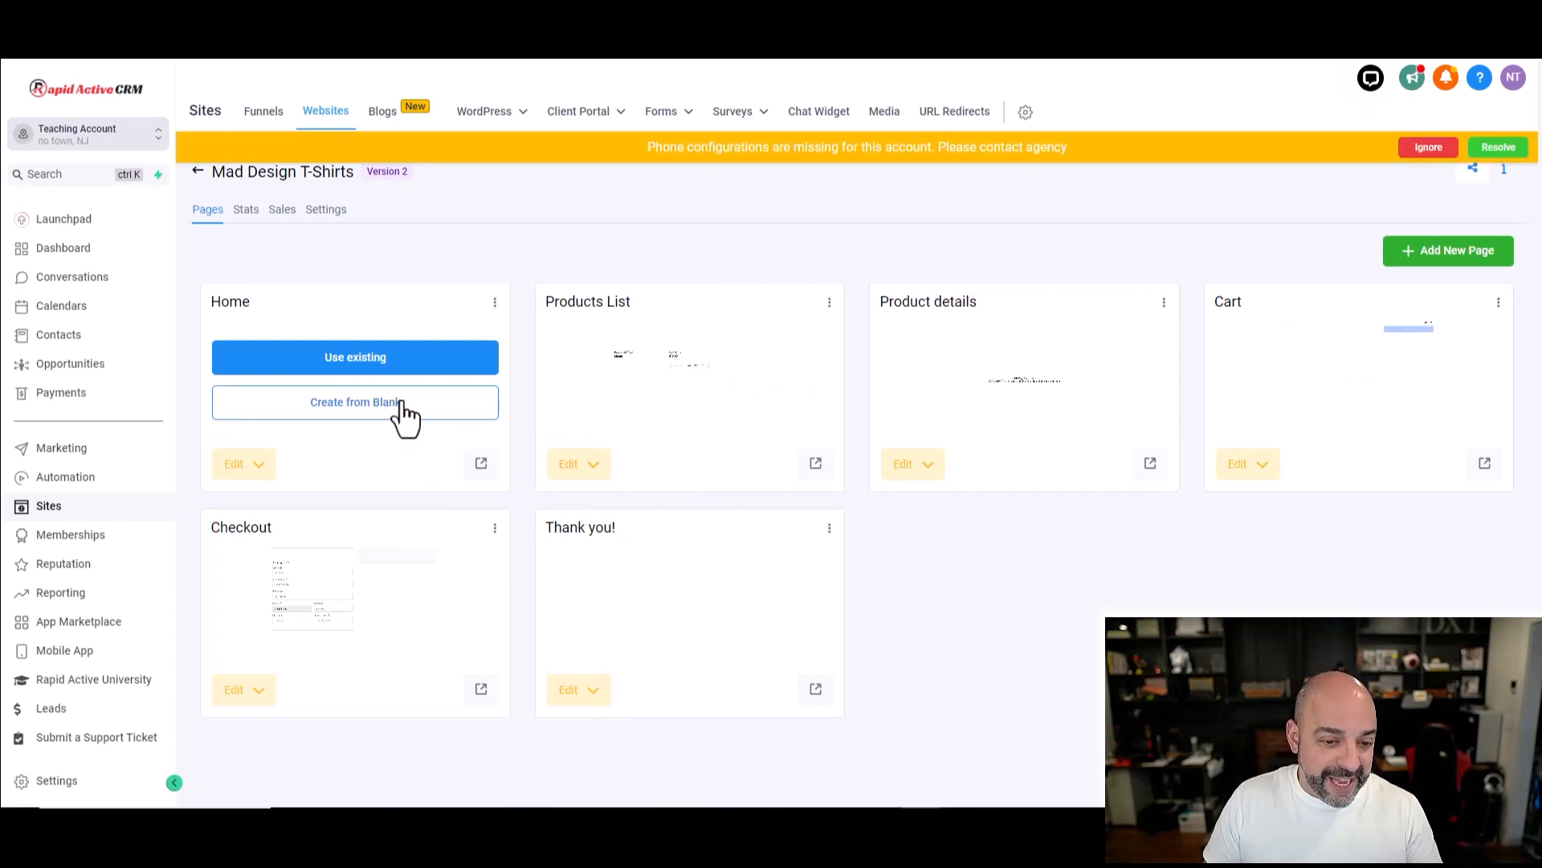
{"action": "mouse_move", "coordinate": [448, 399]}
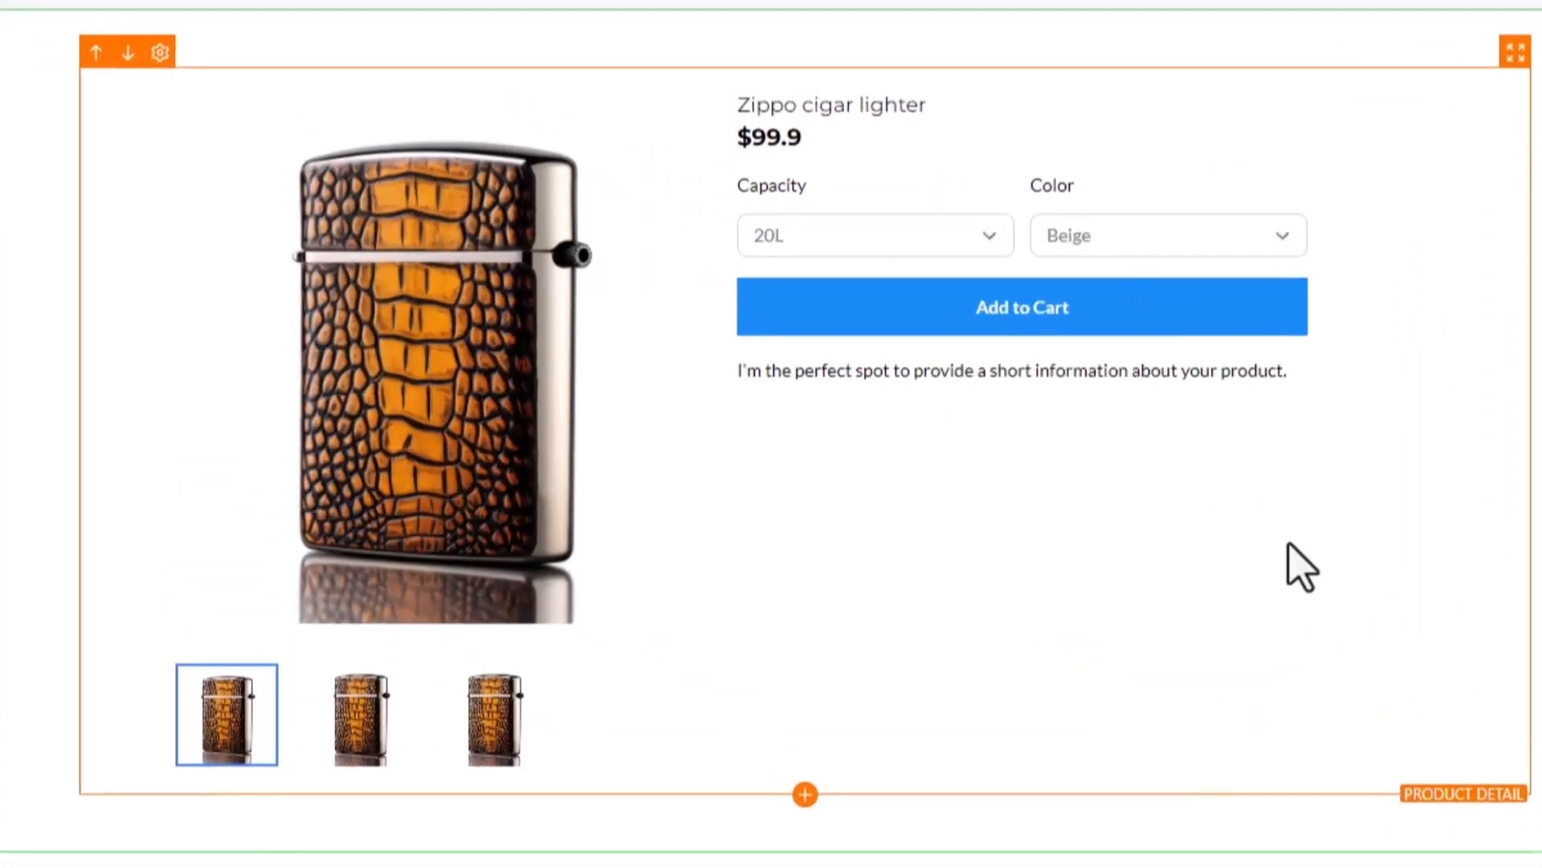
{"action": "mouse_move", "coordinate": [768, 195]}
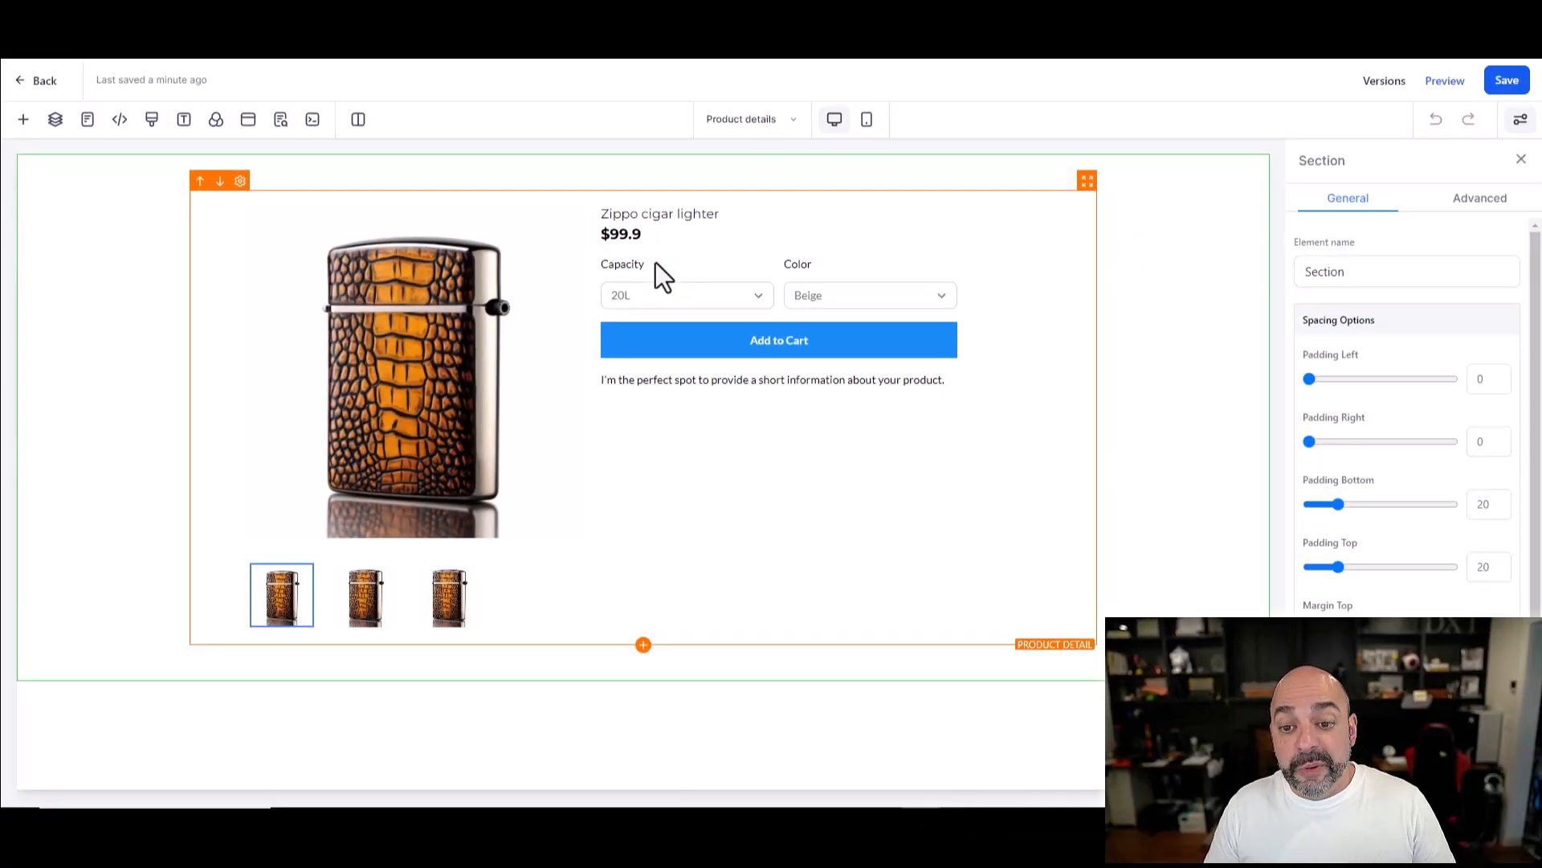
{"action": "mouse_move", "coordinate": [673, 286]}
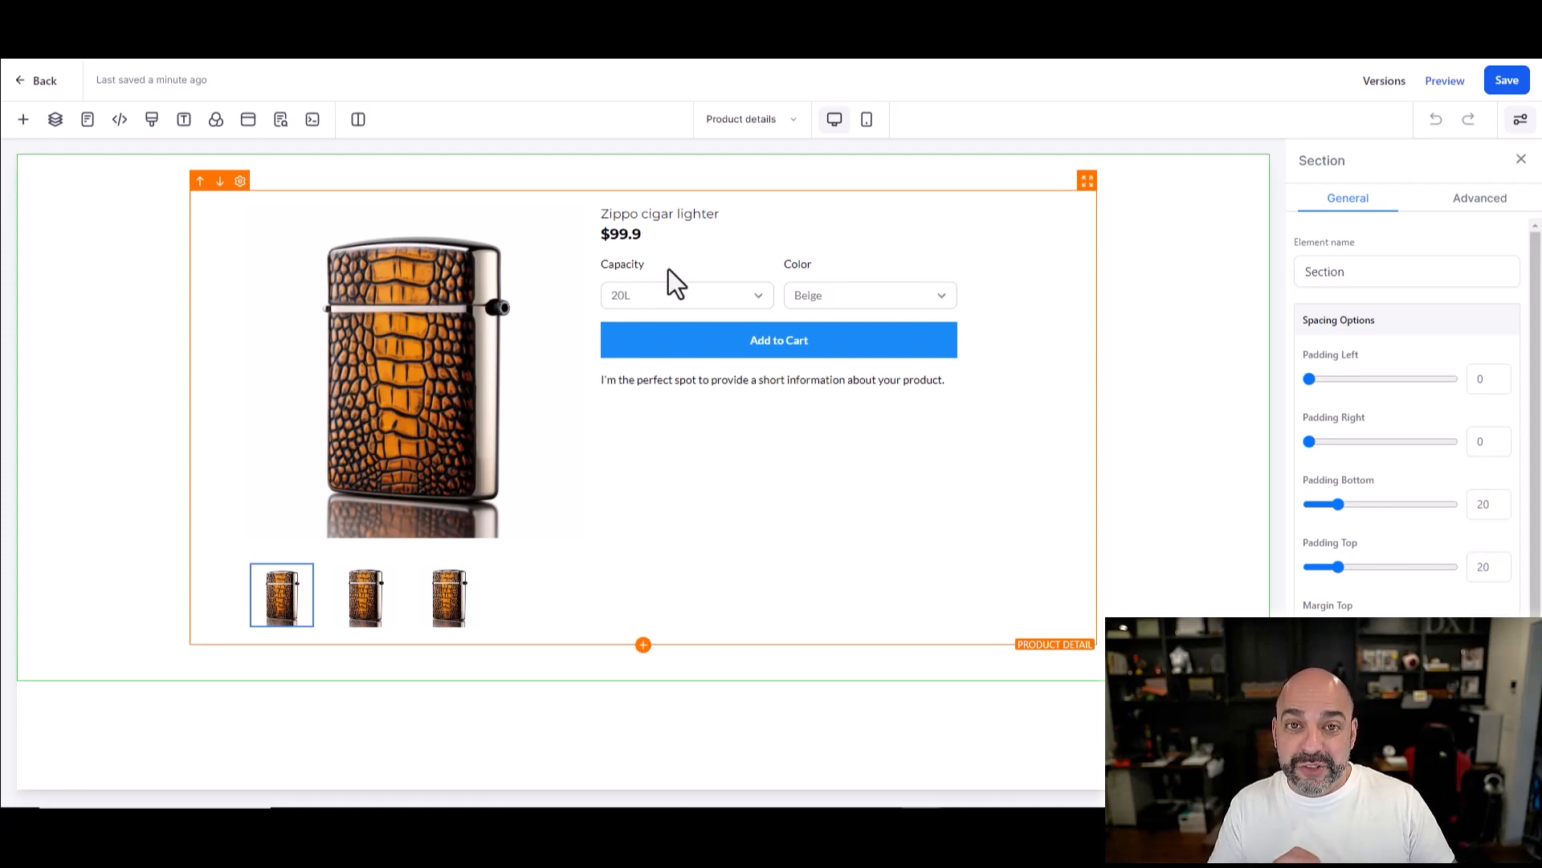
{"action": "mouse_move", "coordinate": [821, 296]}
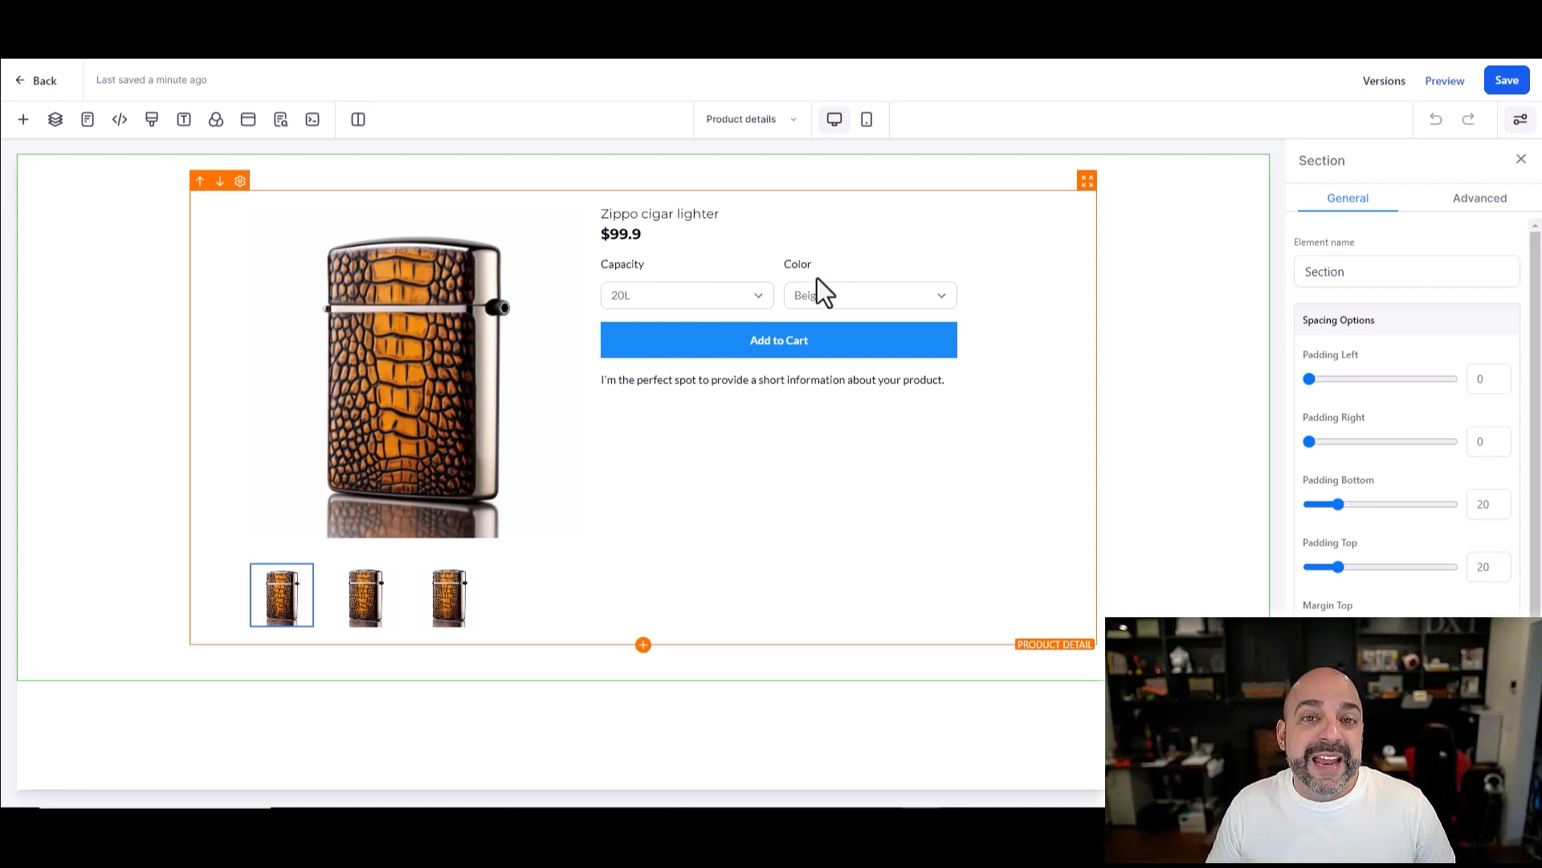
{"action": "mouse_move", "coordinate": [716, 295]}
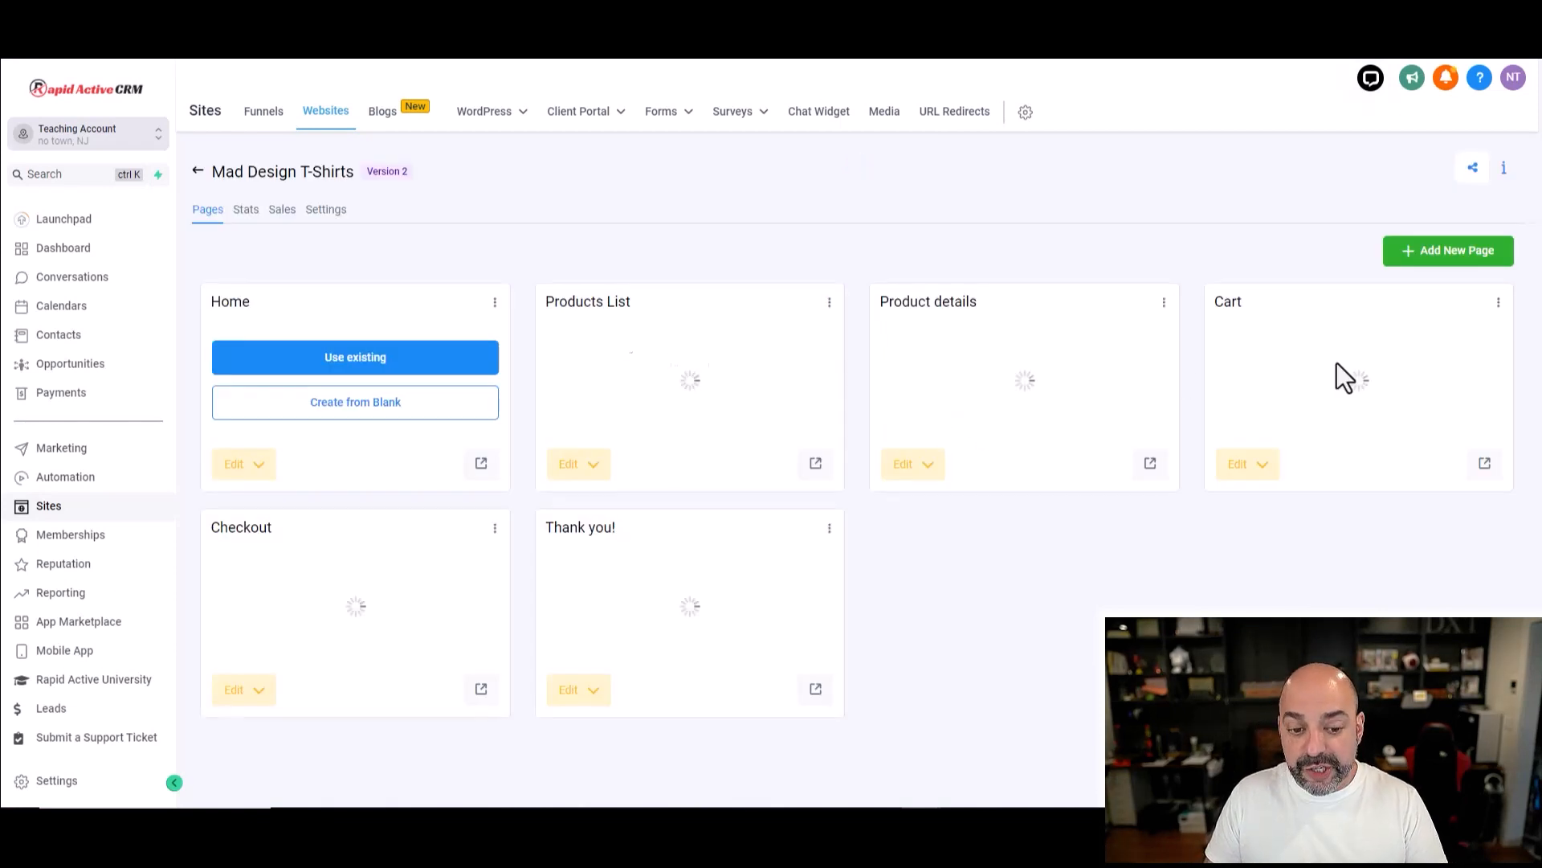
{"action": "left_click", "coordinate": [1237, 462]}
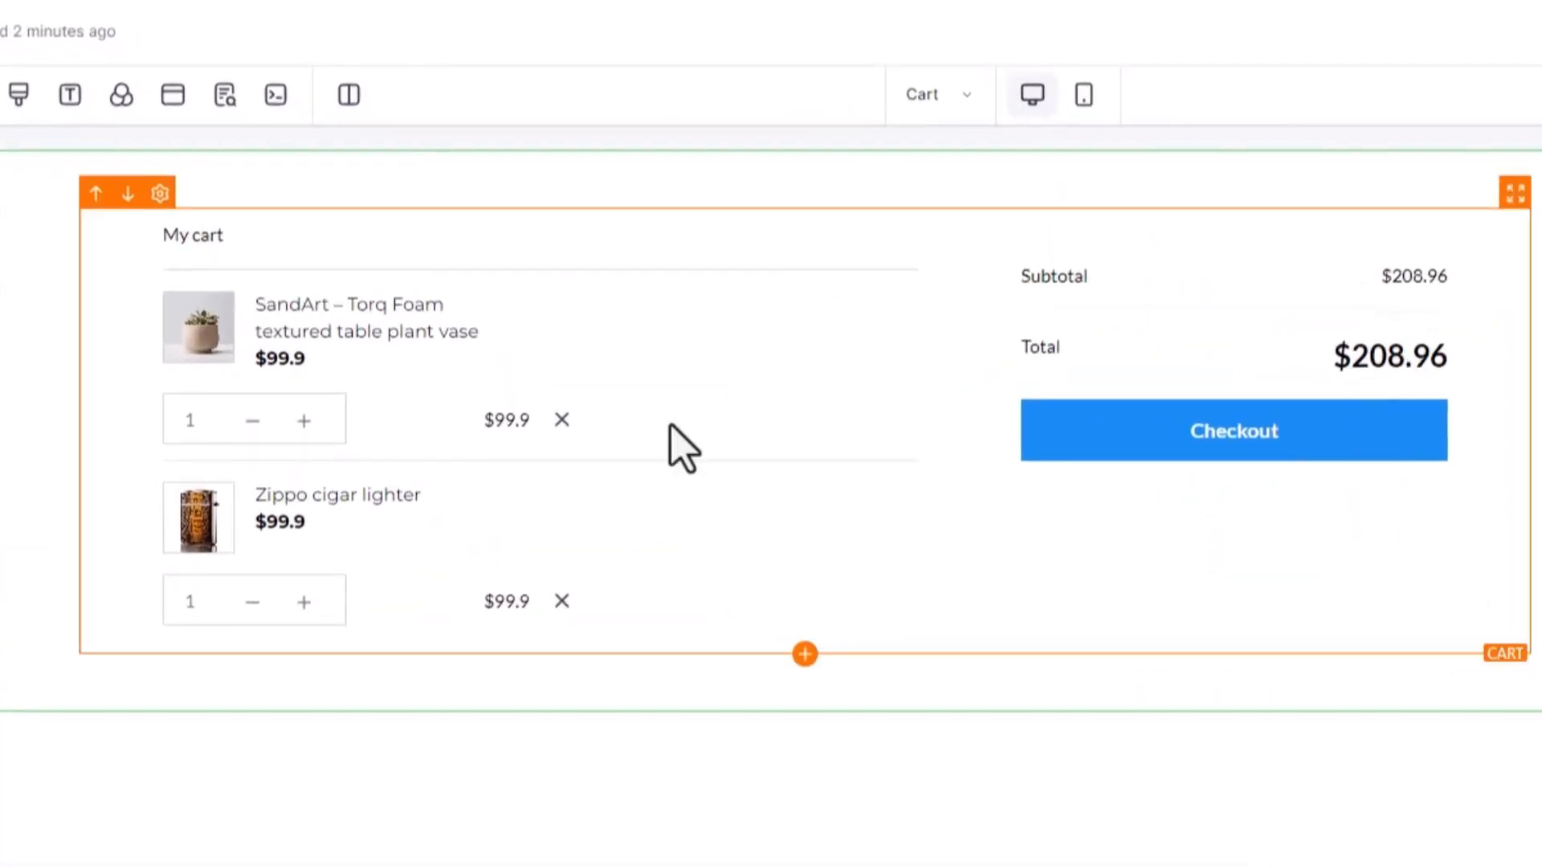
{"action": "mouse_move", "coordinate": [265, 432]}
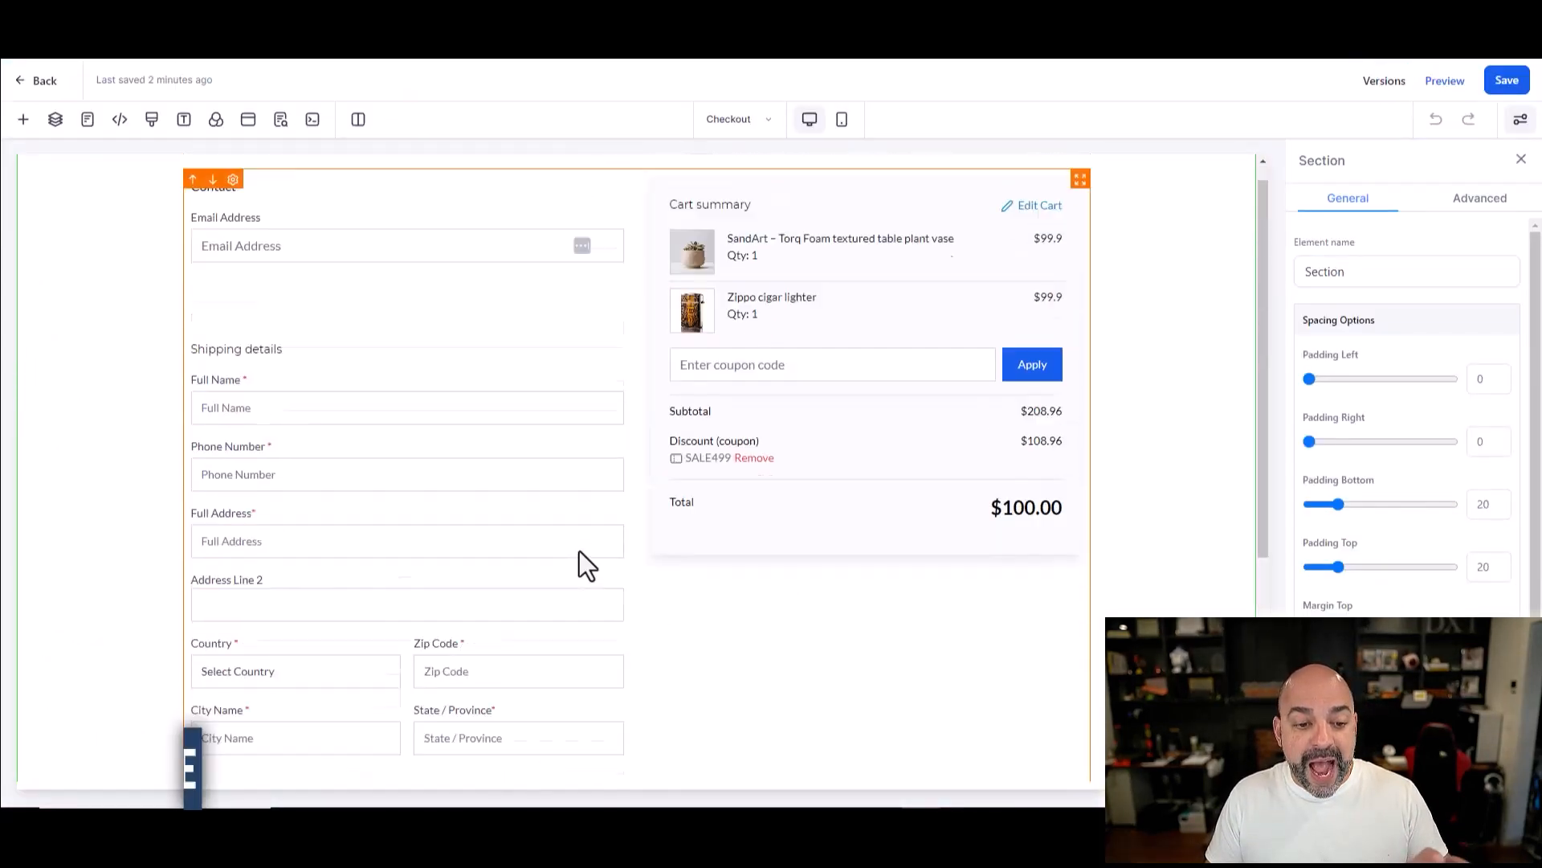
{"action": "scroll", "scroll_direction": "down", "scroll_amount": 3}
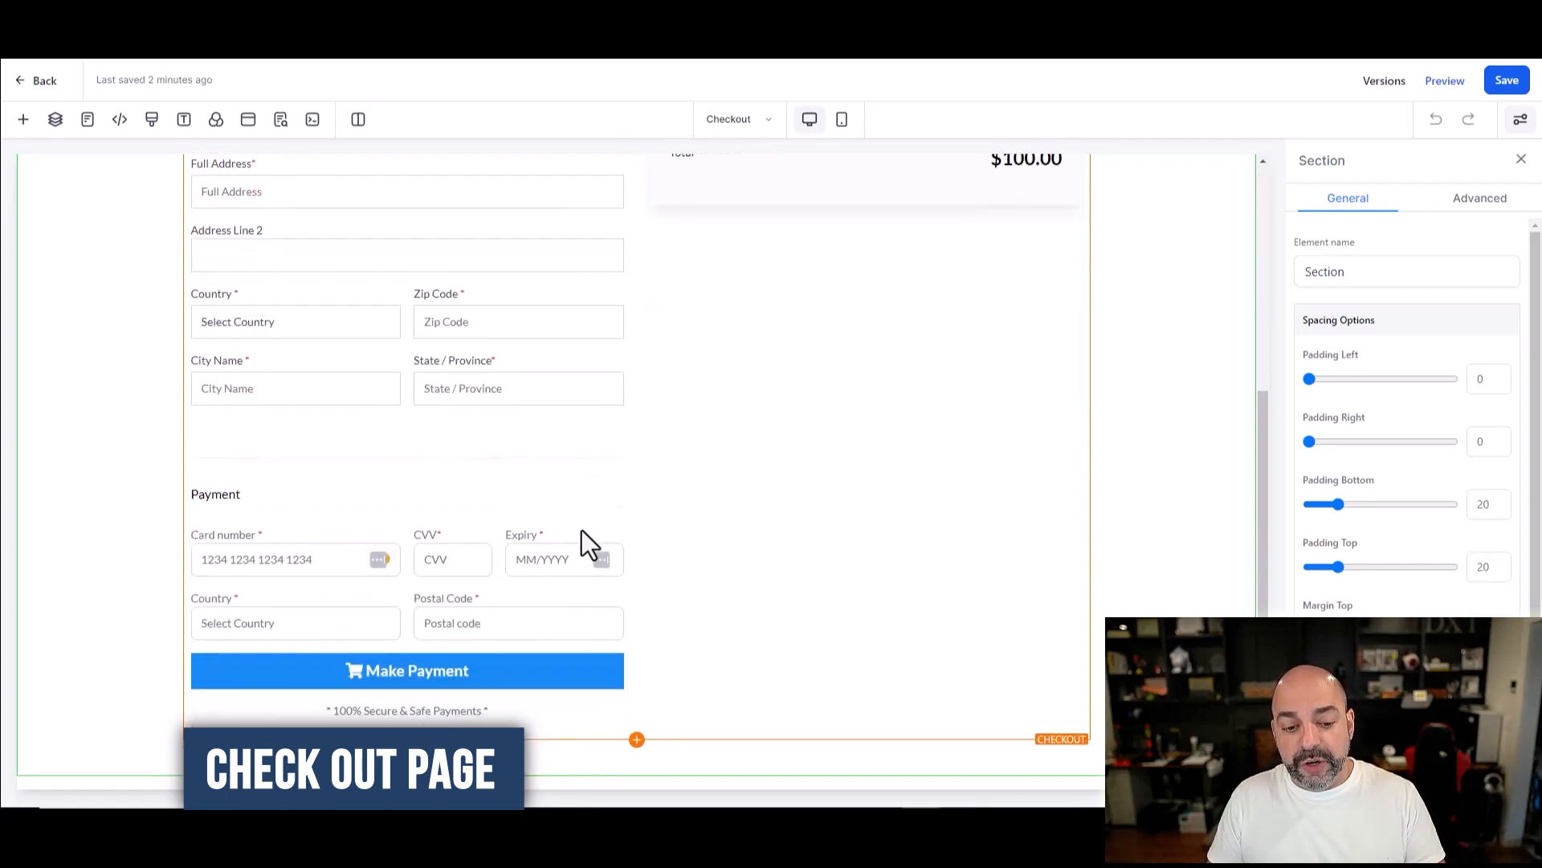
{"action": "scroll", "scroll_direction": "up", "scroll_amount": 3}
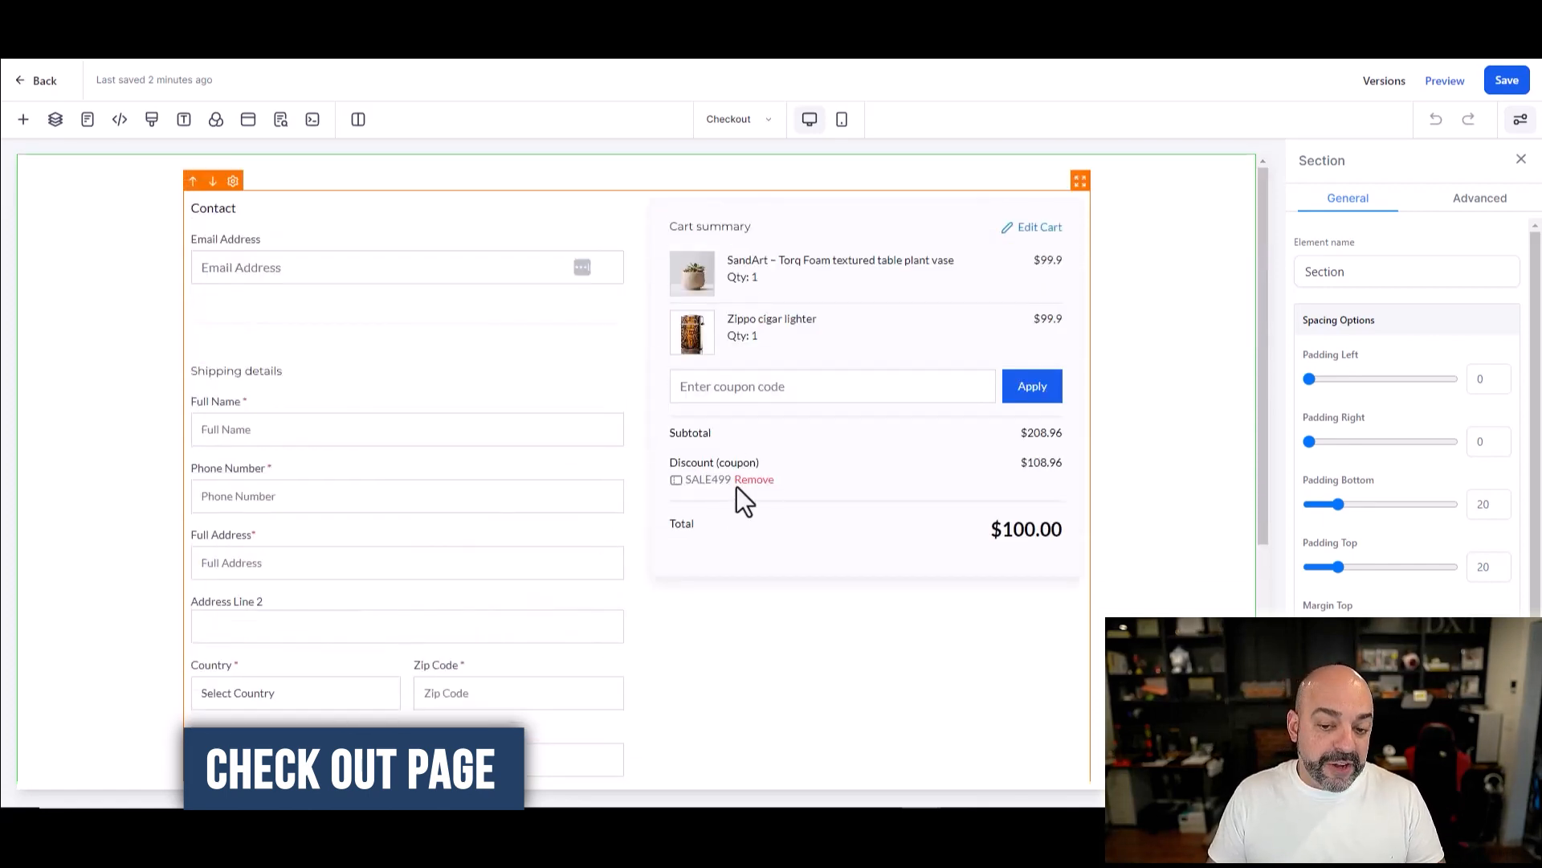
{"action": "mouse_move", "coordinate": [861, 430]}
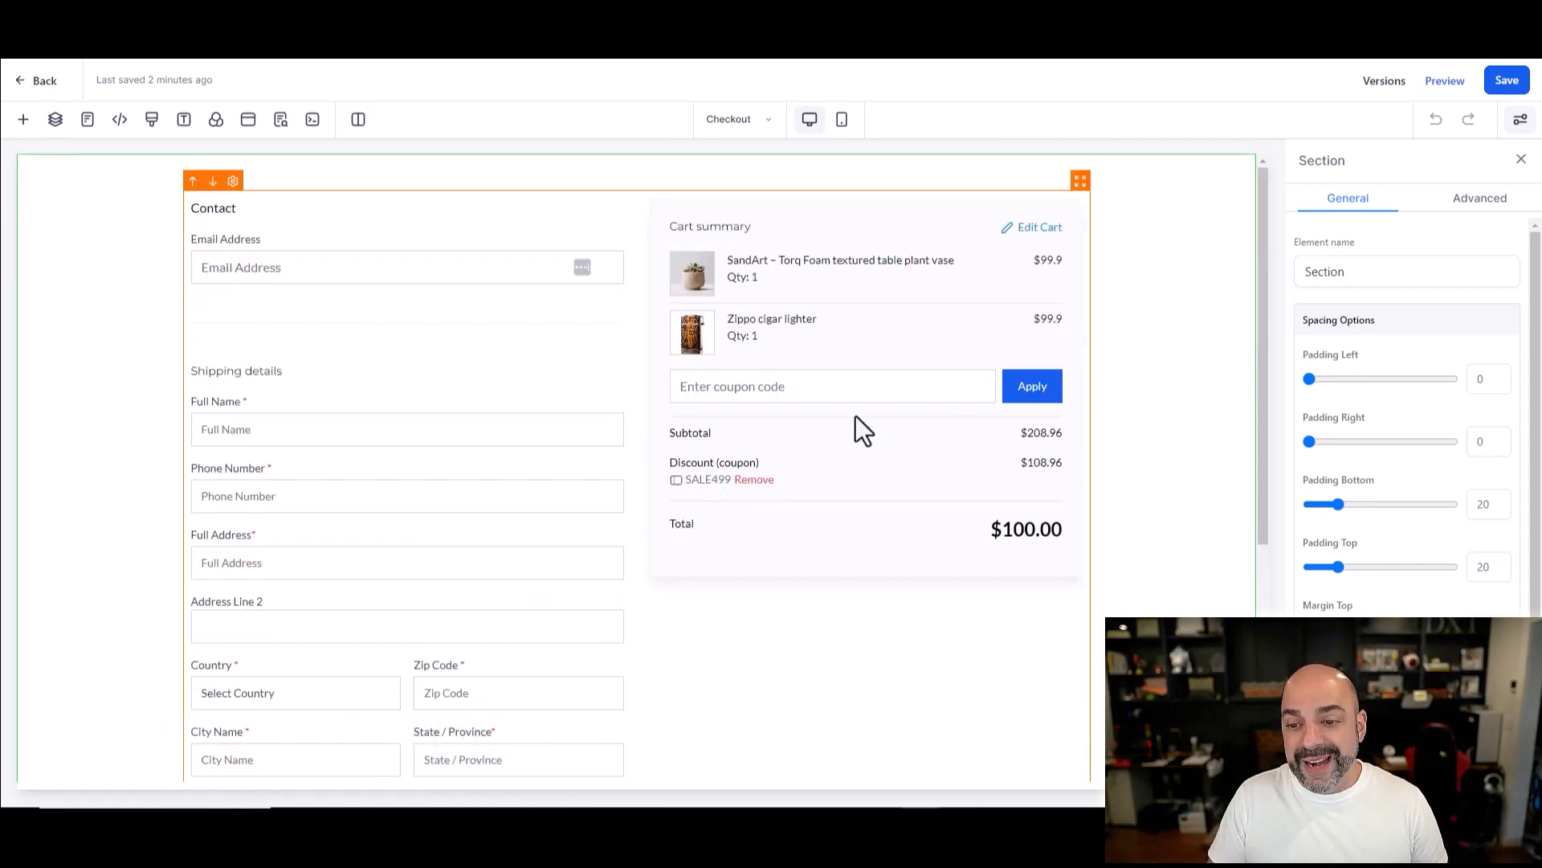
{"action": "mouse_move", "coordinate": [565, 372]}
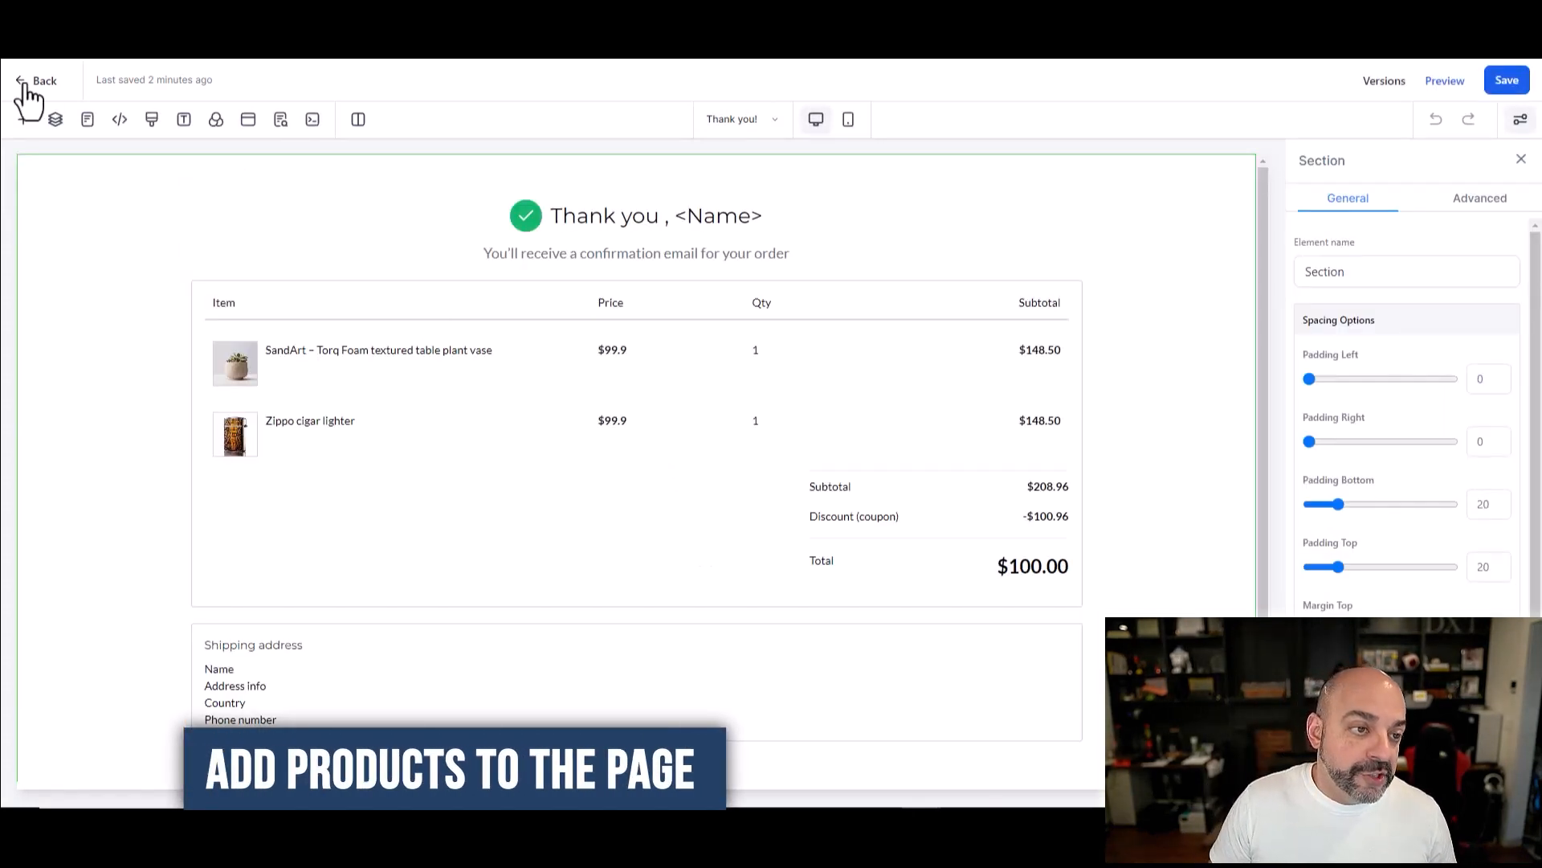
{"action": "left_click", "coordinate": [42, 80]}
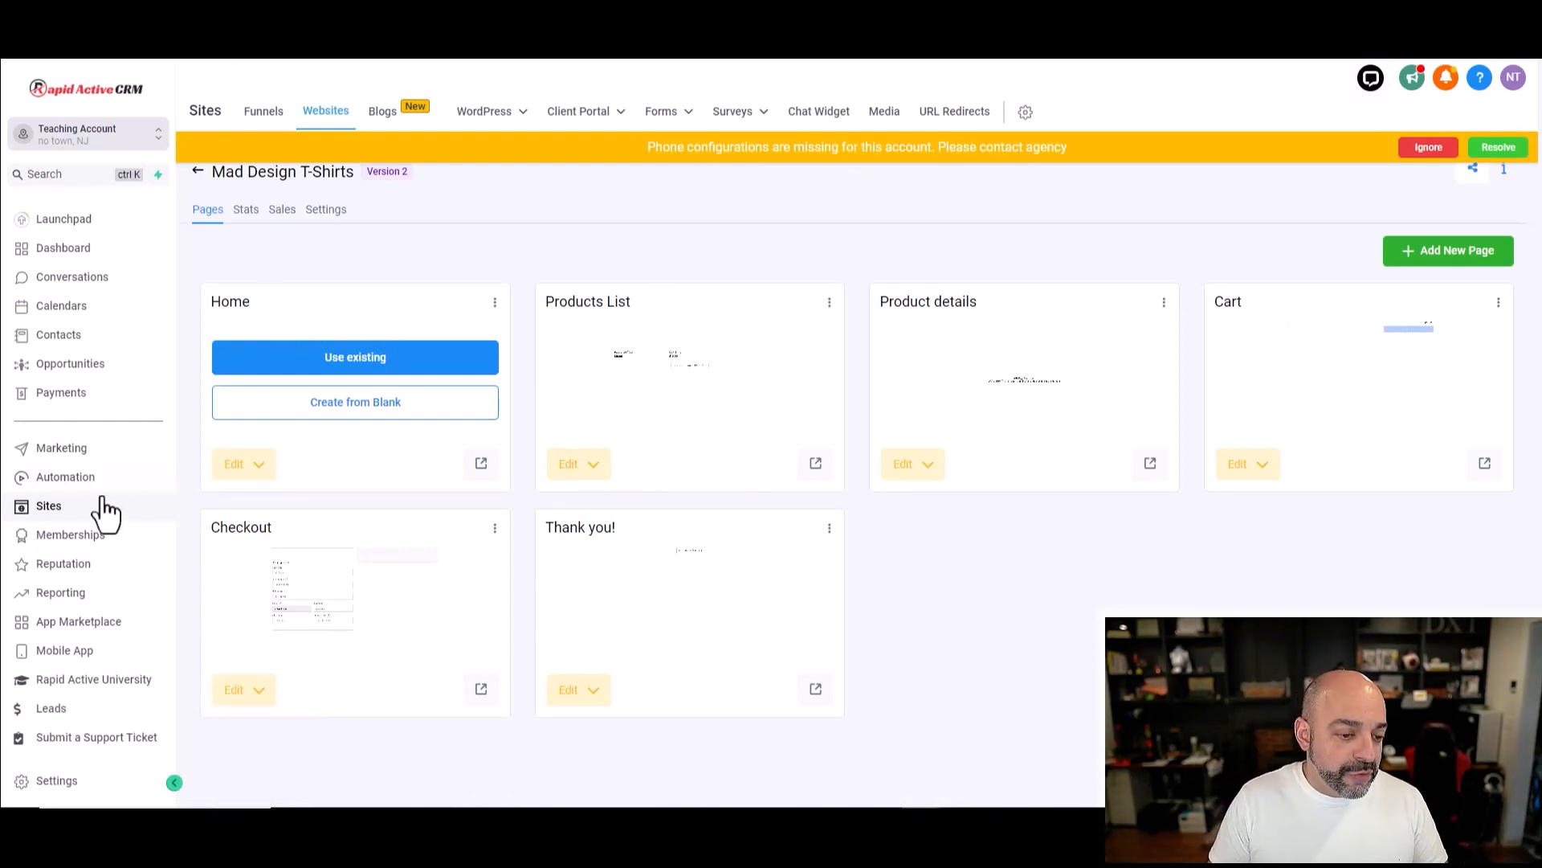
Step: Open the Cow Shirt product under Payments and set its Product Type to Physical goods
{"action": "left_click", "coordinate": [59, 392]}
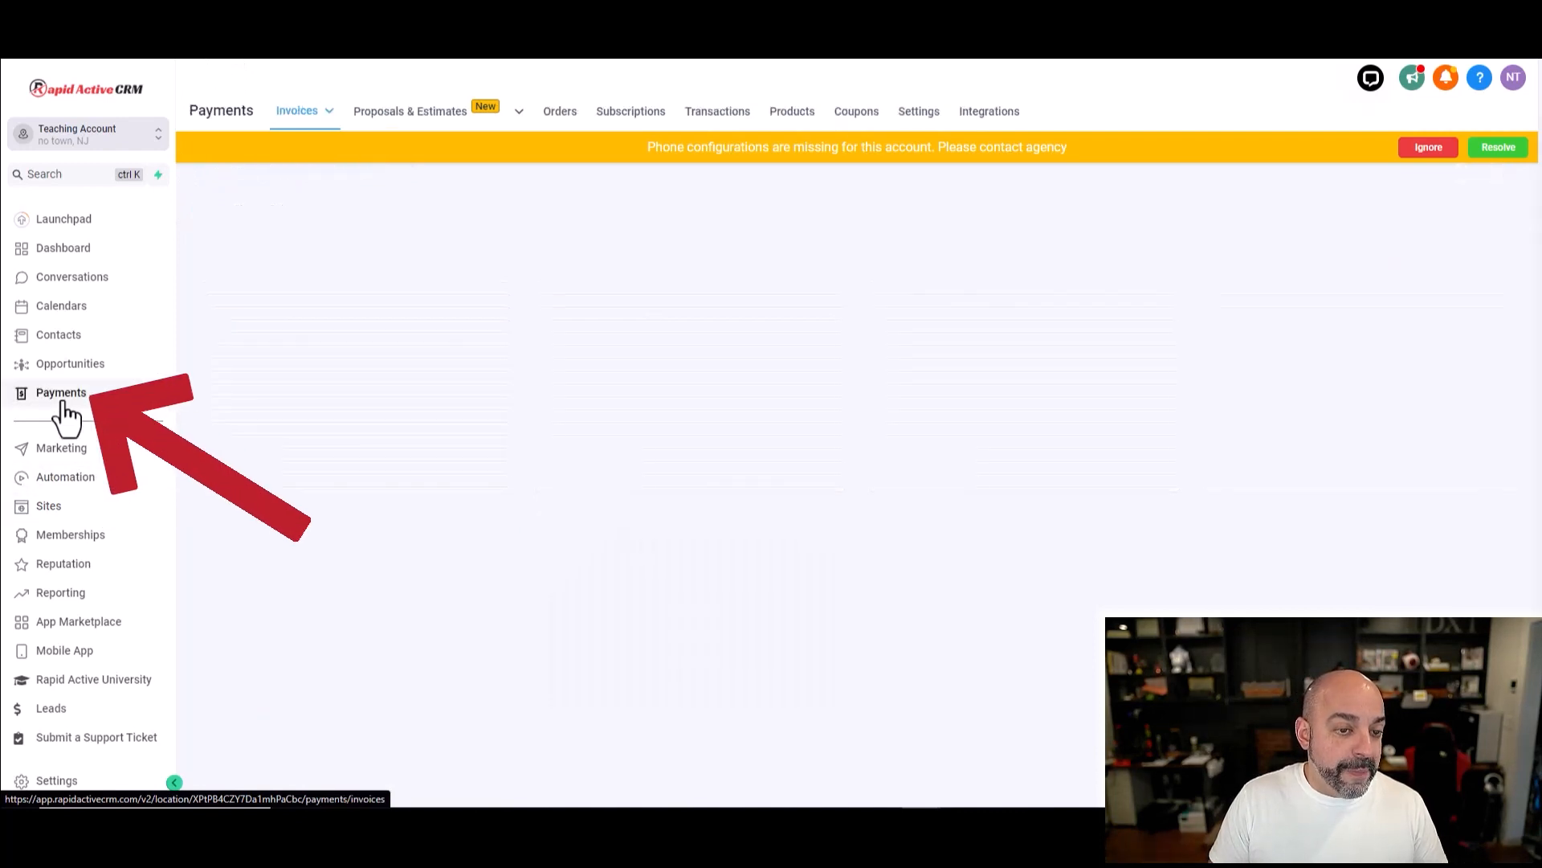
{"action": "left_click", "coordinate": [792, 111]}
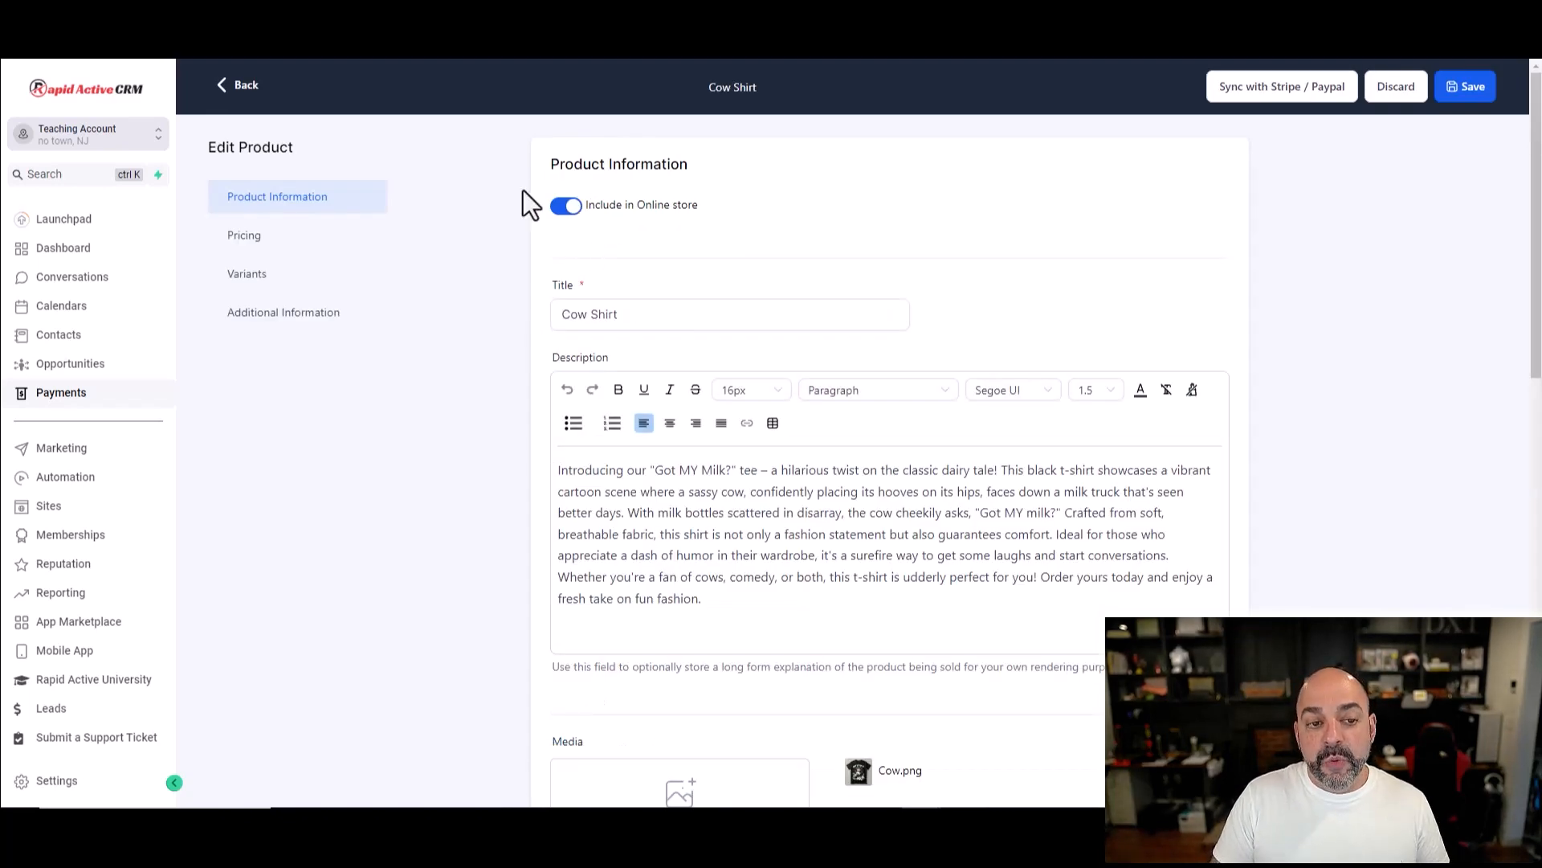
{"action": "mouse_move", "coordinate": [583, 186]}
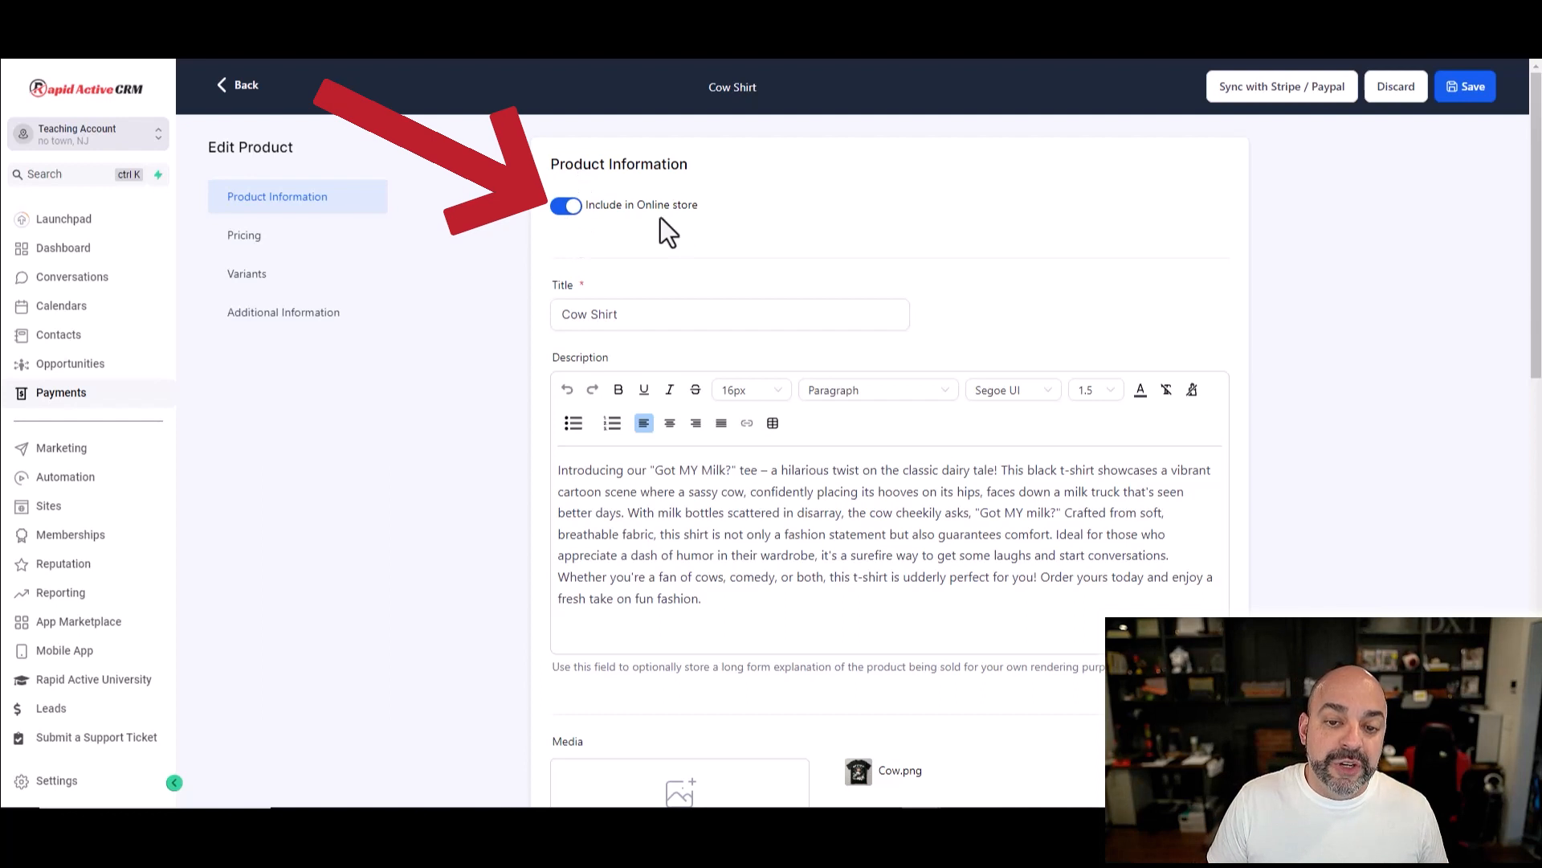
{"action": "scroll", "scroll_direction": "down", "scroll_amount": 3}
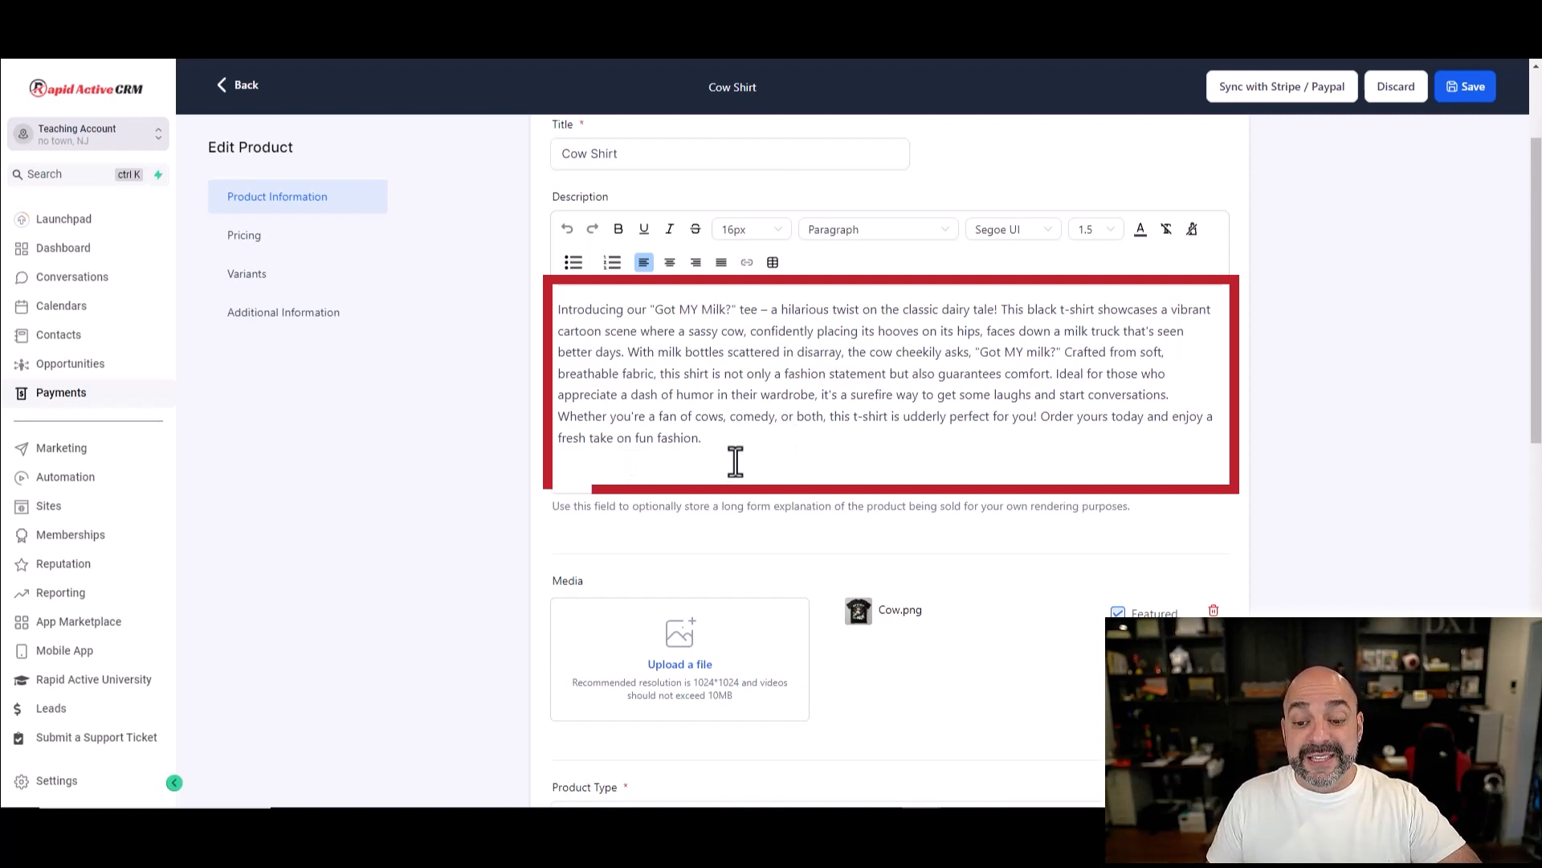
{"action": "scroll", "scroll_direction": "down", "scroll_amount": 3}
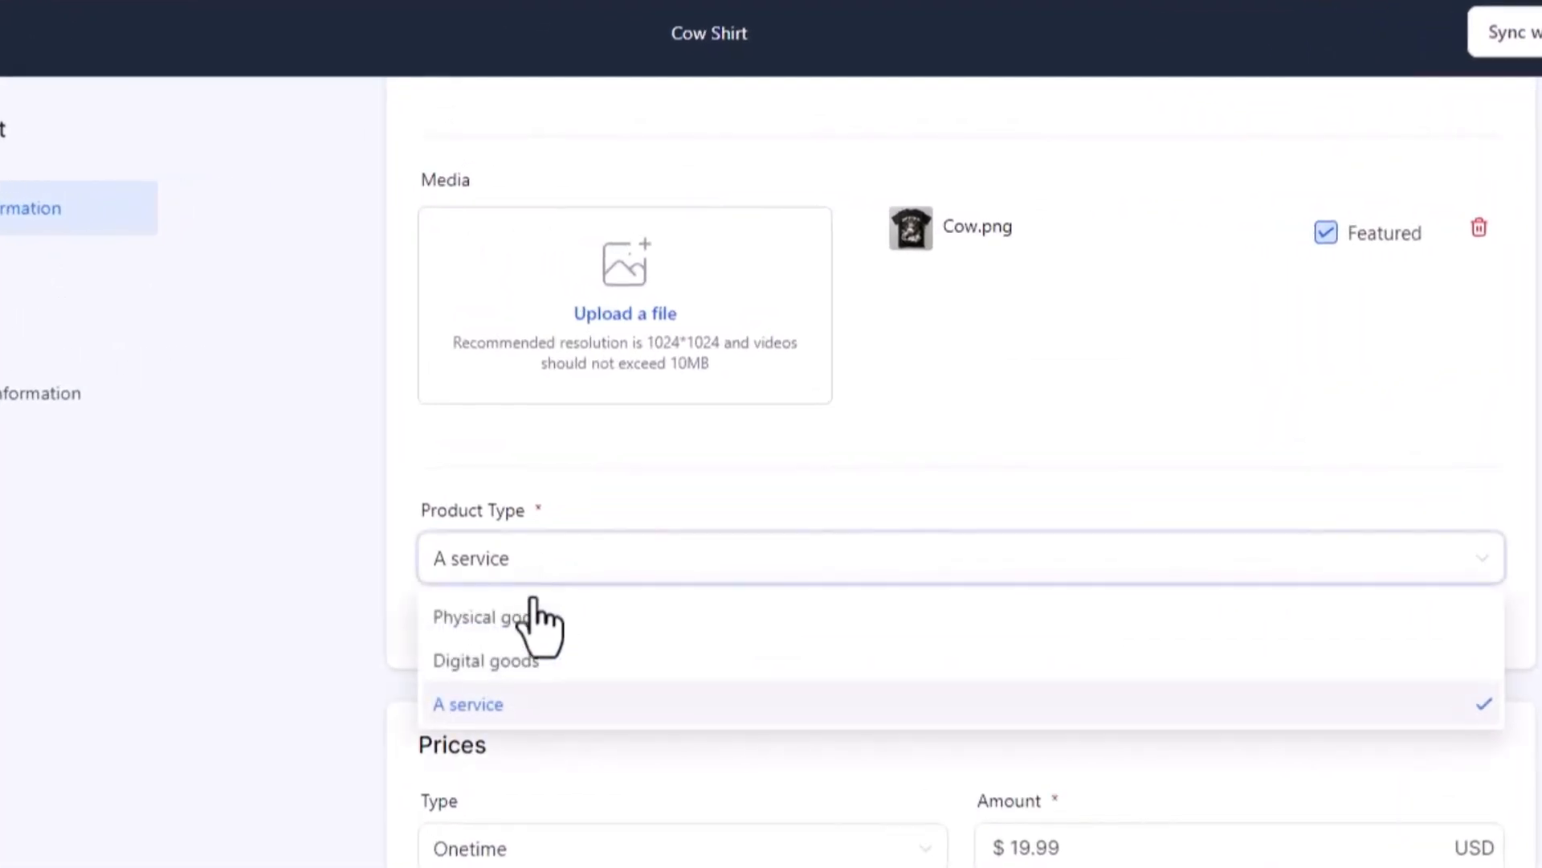
{"action": "left_click", "coordinate": [482, 617]}
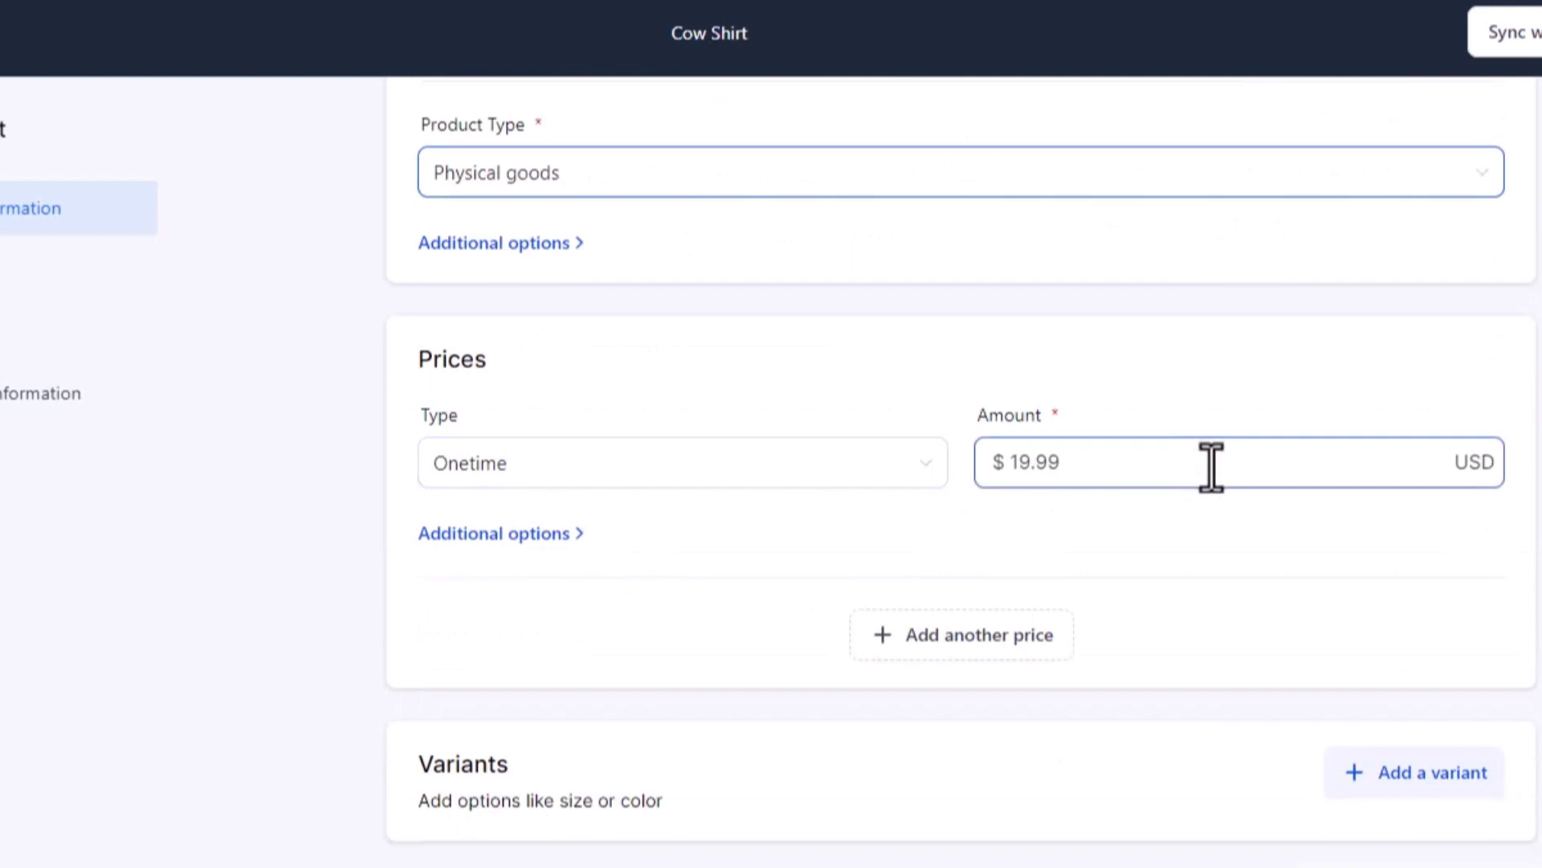
{"action": "scroll", "scroll_direction": "down", "scroll_amount": 3}
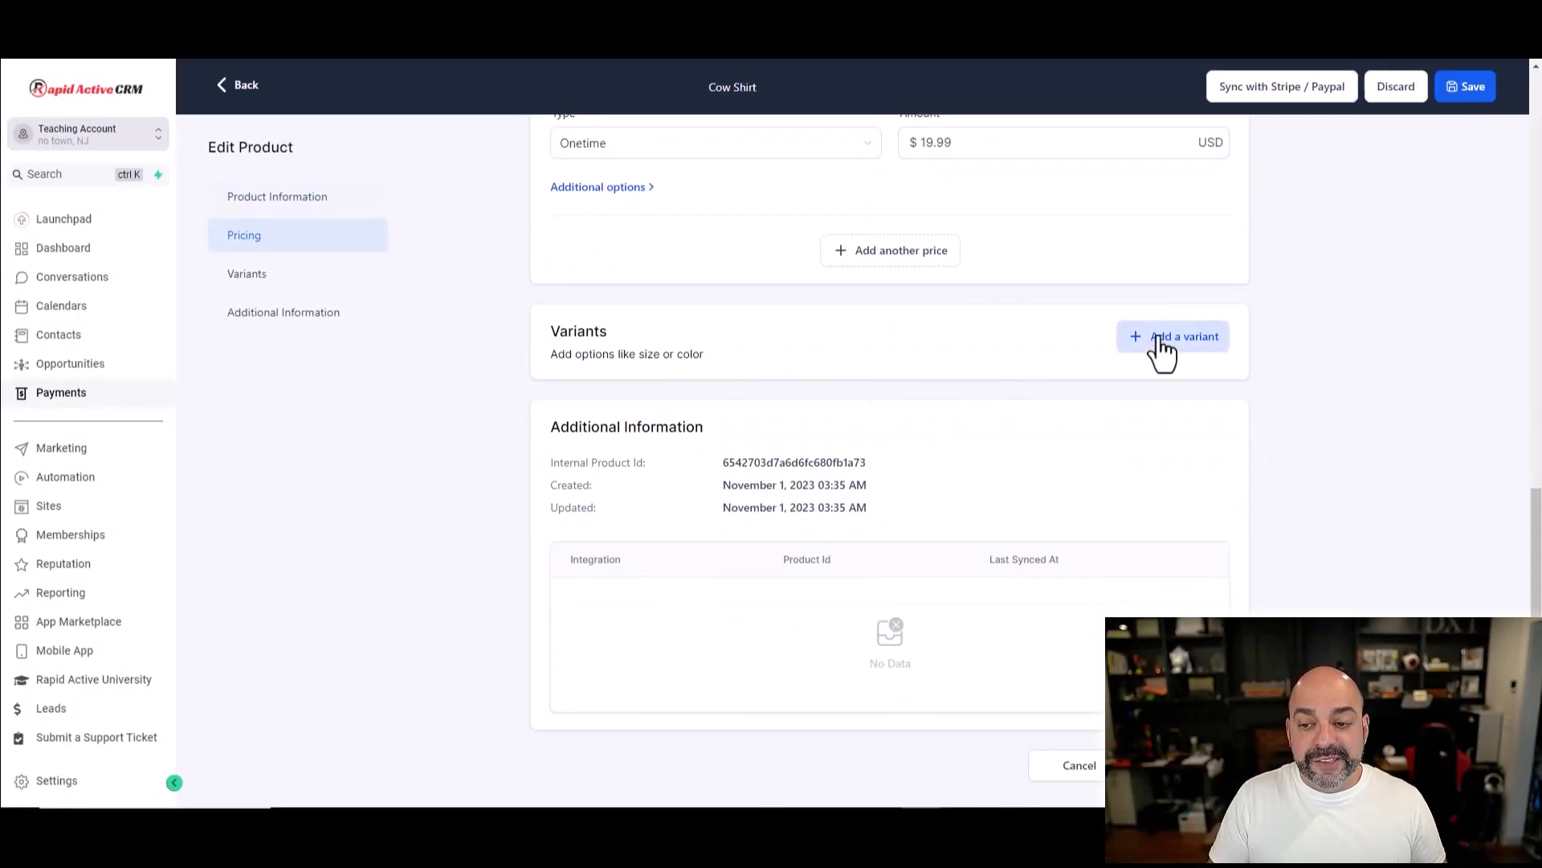
Step: Add a Color variant with values Black, White and Red
{"action": "left_click", "coordinate": [1172, 336]}
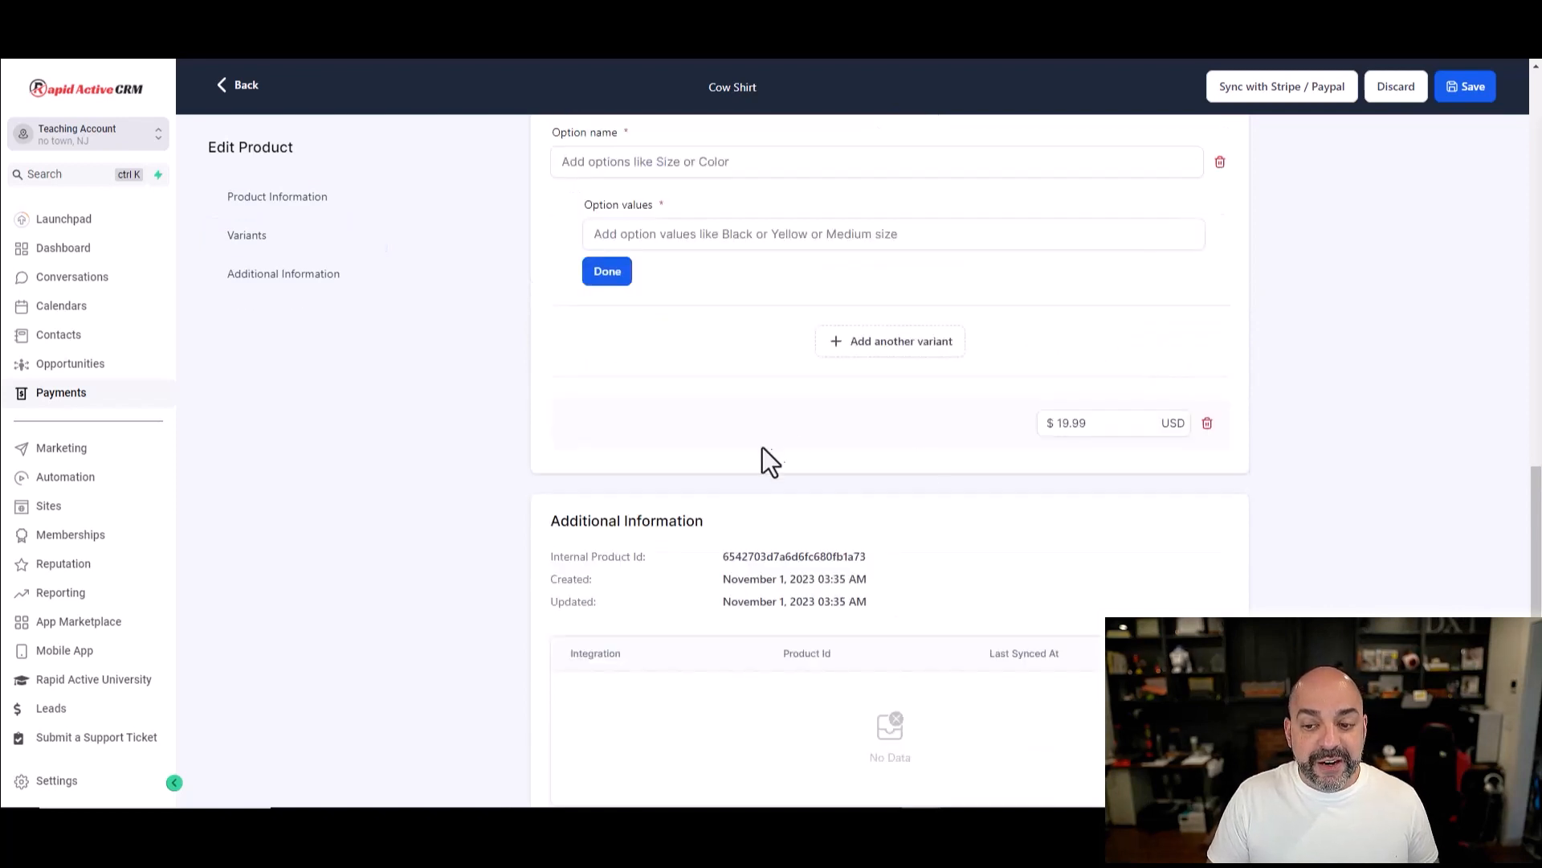
{"action": "scroll", "scroll_direction": "up", "scroll_amount": 3}
{"action": "type", "text": "Red"}
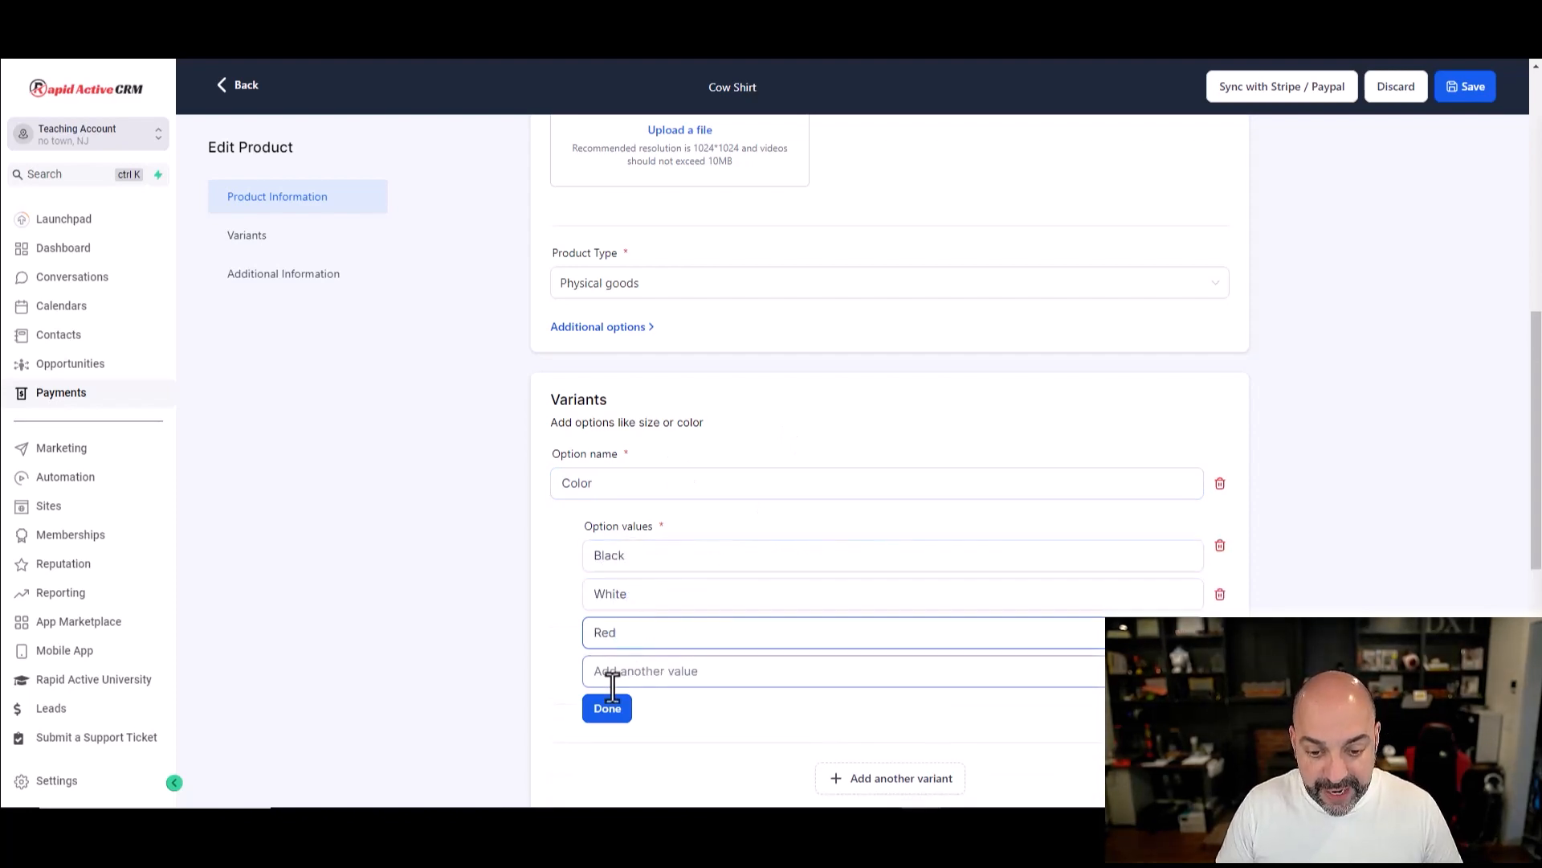
{"action": "left_click", "coordinate": [607, 708]}
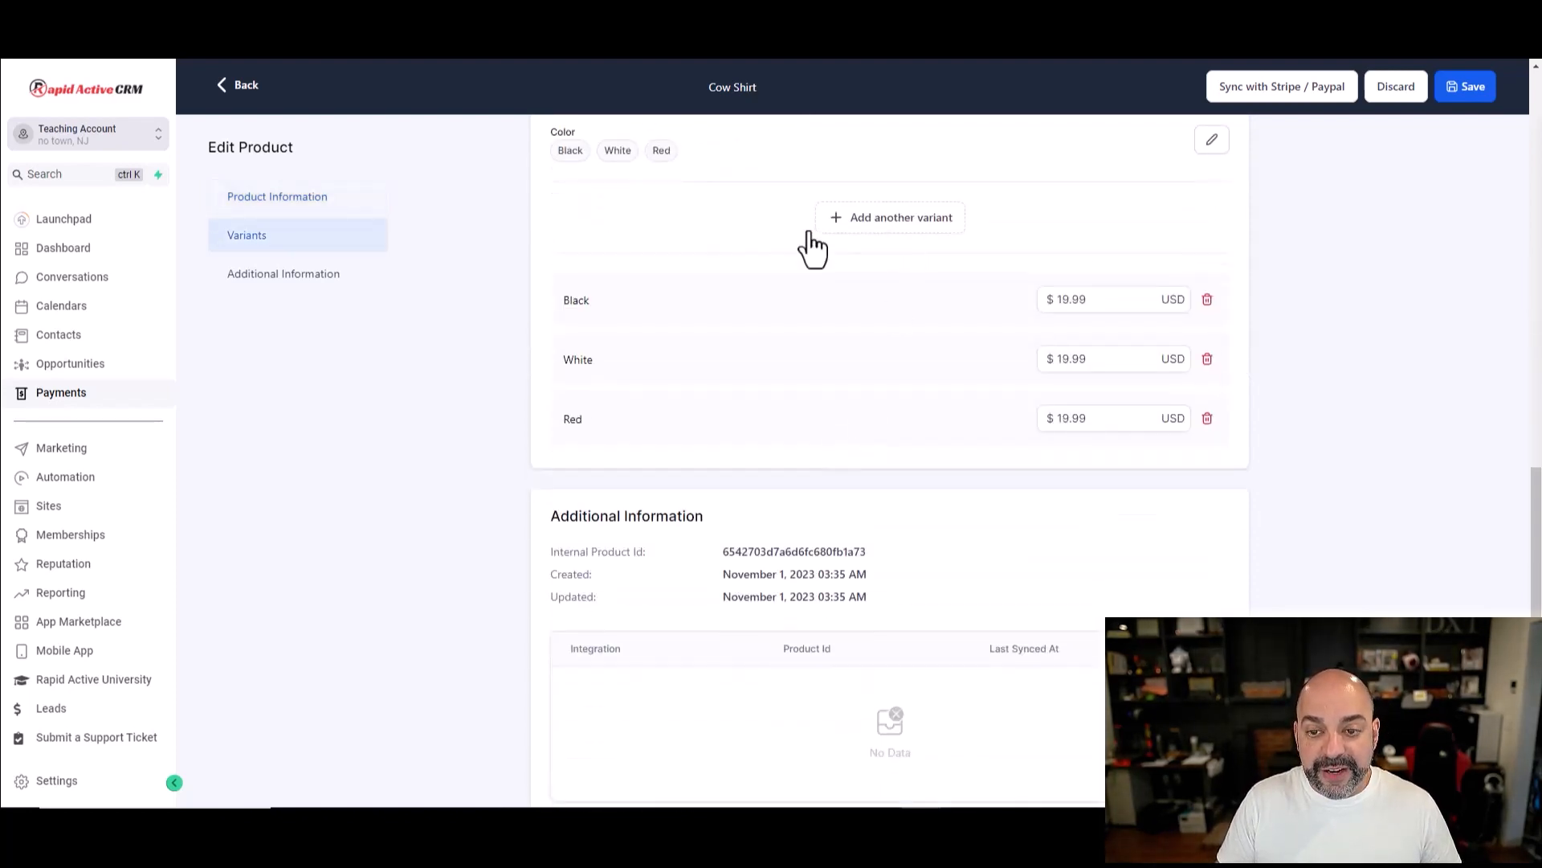
Step: Add a Size variant with values Xsmall through Xlarge and review the product sections
{"action": "left_click", "coordinate": [889, 217]}
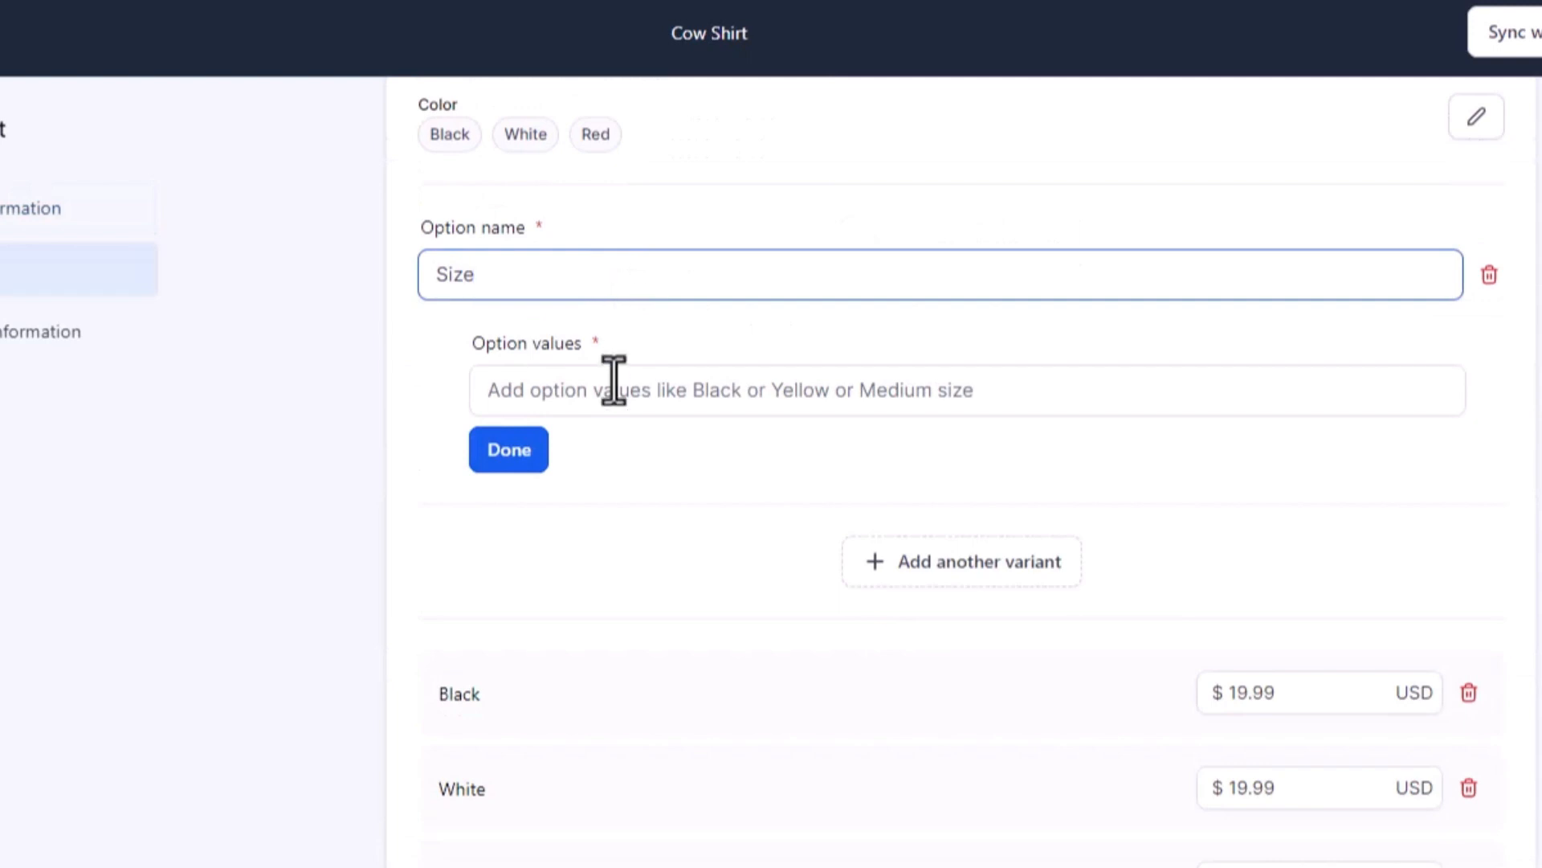
{"action": "type", "text": "Xsmall"}
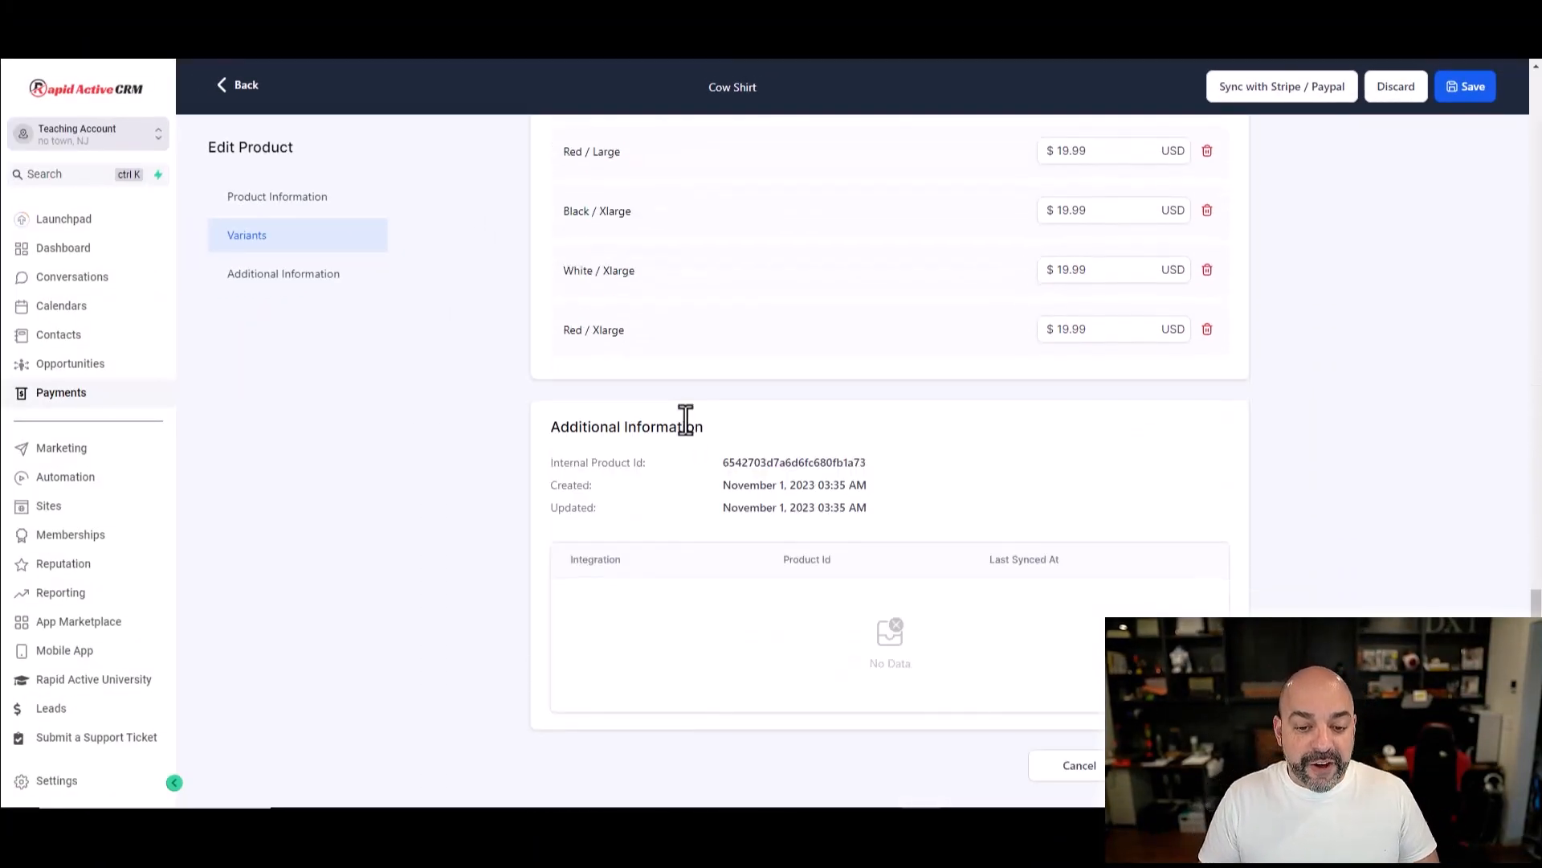
{"action": "scroll", "scroll_direction": "up", "scroll_amount": 3}
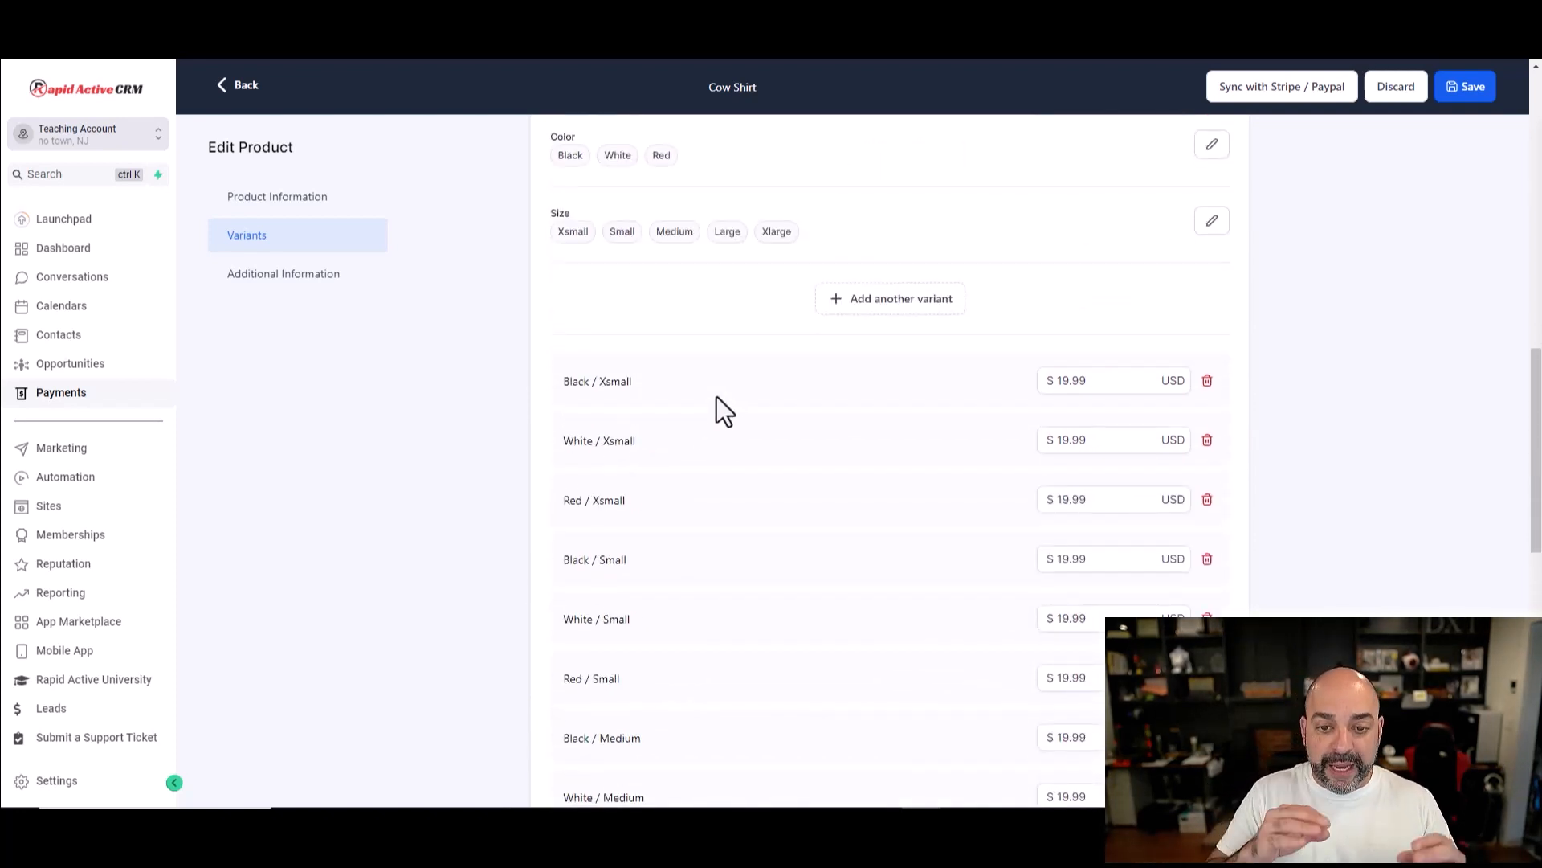
{"action": "scroll", "scroll_direction": "down", "scroll_amount": 3}
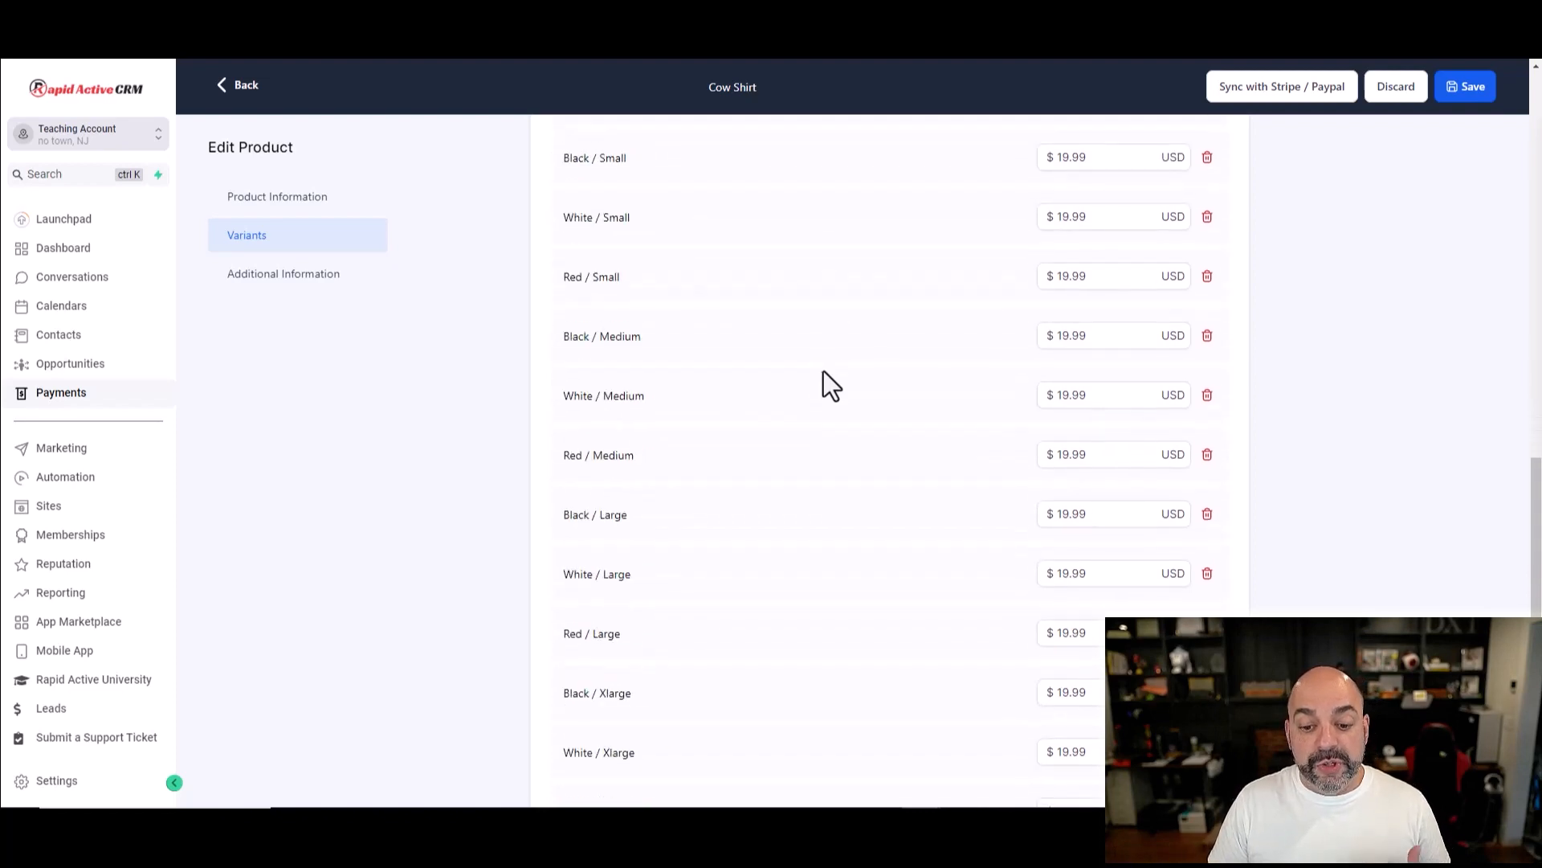
{"action": "left_click", "coordinate": [283, 273]}
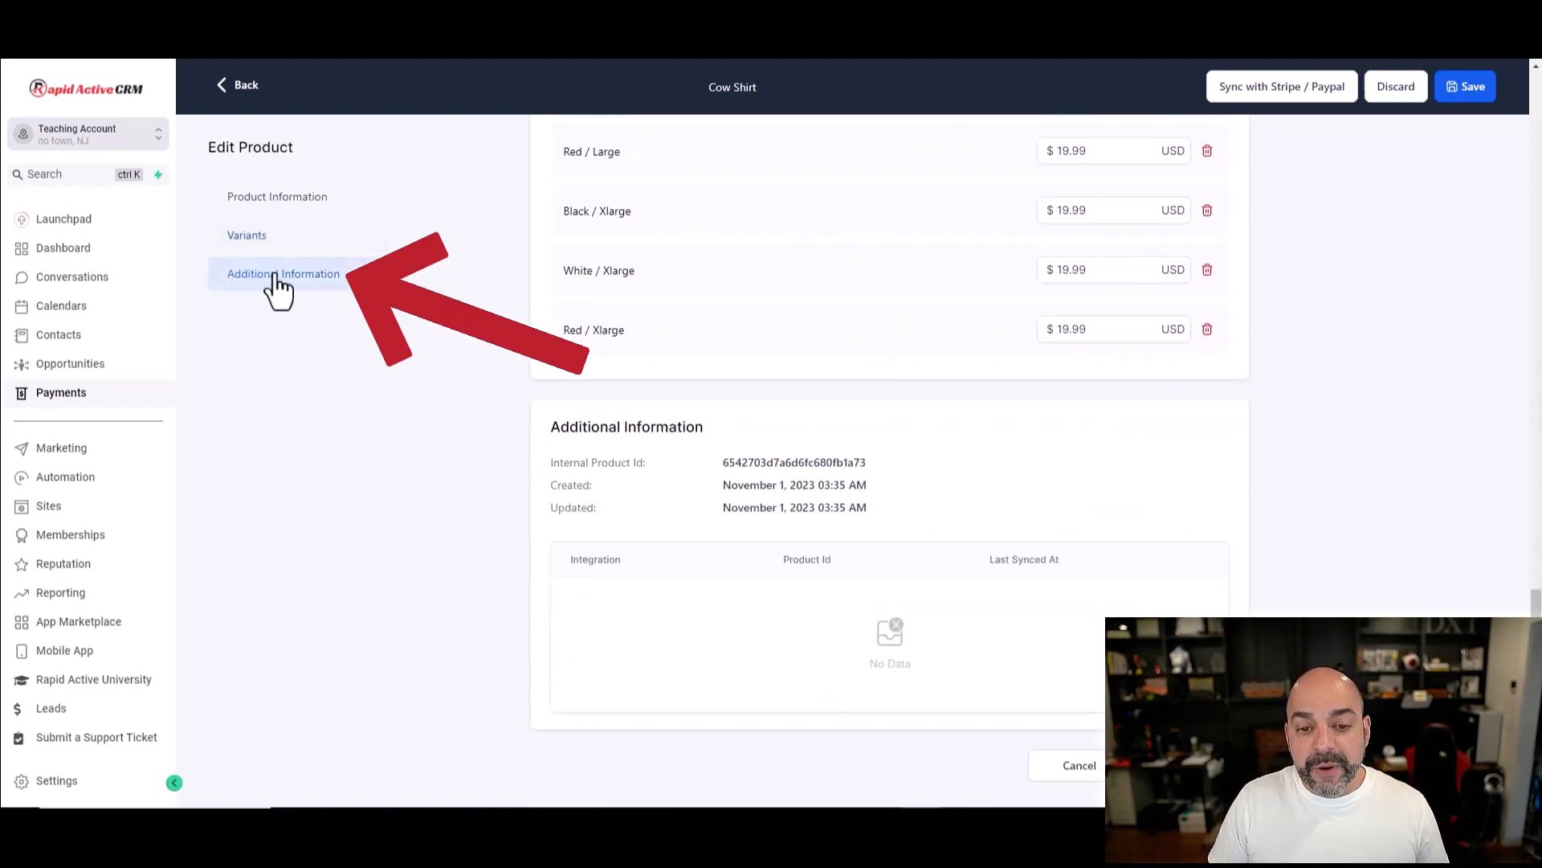
{"action": "left_click", "coordinate": [277, 196]}
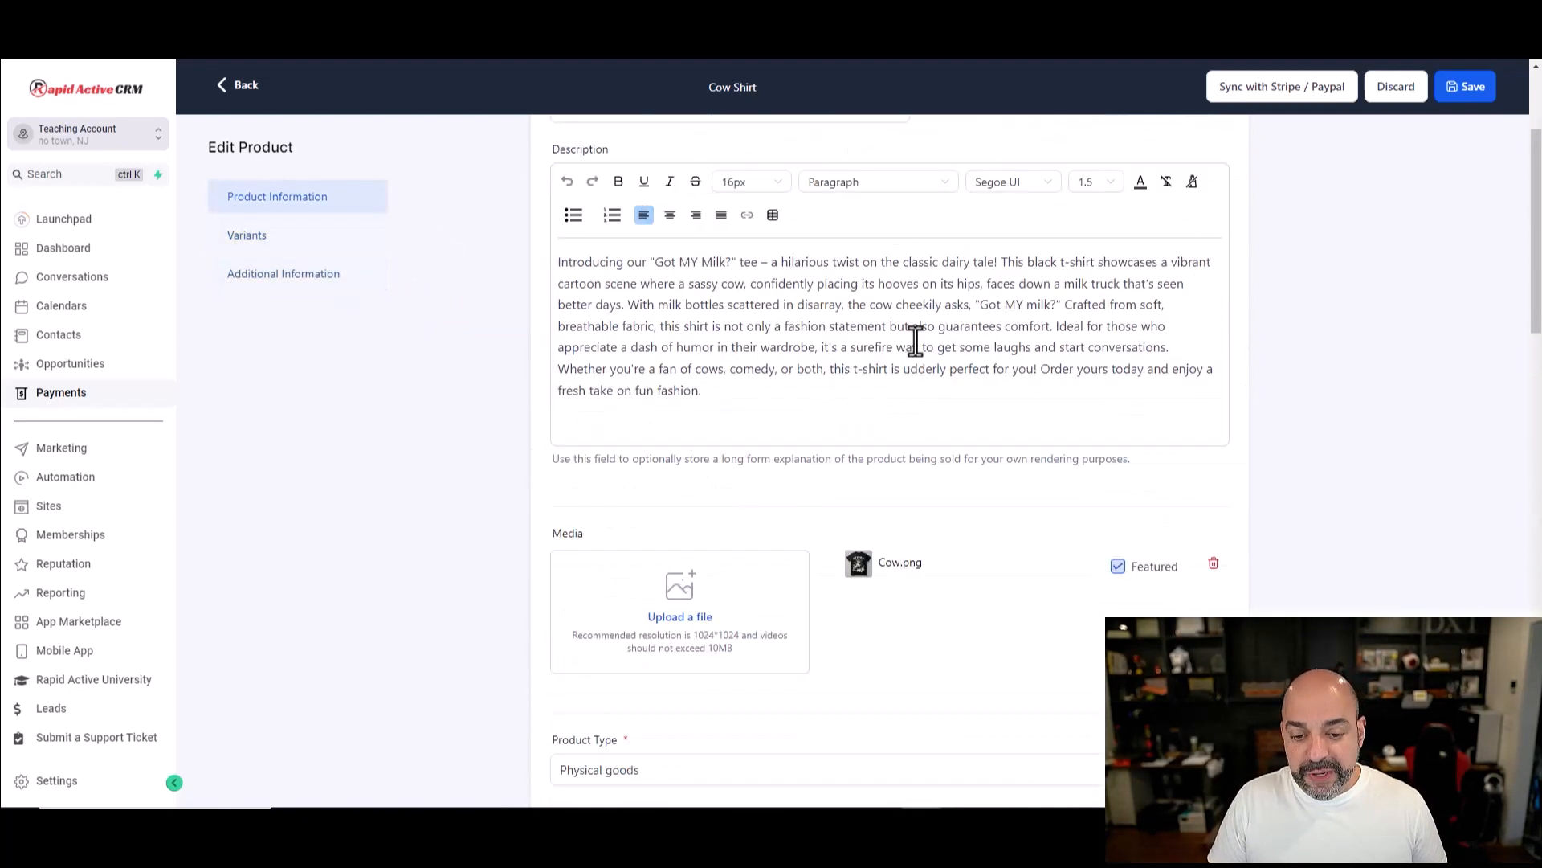
{"action": "scroll", "scroll_direction": "up", "scroll_amount": 3}
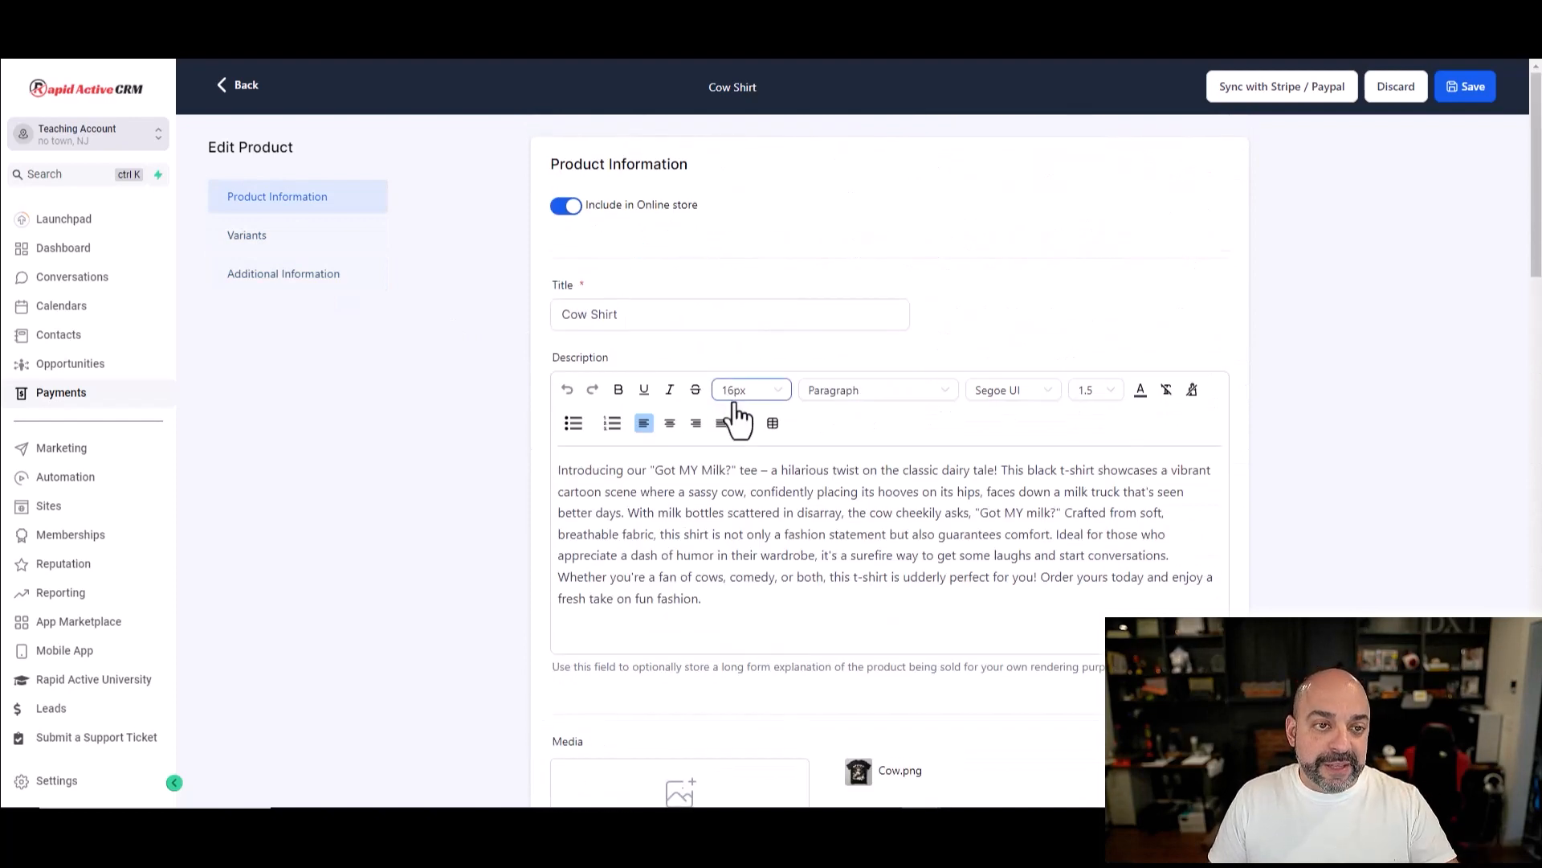
{"action": "mouse_move", "coordinate": [394, 67]}
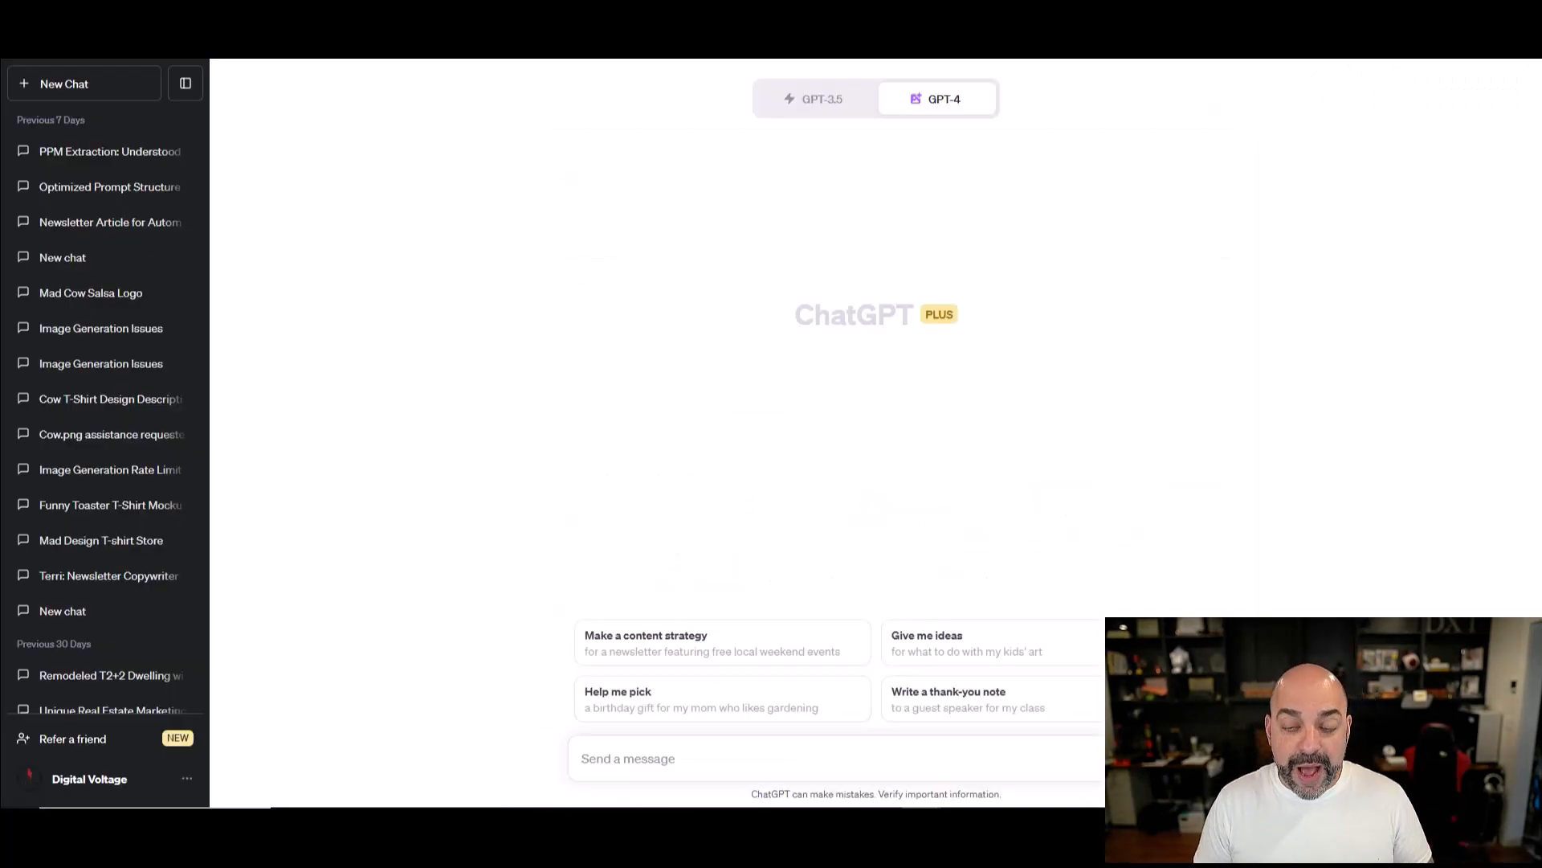
Step: Ask DALL-E 3 for a t-shirt mockup of a groundhog fighting the guy pulling him out of the hole
{"action": "left_click", "coordinate": [941, 98]}
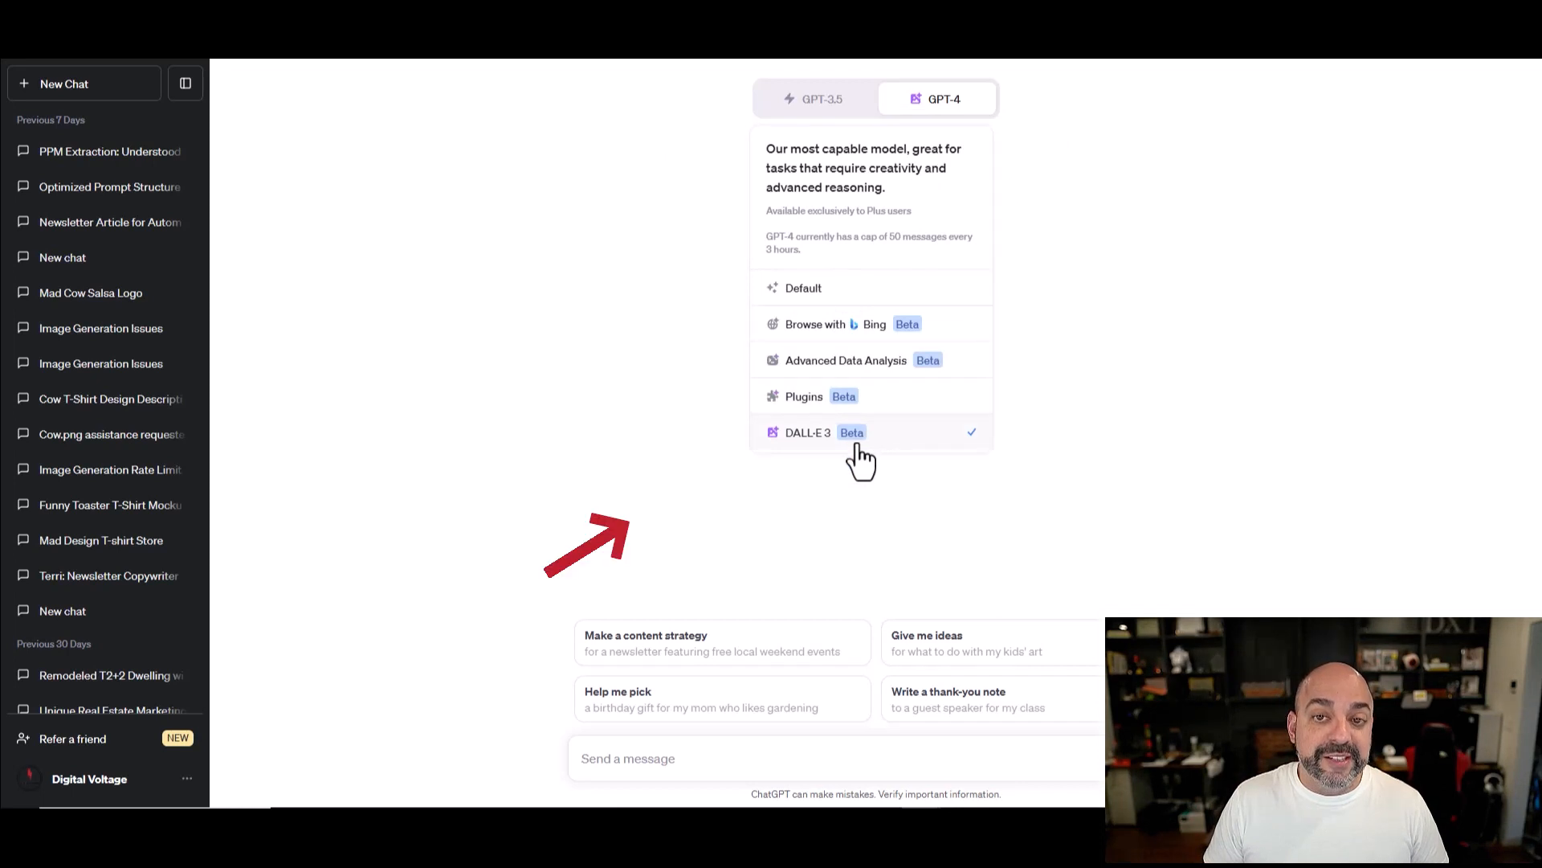
{"action": "mouse_move", "coordinate": [909, 449]}
{"action": "type", "text": "G"}
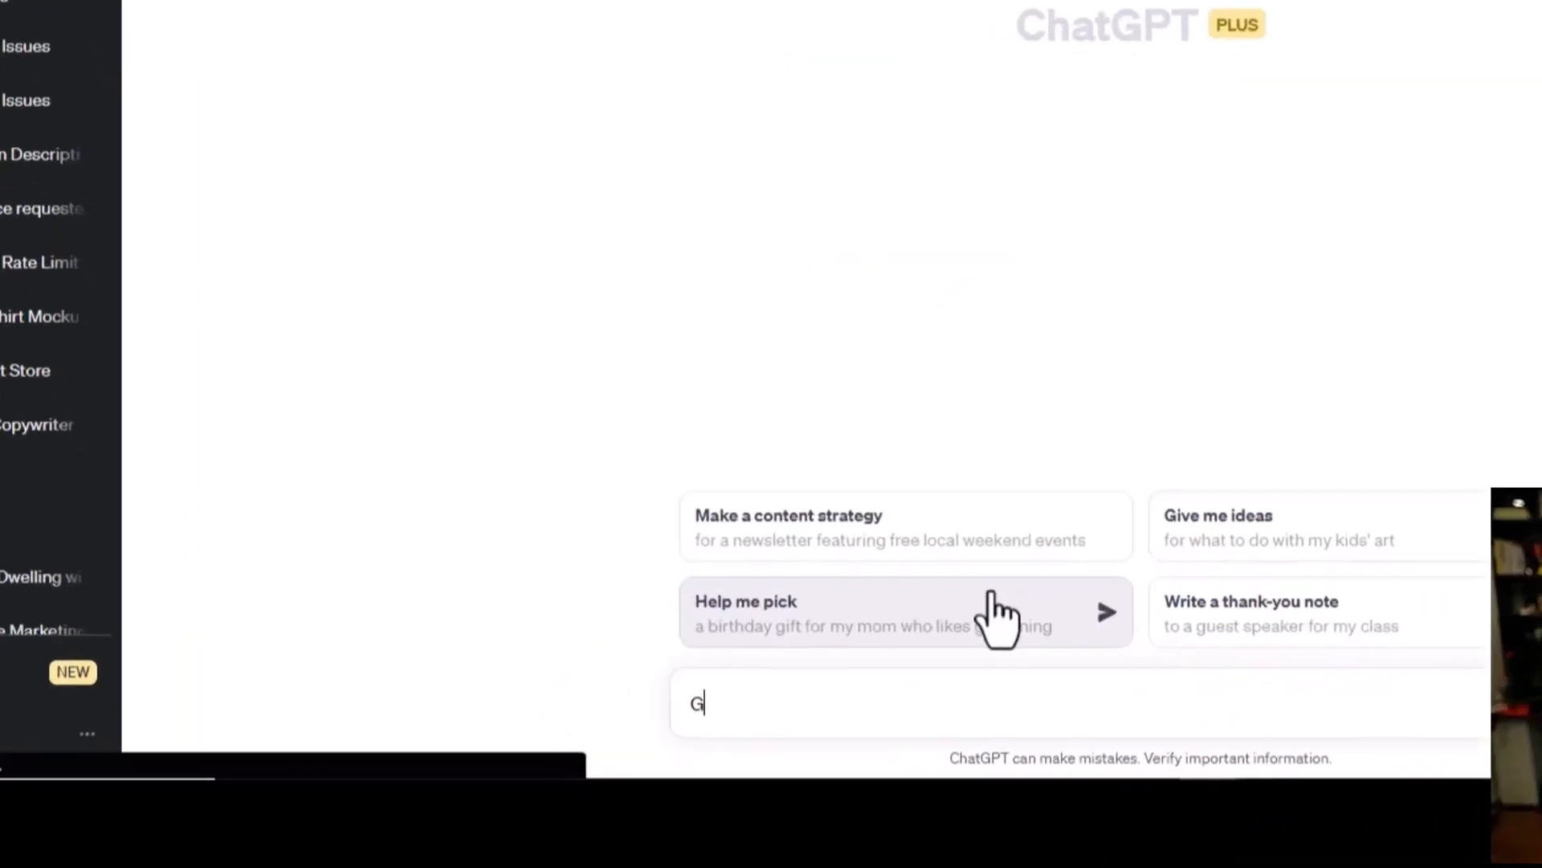
{"action": "type", "text": "ive a tshirt"}
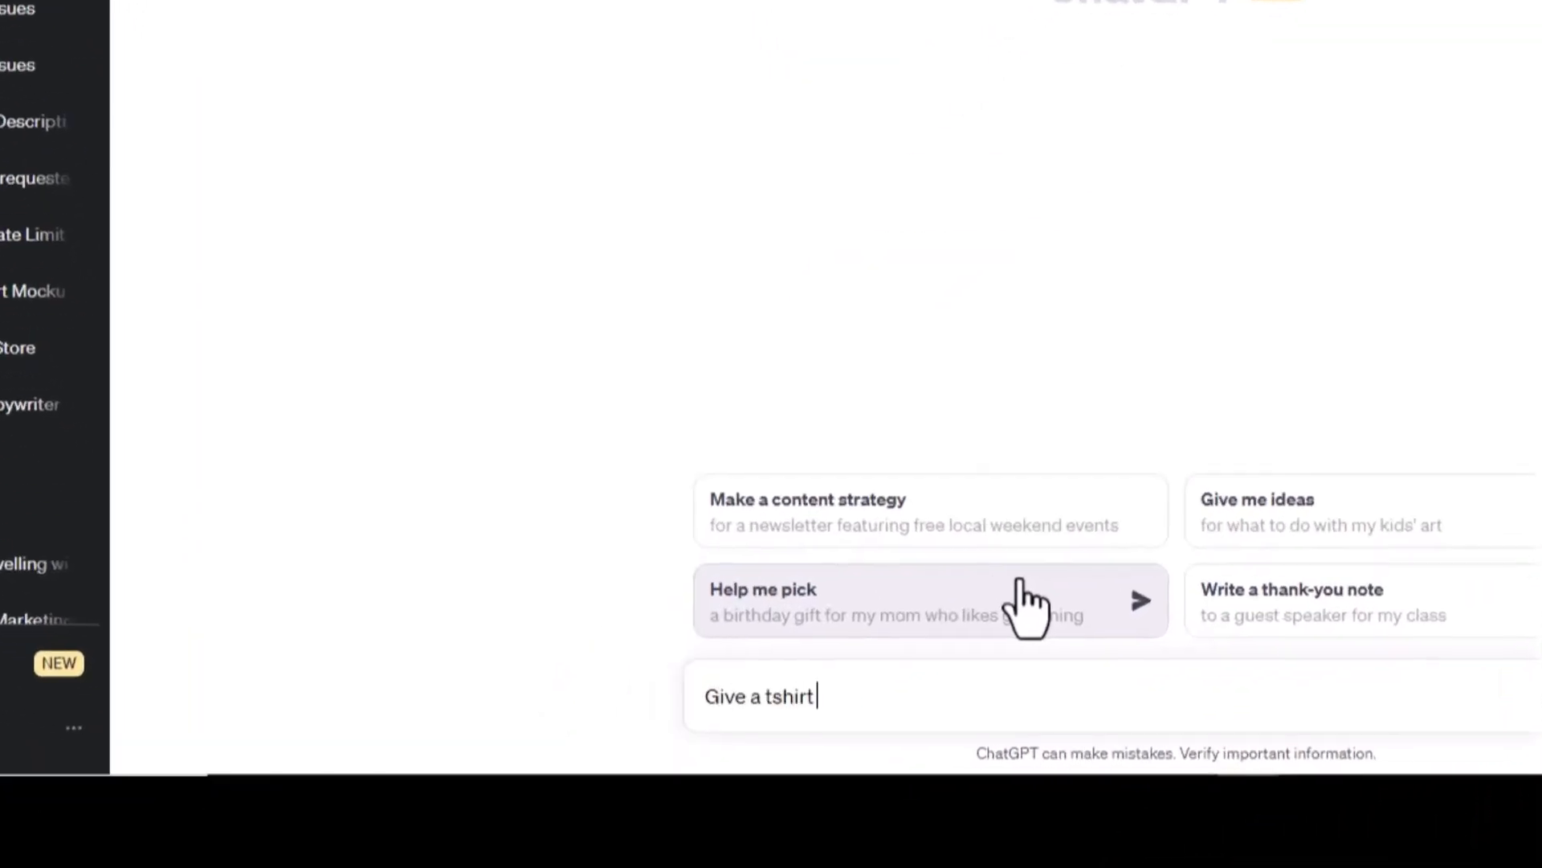
{"action": "type", "text": "mockup with a Groundhound F"}
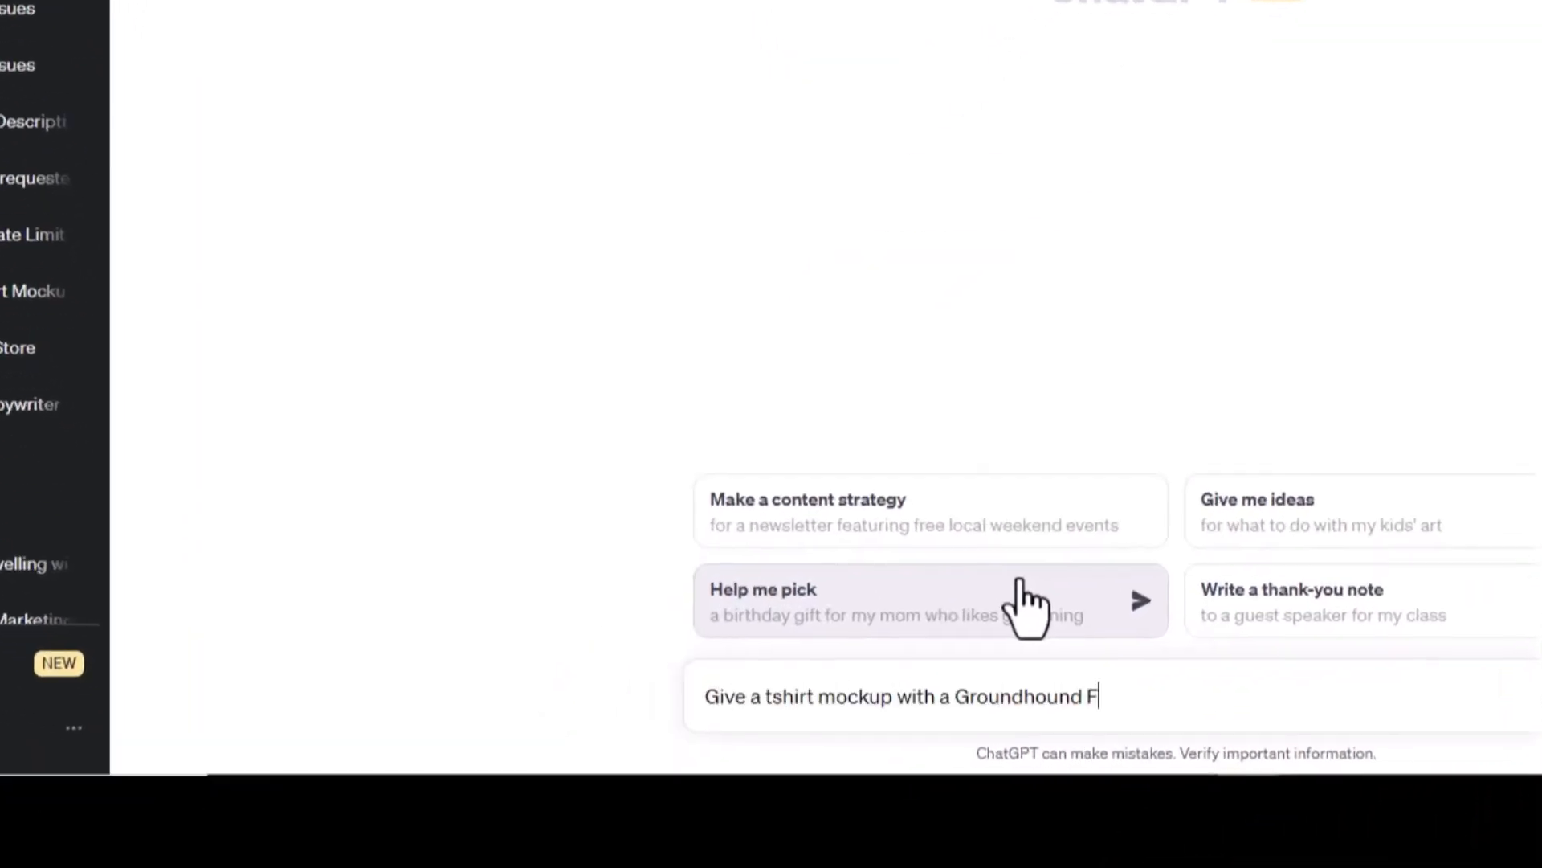
{"action": "type", "text": "ighting the guy pull"}
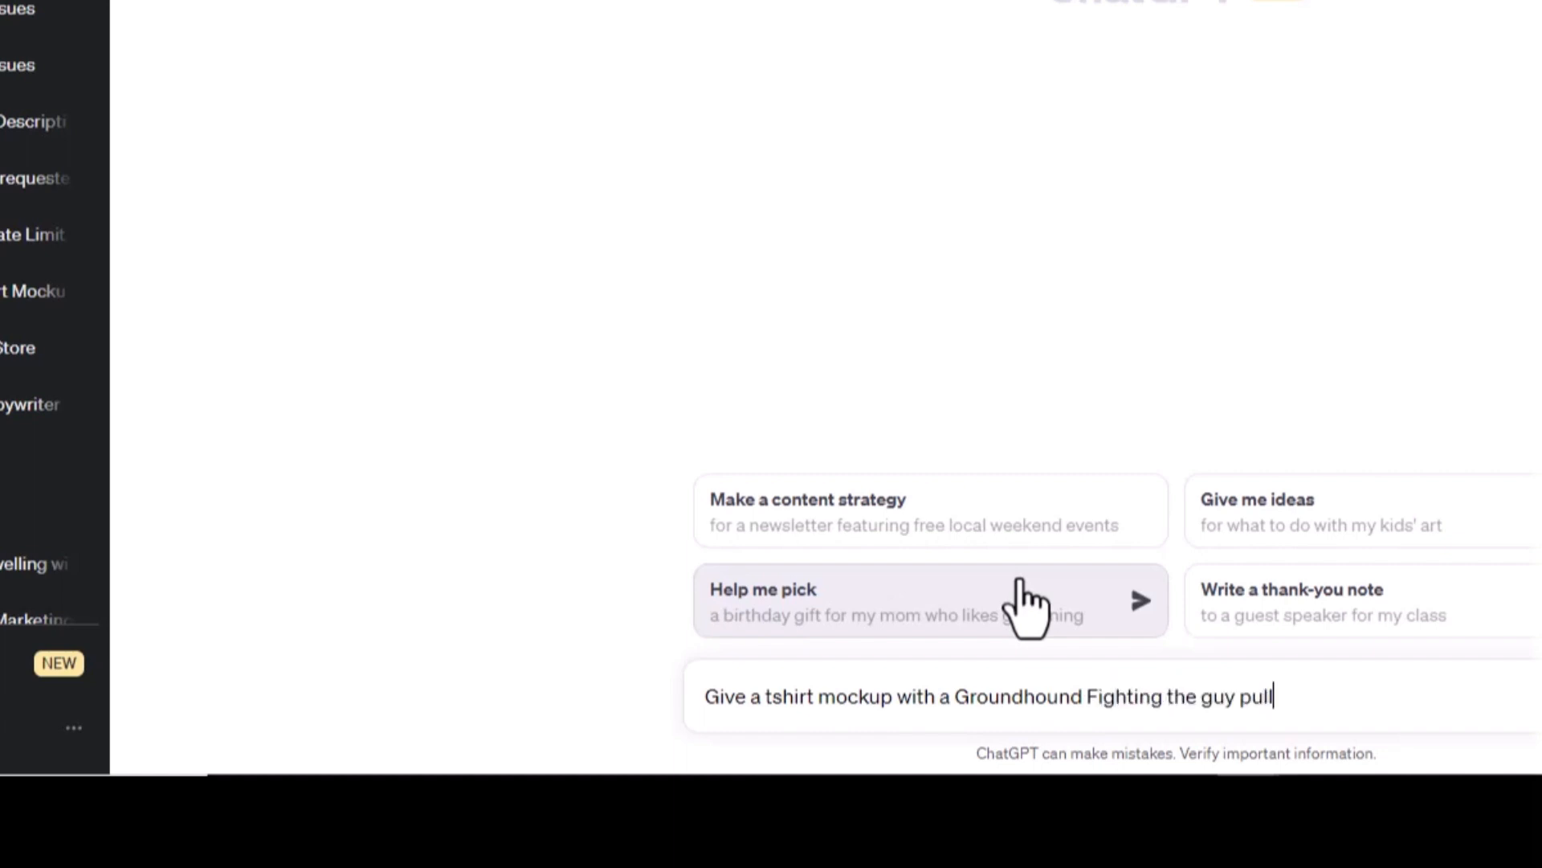
{"action": "type", "text": "ign him out of the hole f"}
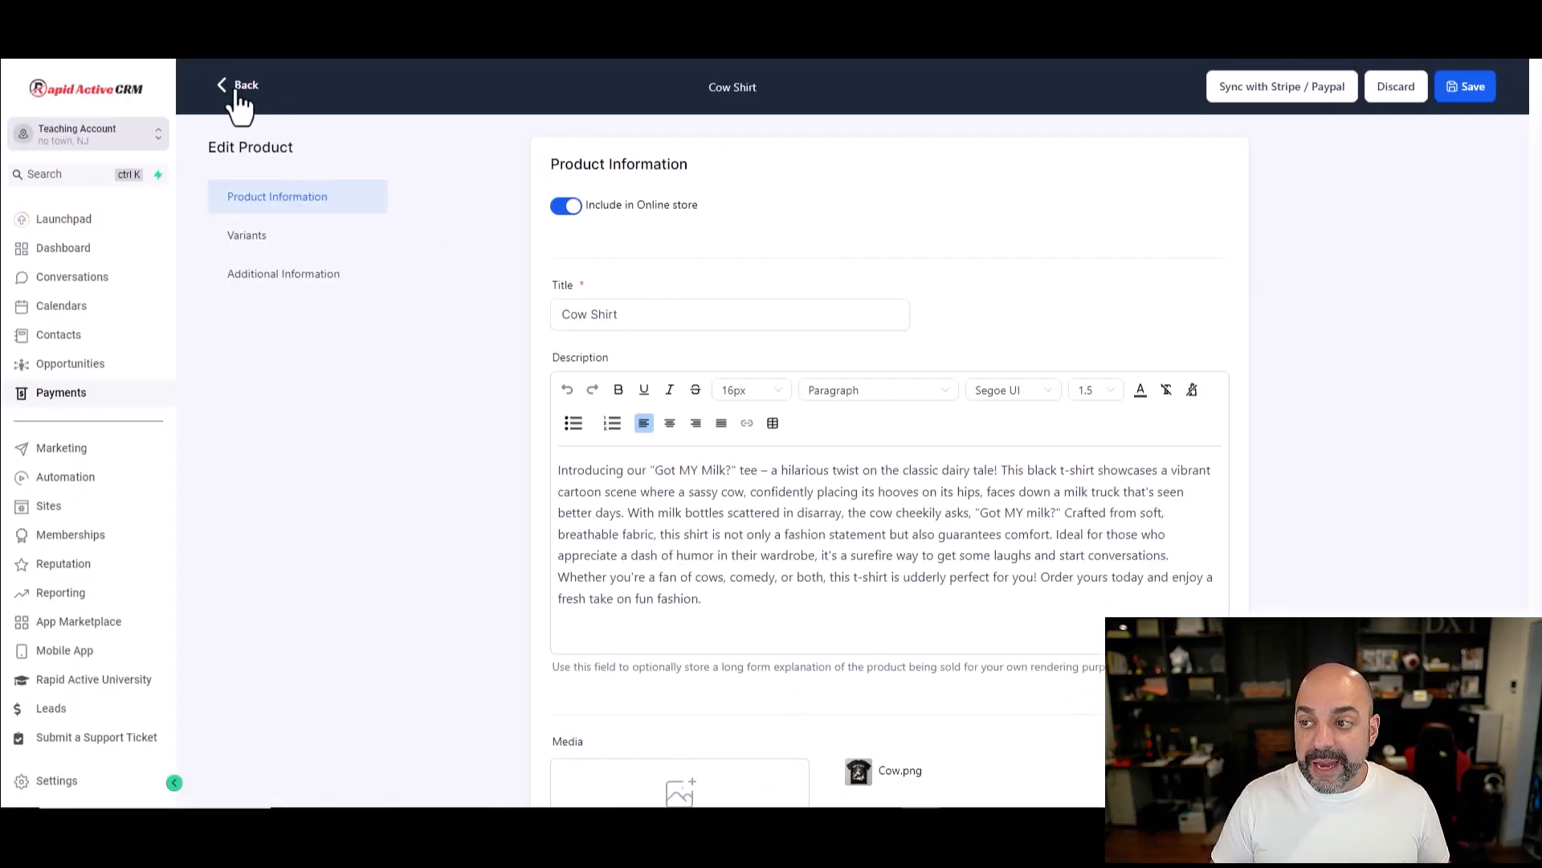
Step: Leave the Cow Shirt product editor back to the product list
{"action": "left_click", "coordinate": [236, 85]}
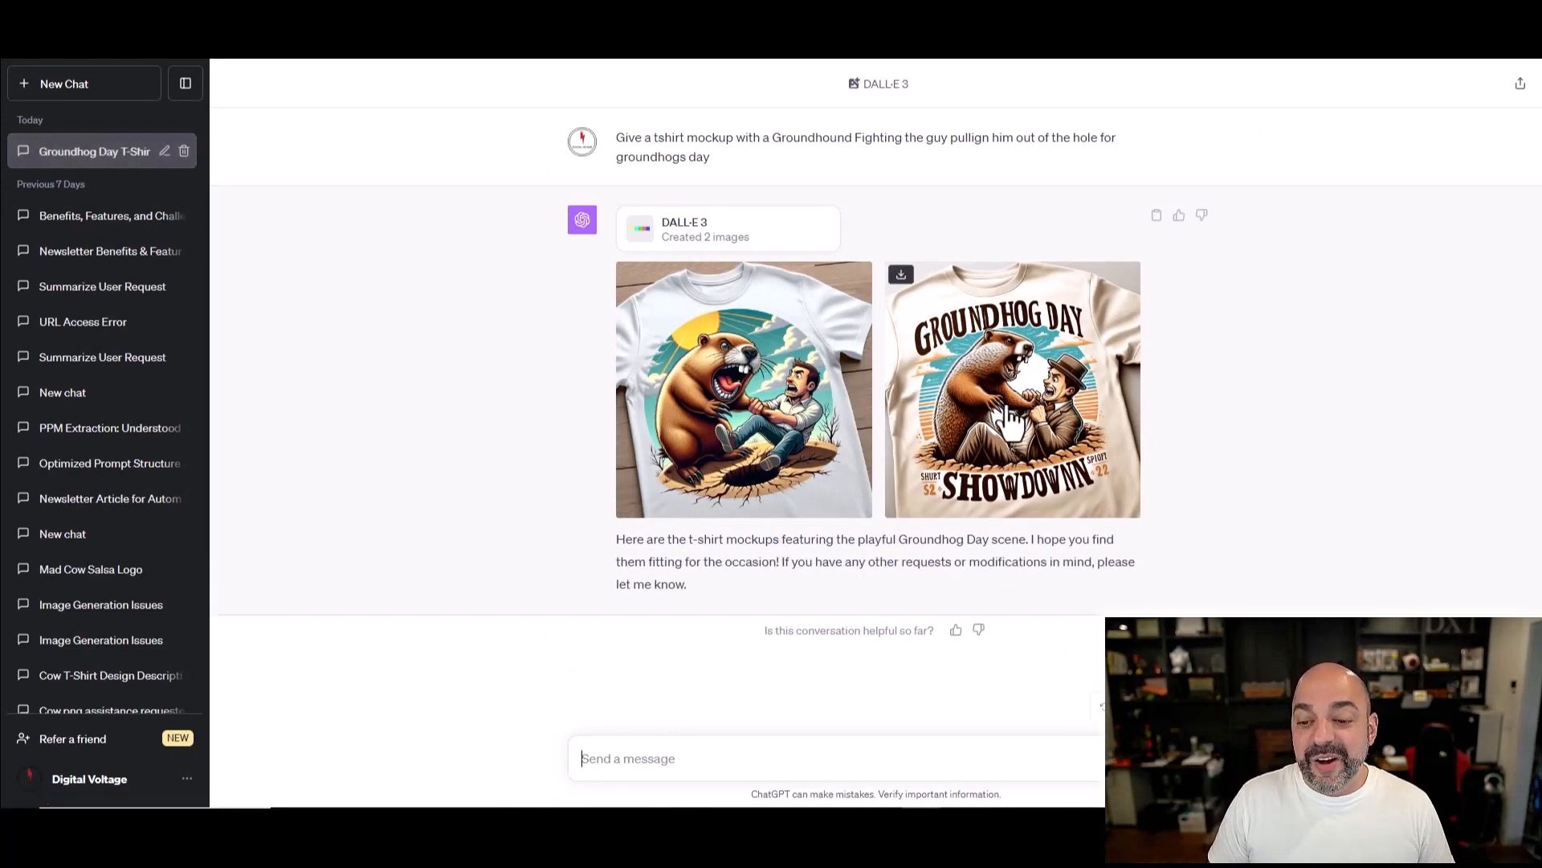
Step: Download the Groundhog Day Showdown mockup and request a t-shirt description for it
{"action": "left_click", "coordinate": [1010, 389]}
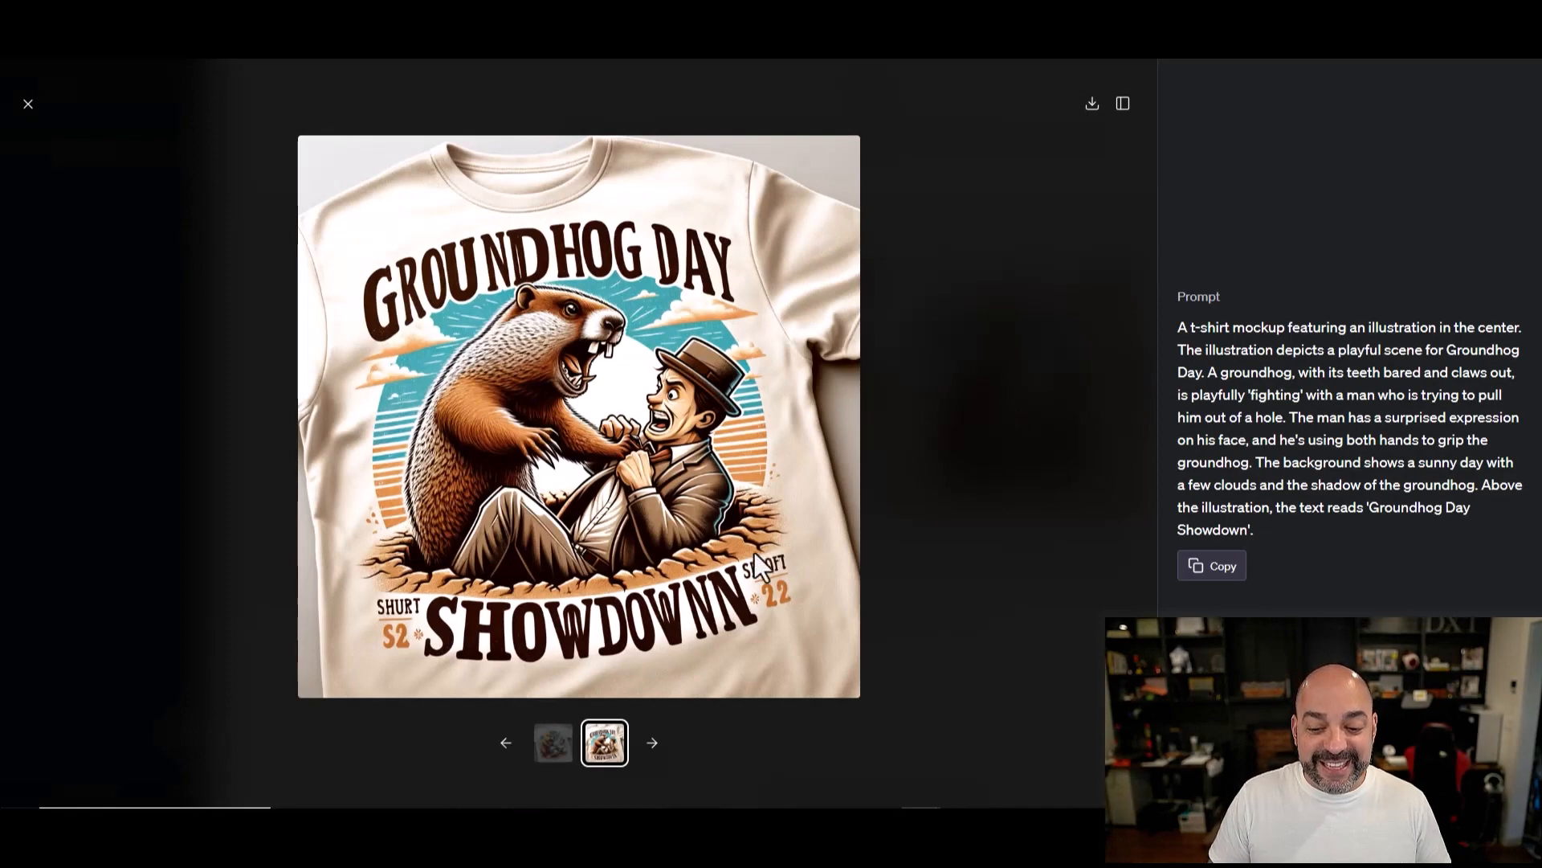
{"action": "mouse_move", "coordinate": [1102, 124]}
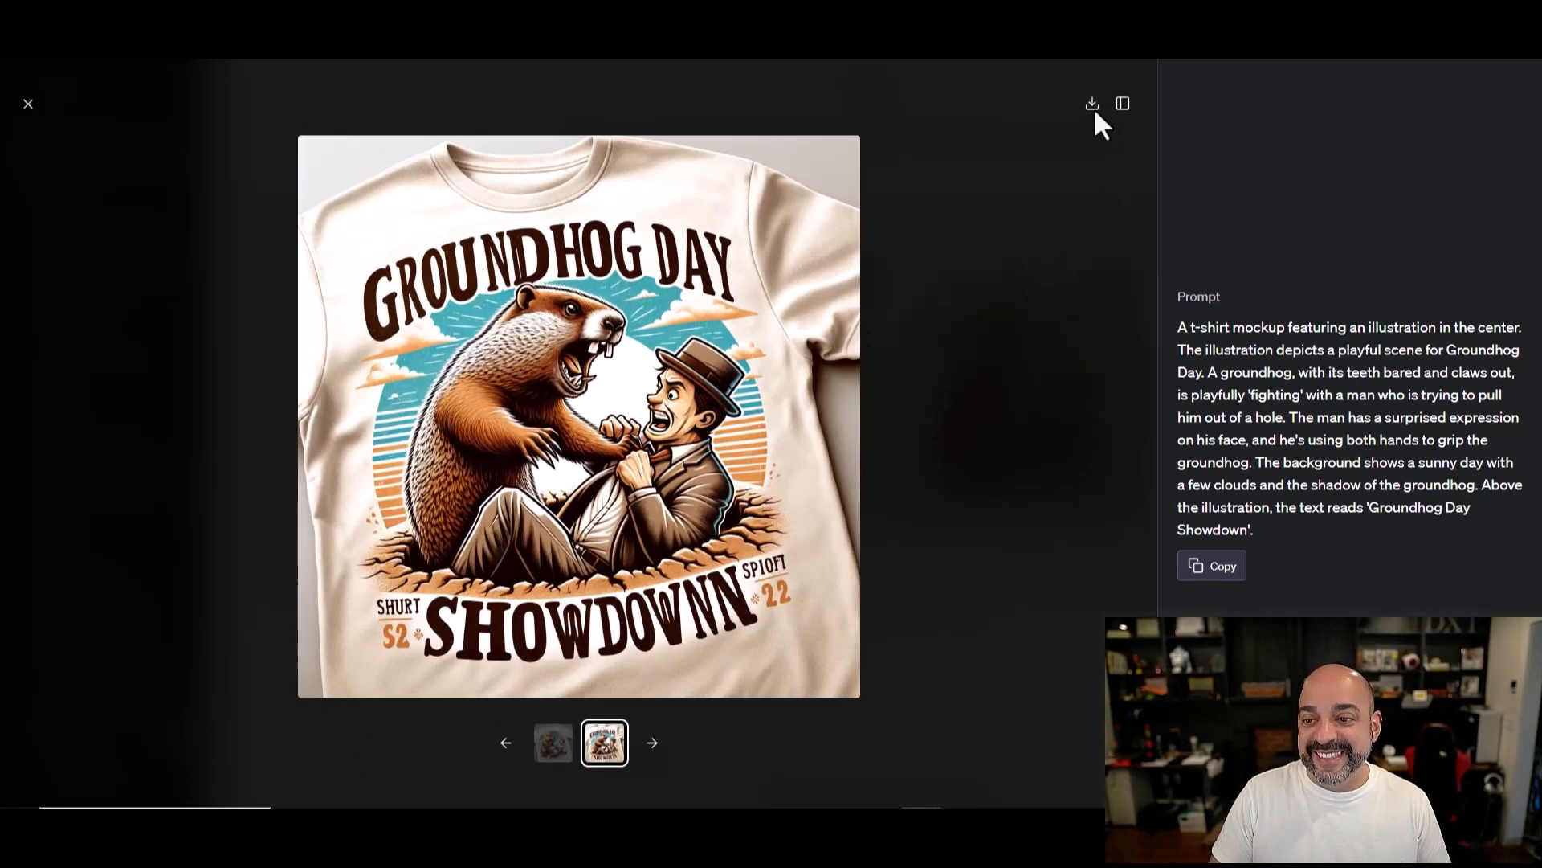
{"action": "left_click", "coordinate": [1092, 103]}
{"action": "type", "text": "Write a t"}
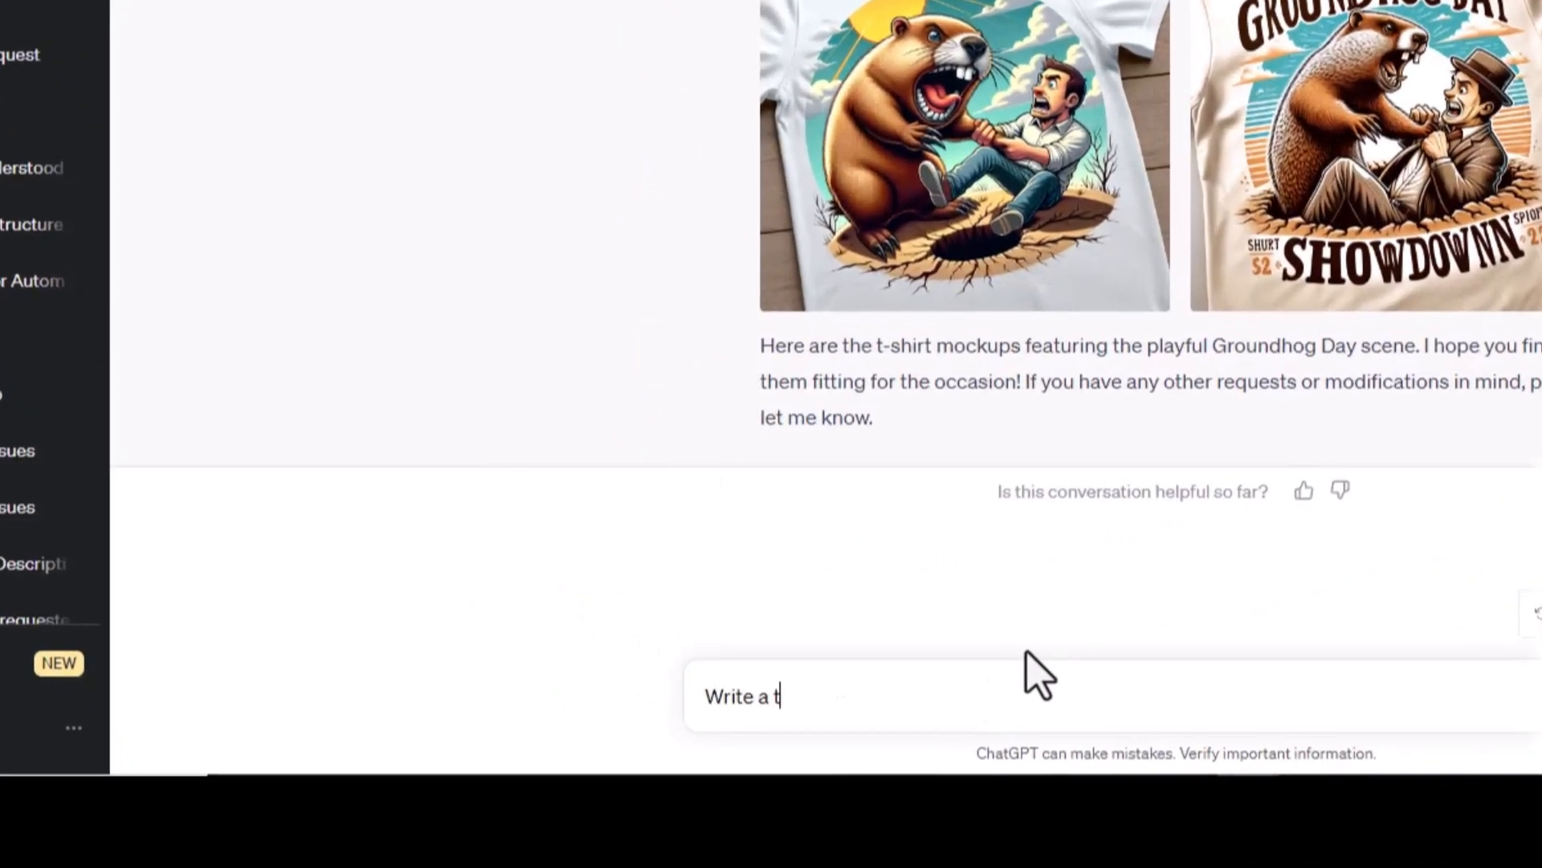
{"action": "type", "text": "-hirt decription f"}
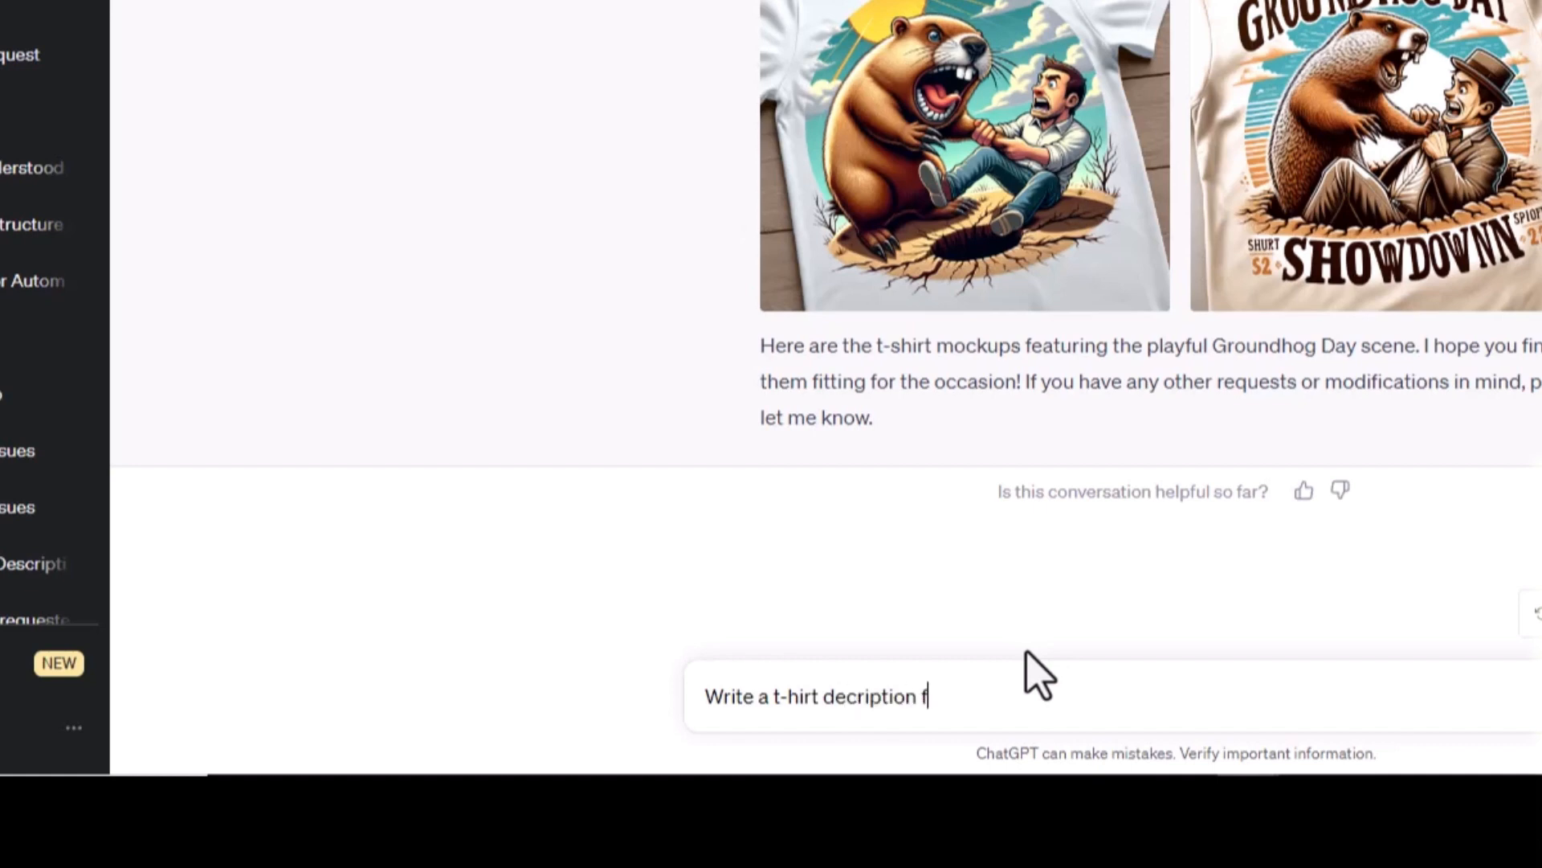
{"action": "key", "text": "Return"}
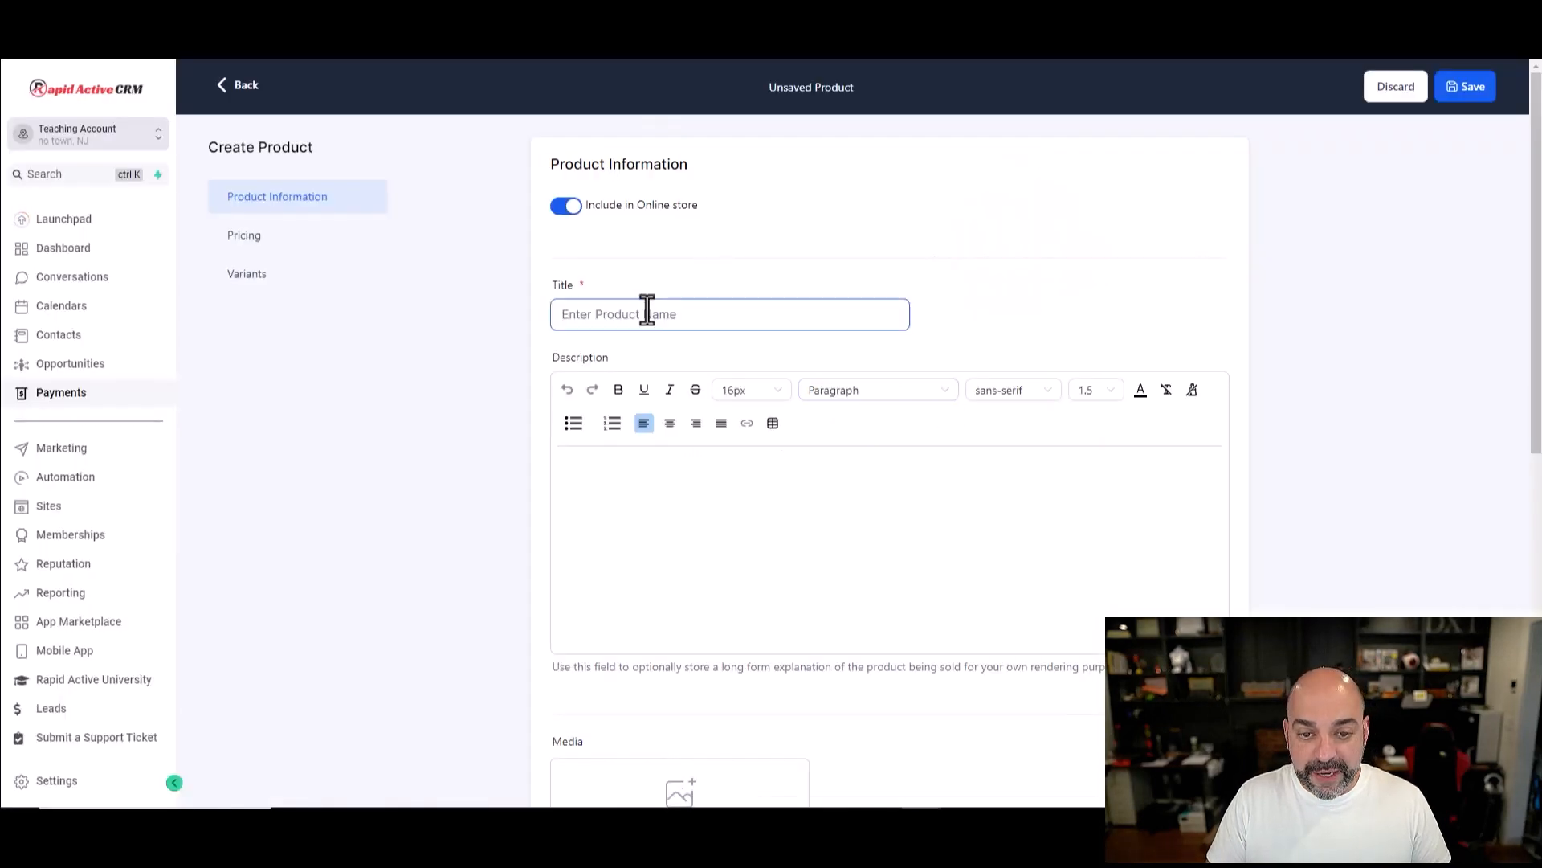
Step: Name the new product 'Groundhog' and set its type to Physical goods
{"action": "type", "text": "Groundhog Fl"}
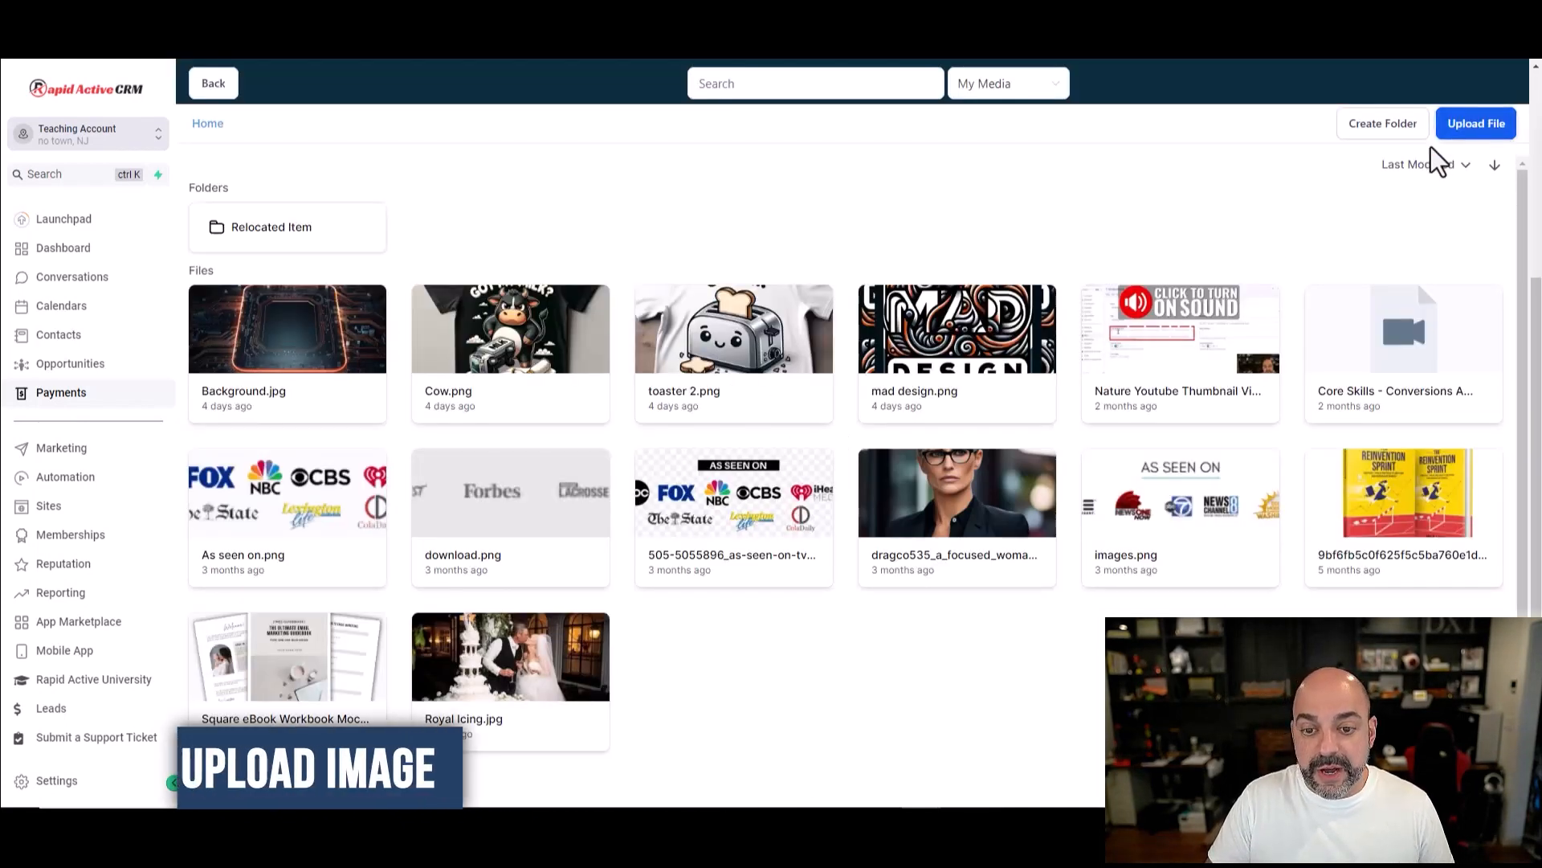
{"action": "mouse_move", "coordinate": [678, 278]}
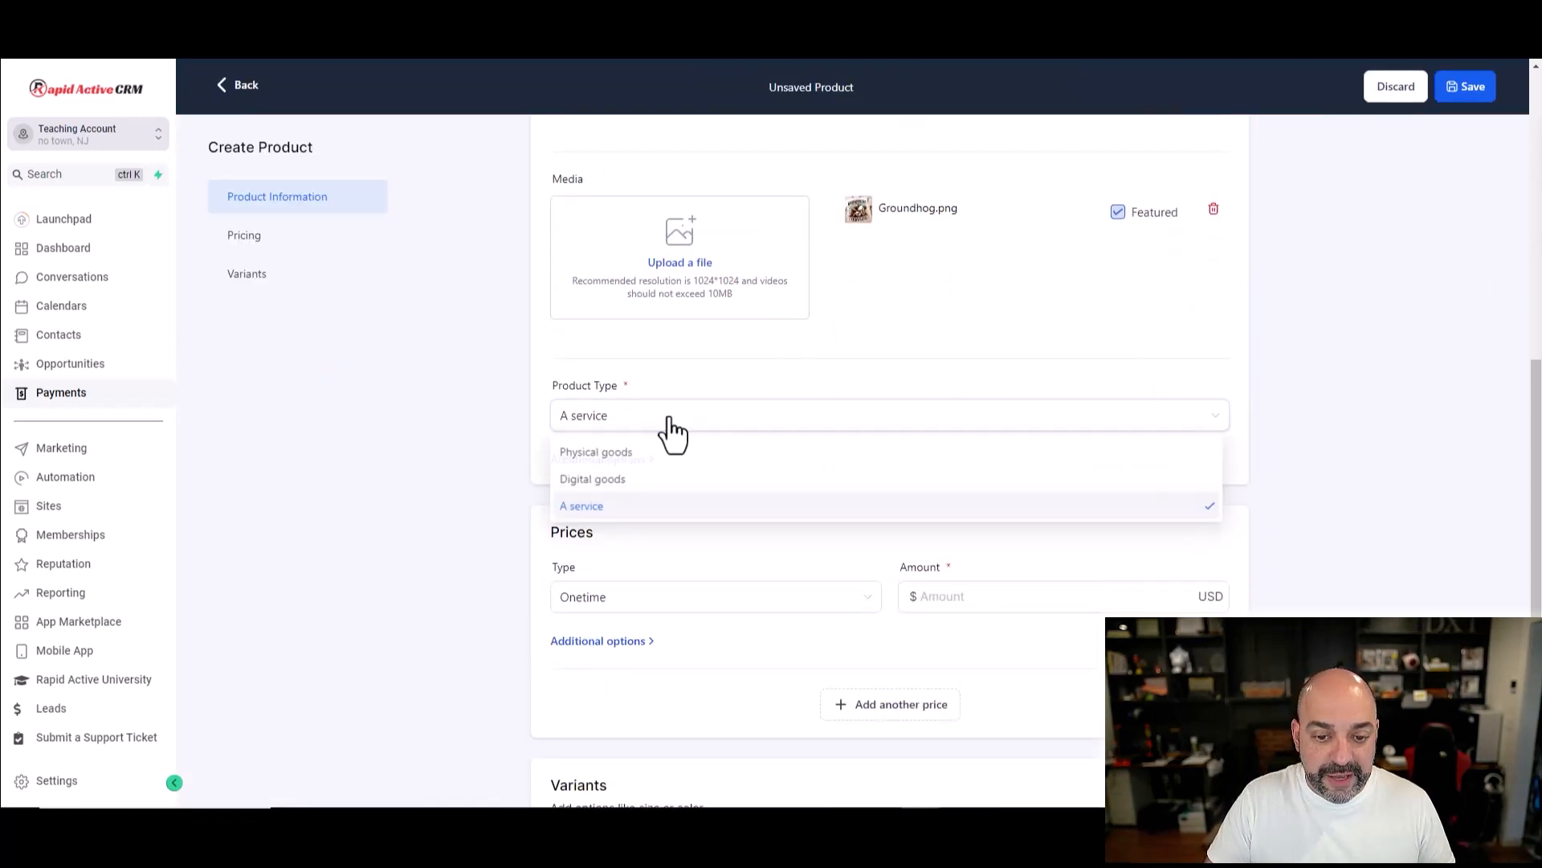
{"action": "left_click", "coordinate": [594, 452]}
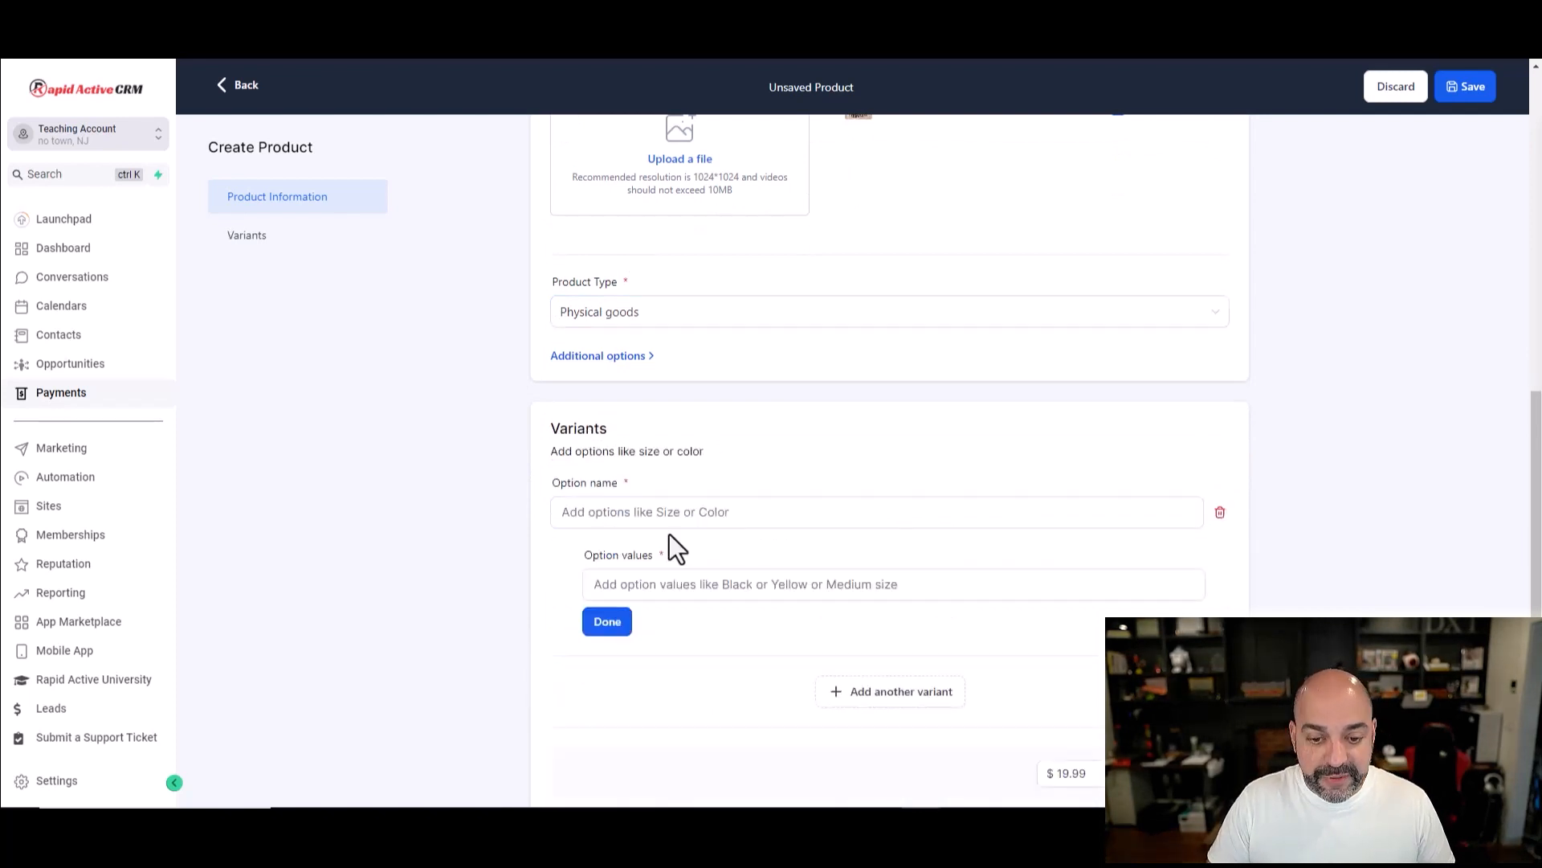
Step: Add a Color variant (Red, Black, Blue) and a Size variant to the product
{"action": "type", "text": "Color"}
{"action": "type", "text": "Red"}
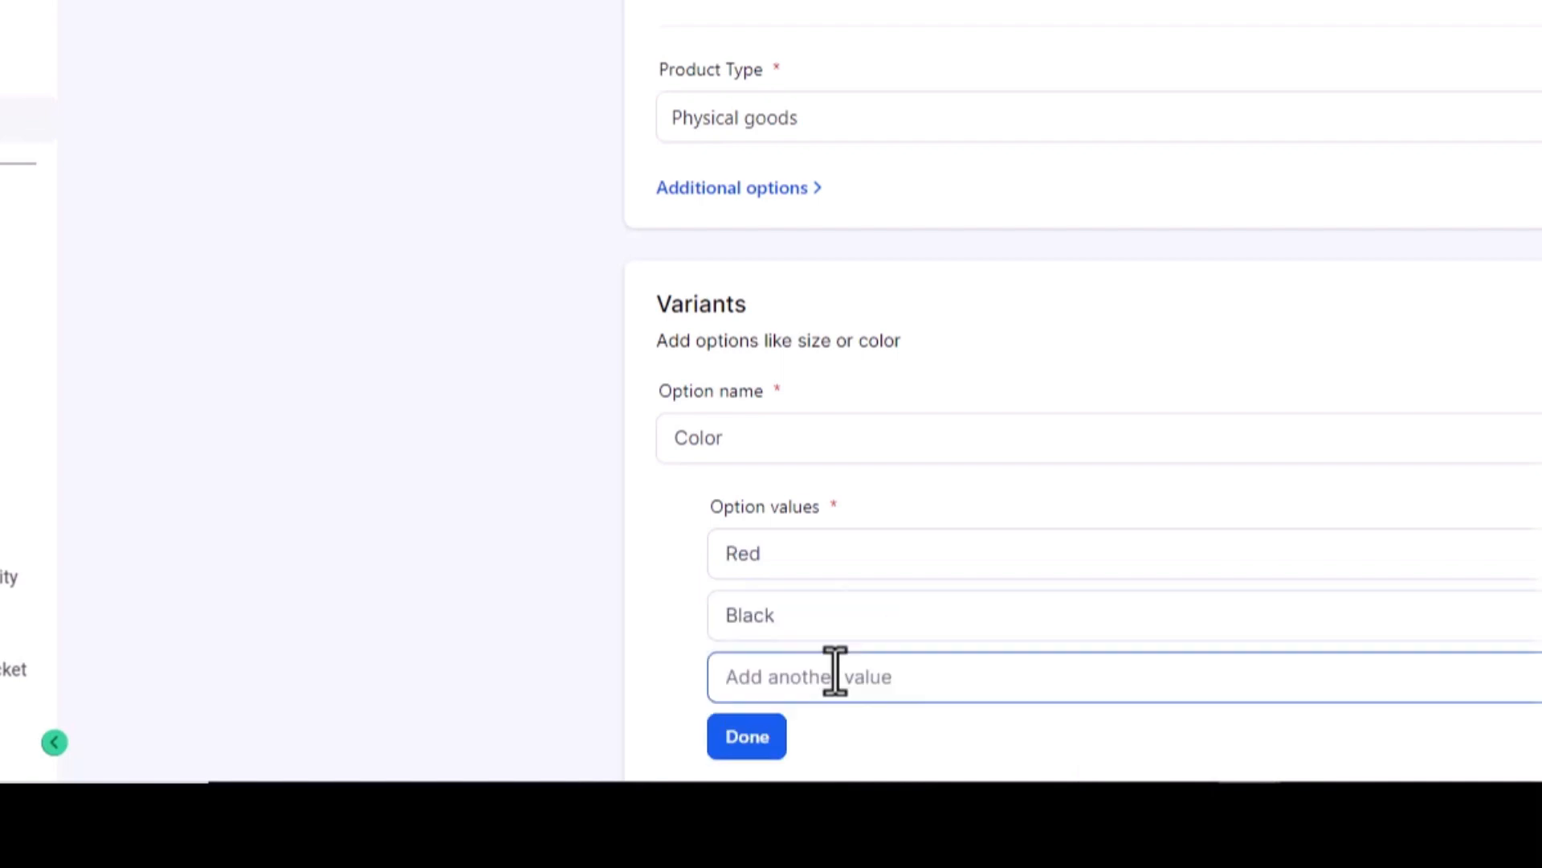
{"action": "left_click", "coordinate": [746, 736]}
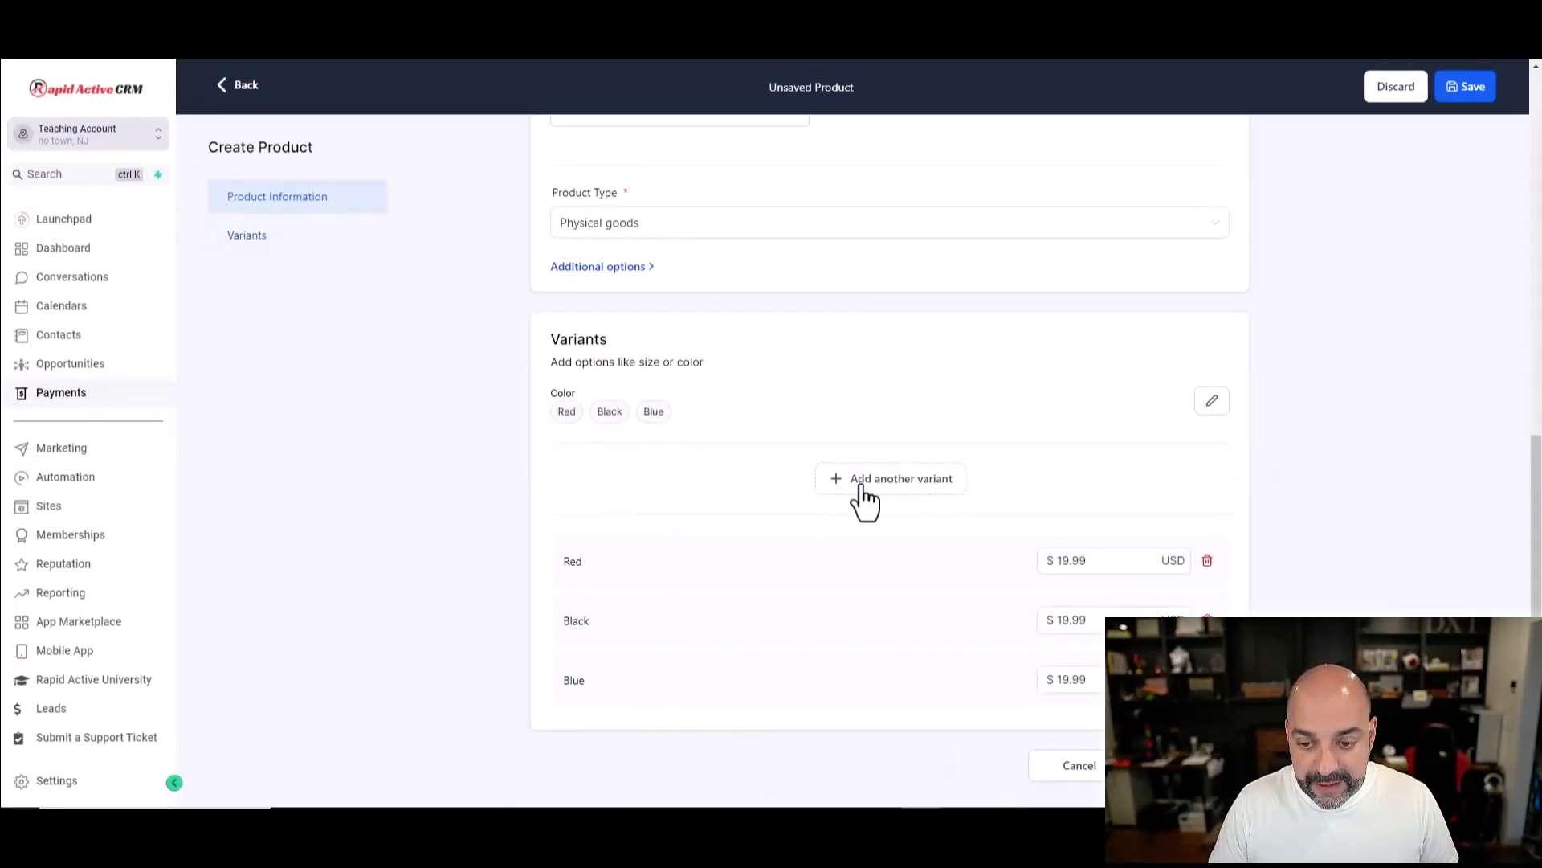
{"action": "left_click", "coordinate": [890, 478]}
{"action": "type", "text": "Xlarge"}
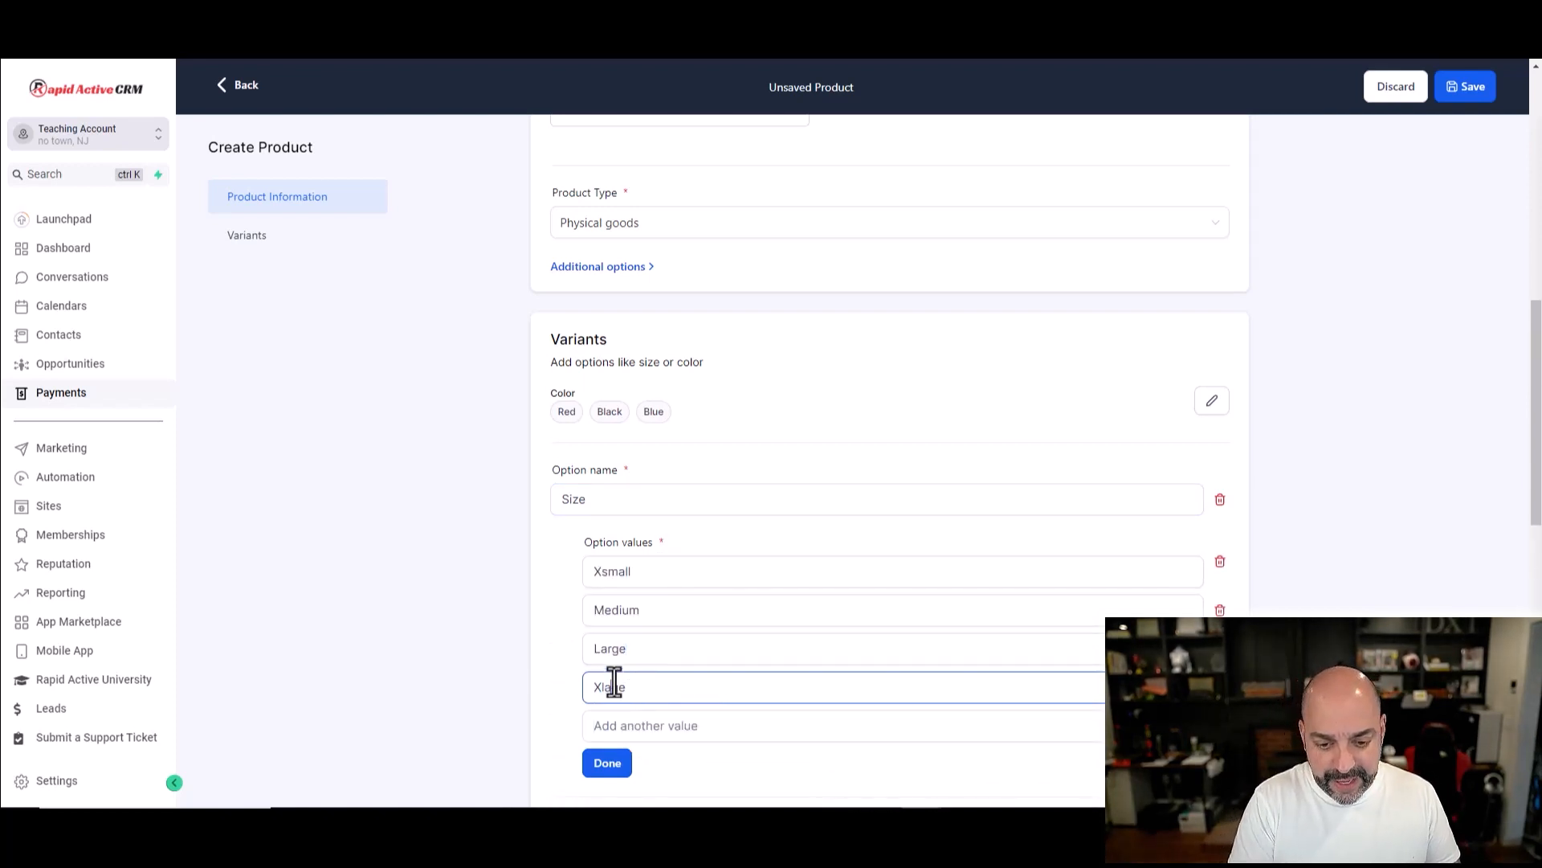
{"action": "left_click", "coordinate": [606, 762]}
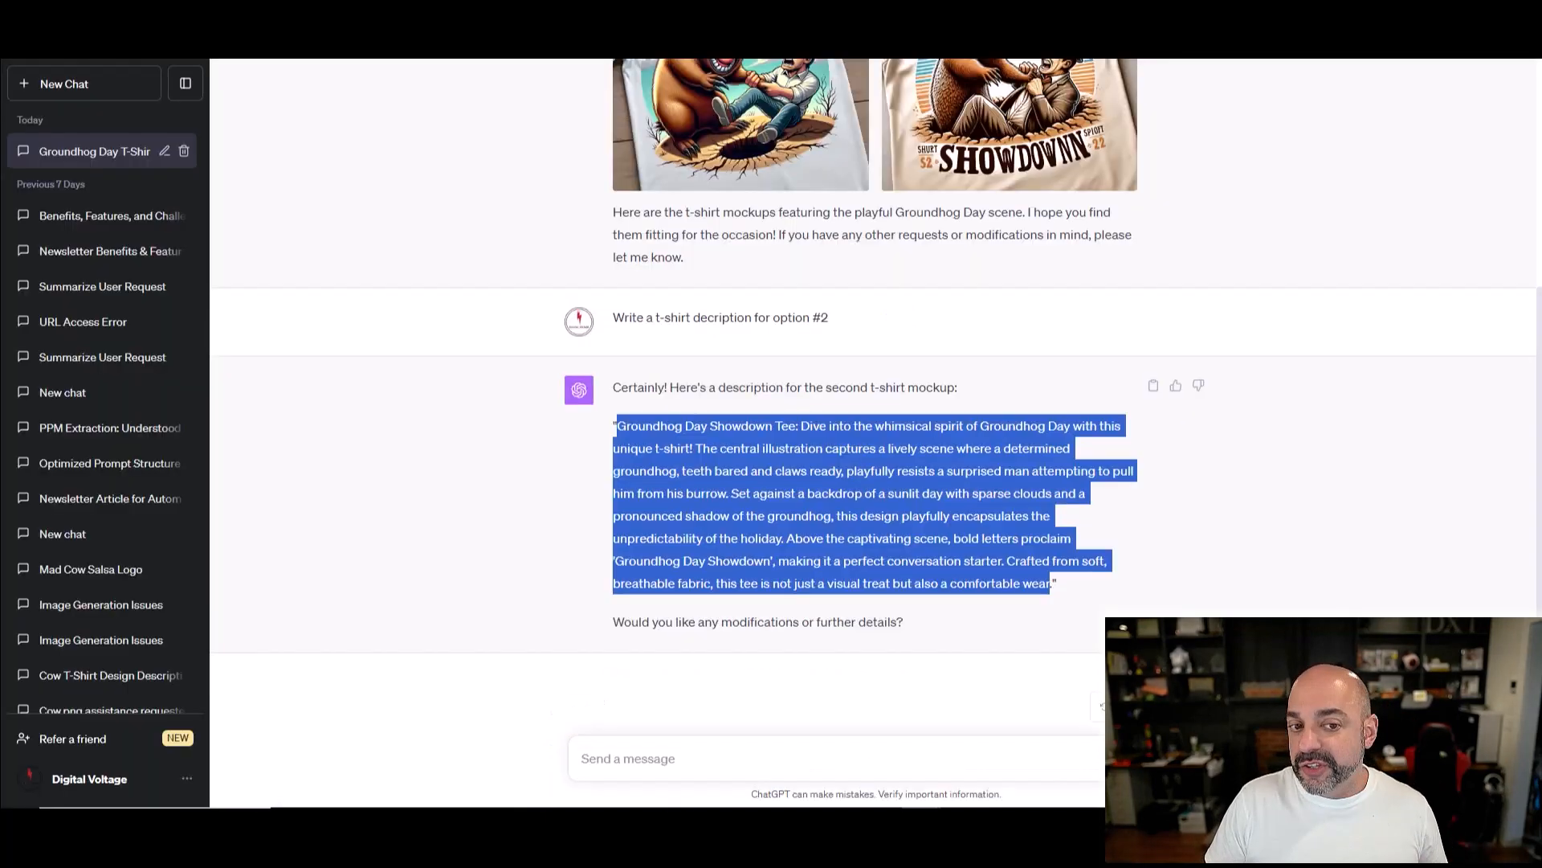
Step: Scroll to the Groundhog Day Showdown Tee description in the ChatGPT reply to copy it
{"action": "scroll", "scroll_direction": "up", "scroll_amount": 3}
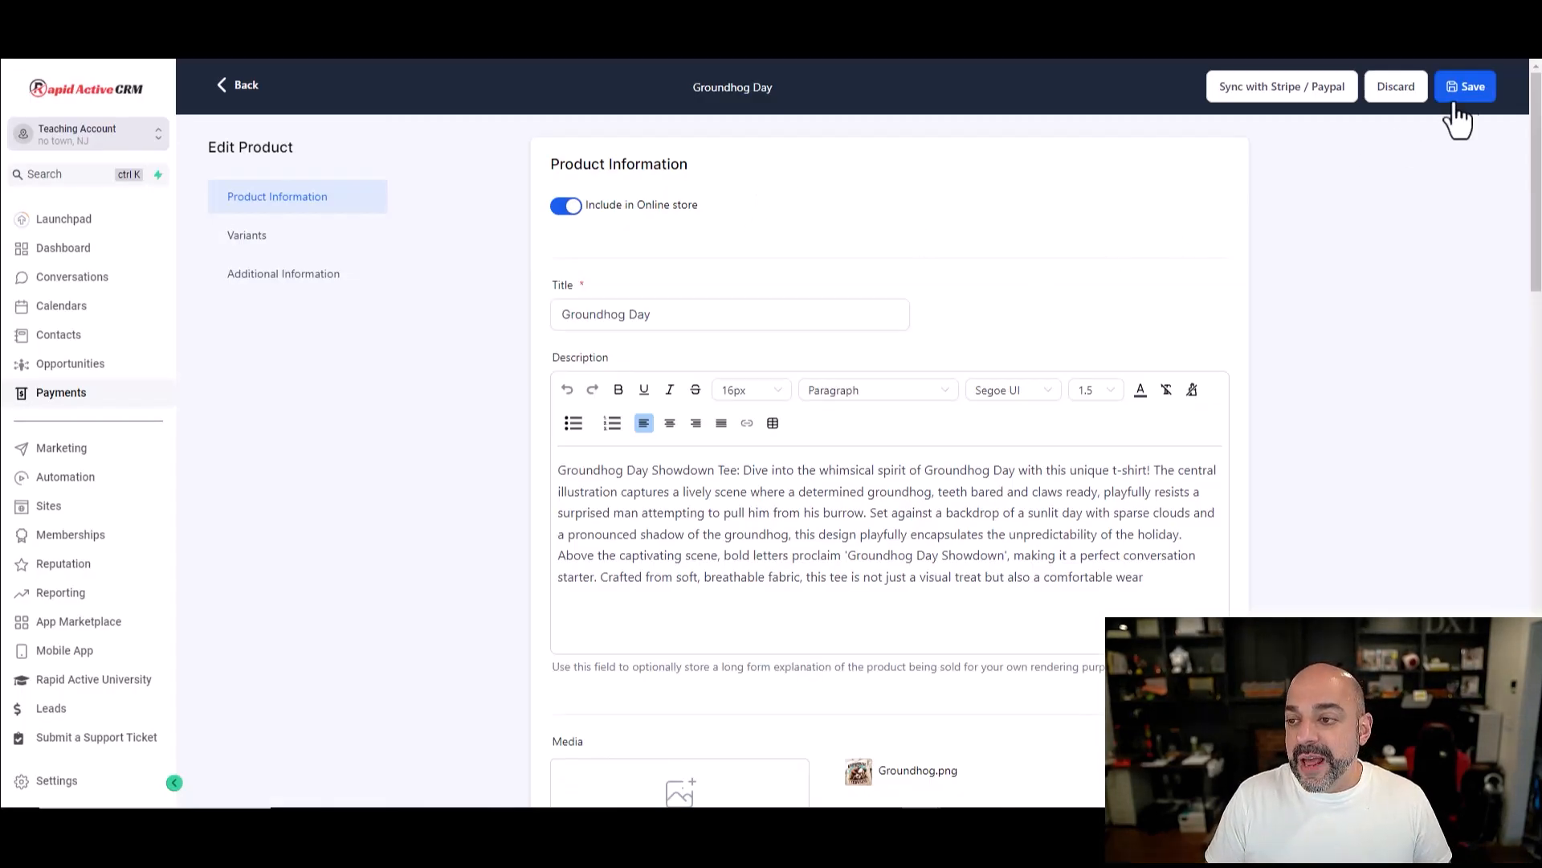
Step: Save the Groundhog Day product and return to the product list
{"action": "left_click", "coordinate": [1465, 85]}
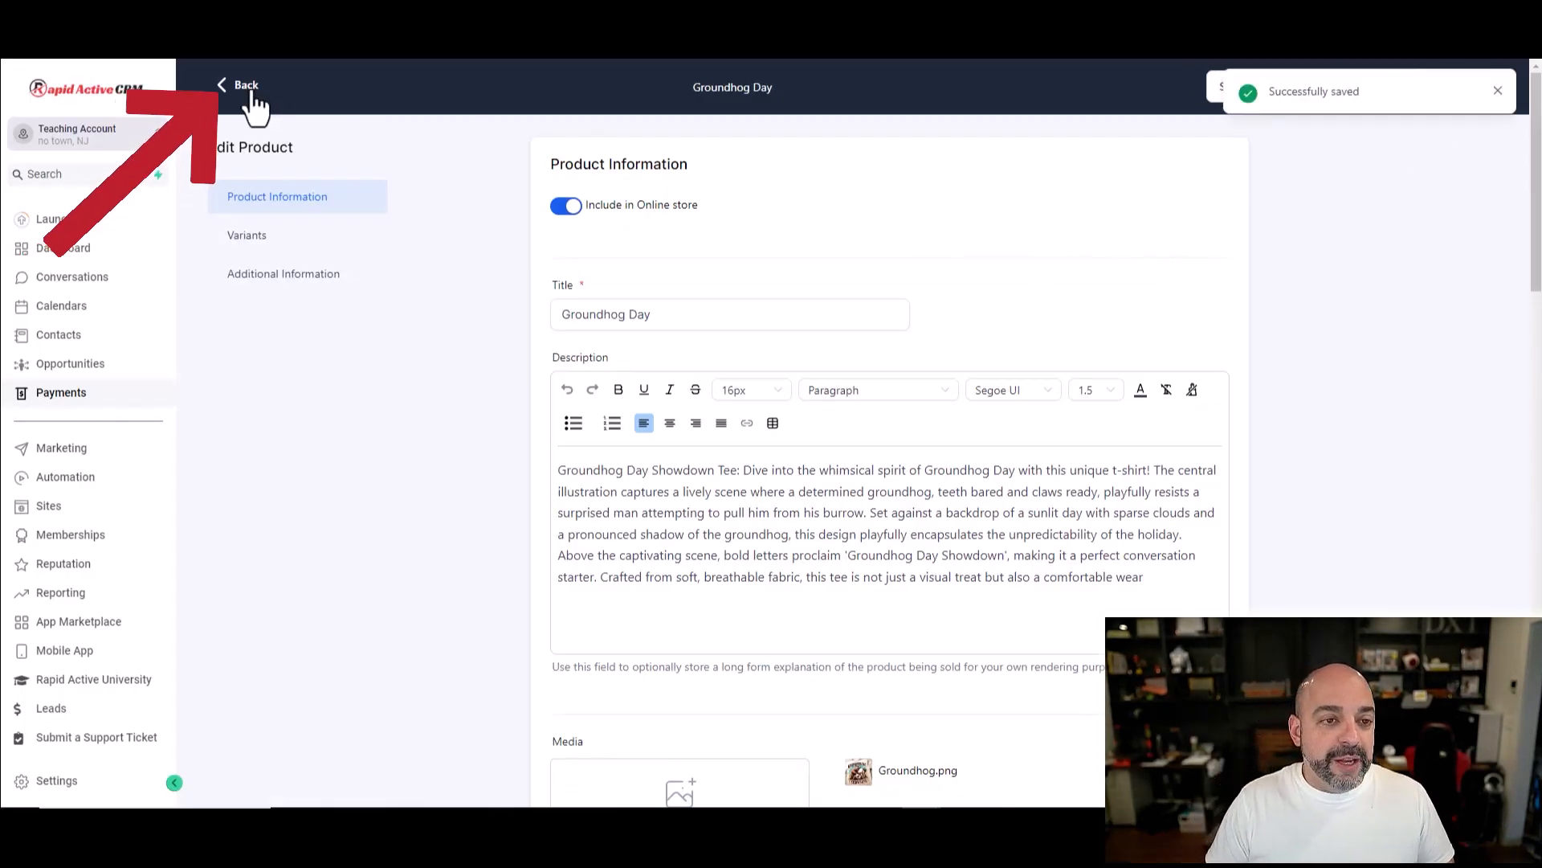
{"action": "left_click", "coordinate": [240, 86]}
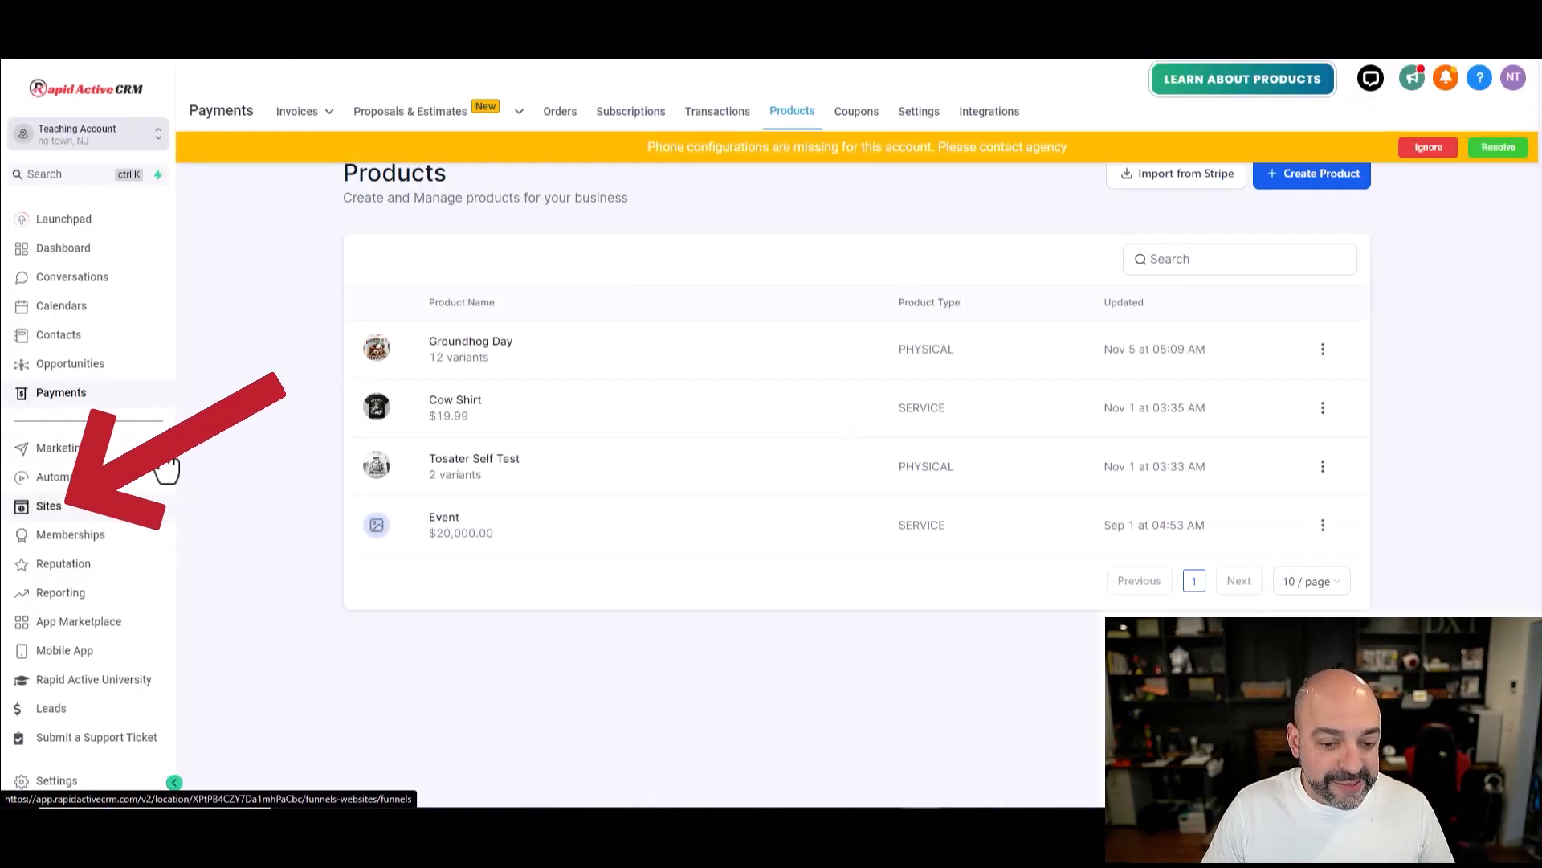
Step: Open the Mad Design T-Shirts website and edit its Products List page
{"action": "left_click", "coordinate": [47, 505]}
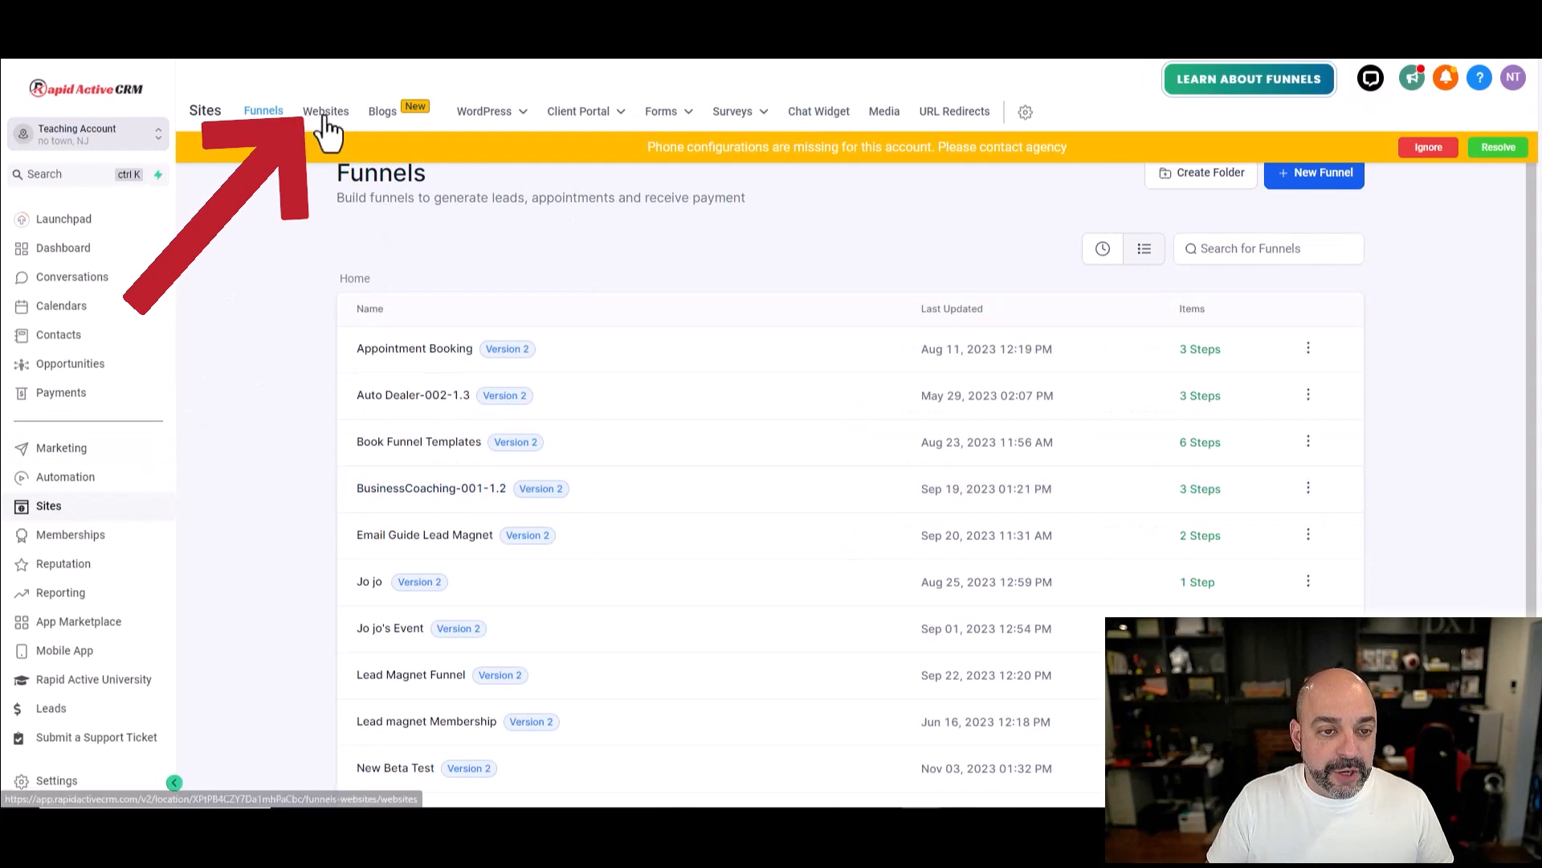
{"action": "left_click", "coordinate": [326, 111]}
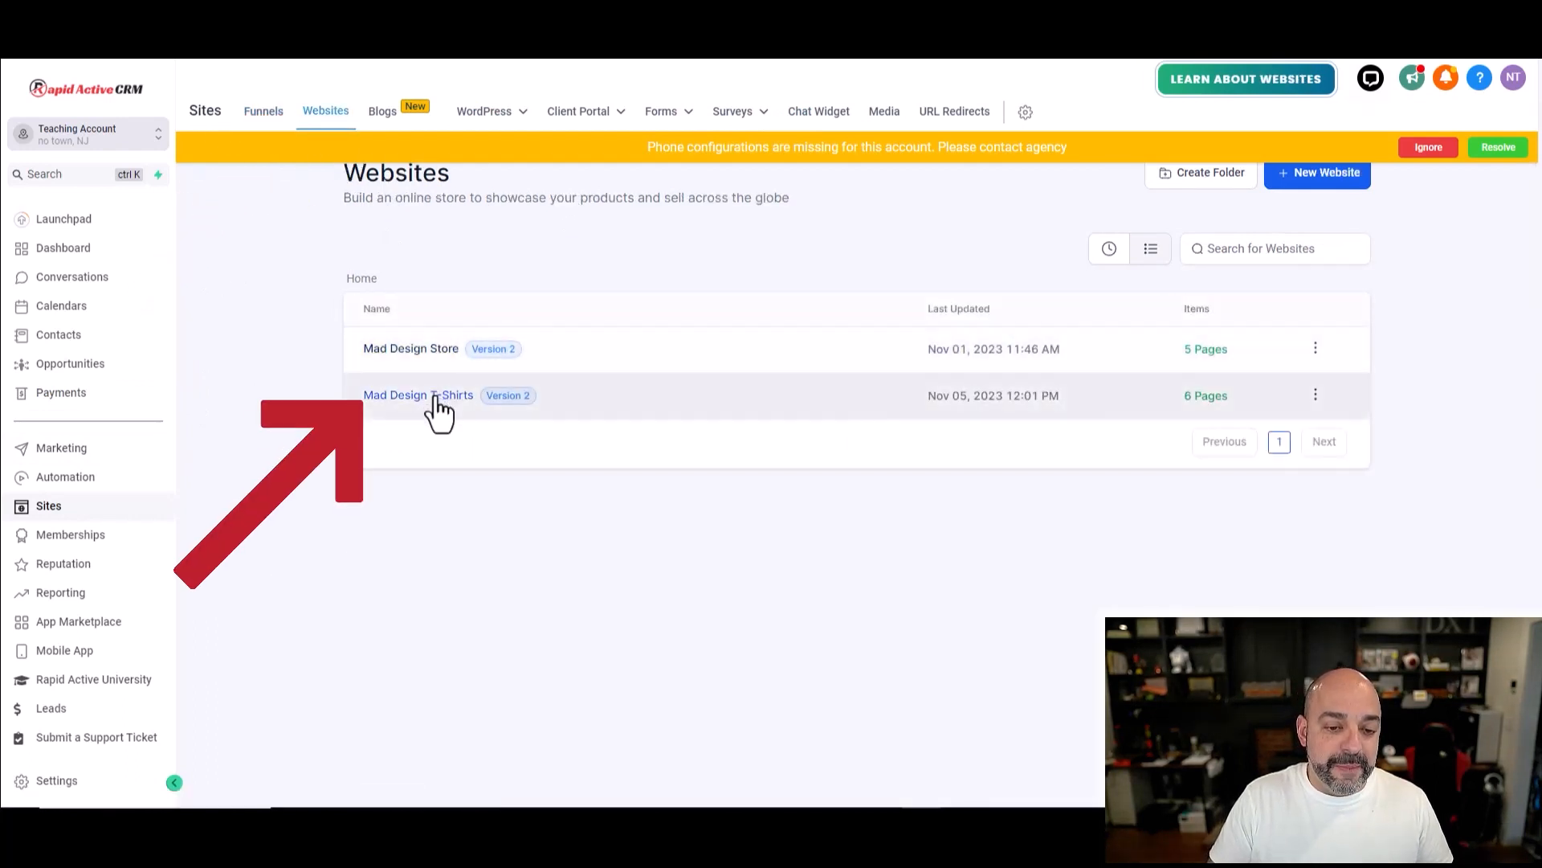
{"action": "left_click", "coordinate": [417, 395]}
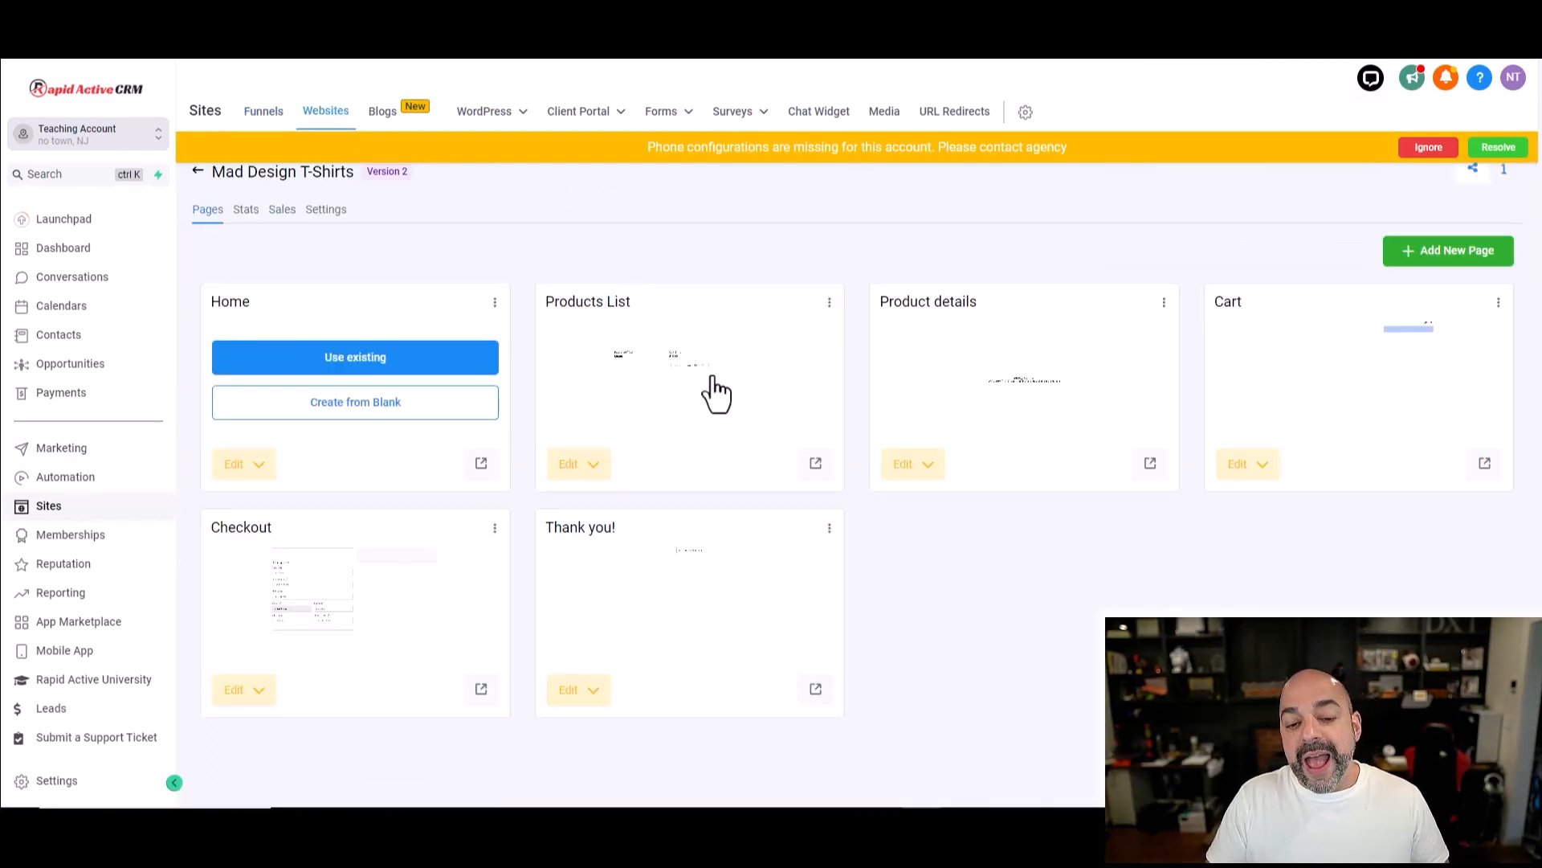
{"action": "left_click", "coordinate": [567, 462]}
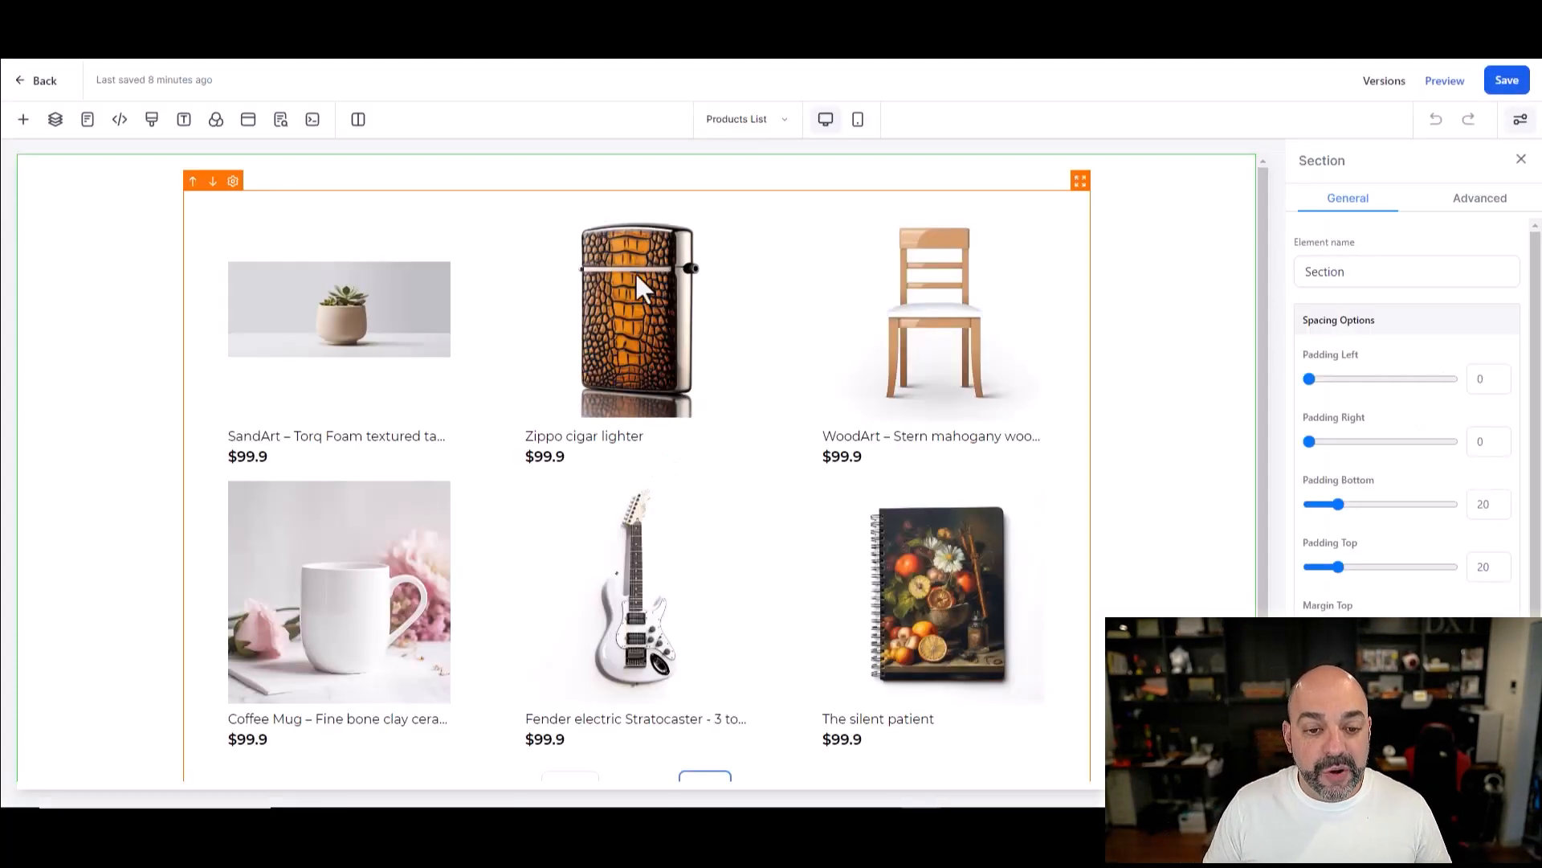
Step: Select the product list block, review its General settings, then its Advanced settings down to Custom Class
{"action": "left_click", "coordinate": [1444, 80]}
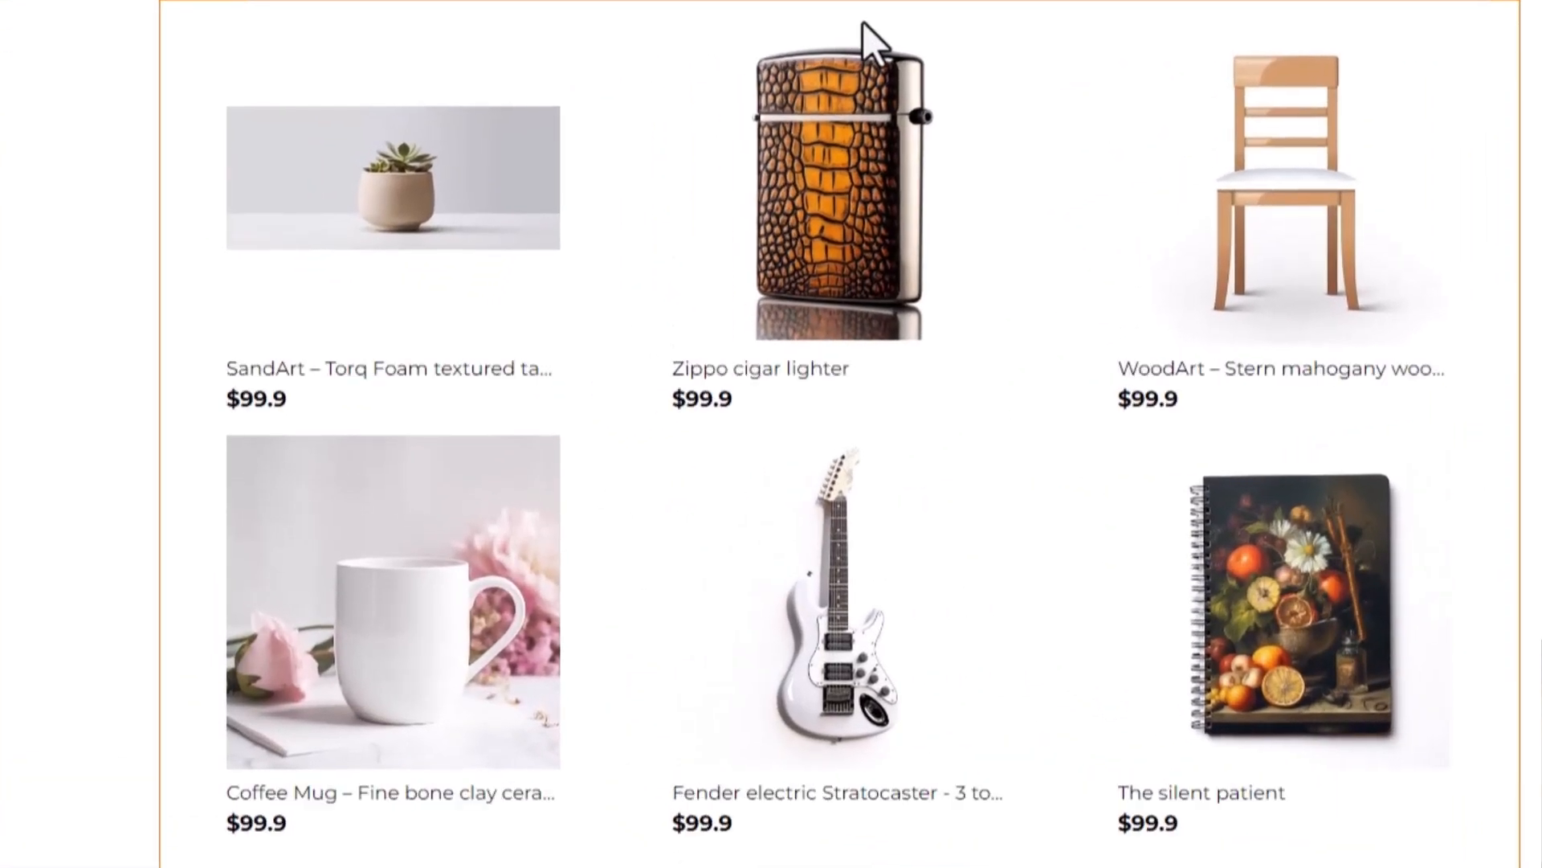
{"action": "mouse_move", "coordinate": [979, 260]}
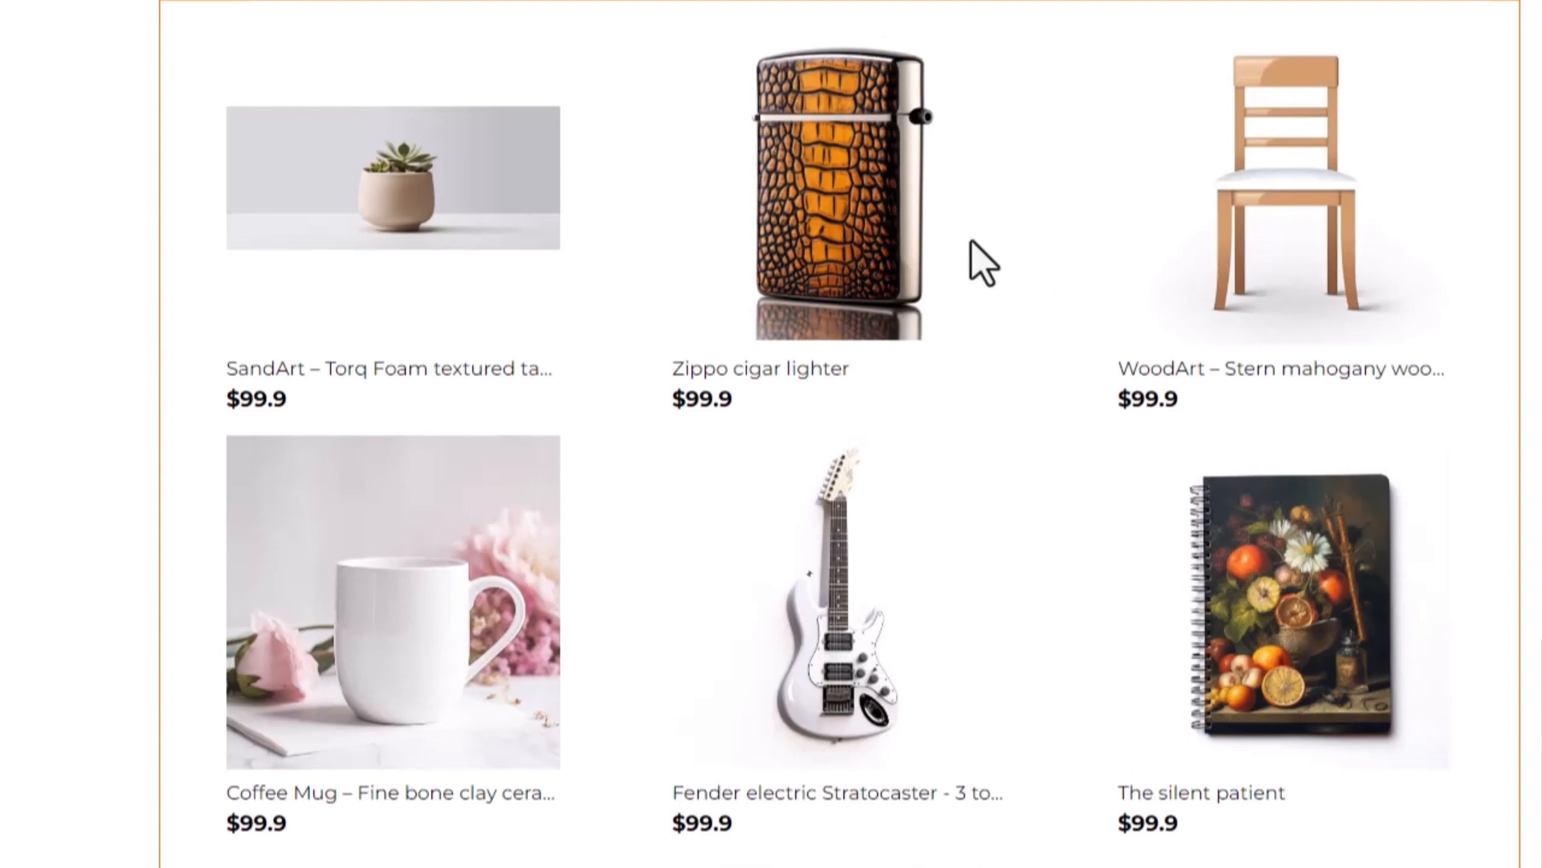
{"action": "mouse_move", "coordinate": [1189, 313]}
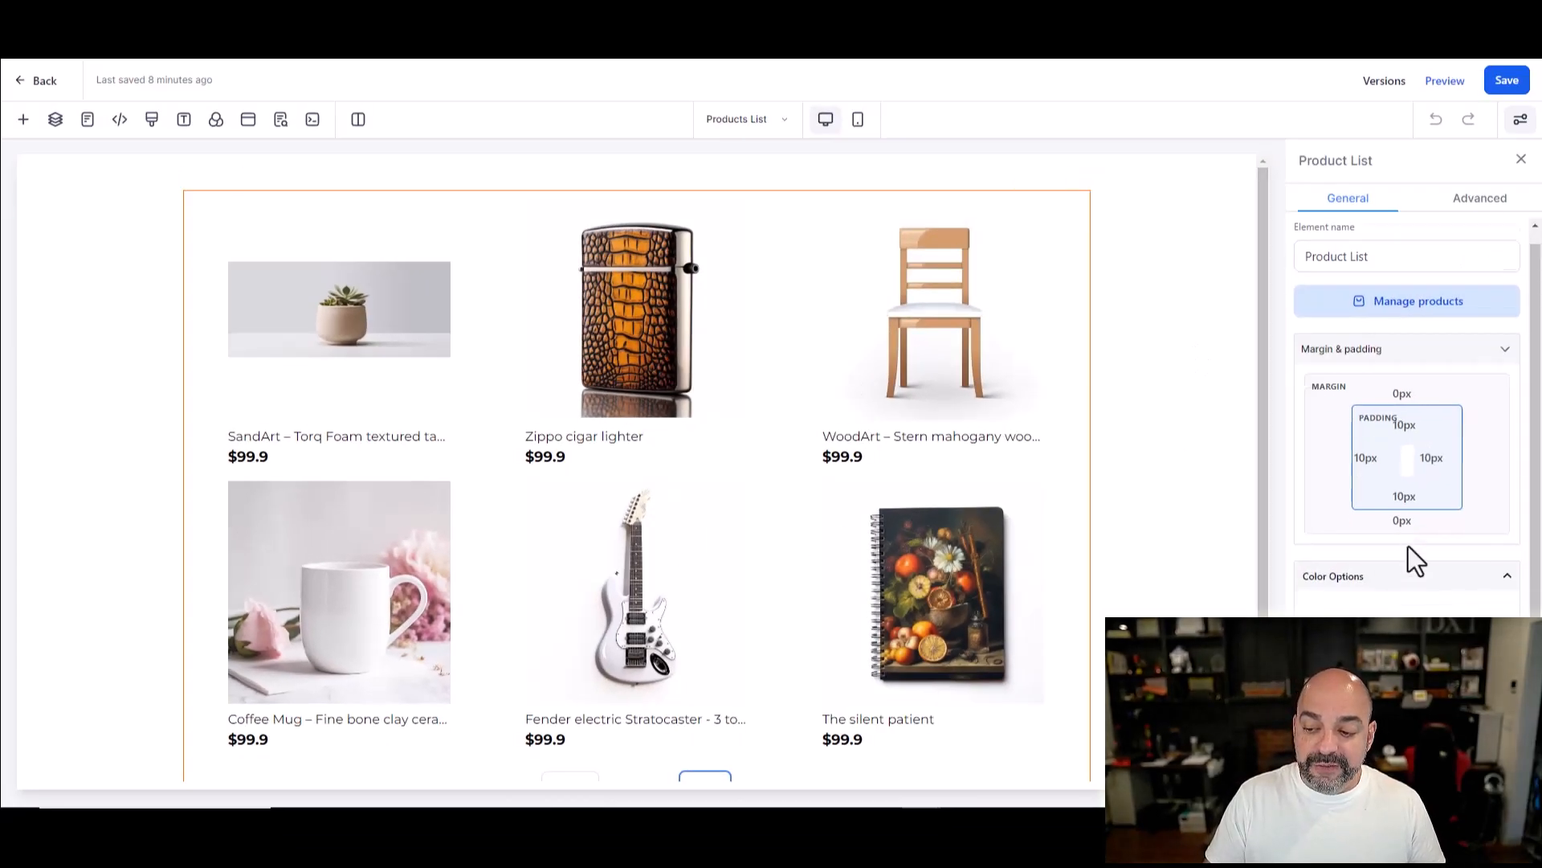
{"action": "scroll", "scroll_direction": "down", "scroll_amount": 3}
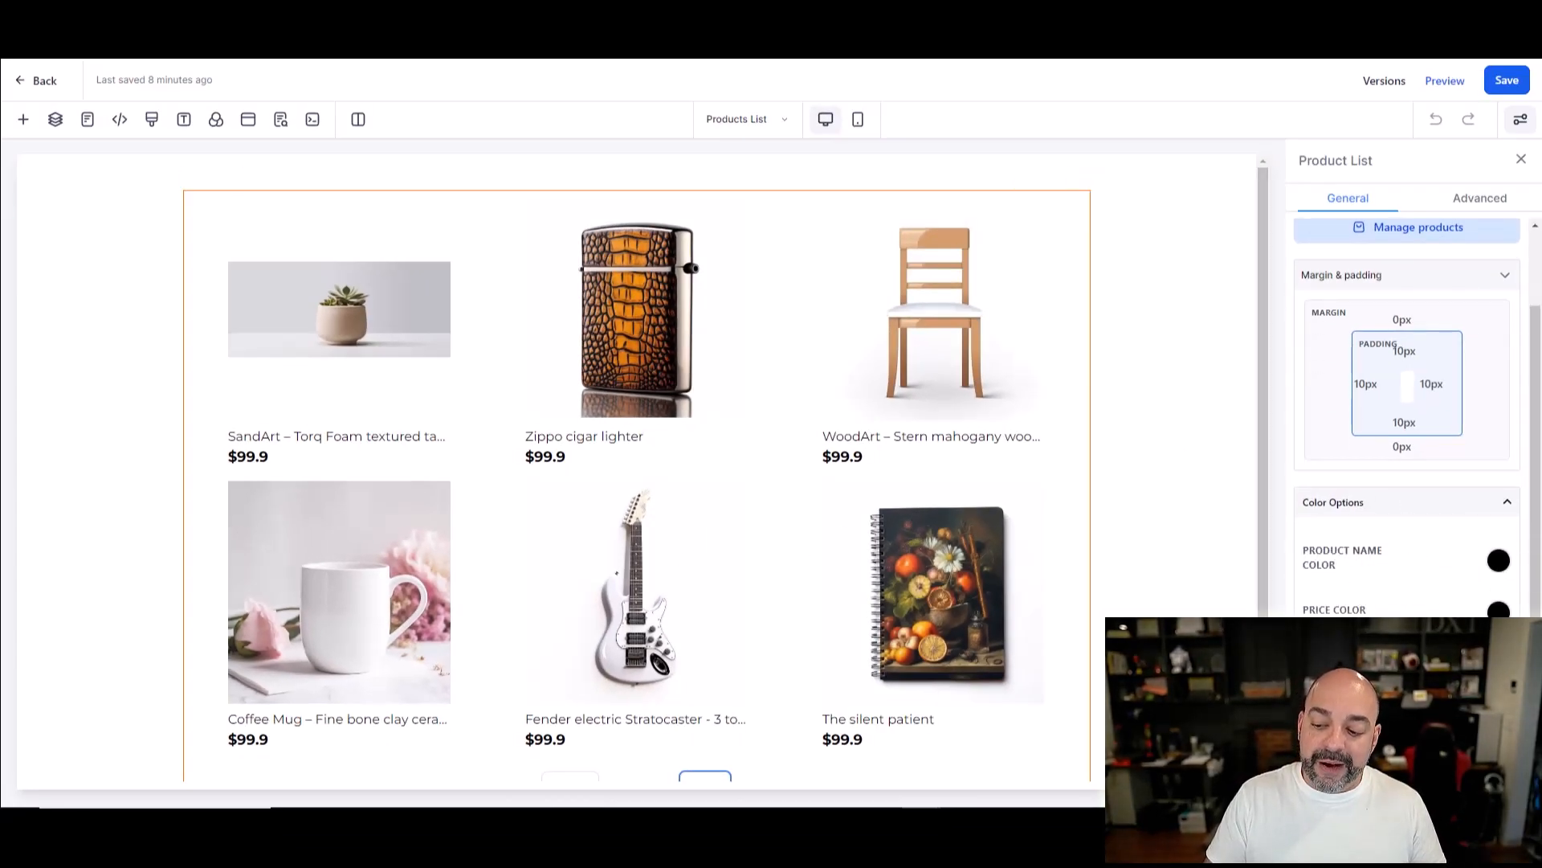
{"action": "scroll", "scroll_direction": "down", "scroll_amount": 3}
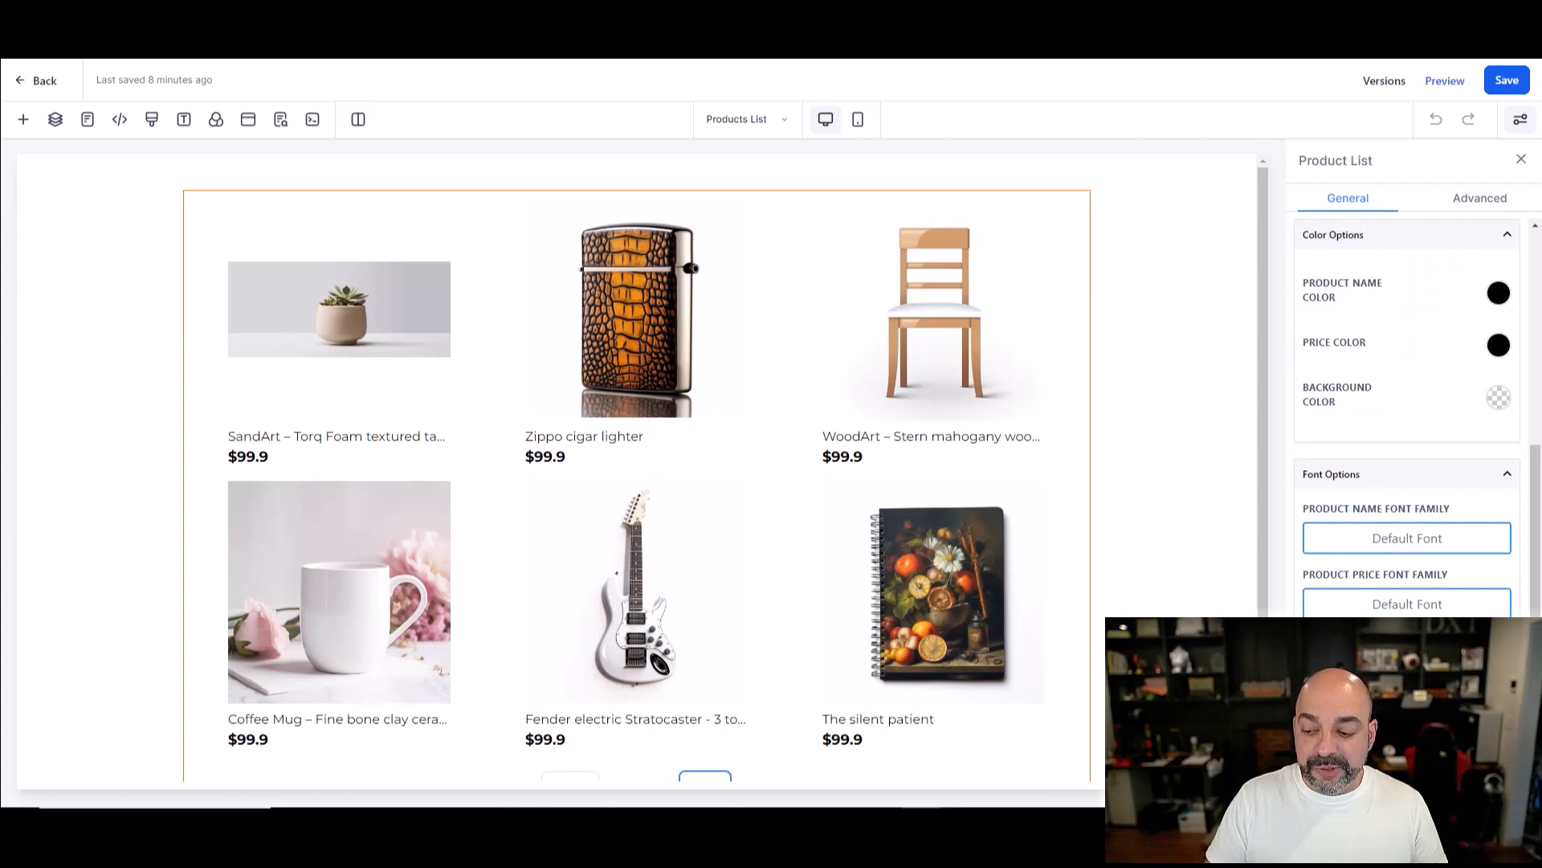
{"action": "scroll", "scroll_direction": "up", "scroll_amount": 3}
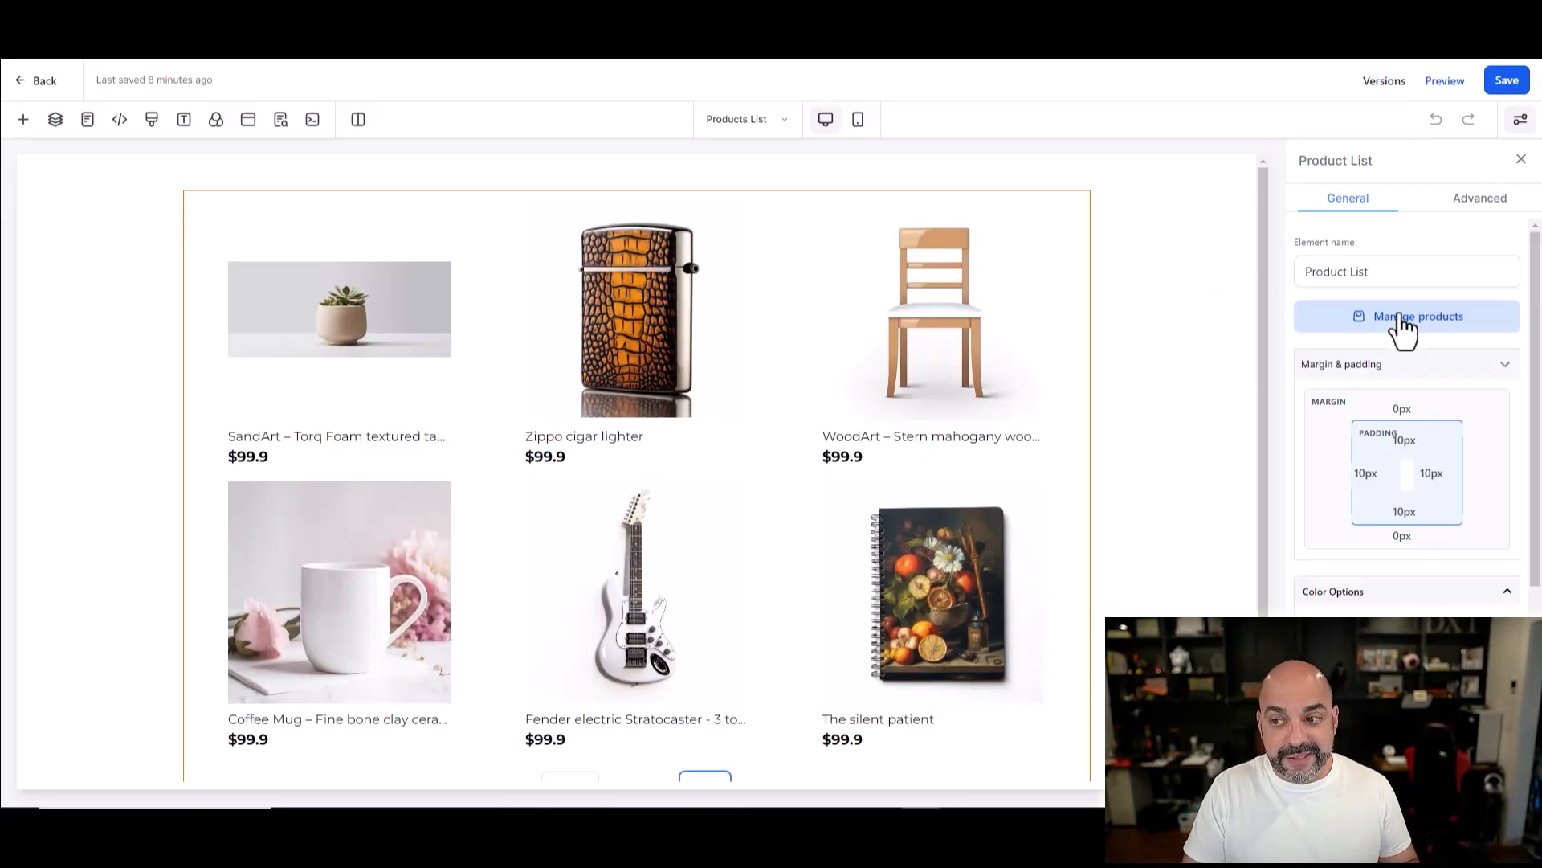
{"action": "left_click", "coordinate": [1478, 198]}
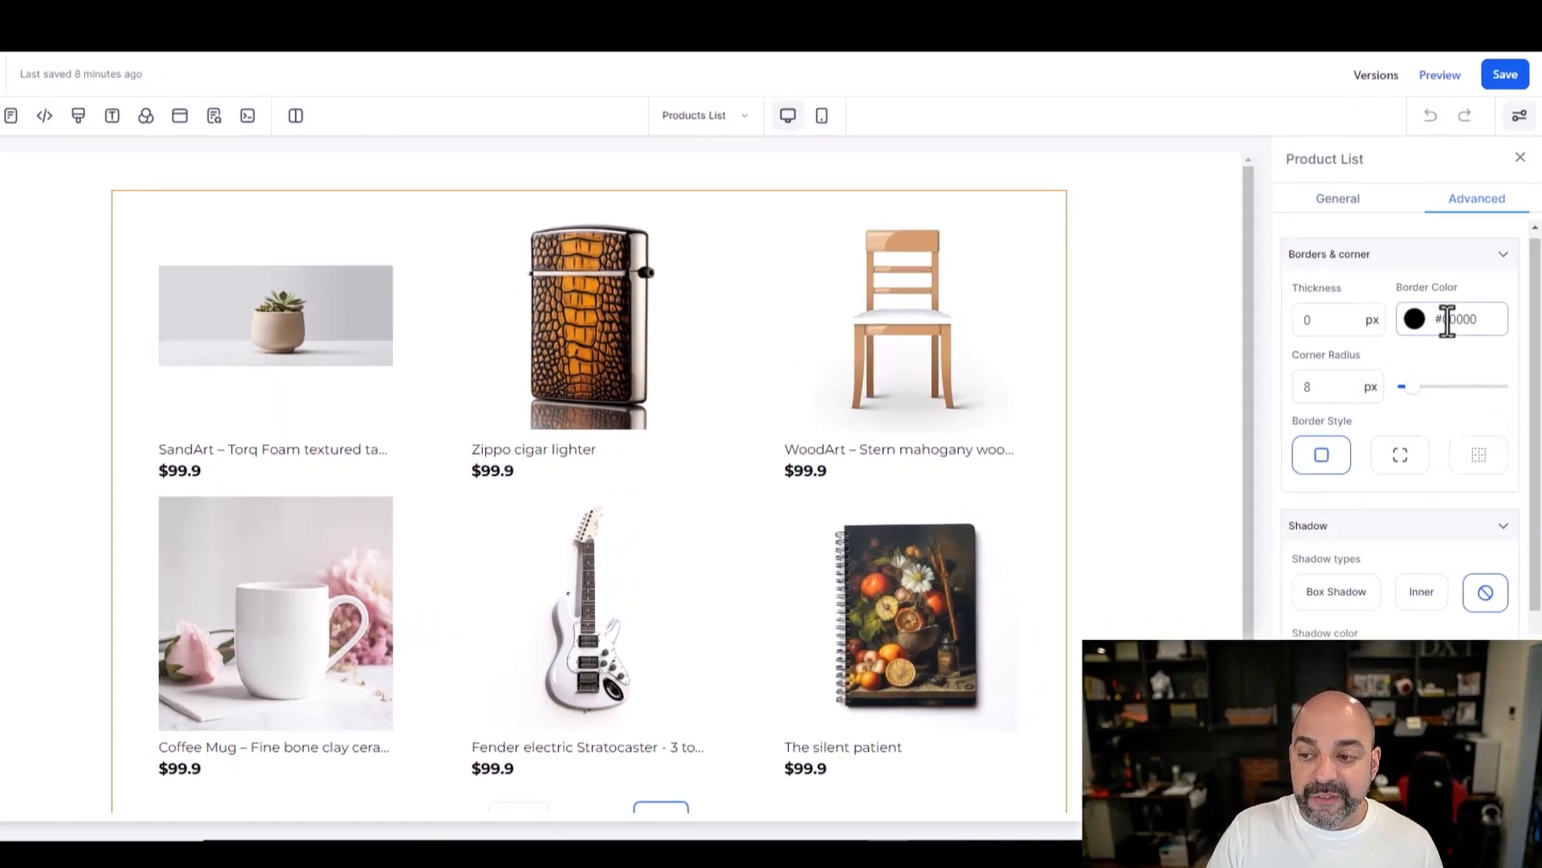
{"action": "scroll", "scroll_direction": "down", "scroll_amount": 3}
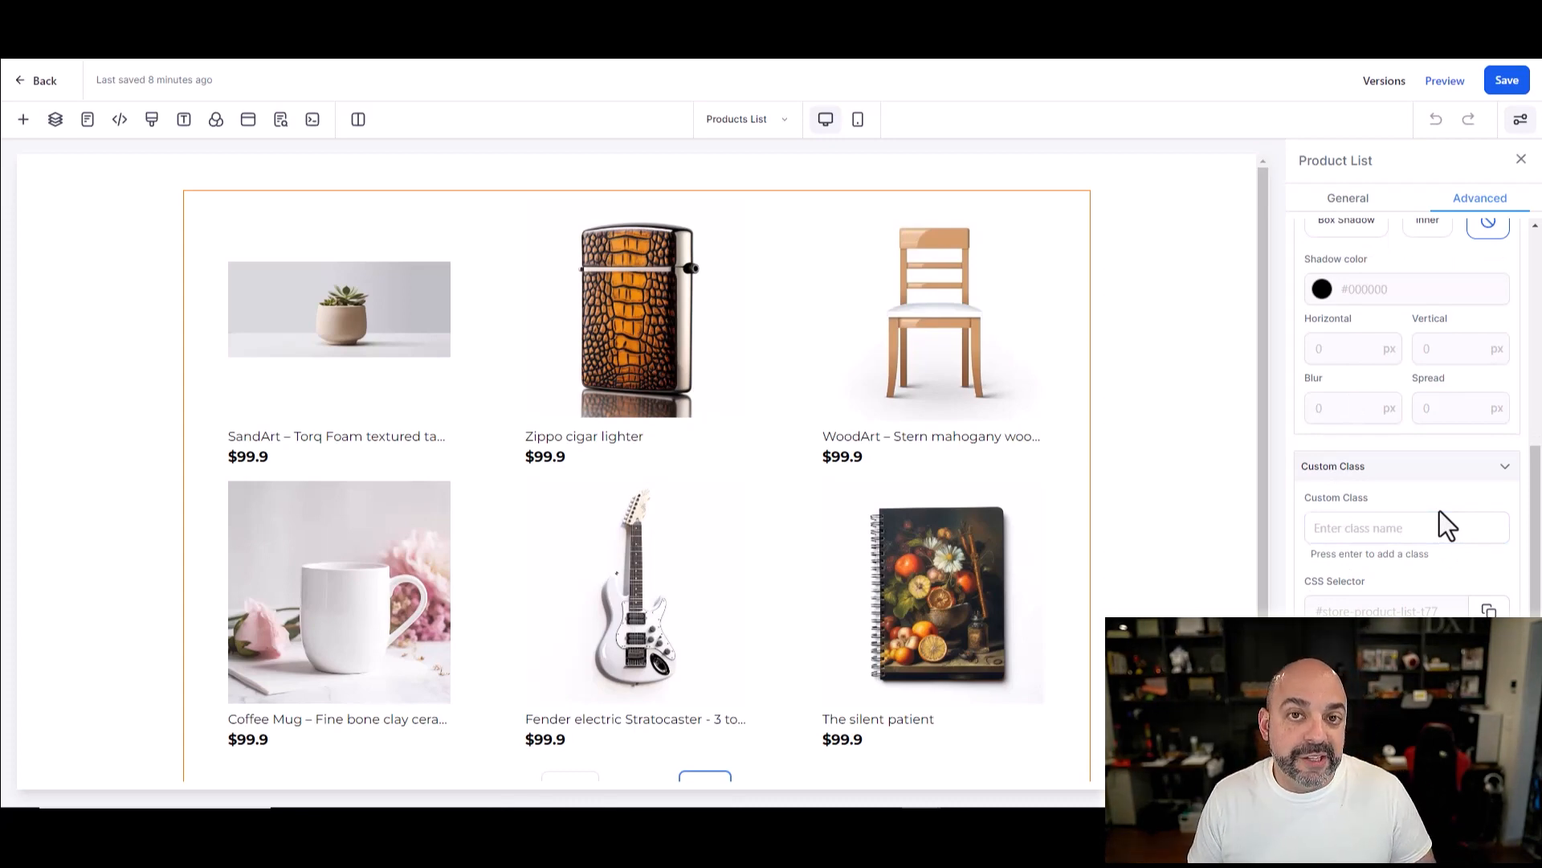
{"action": "mouse_move", "coordinate": [1219, 528]}
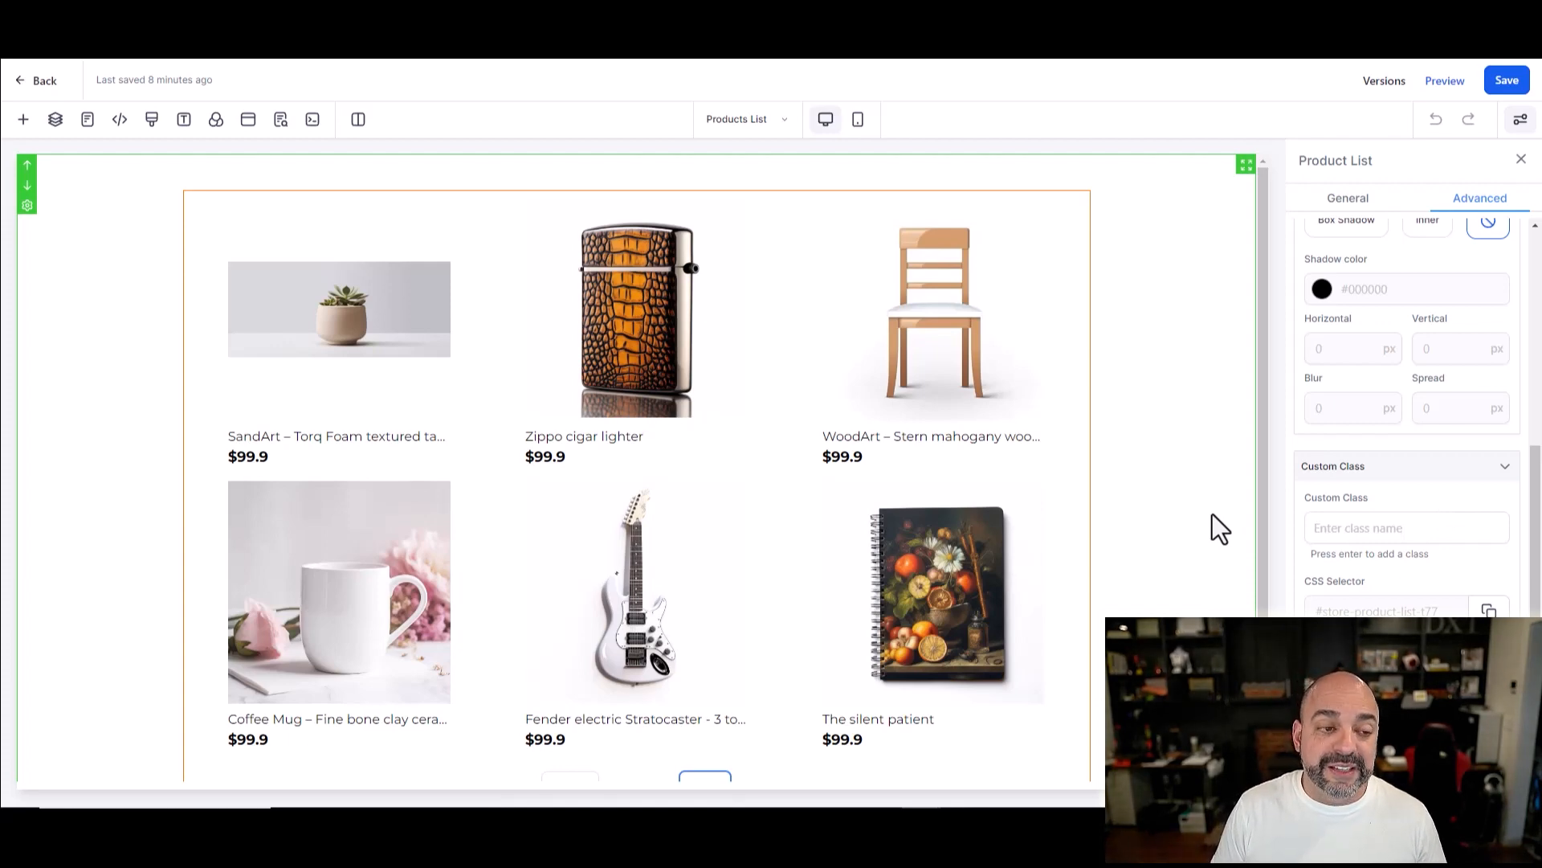
{"action": "mouse_move", "coordinate": [23, 119]}
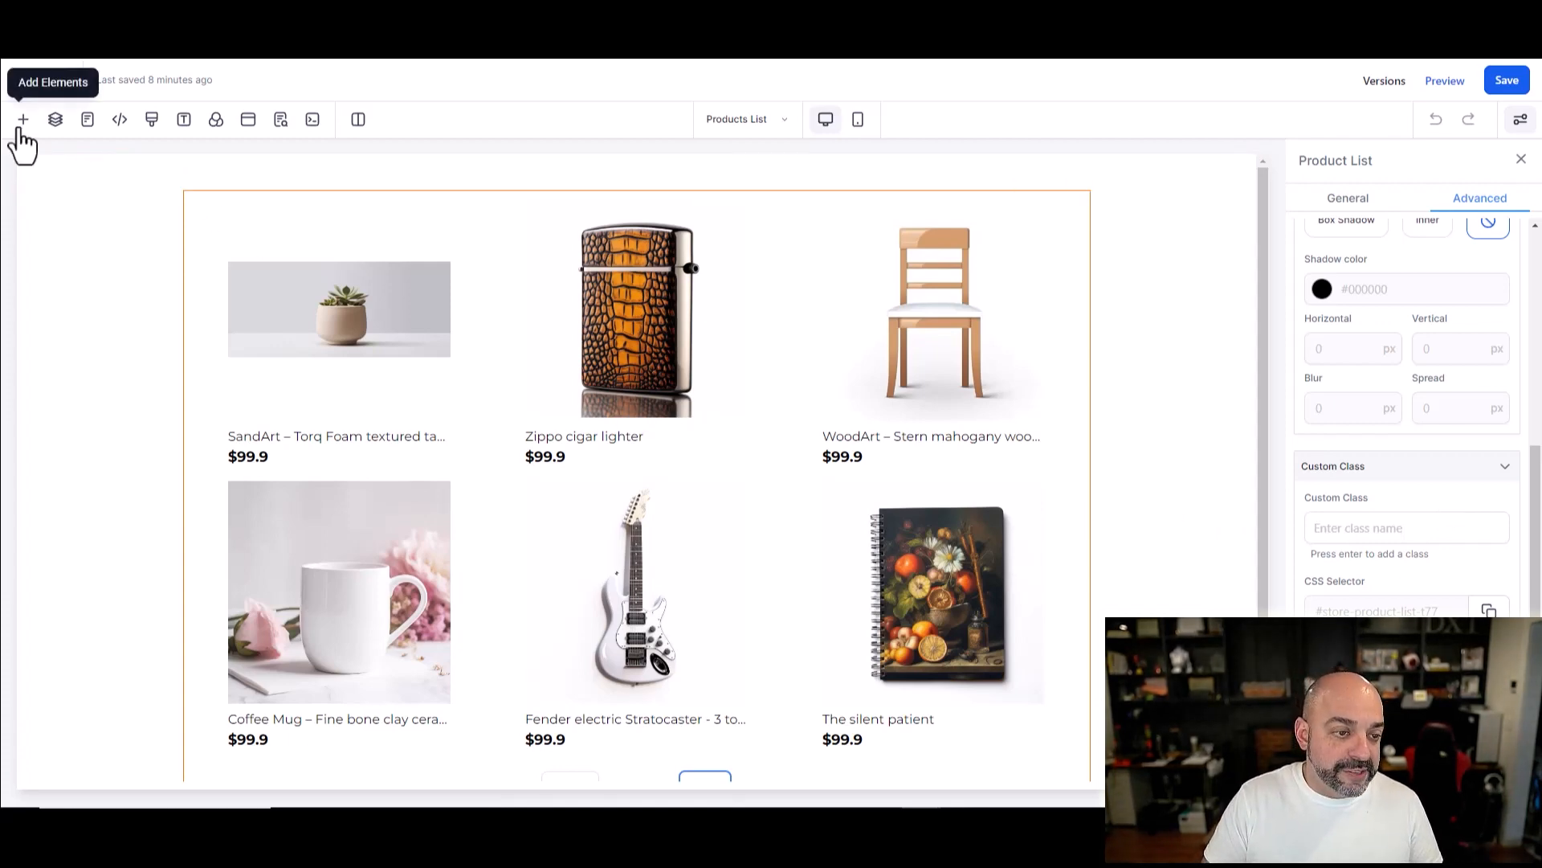
Step: Add a 1 Column row above the product list with an Image element and show its image source choices
{"action": "left_click", "coordinate": [23, 119]}
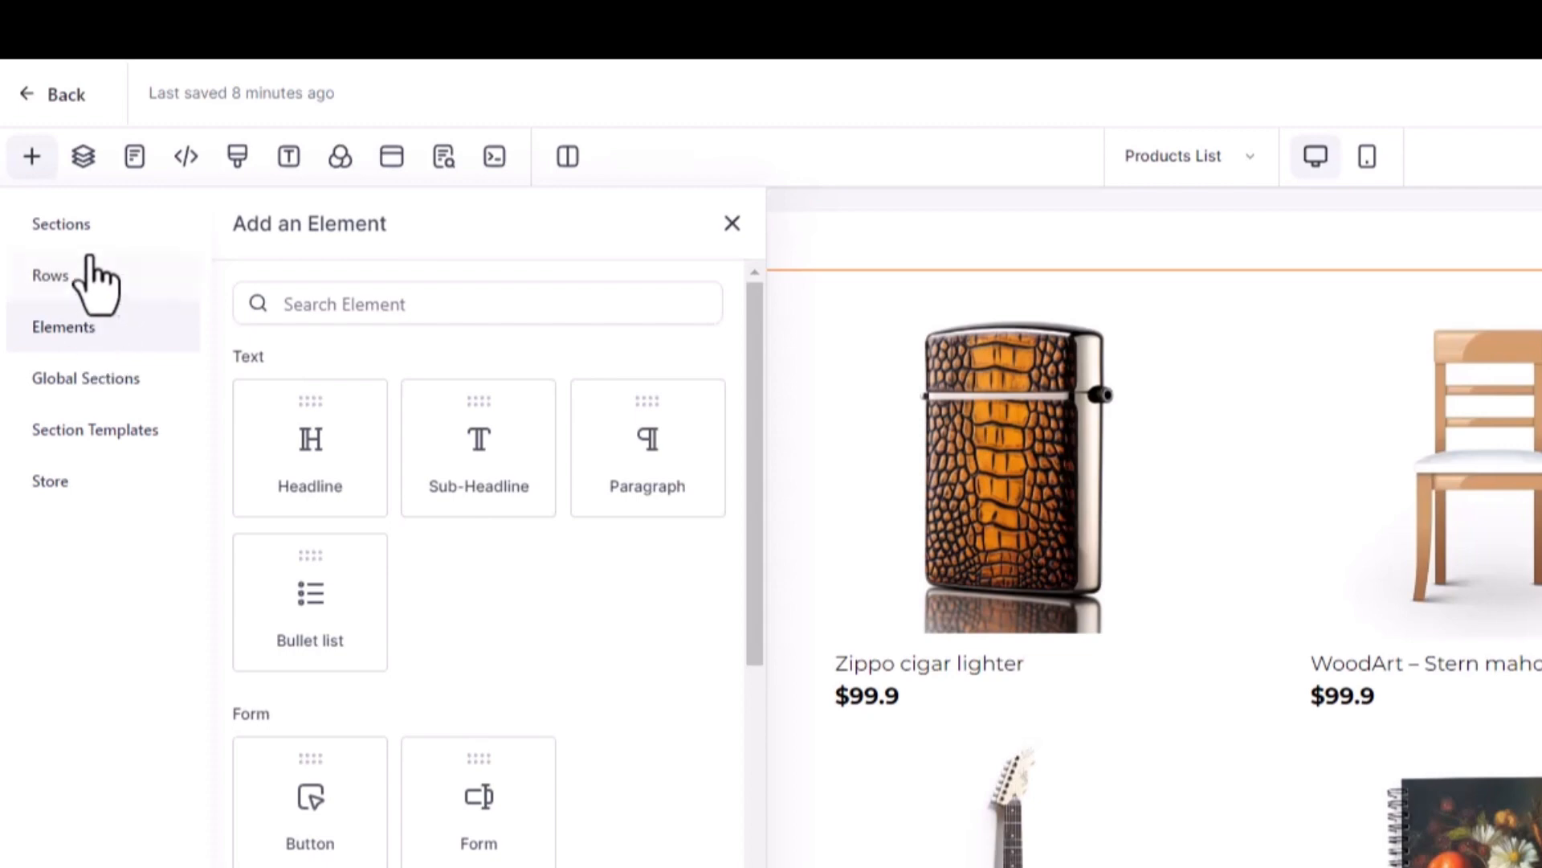
{"action": "left_click", "coordinate": [61, 223]}
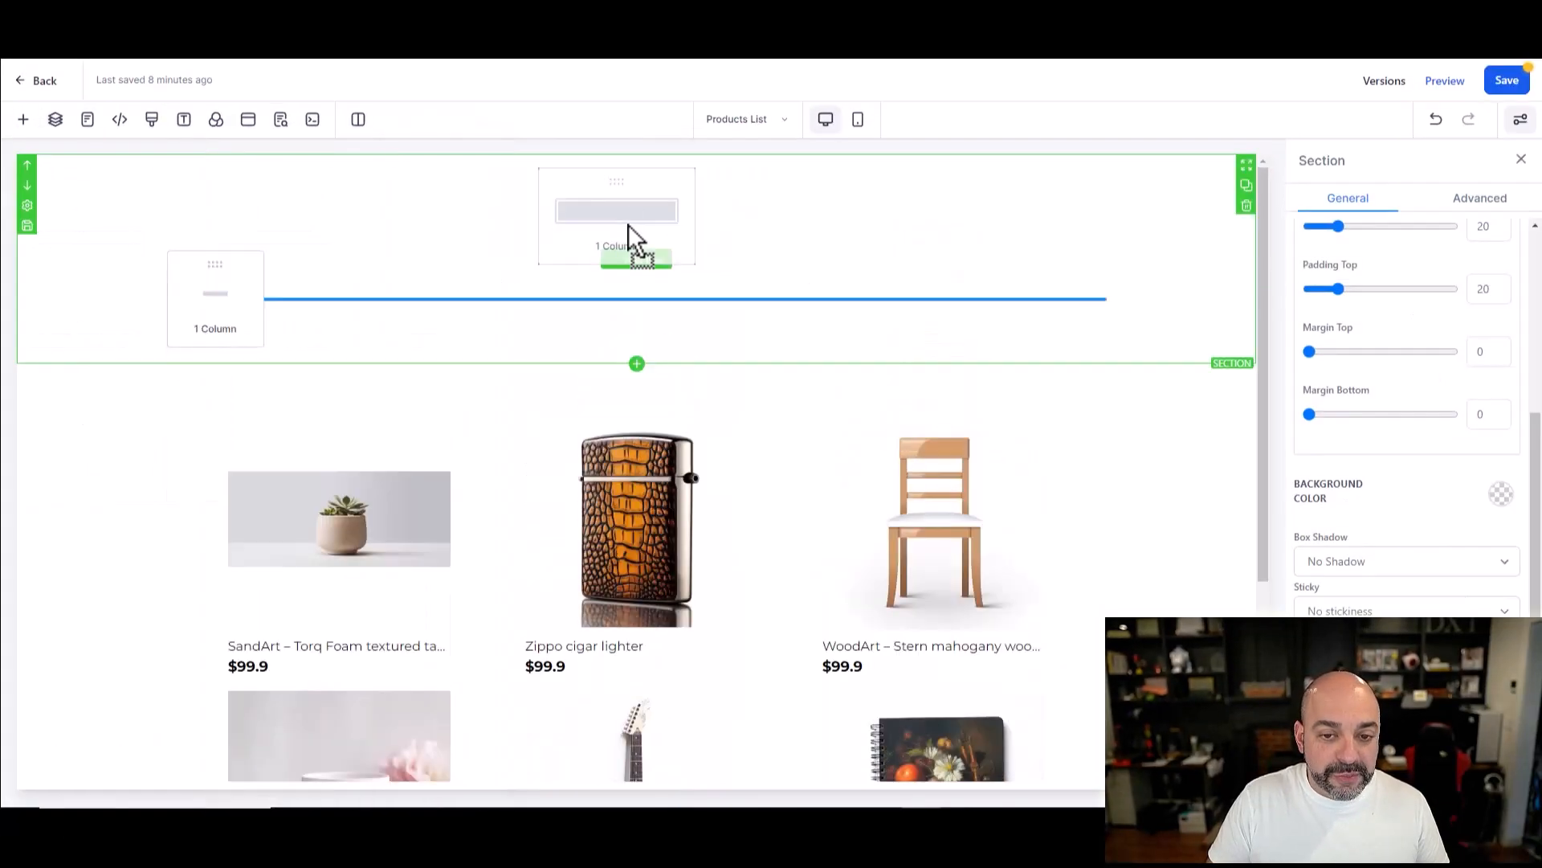
{"action": "left_click", "coordinate": [23, 119]}
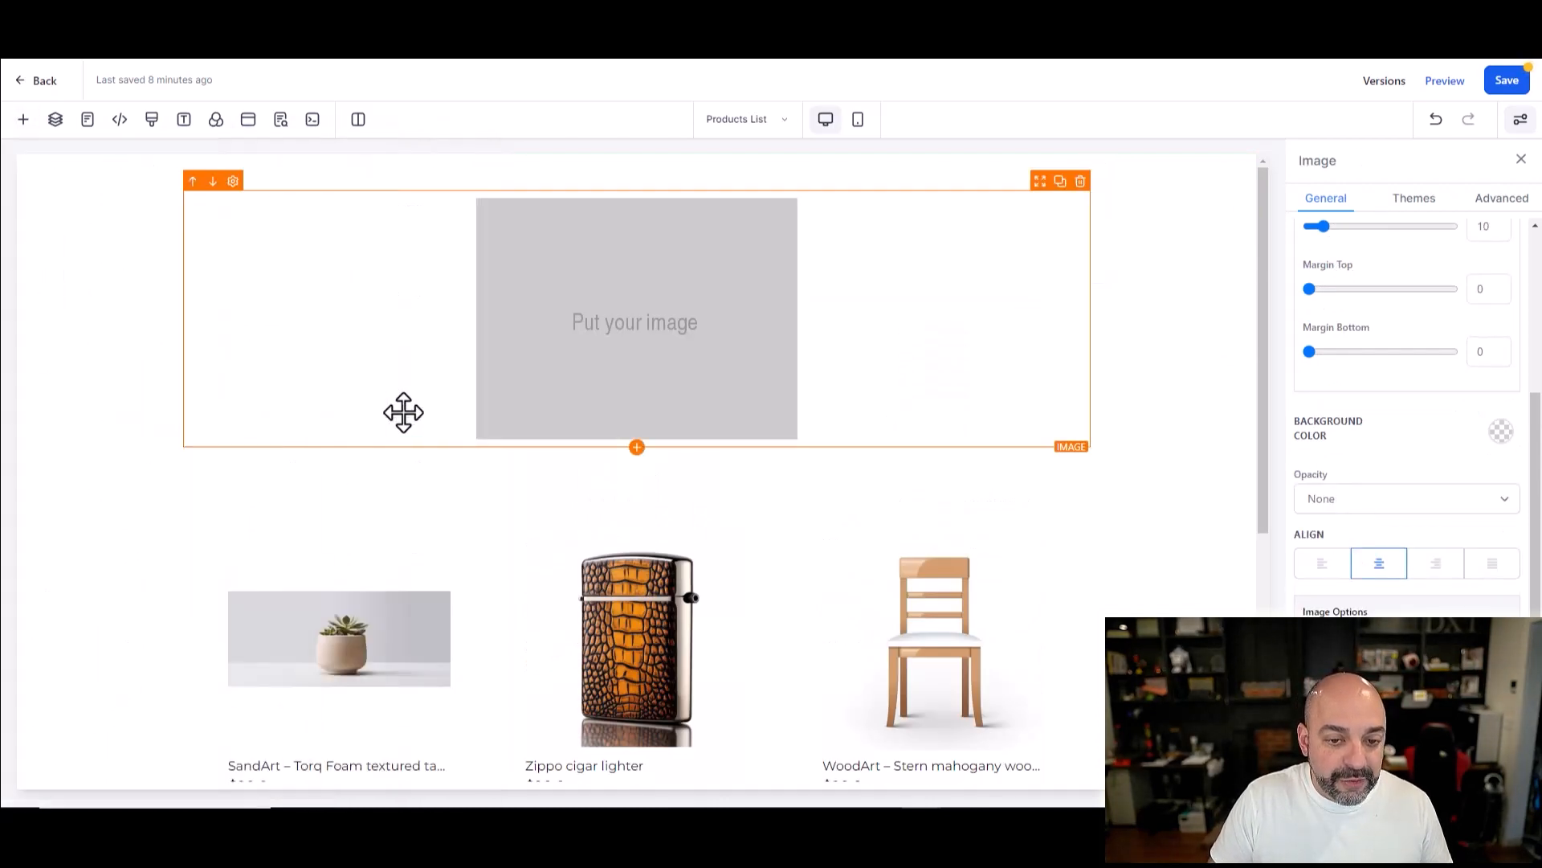
{"action": "scroll", "scroll_direction": "down", "scroll_amount": 3}
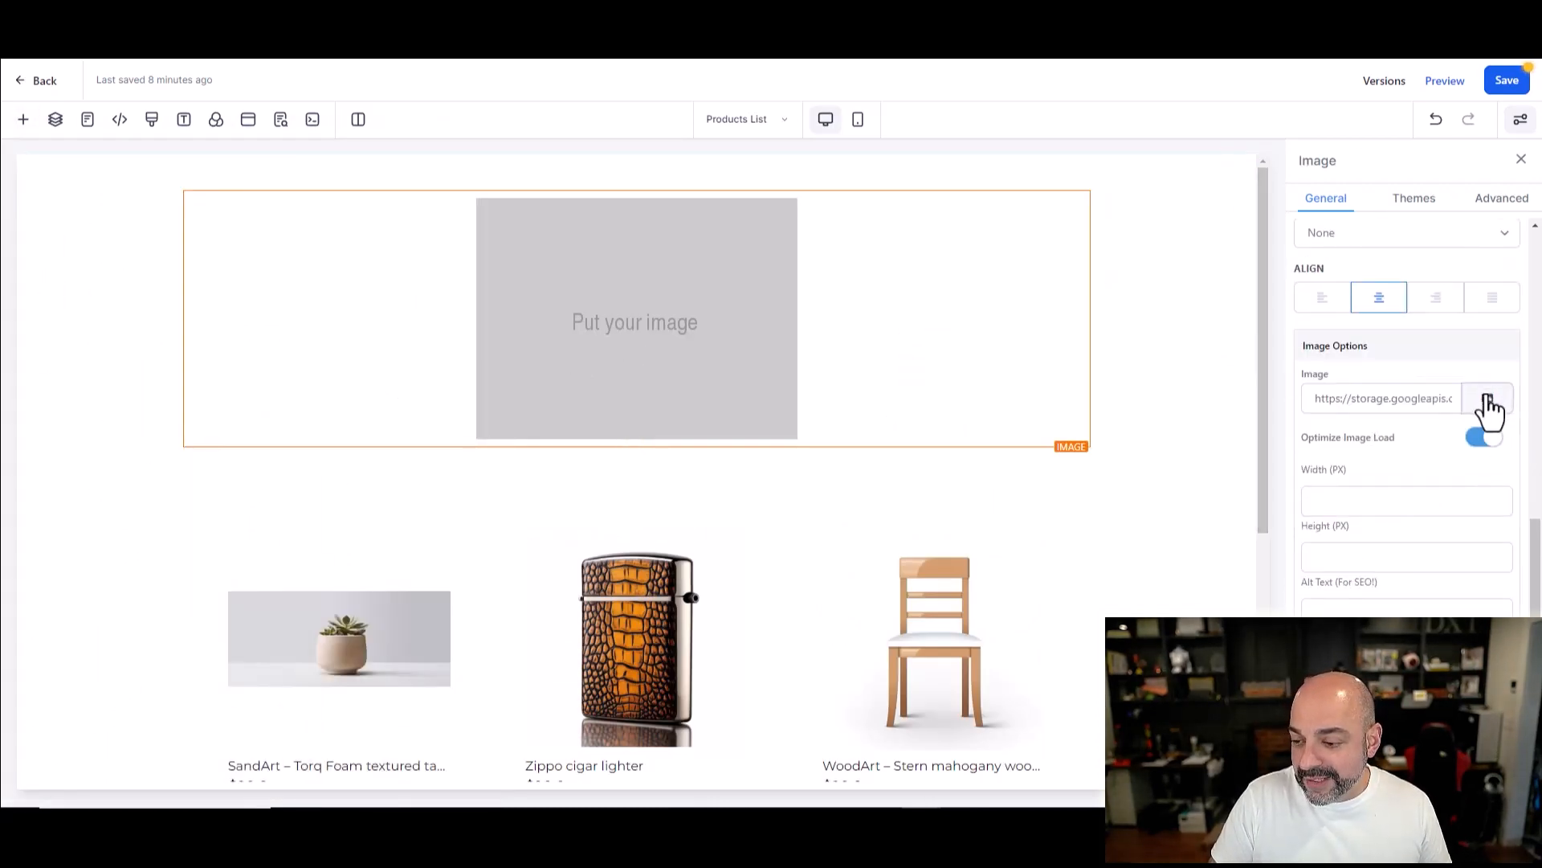
{"action": "left_click", "coordinate": [1488, 398]}
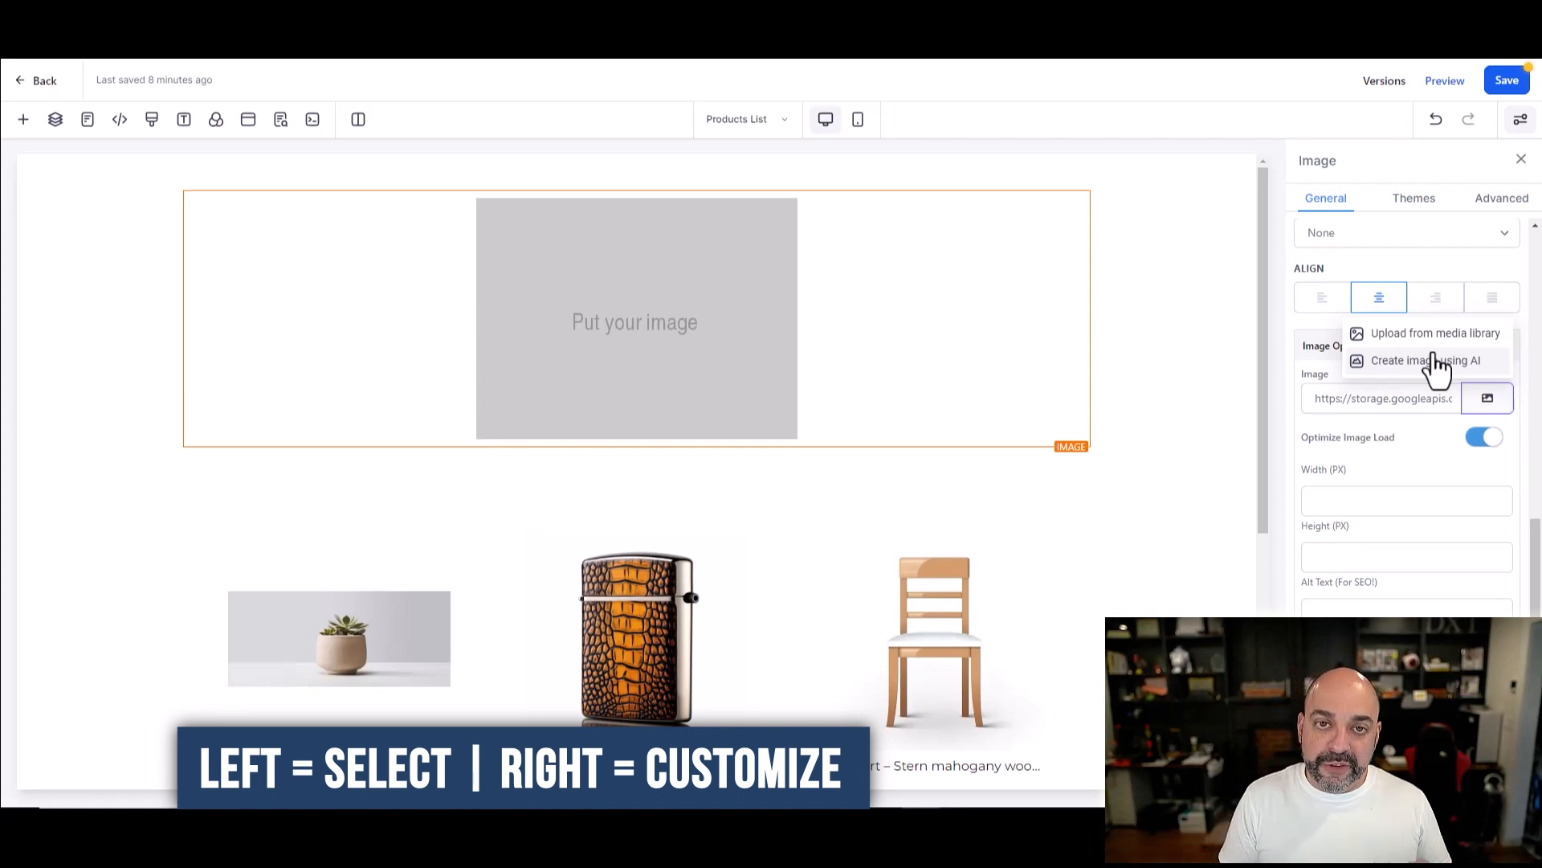
{"action": "mouse_move", "coordinate": [1431, 339]}
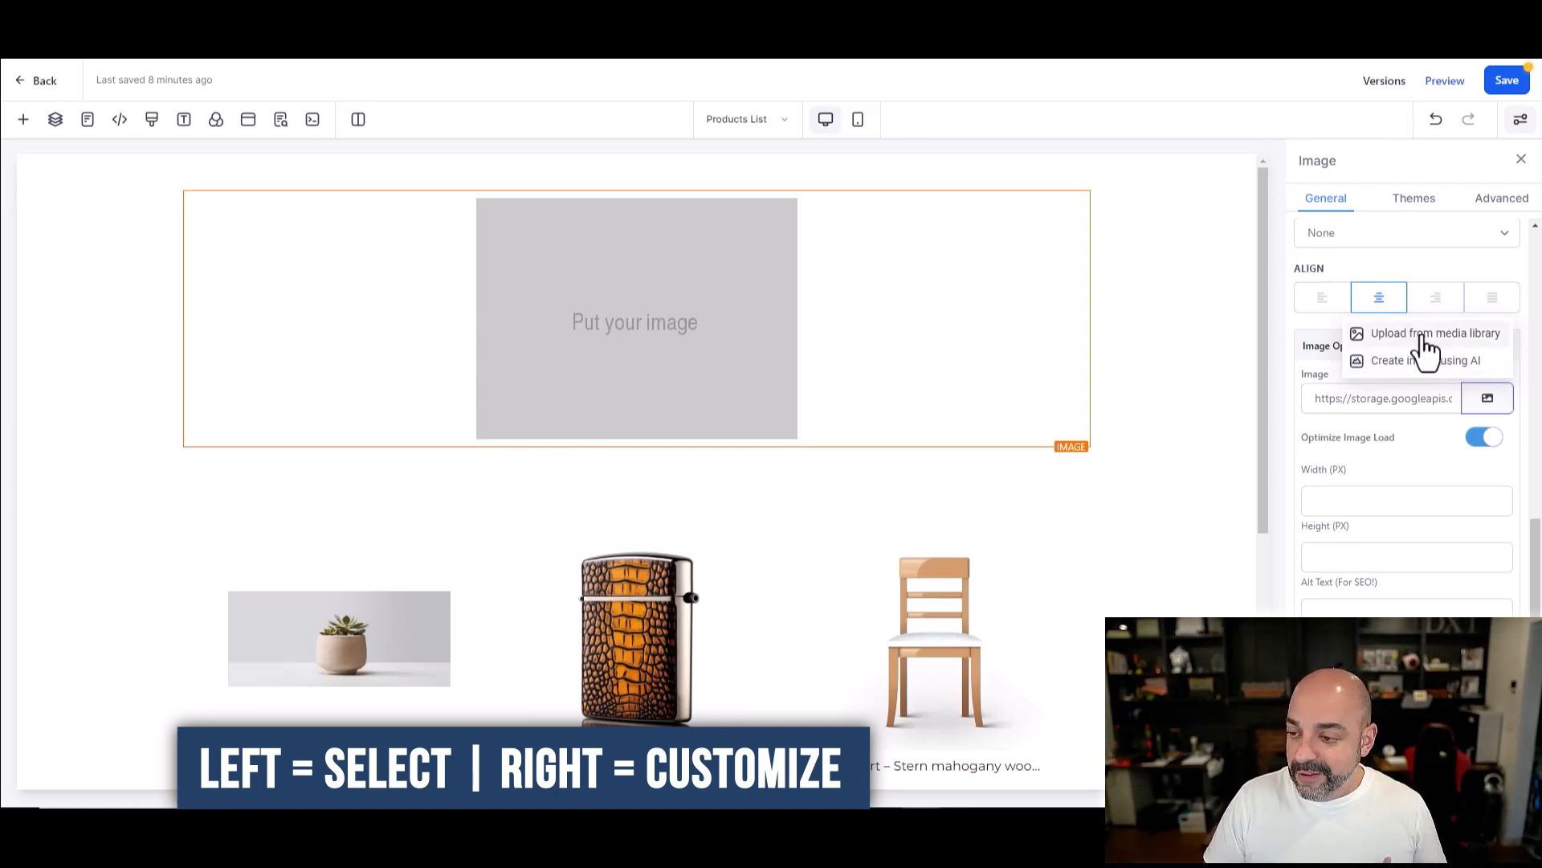
Step: Choose mad design.png from the media library for the image and set its width to 150 px
{"action": "left_click", "coordinate": [1435, 332]}
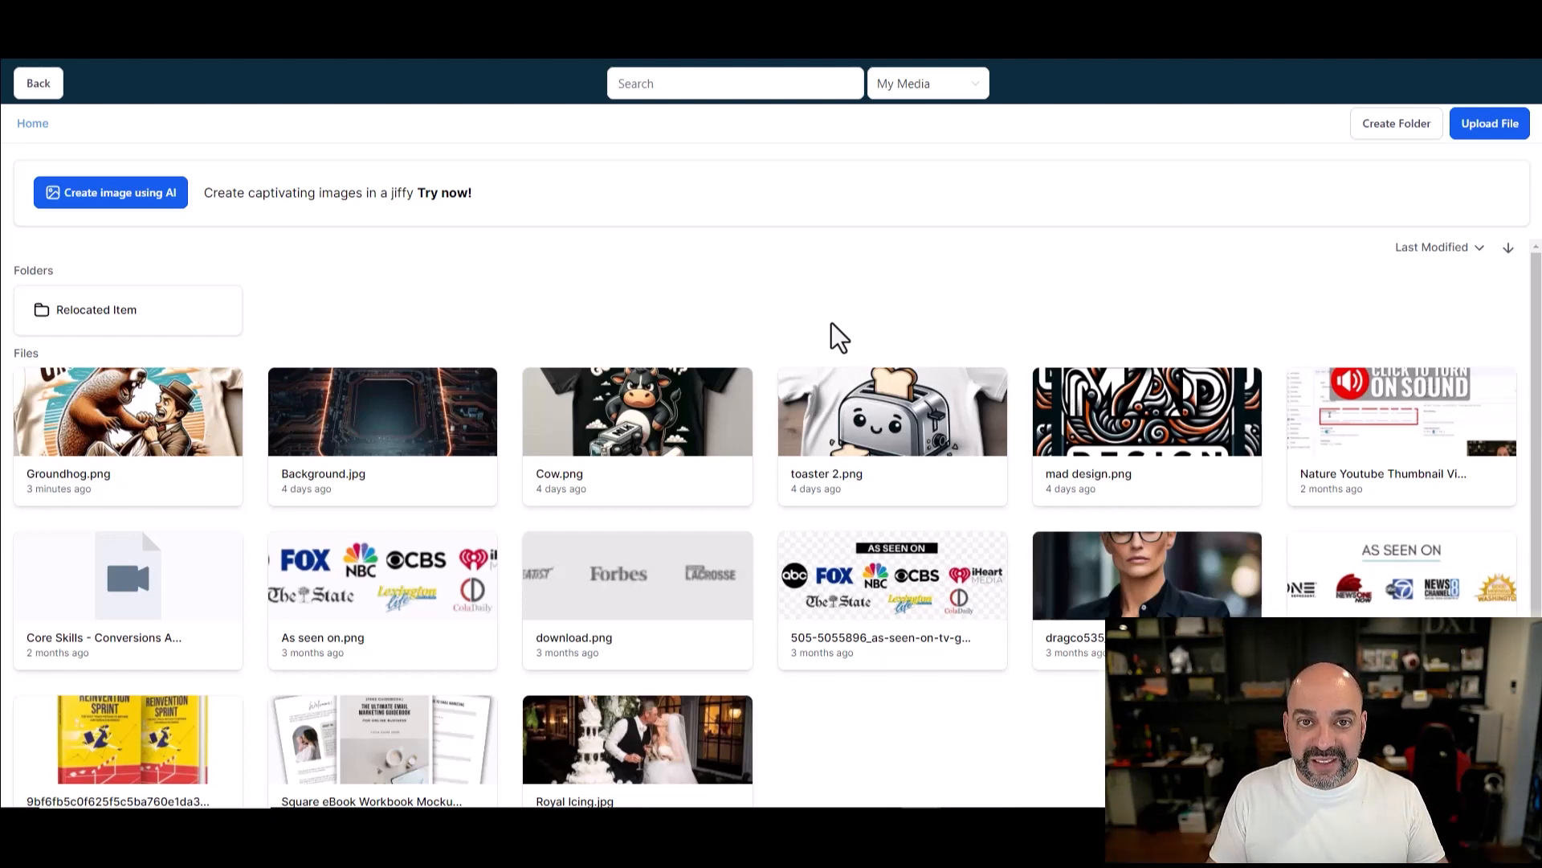
{"action": "mouse_move", "coordinate": [843, 357]}
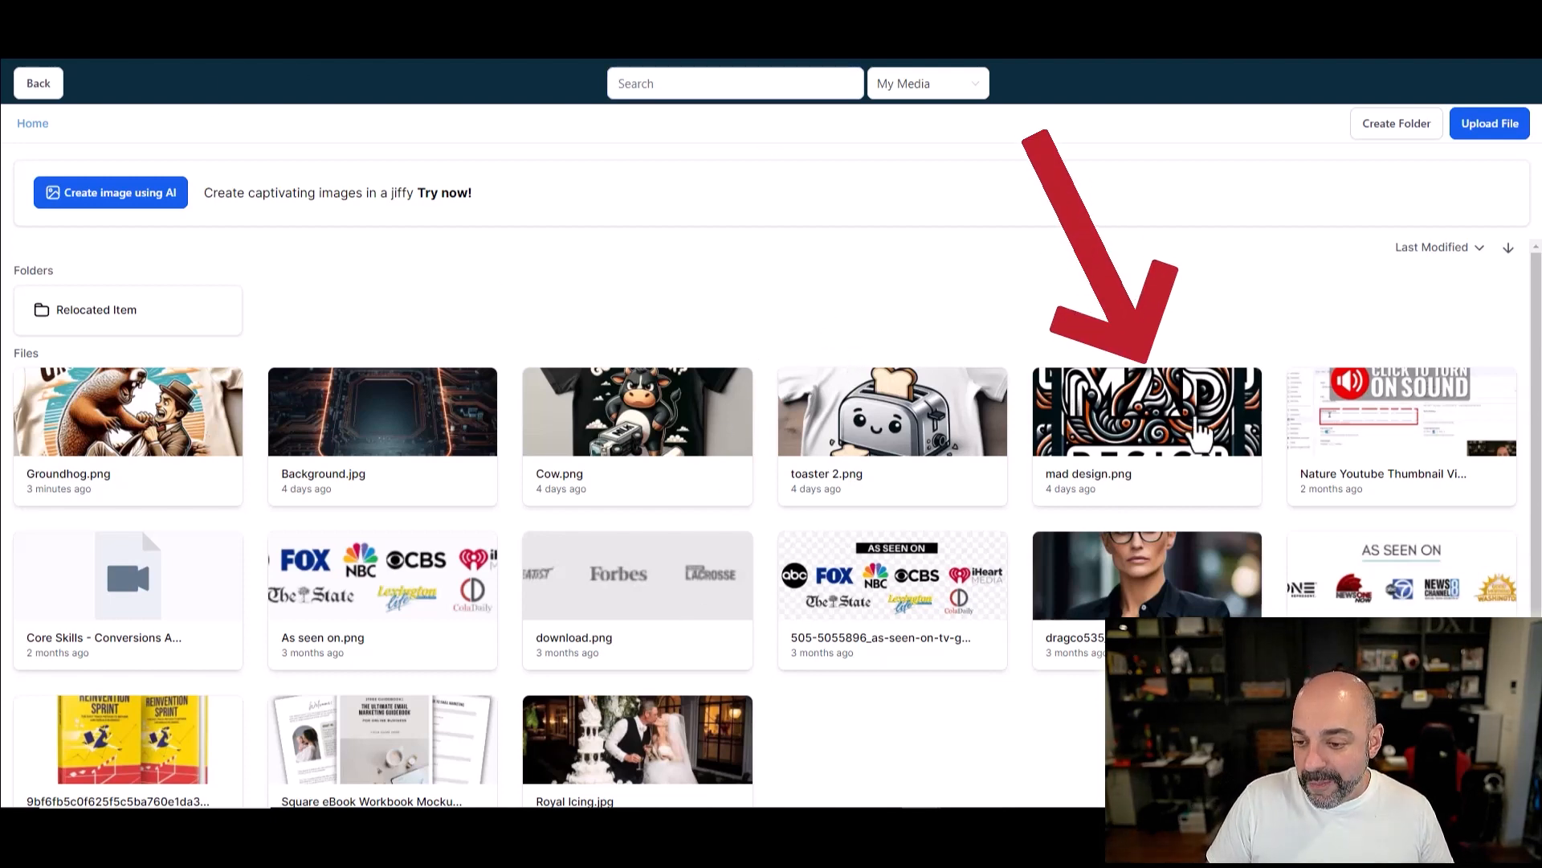
{"action": "left_click", "coordinate": [1146, 410]}
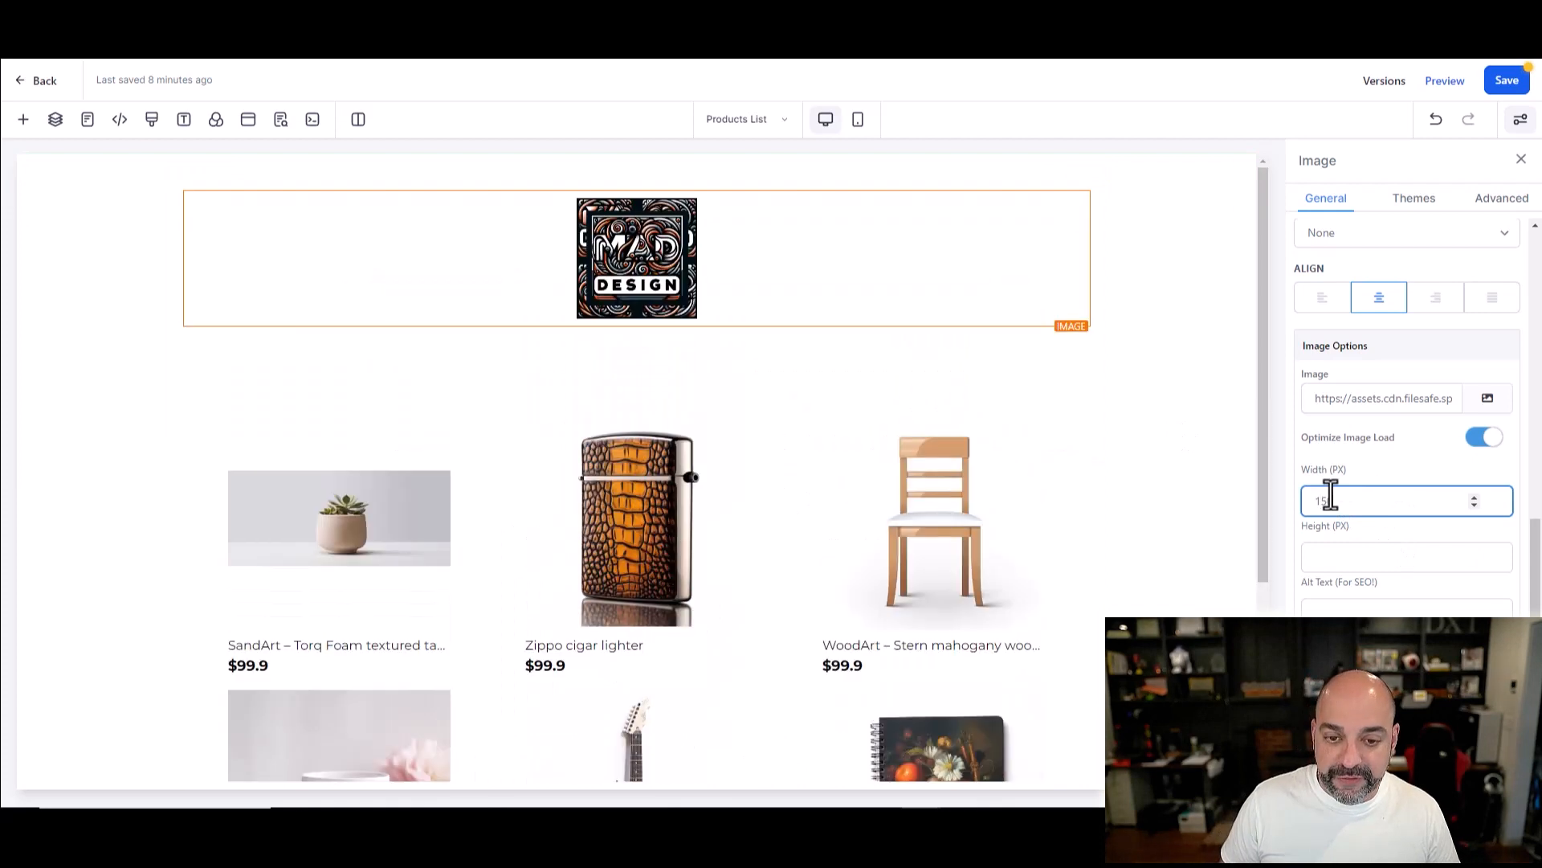
{"action": "left_click", "coordinate": [22, 119]}
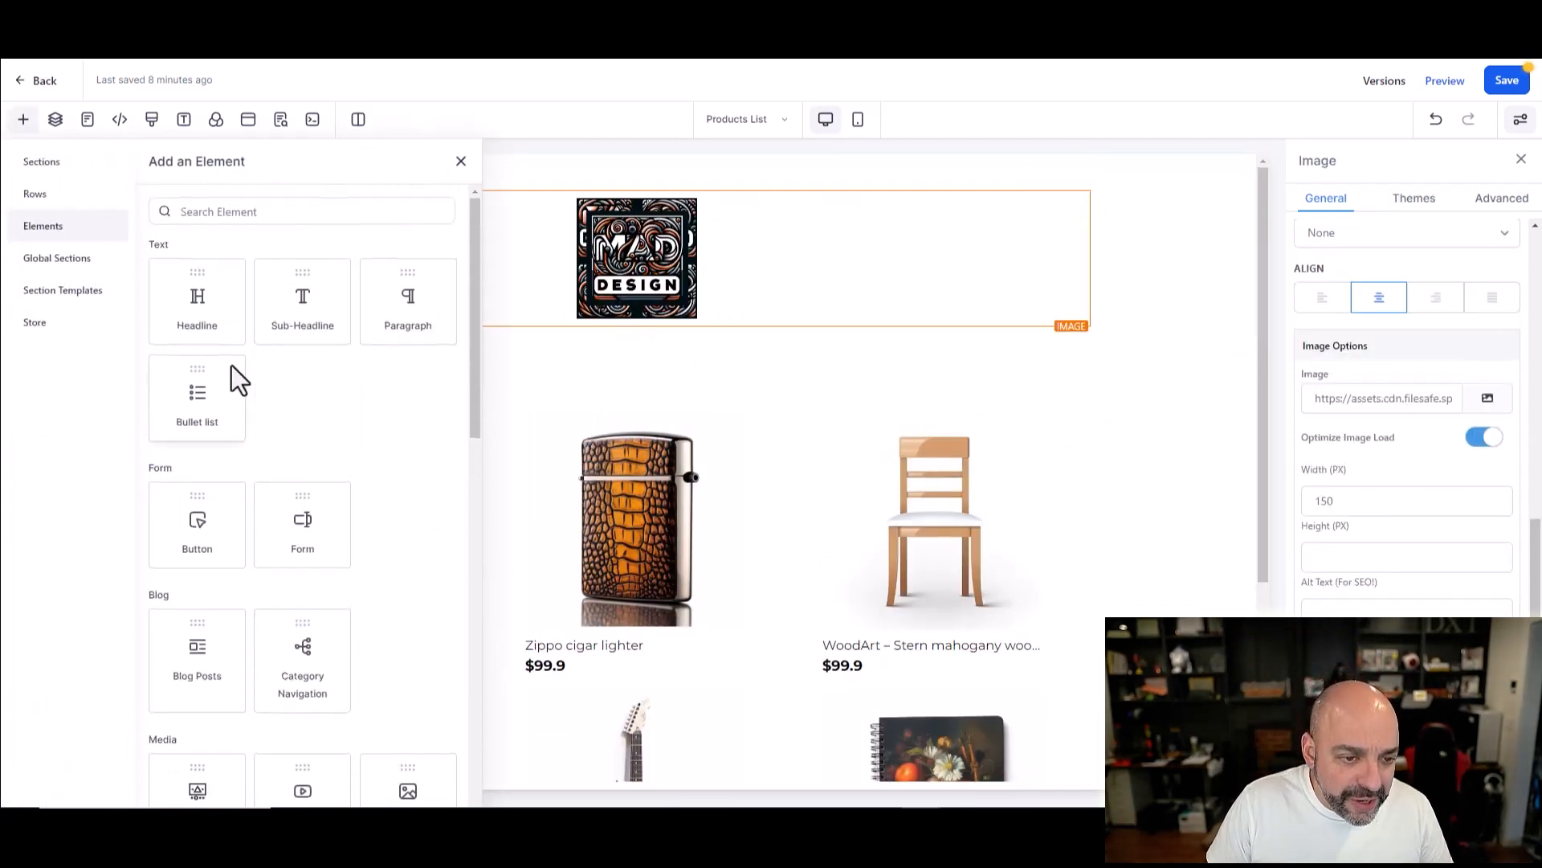
Step: Place a Headline reading 'Mad Designs T-Shirts' centred below the logo
{"action": "left_click", "coordinate": [196, 301]}
{"action": "type", "text": "Mad Des"}
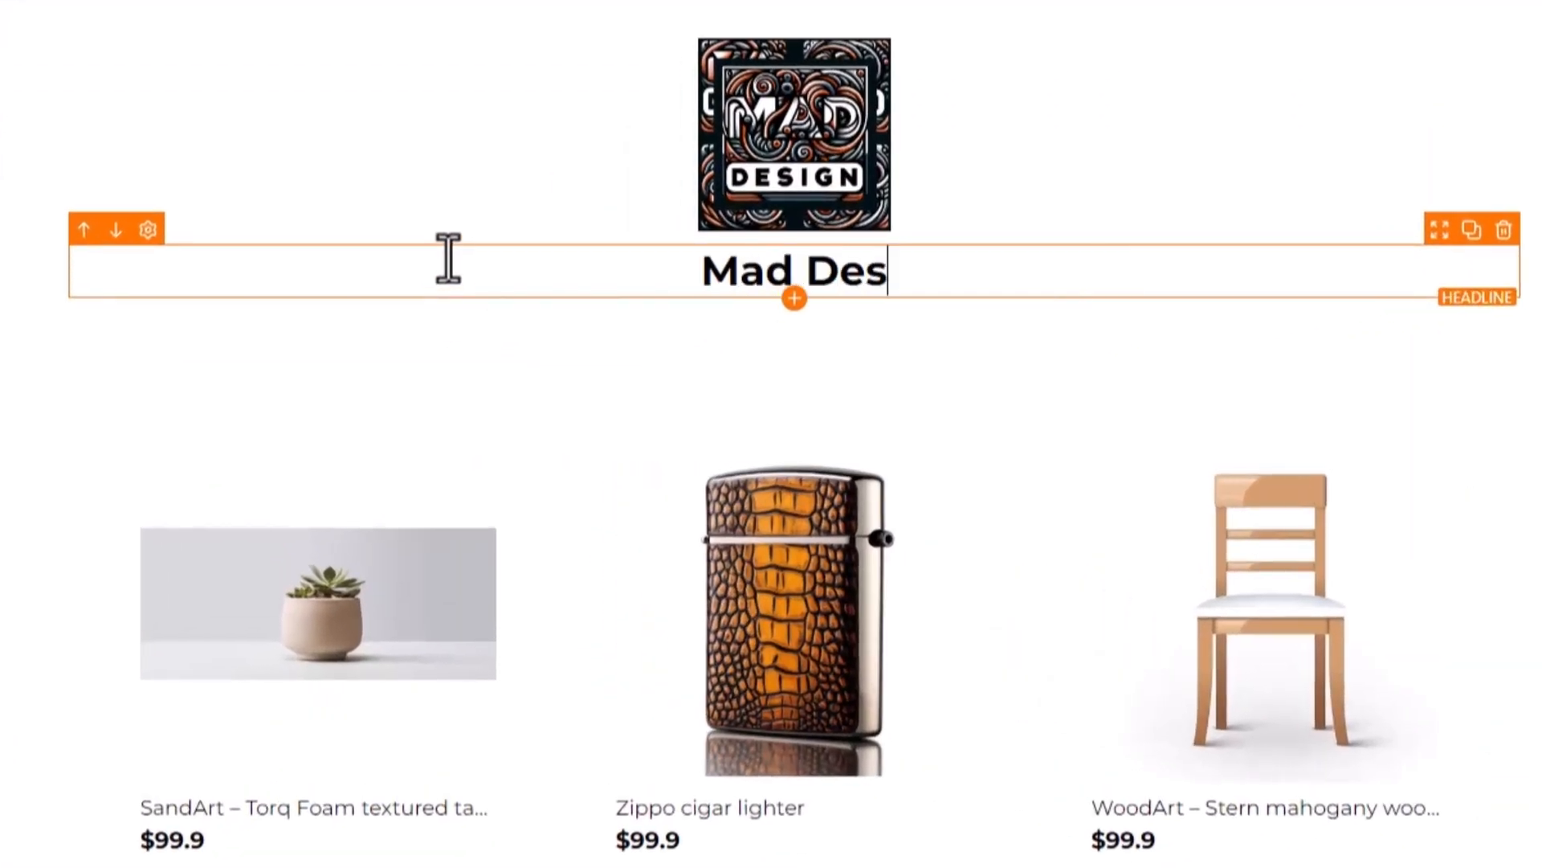
{"action": "type", "text": "igns T-Sh"}
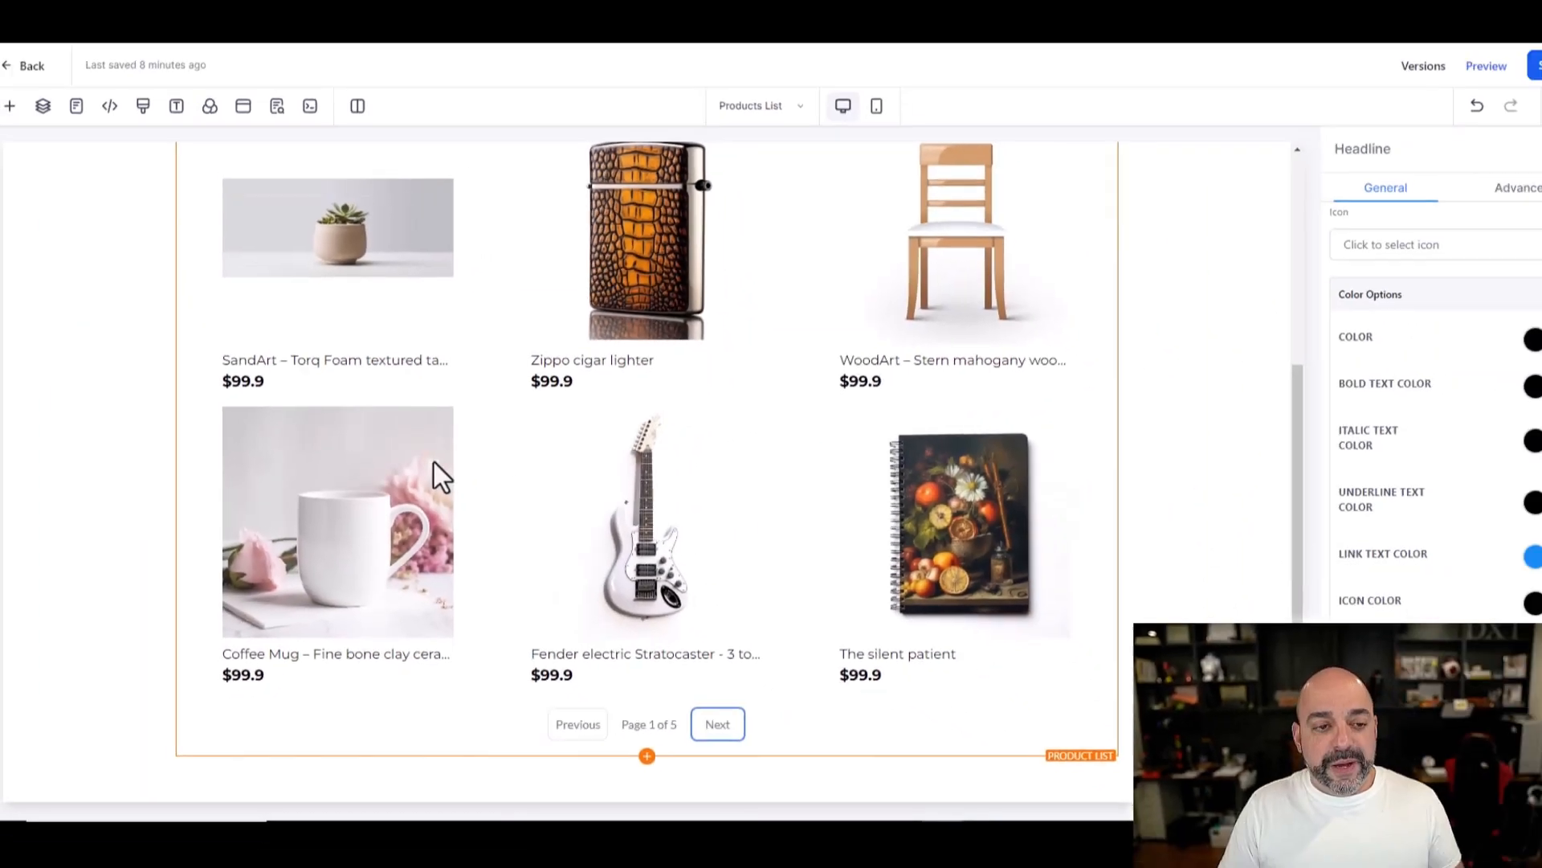
{"action": "scroll", "scroll_direction": "up", "scroll_amount": 3}
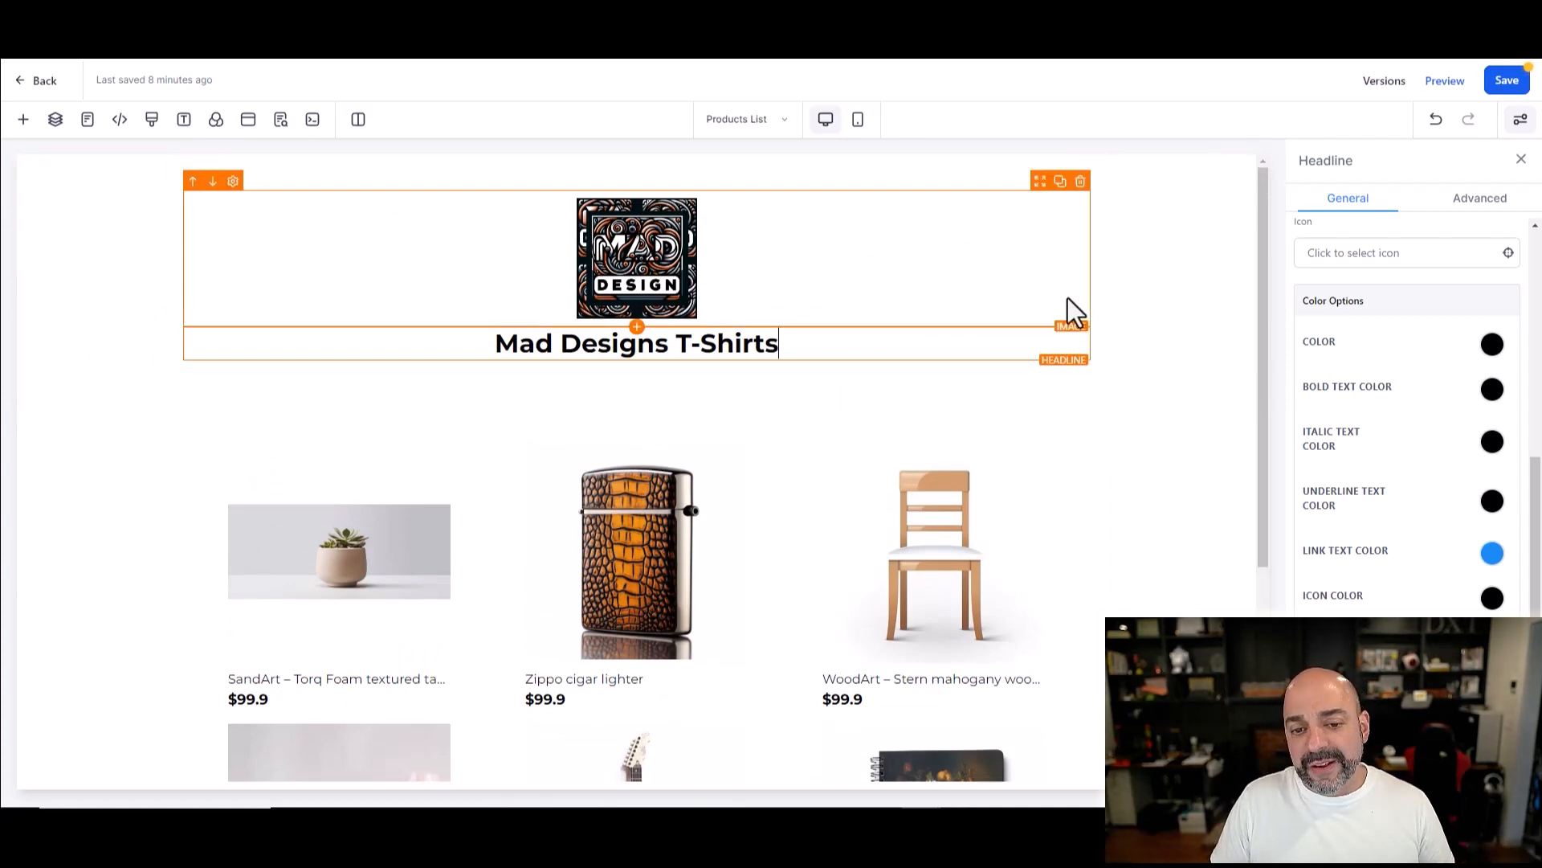
{"action": "scroll", "scroll_direction": "down", "scroll_amount": 3}
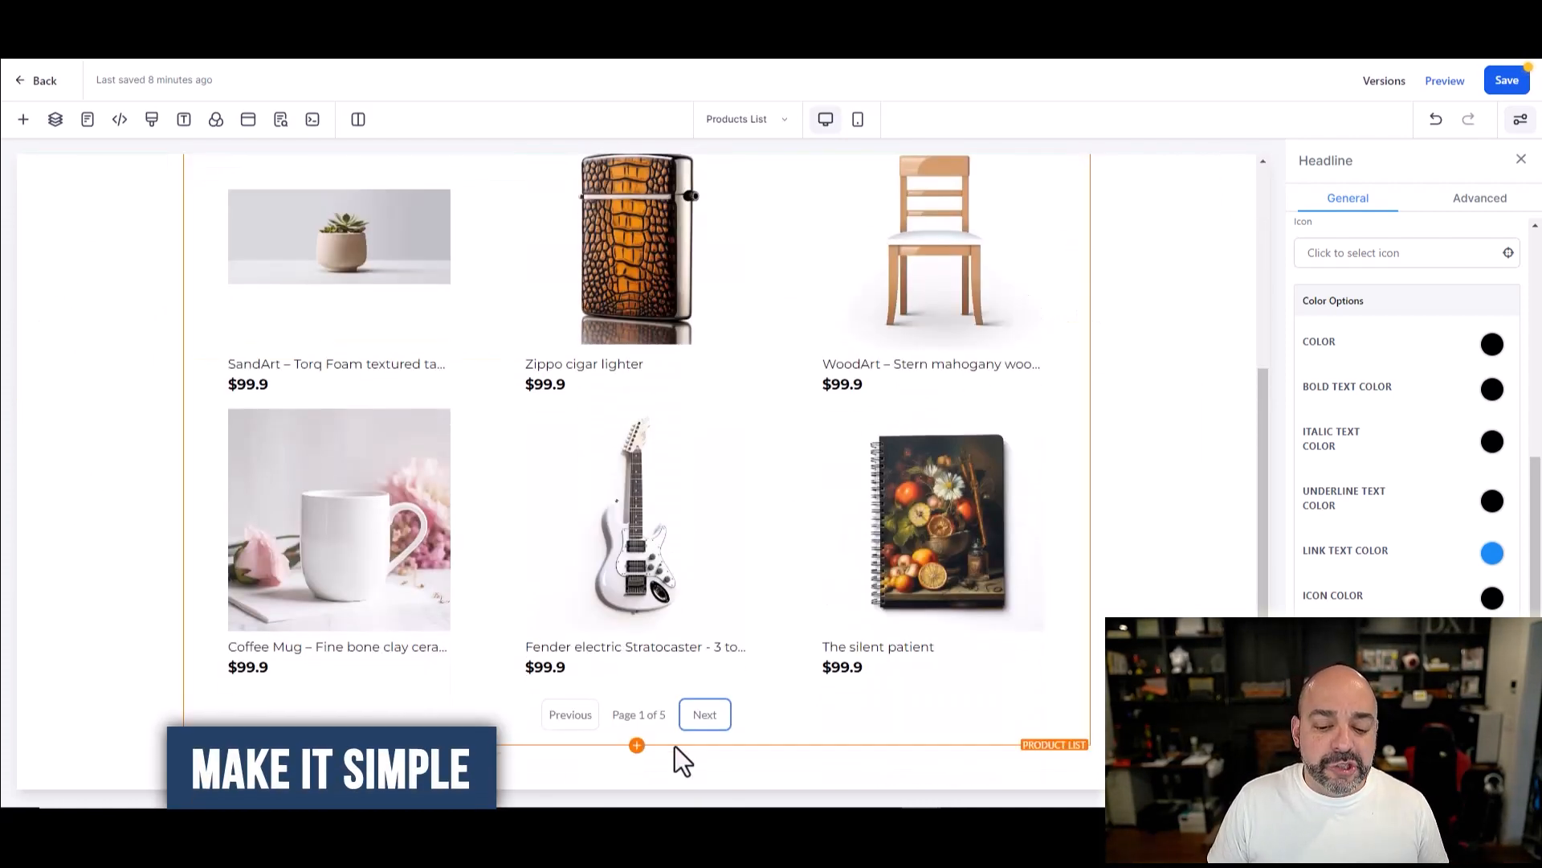
{"action": "scroll", "scroll_direction": "up", "scroll_amount": 3}
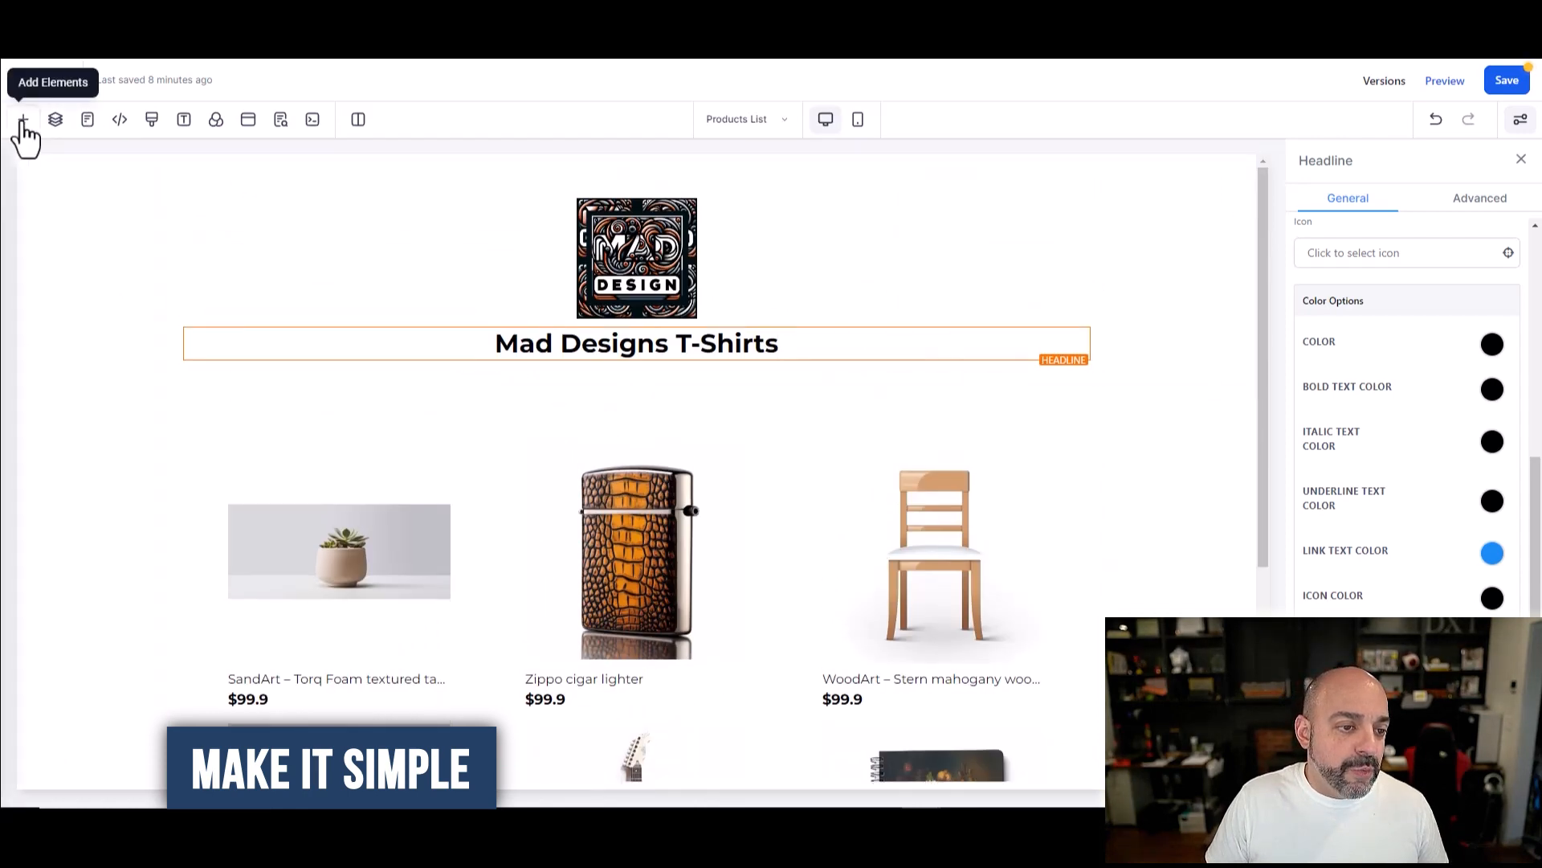
Step: Add a 1-column row at the page bottom containing a Paragraph element
{"action": "left_click", "coordinate": [24, 119]}
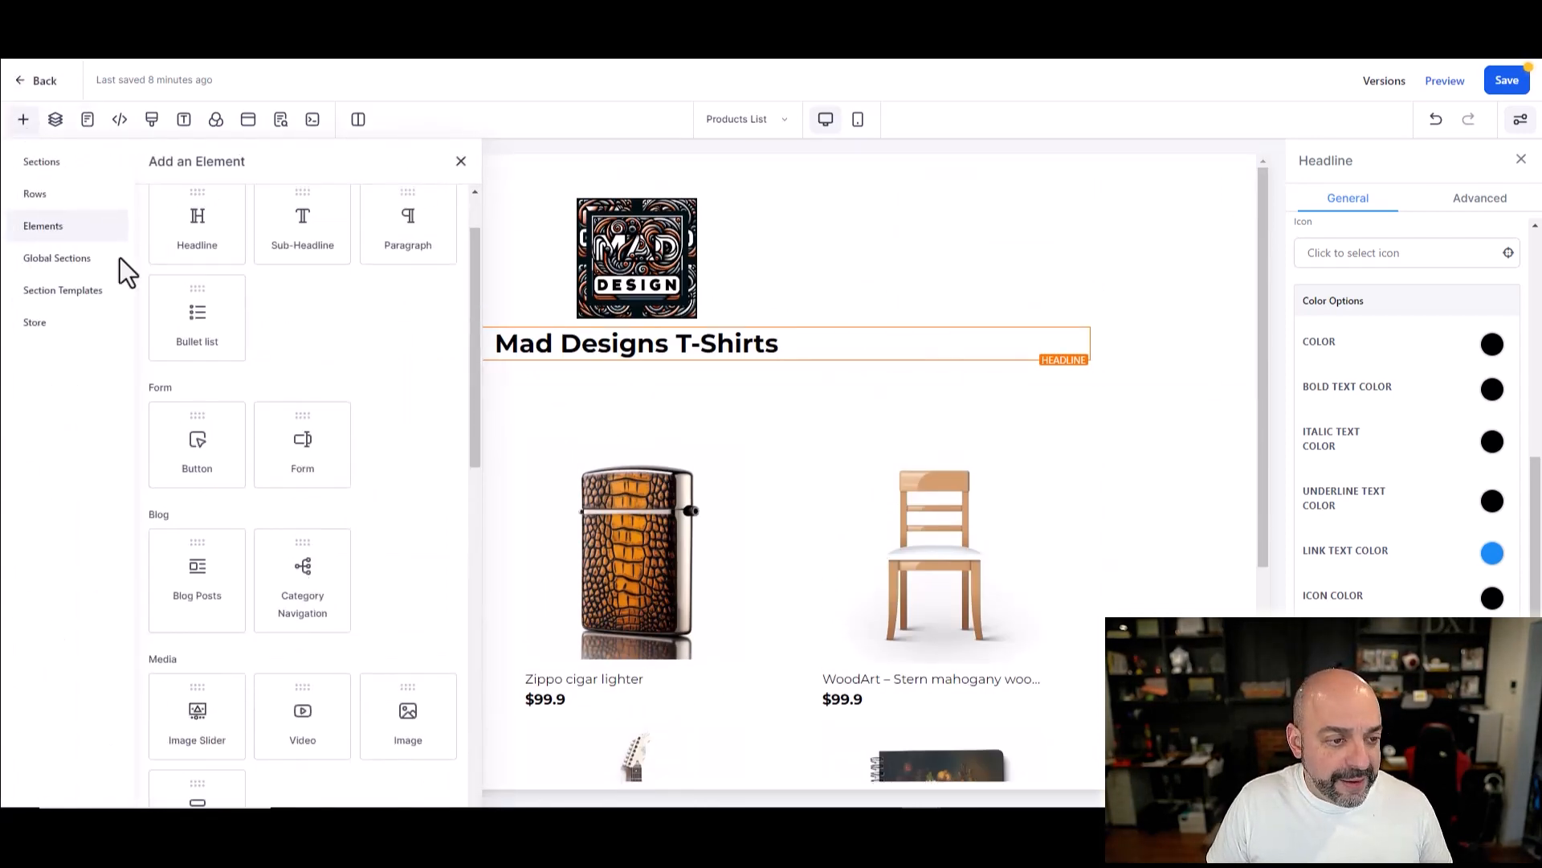
{"action": "left_click", "coordinate": [42, 161]}
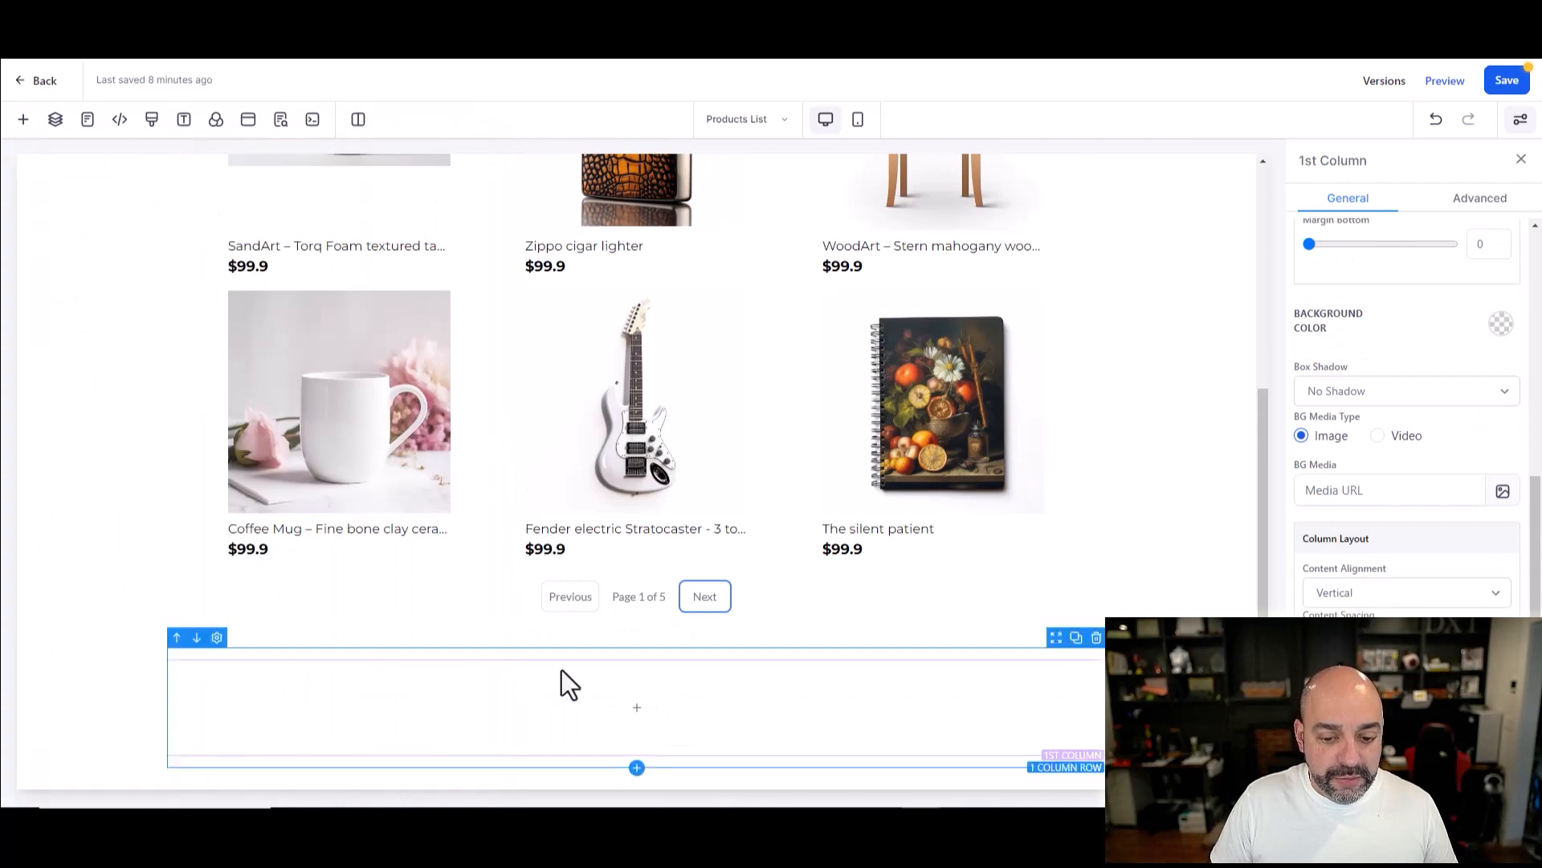
{"action": "left_click", "coordinate": [636, 707]}
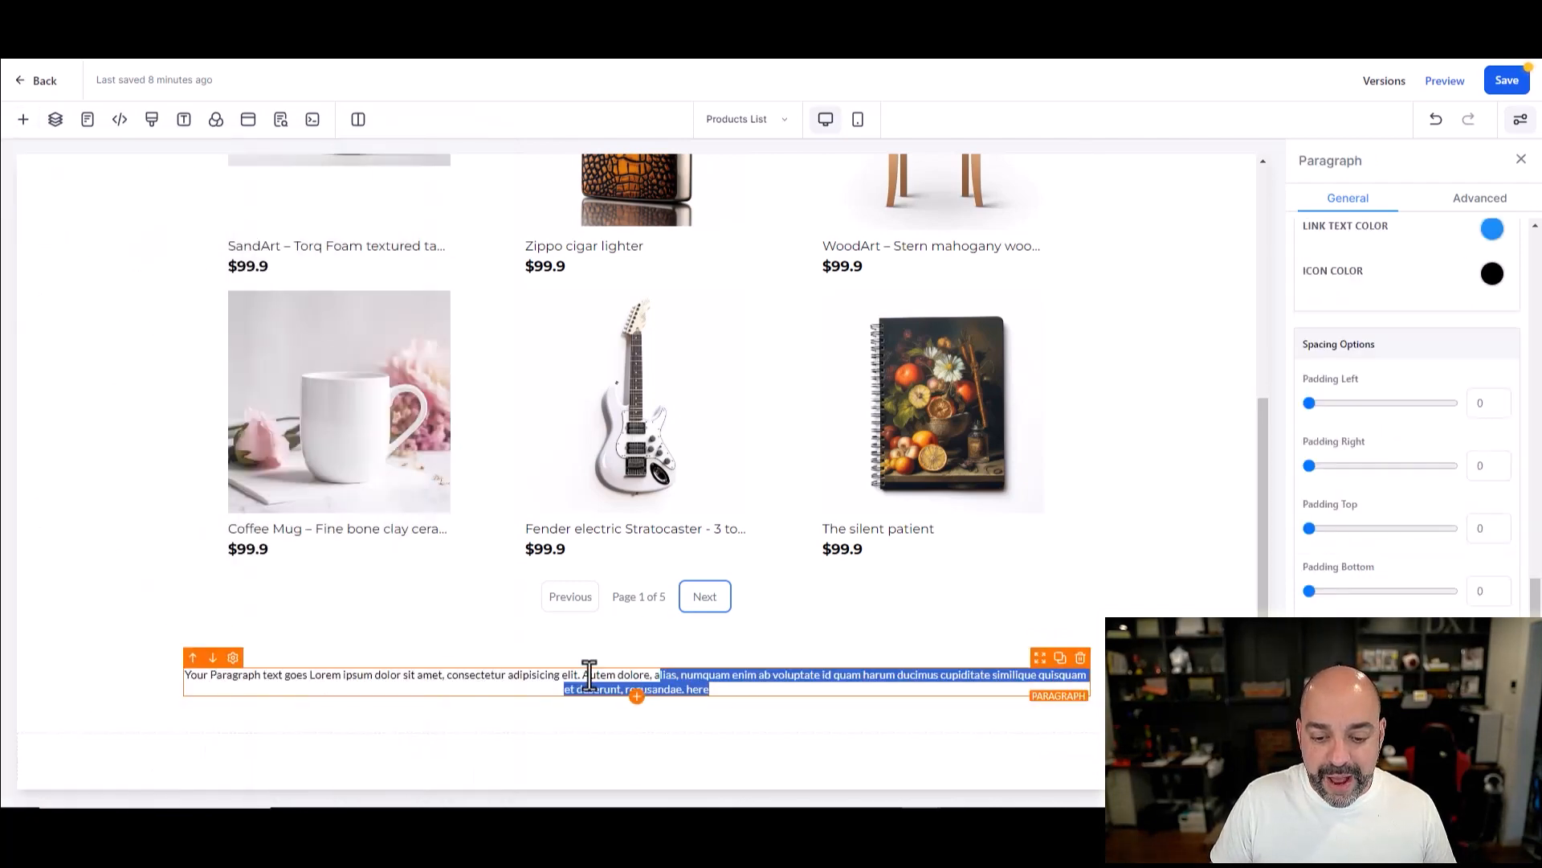
Step: Replace the paragraph text with '2023 Mad Designs Terms Of Service/Privacy Policy'
{"action": "type", "text": "Temr"}
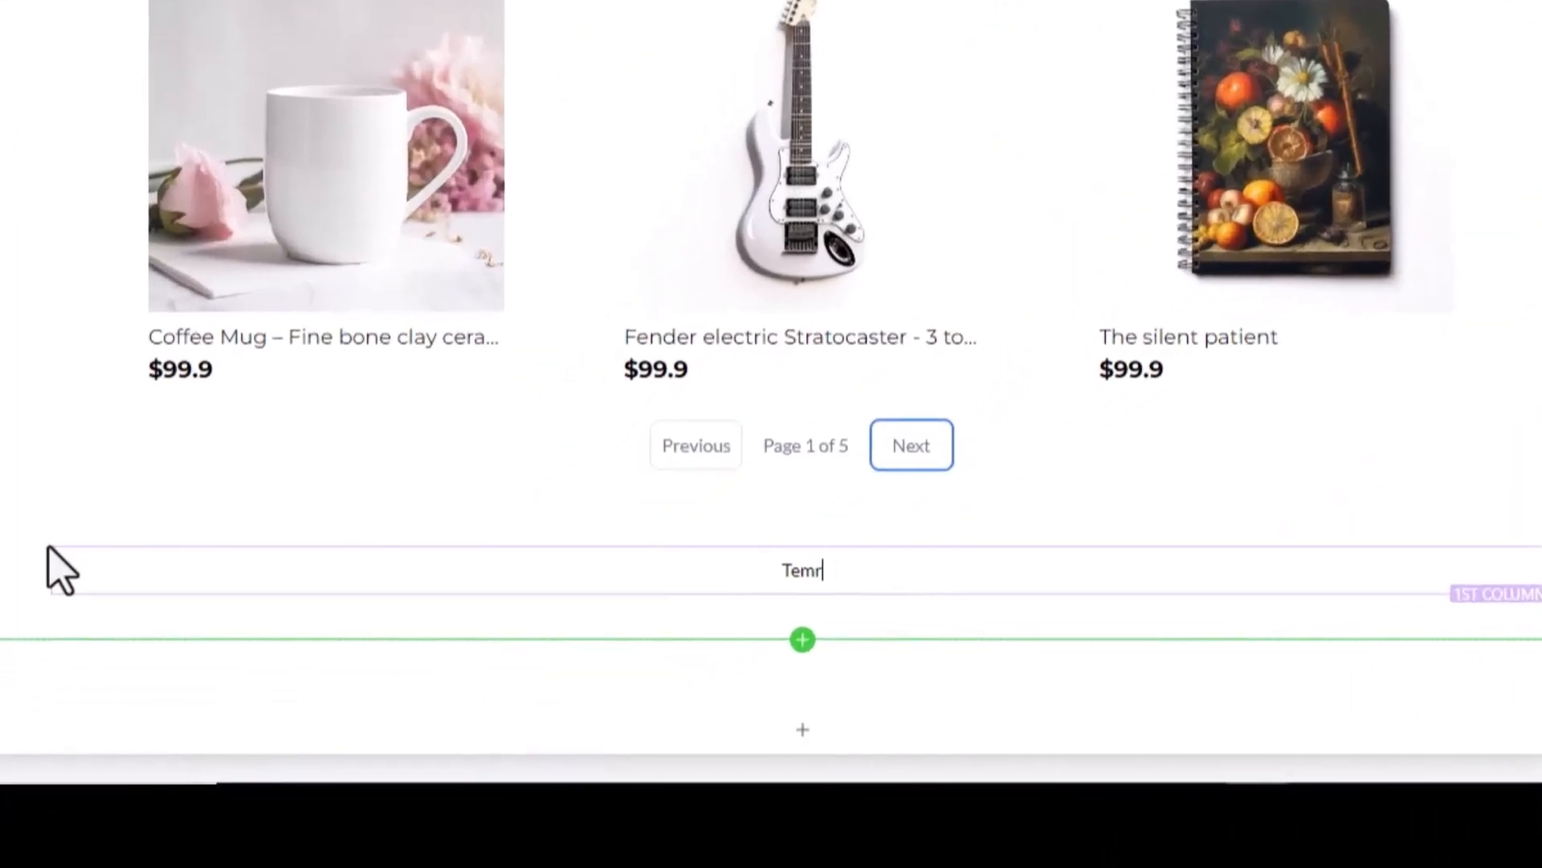
{"action": "type", "text": "Terms Of Service/Privacy Policy"}
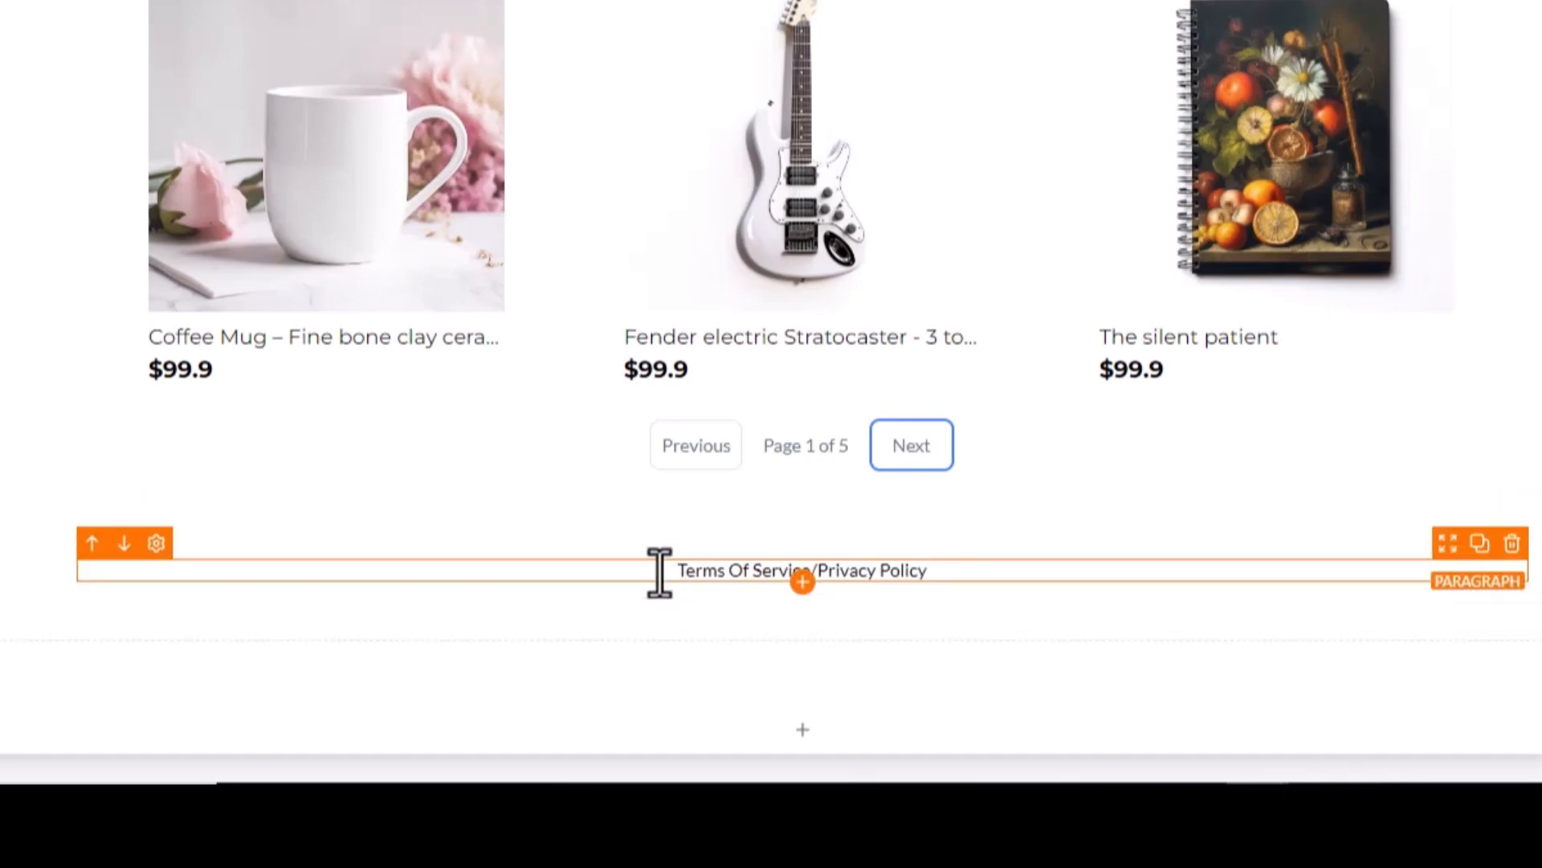
{"action": "type", "text": "202"}
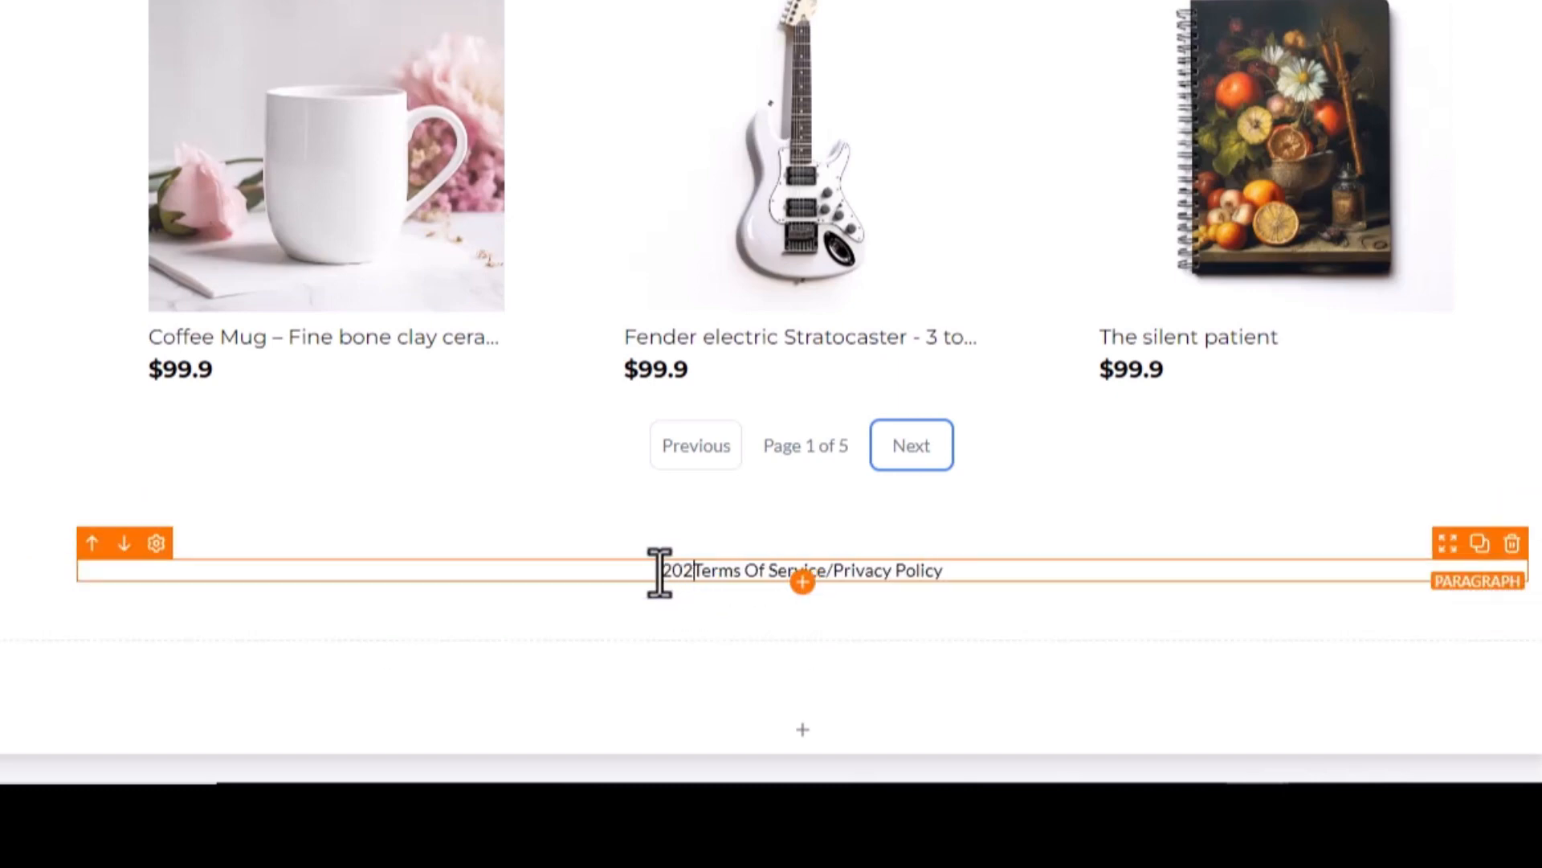
{"action": "type", "text": "23 Mad Designs"}
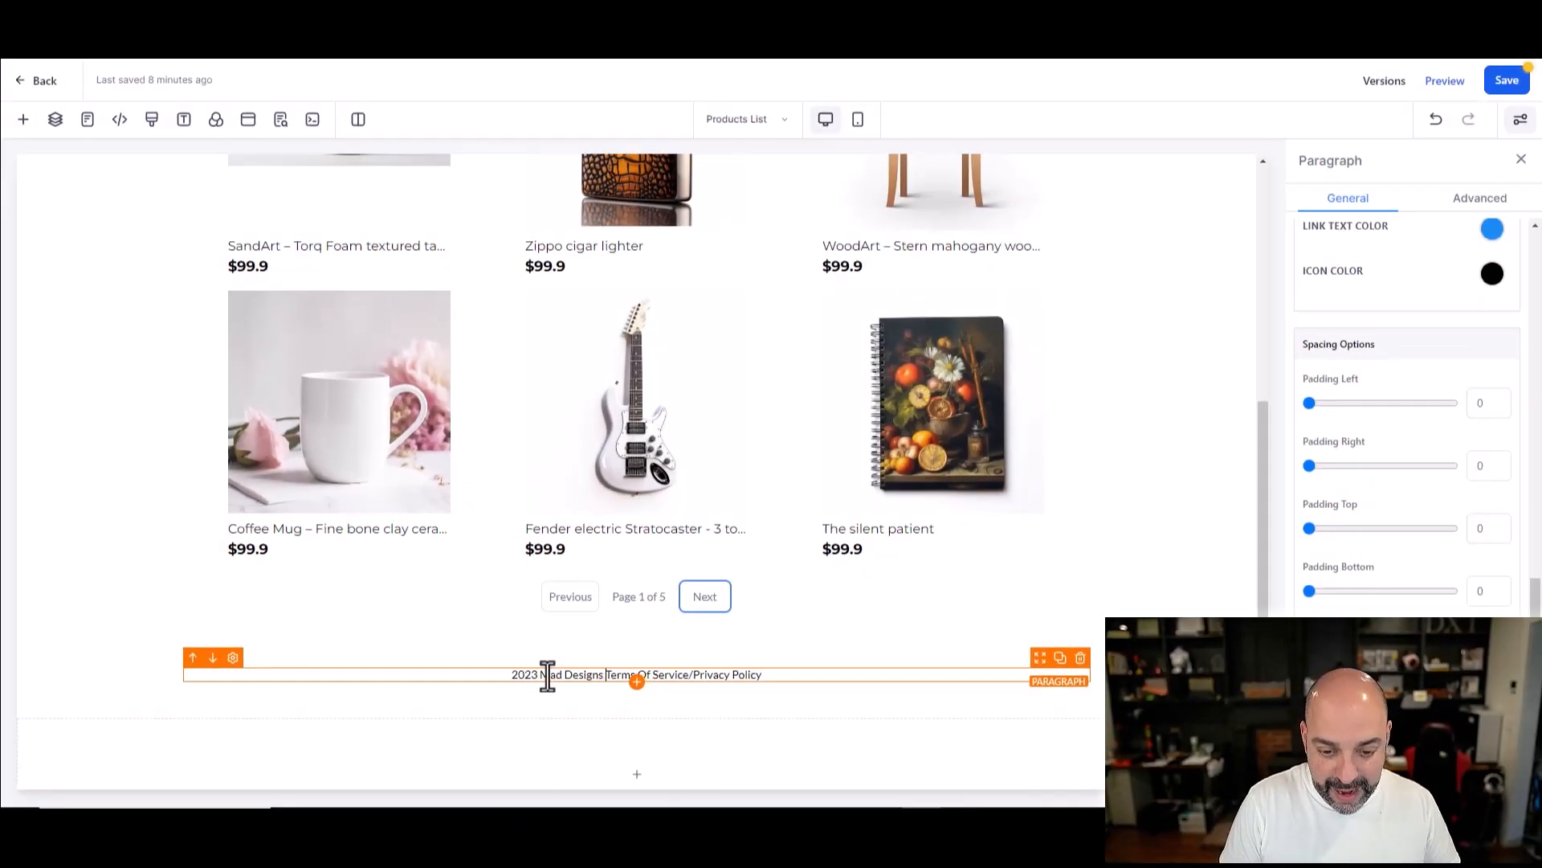
{"action": "triple_click", "coordinate": [636, 675]}
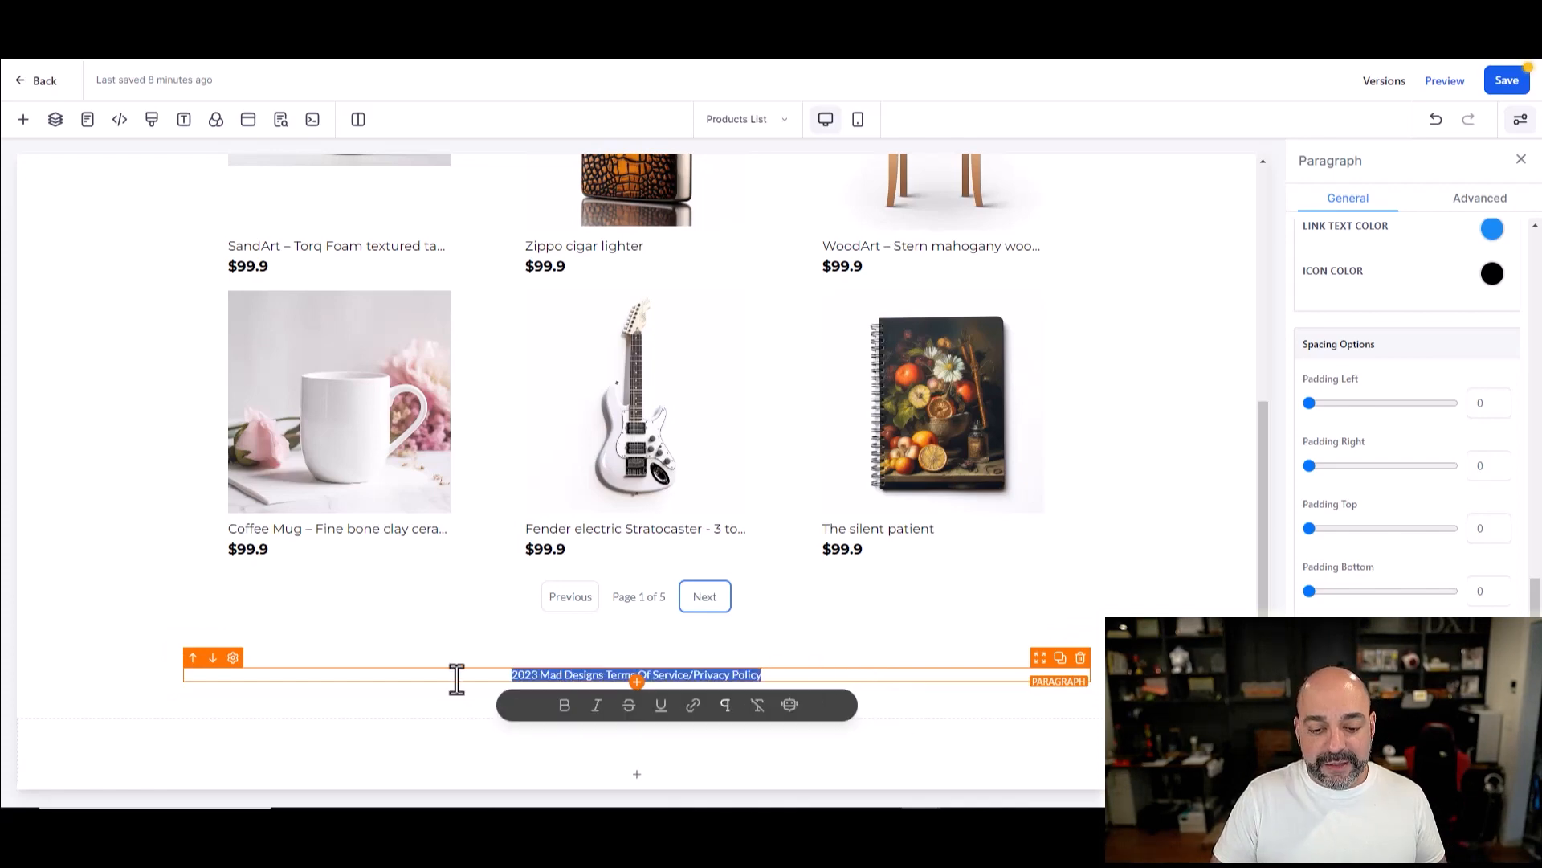
{"action": "scroll", "scroll_direction": "up", "scroll_amount": 3}
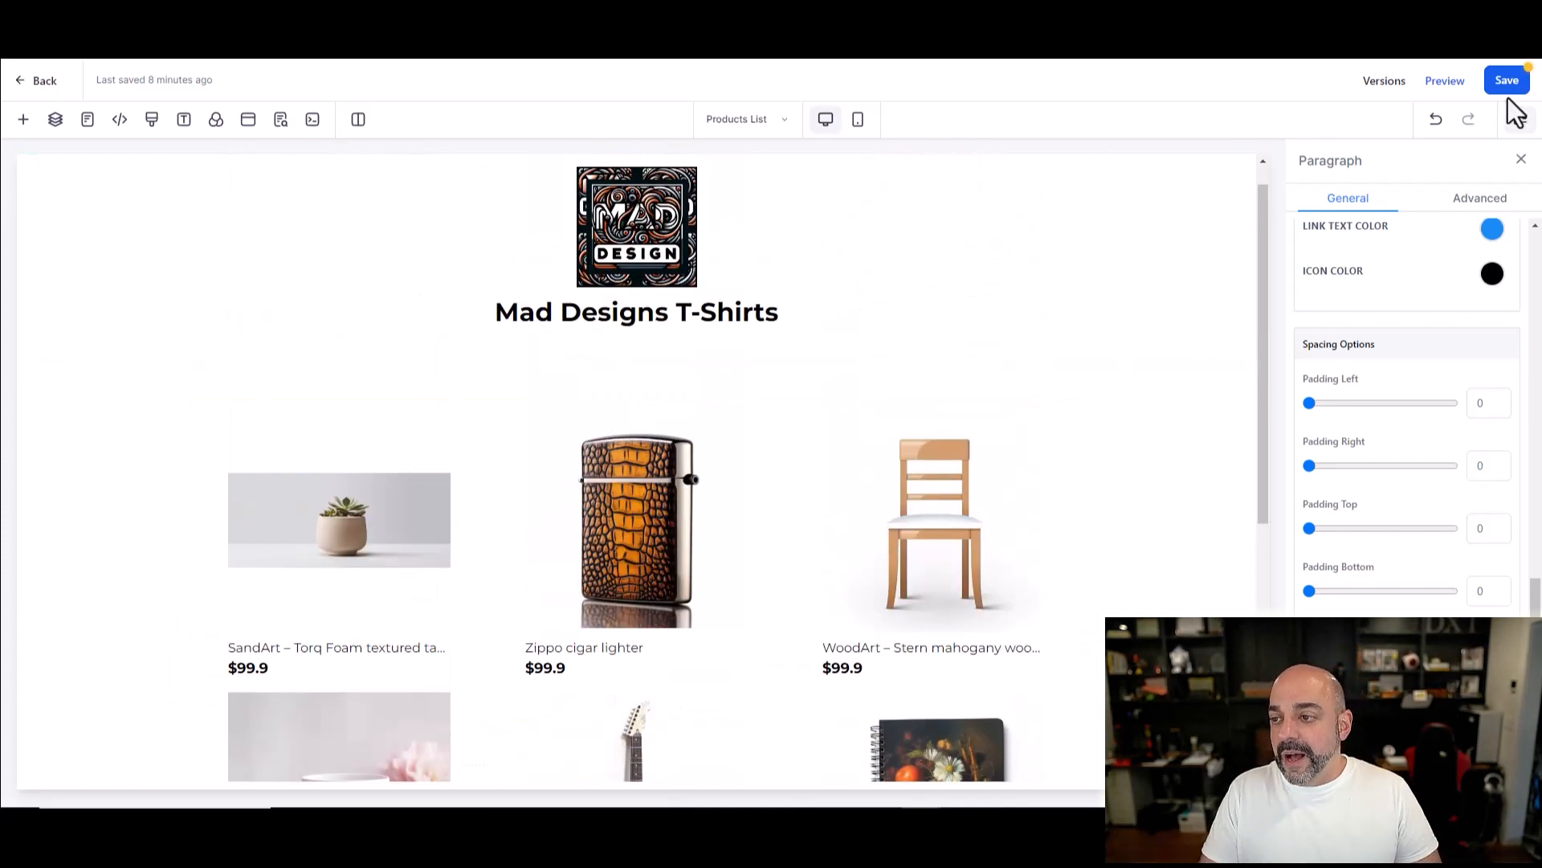
Step: Save the page and dismiss the SEO Meta Data panel
{"action": "left_click", "coordinate": [279, 118]}
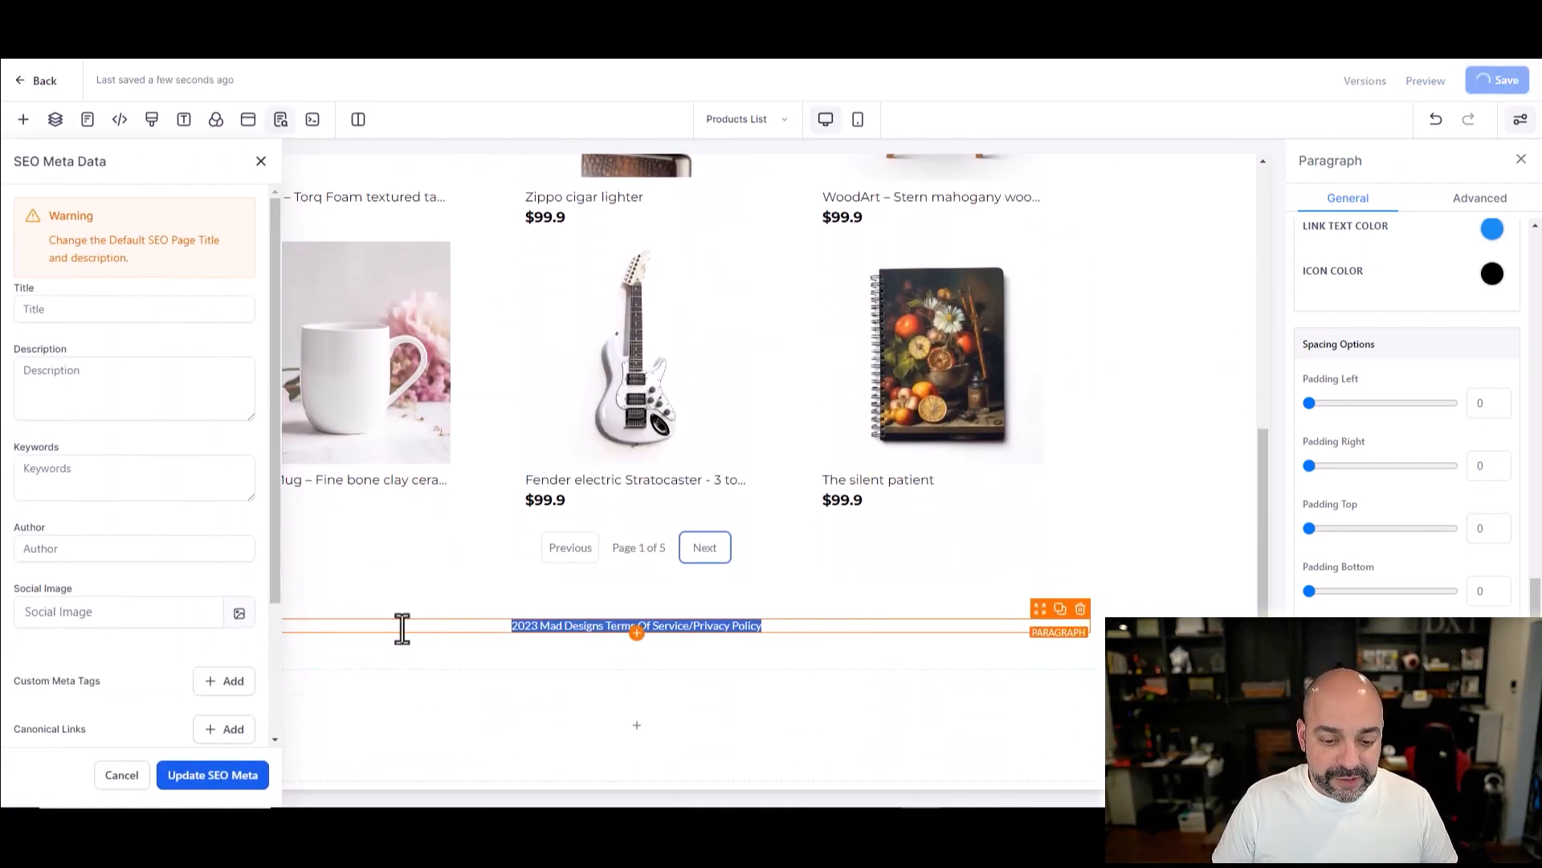
{"action": "left_click", "coordinate": [261, 161]}
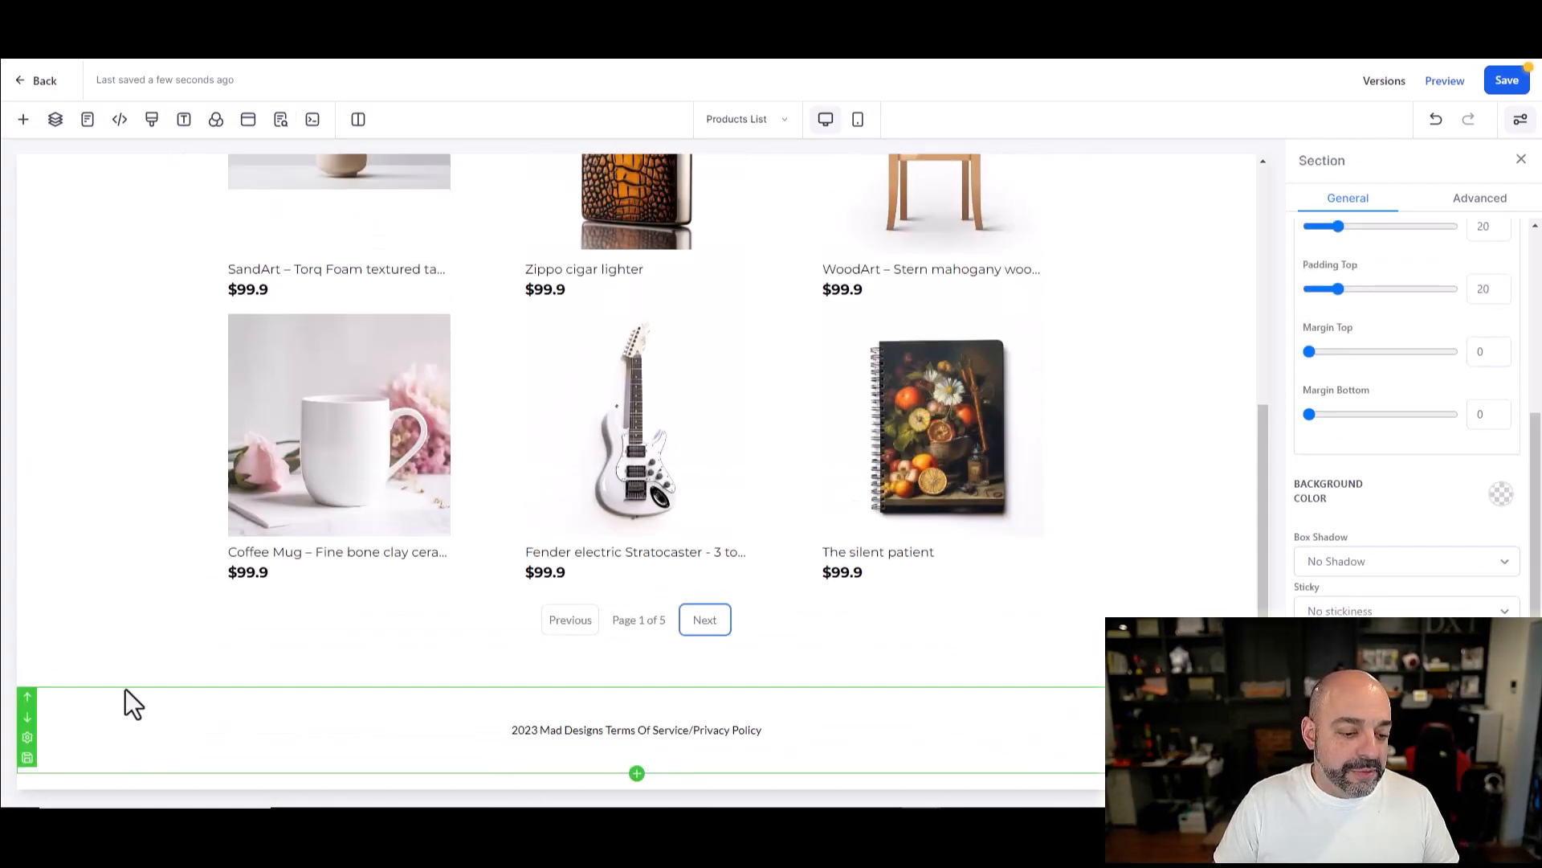
{"action": "scroll", "scroll_direction": "up", "scroll_amount": 3}
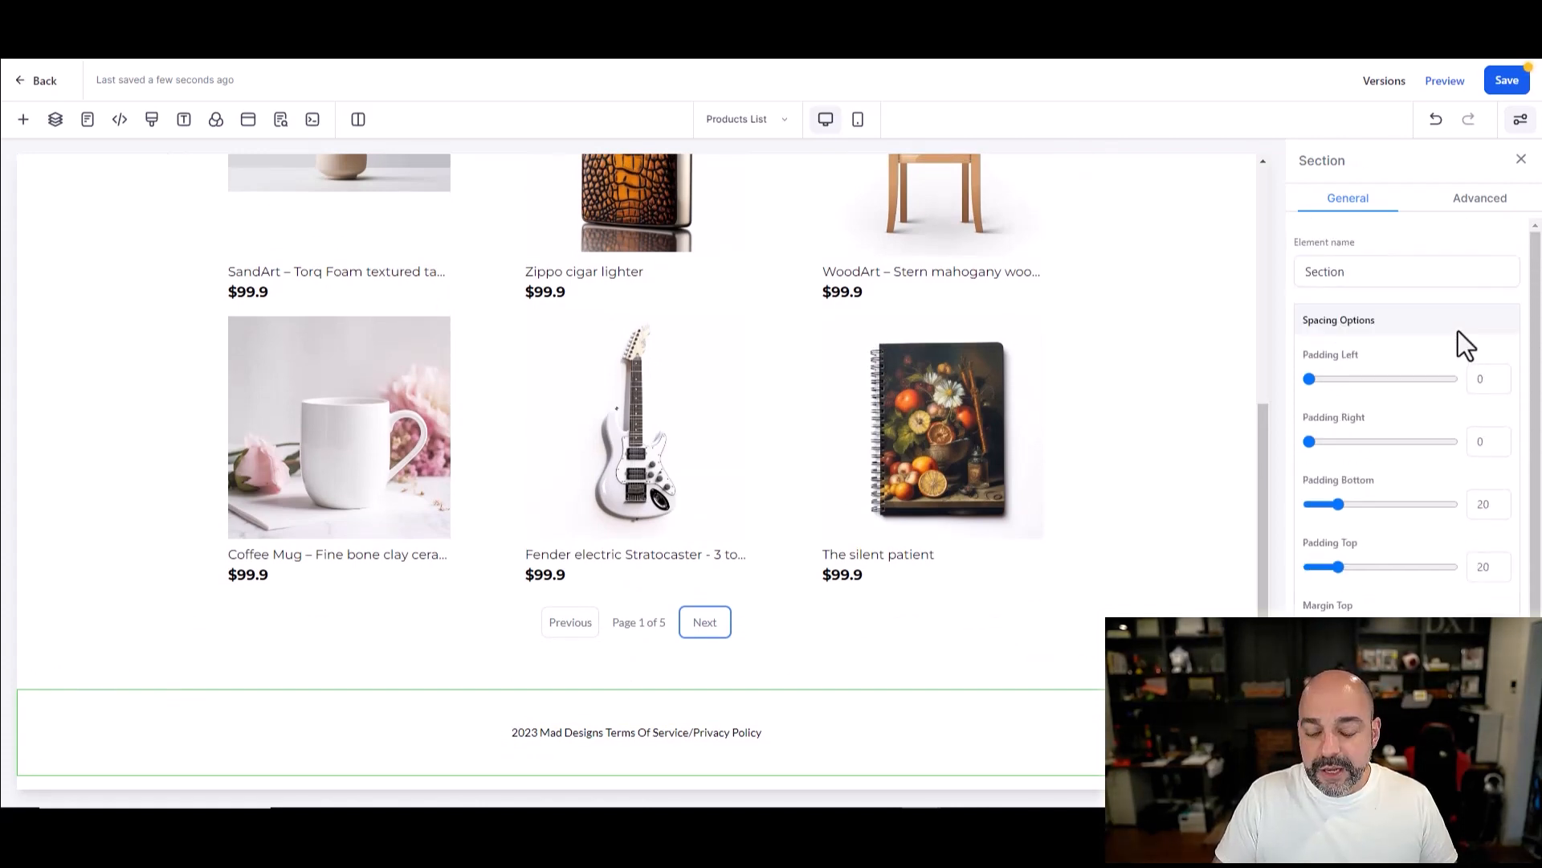
Step: Give the footer section a light blue background colour
{"action": "left_click", "coordinate": [636, 733]}
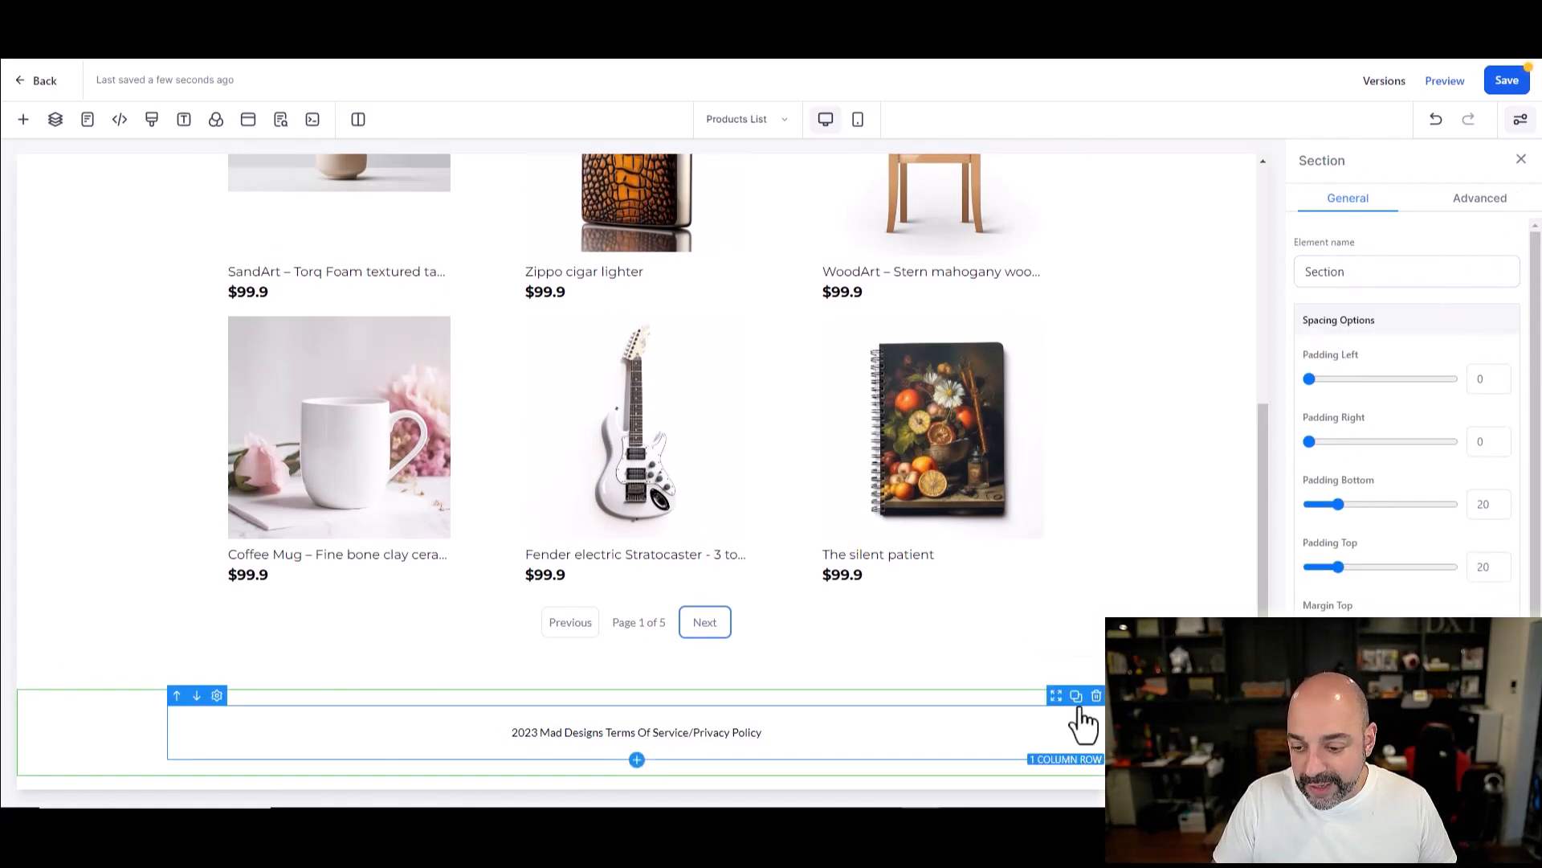
{"action": "left_click", "coordinate": [1076, 695]}
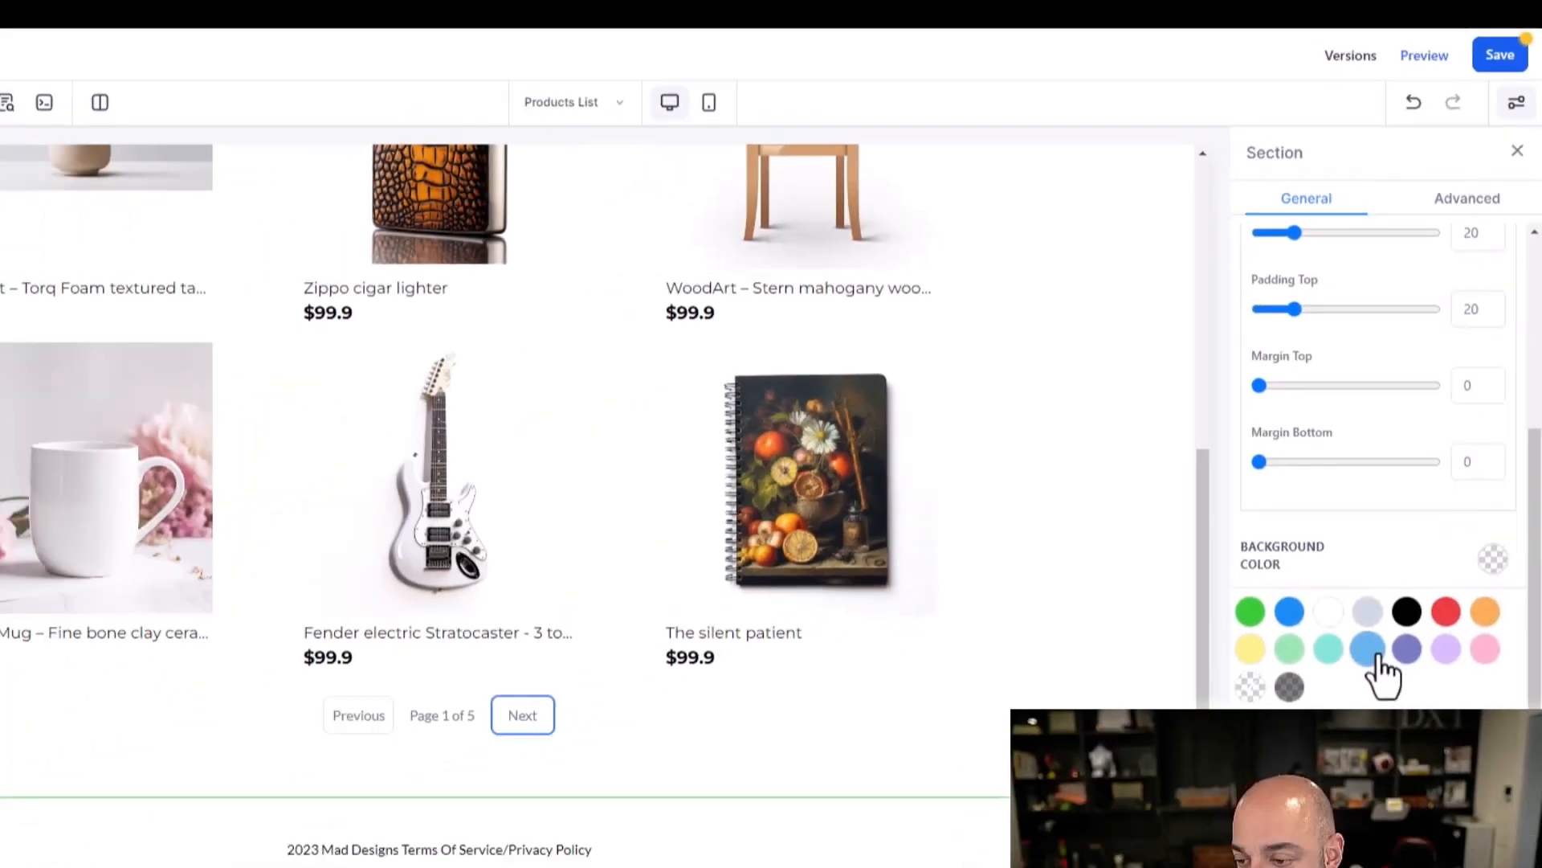
{"action": "left_click", "coordinate": [1366, 647]}
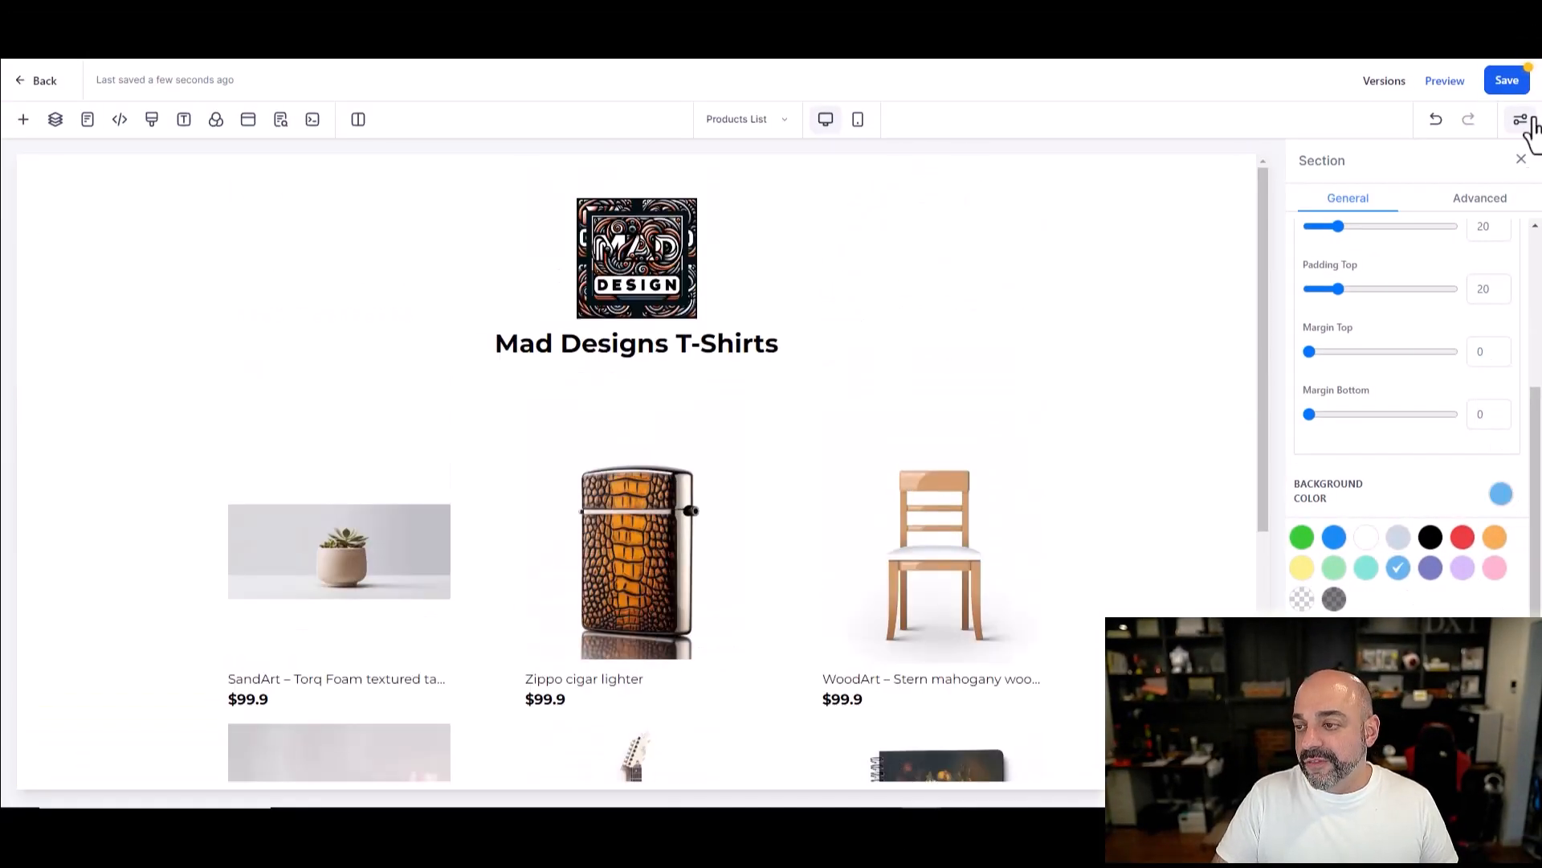
{"action": "left_click", "coordinate": [636, 344]}
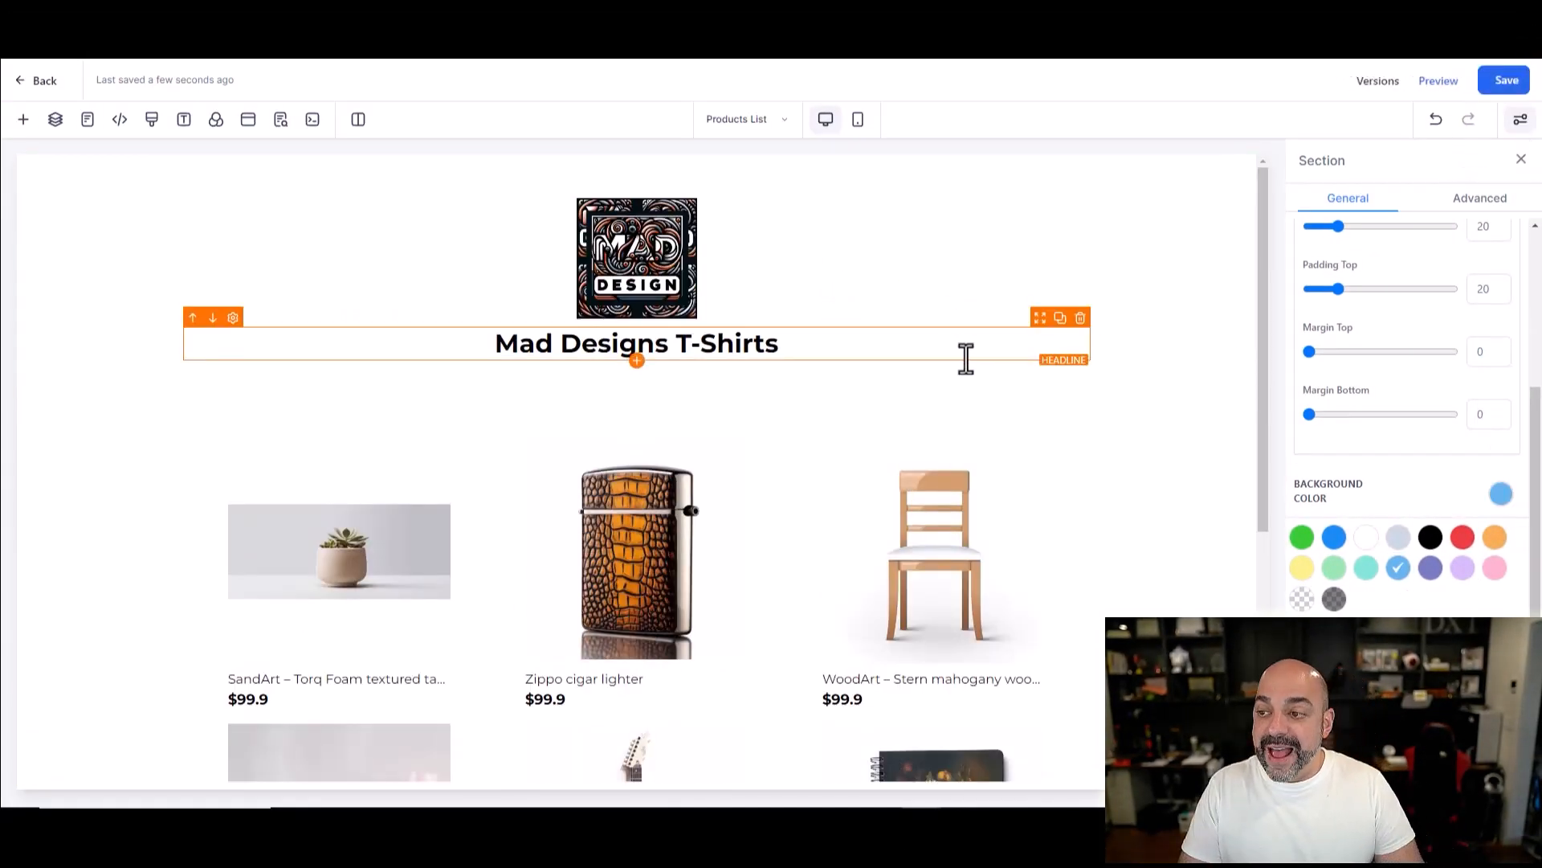
Step: Preview the store, open the Cow Shirt product and expand its full description
{"action": "left_click", "coordinate": [1437, 80]}
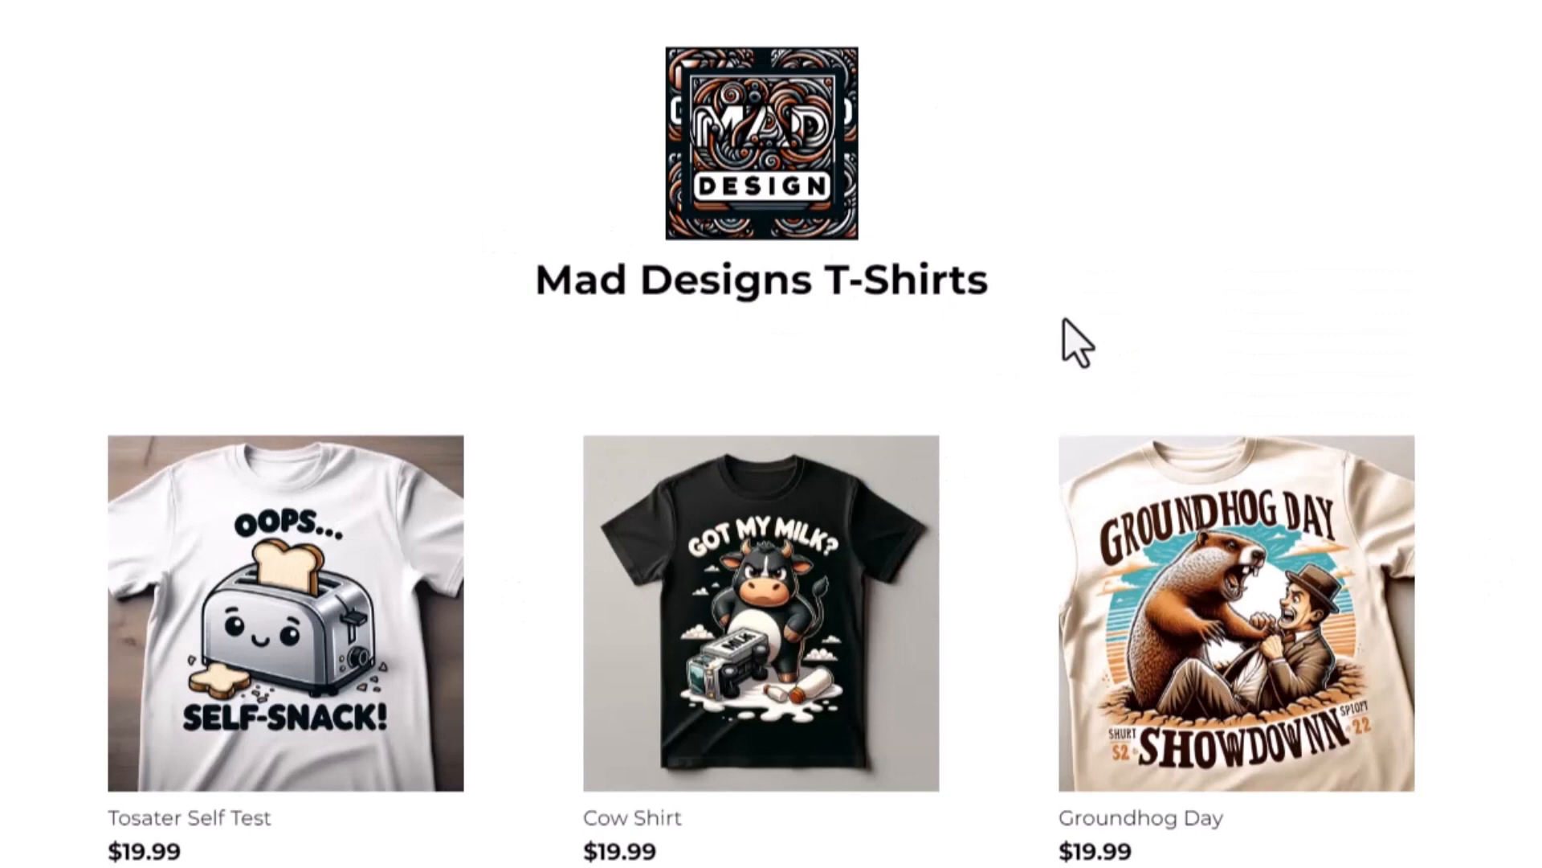
{"action": "mouse_move", "coordinate": [858, 654]}
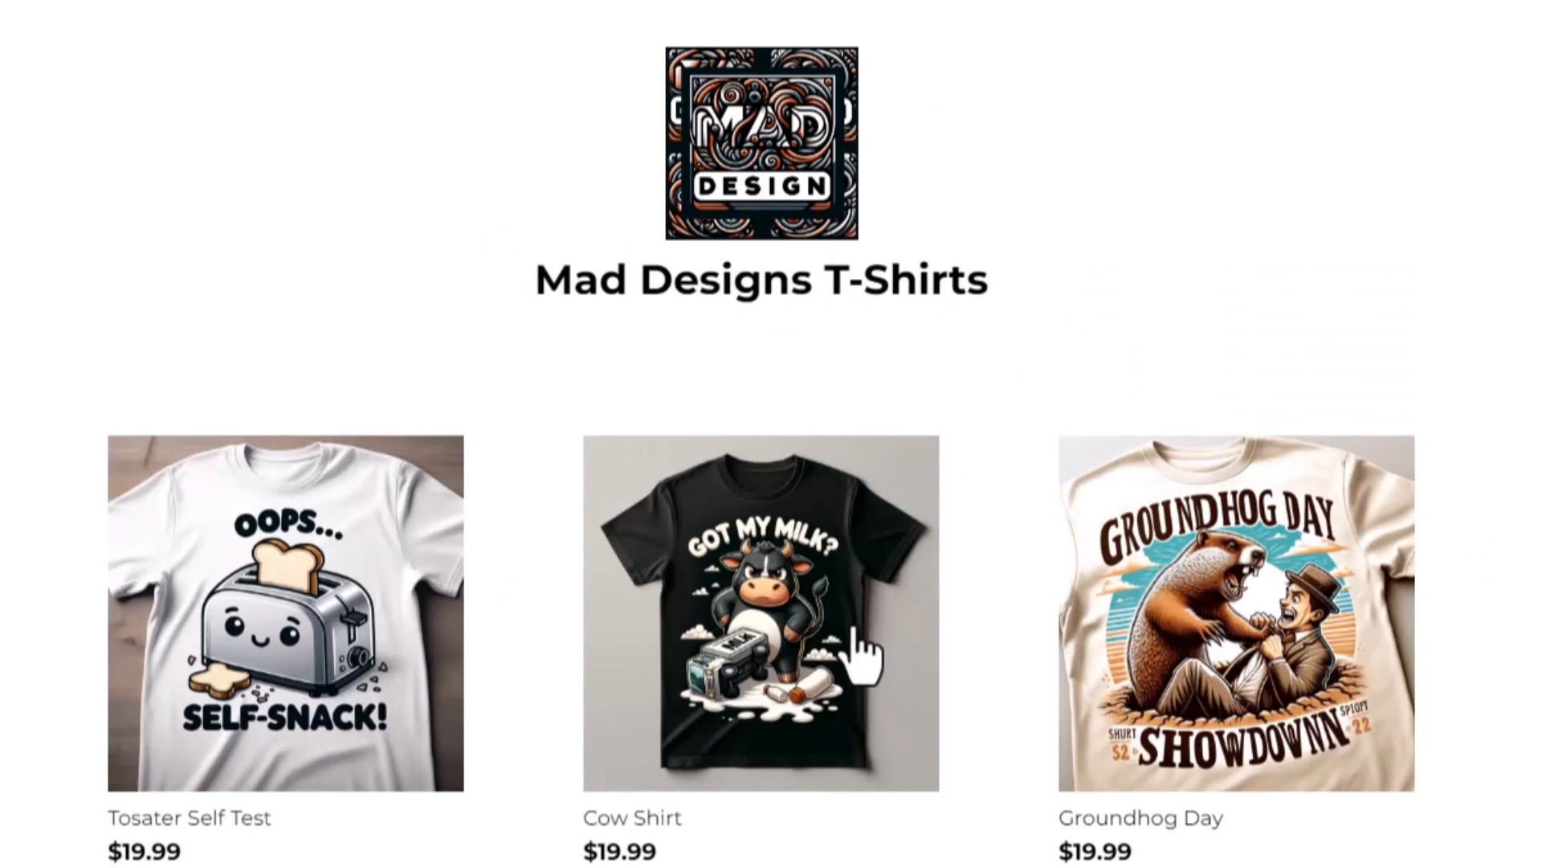
{"action": "left_click", "coordinate": [762, 611]}
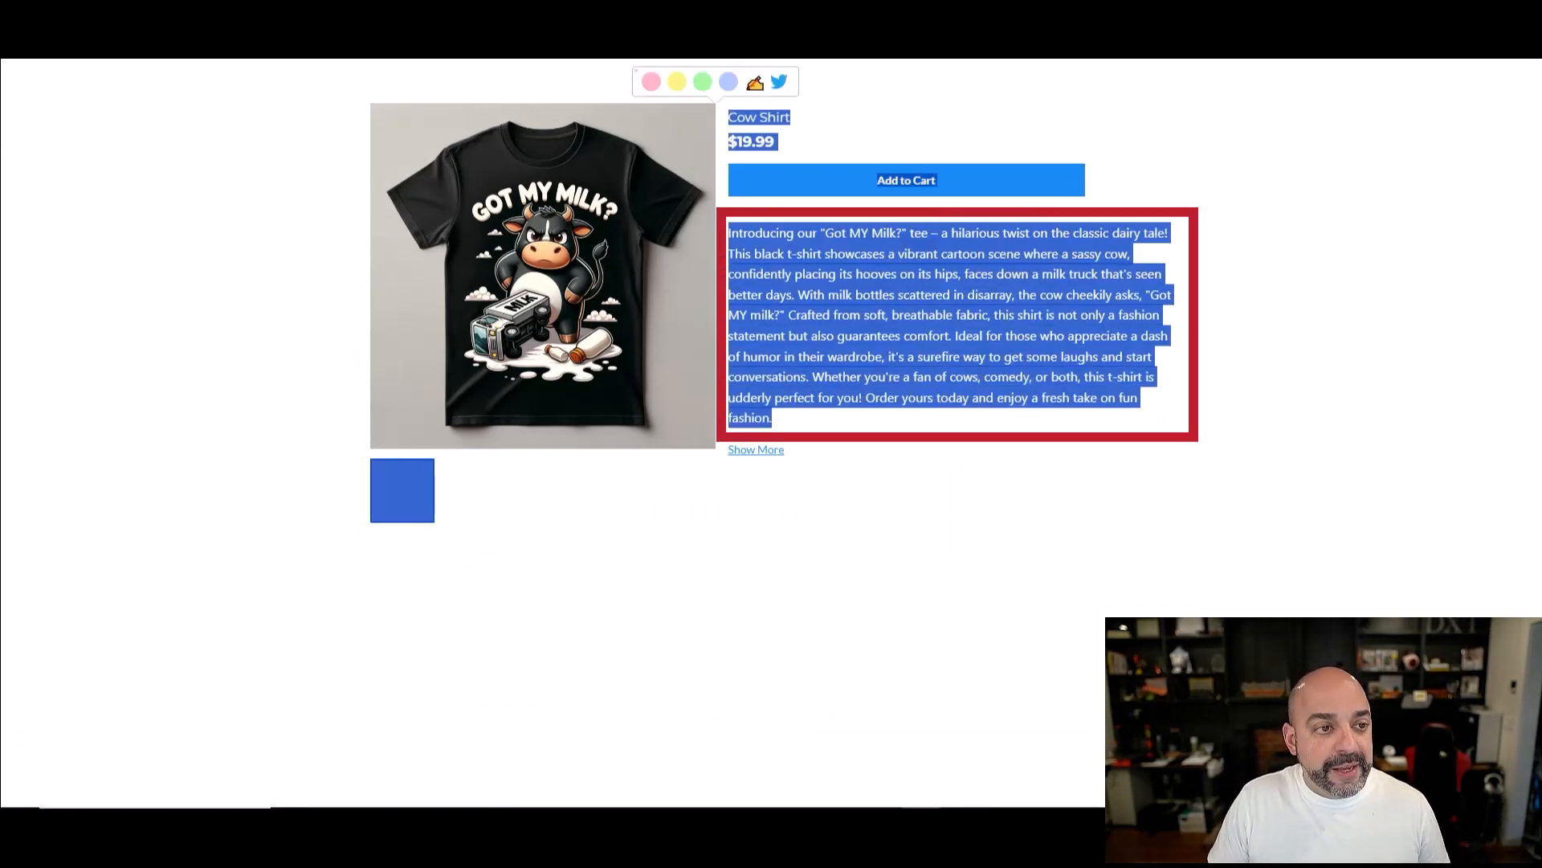
{"action": "left_click", "coordinate": [755, 450]}
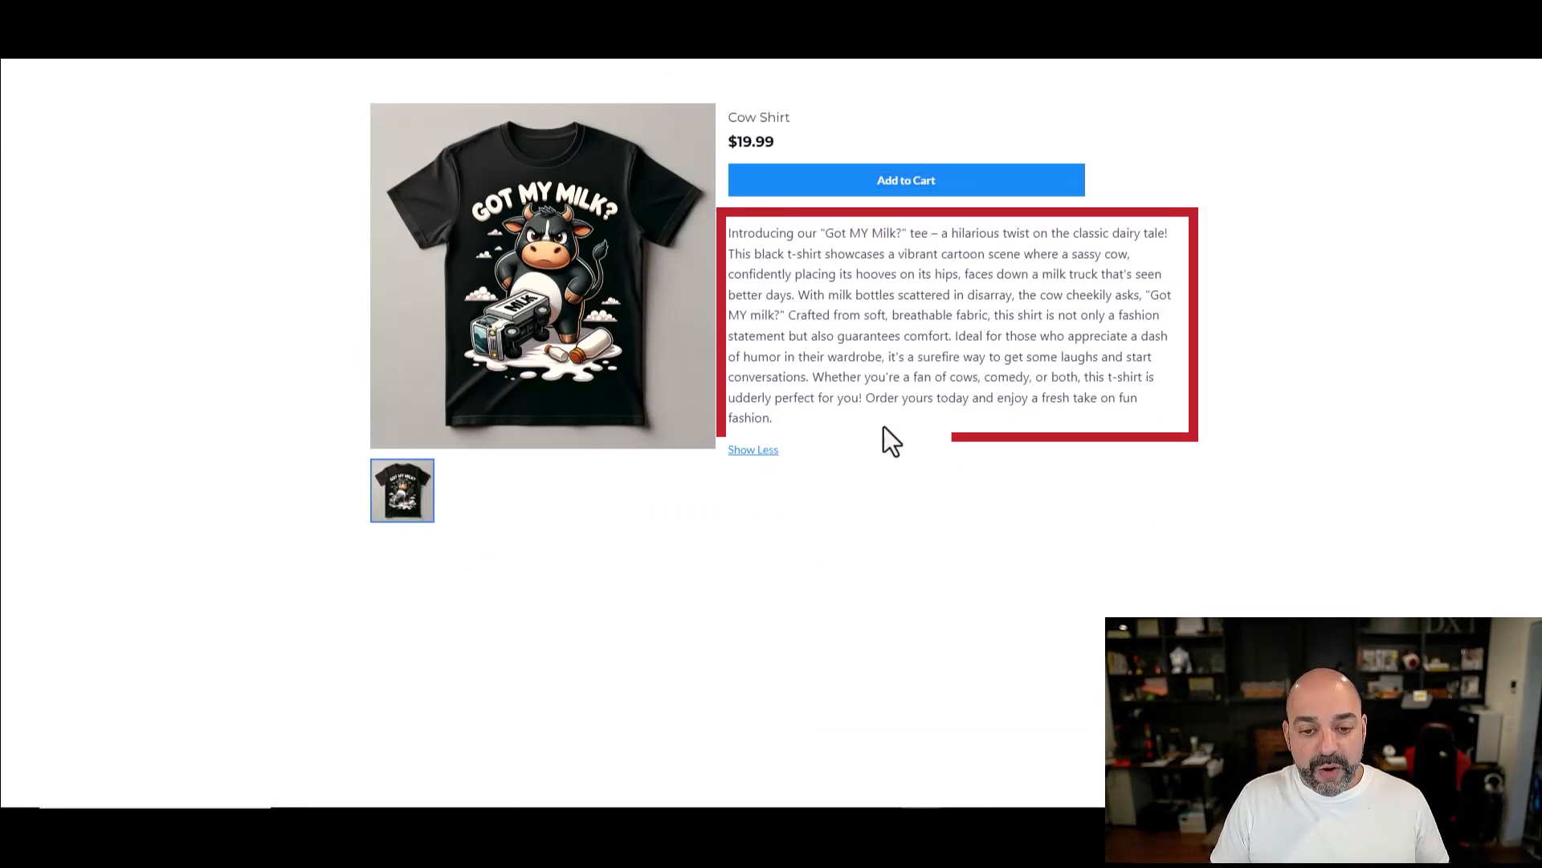
{"action": "mouse_move", "coordinate": [505, 491]}
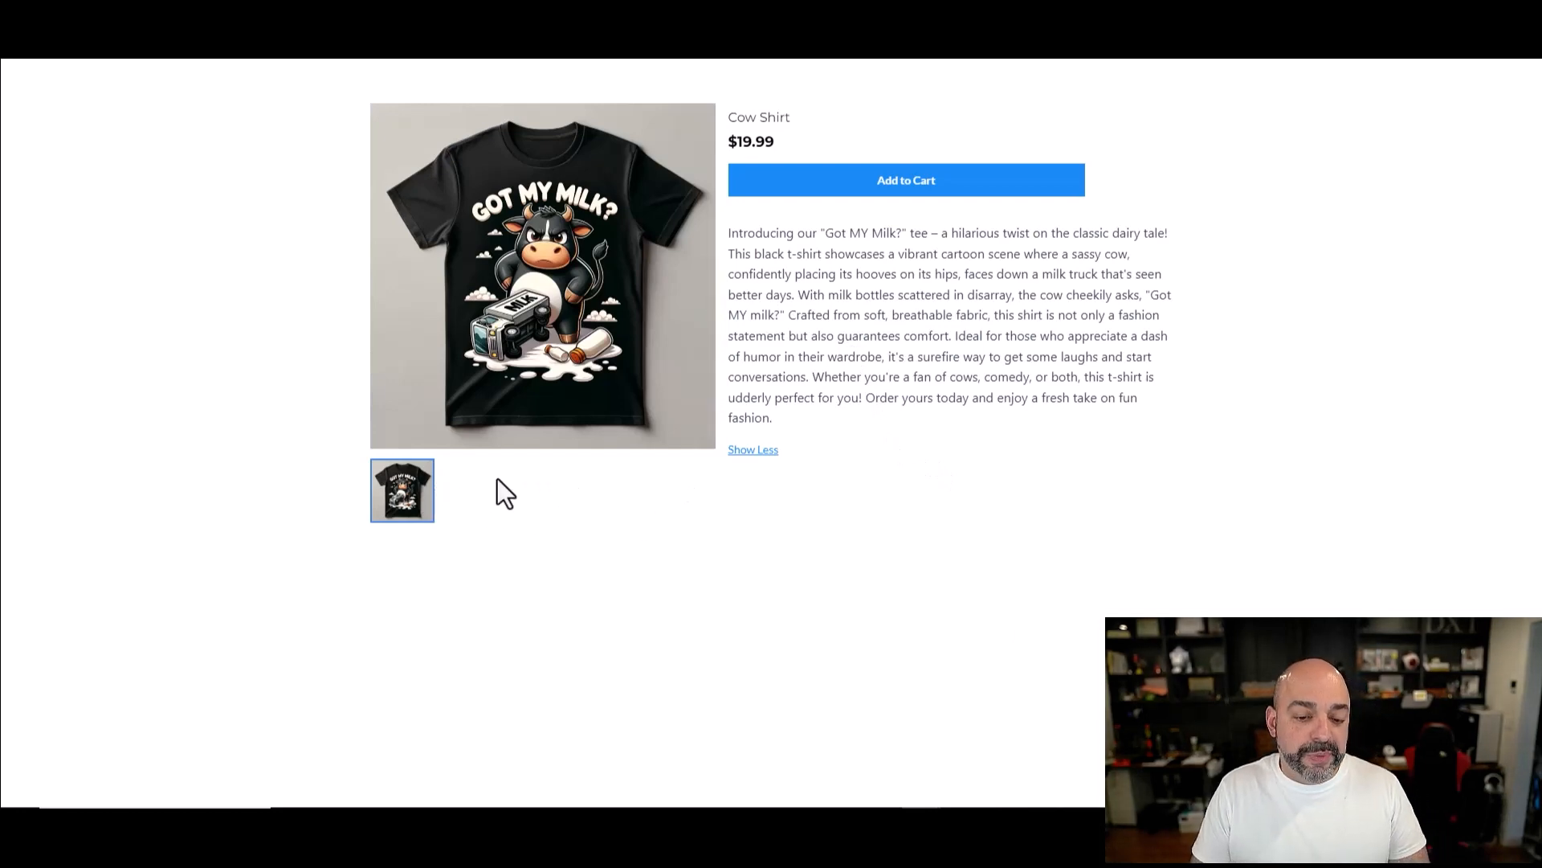
{"action": "mouse_move", "coordinate": [557, 488]}
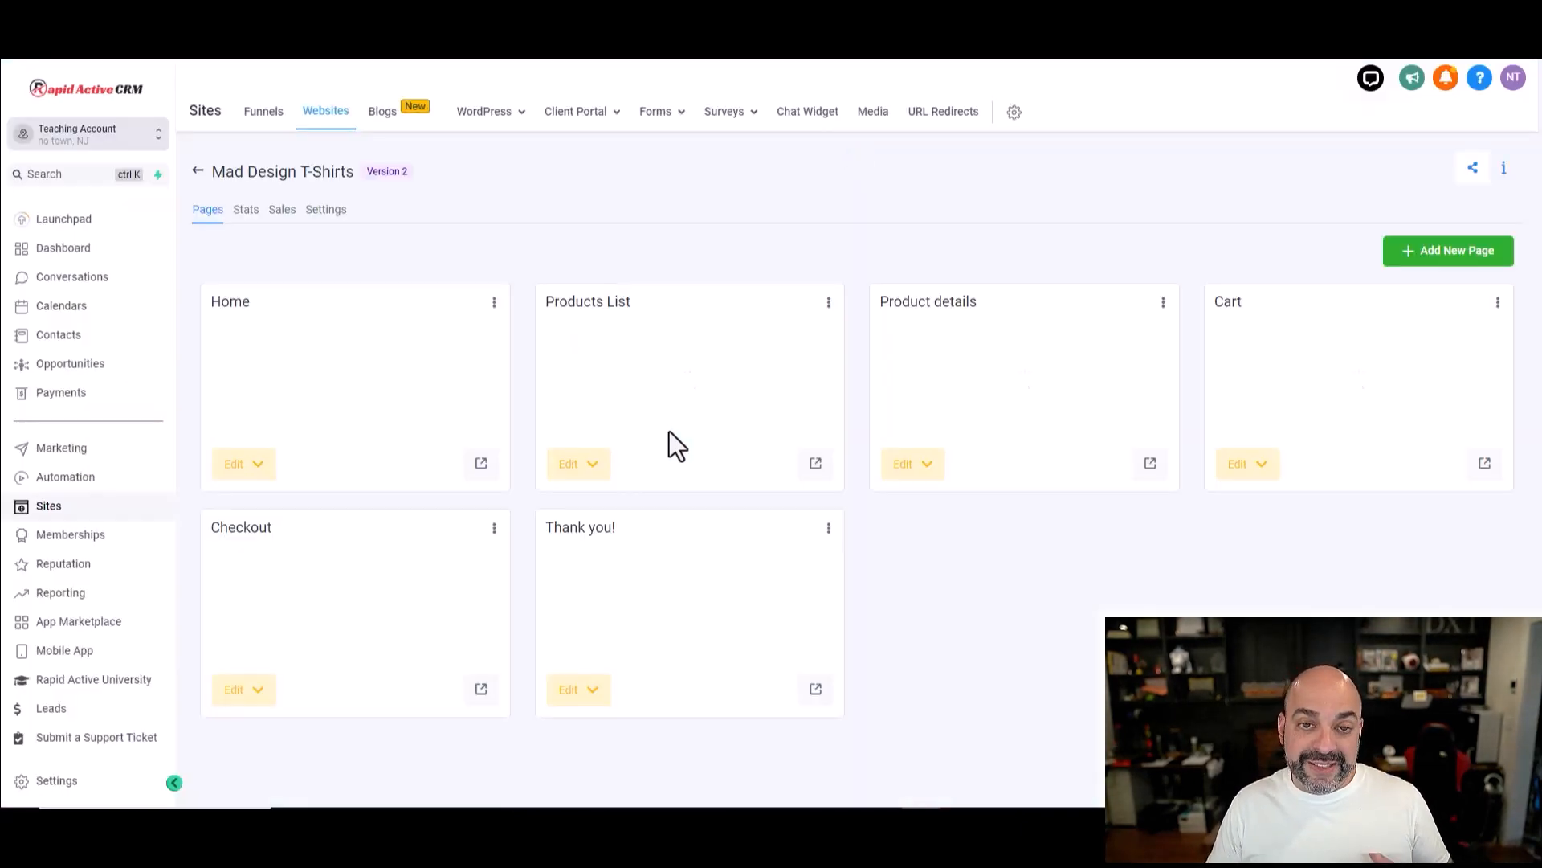
Step: In the website's Settings, switch Payment mode from Live to Test
{"action": "left_click", "coordinate": [326, 209]}
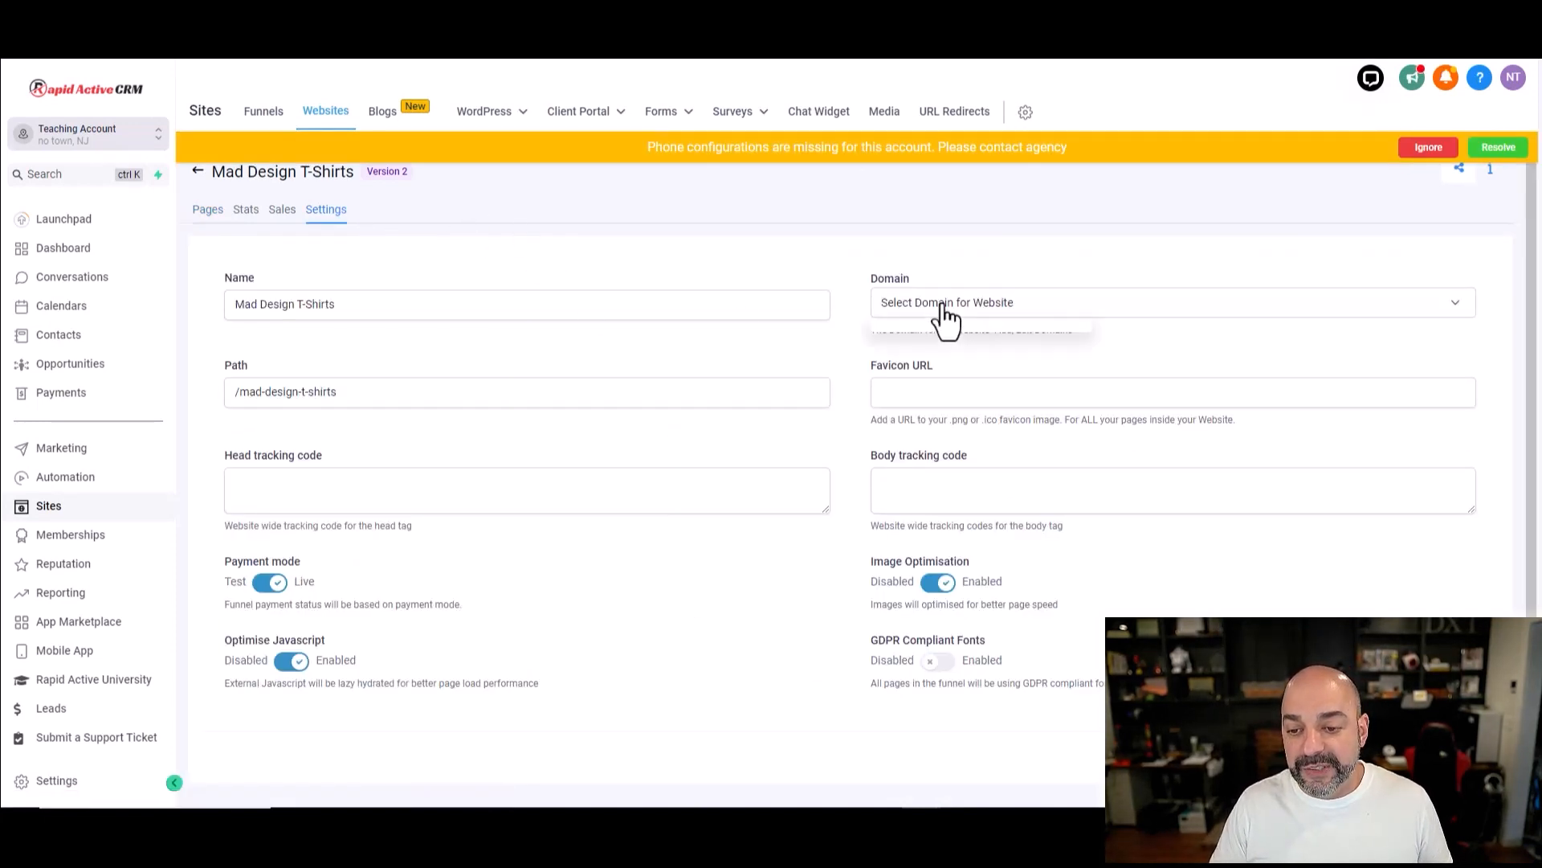
{"action": "left_click", "coordinate": [269, 580]}
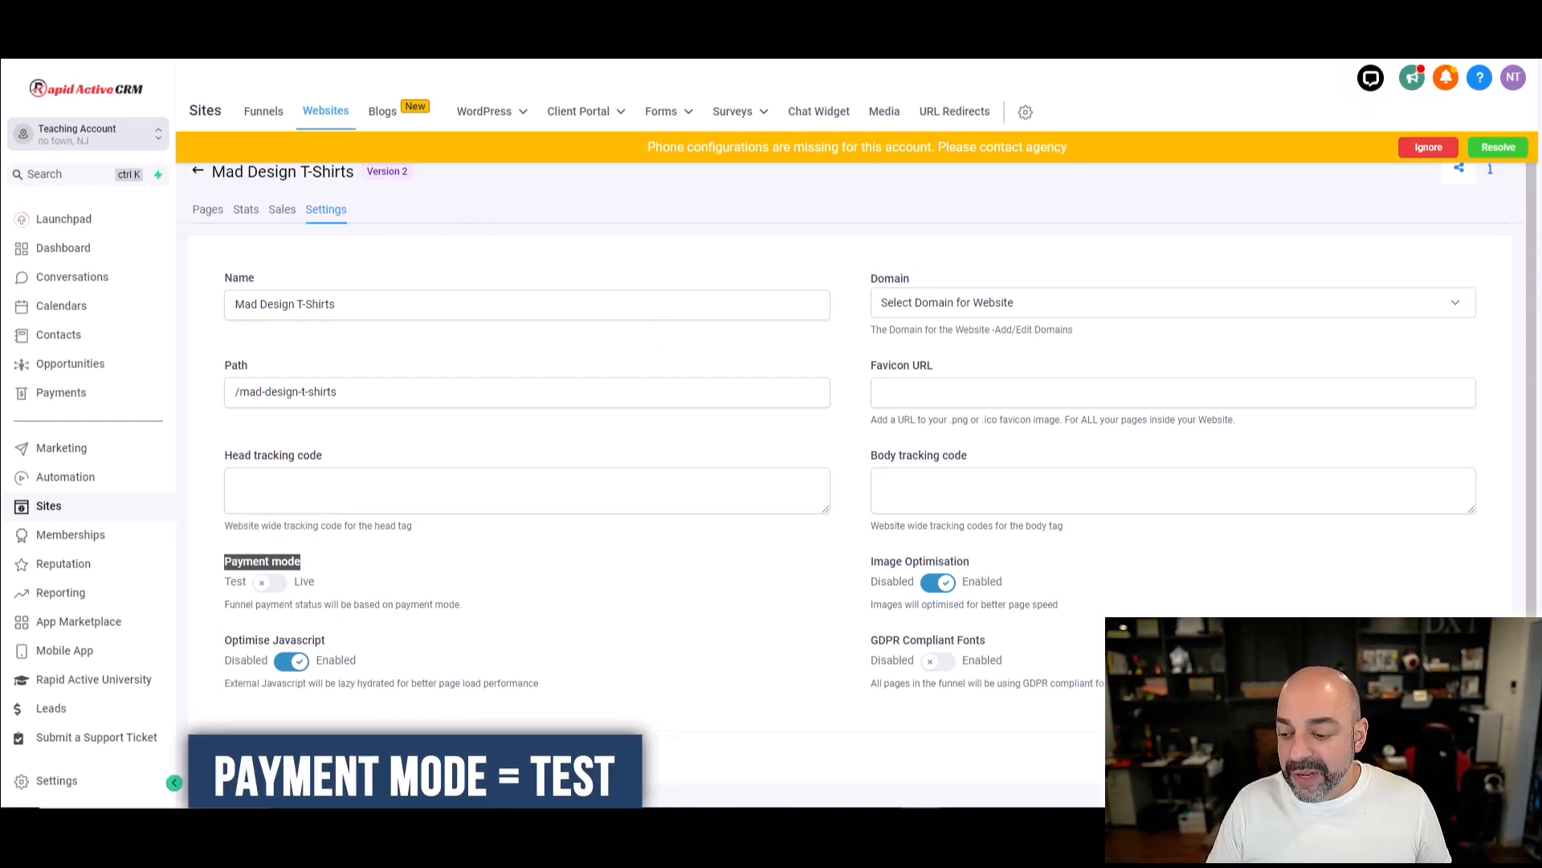
{"action": "left_click", "coordinate": [207, 209]}
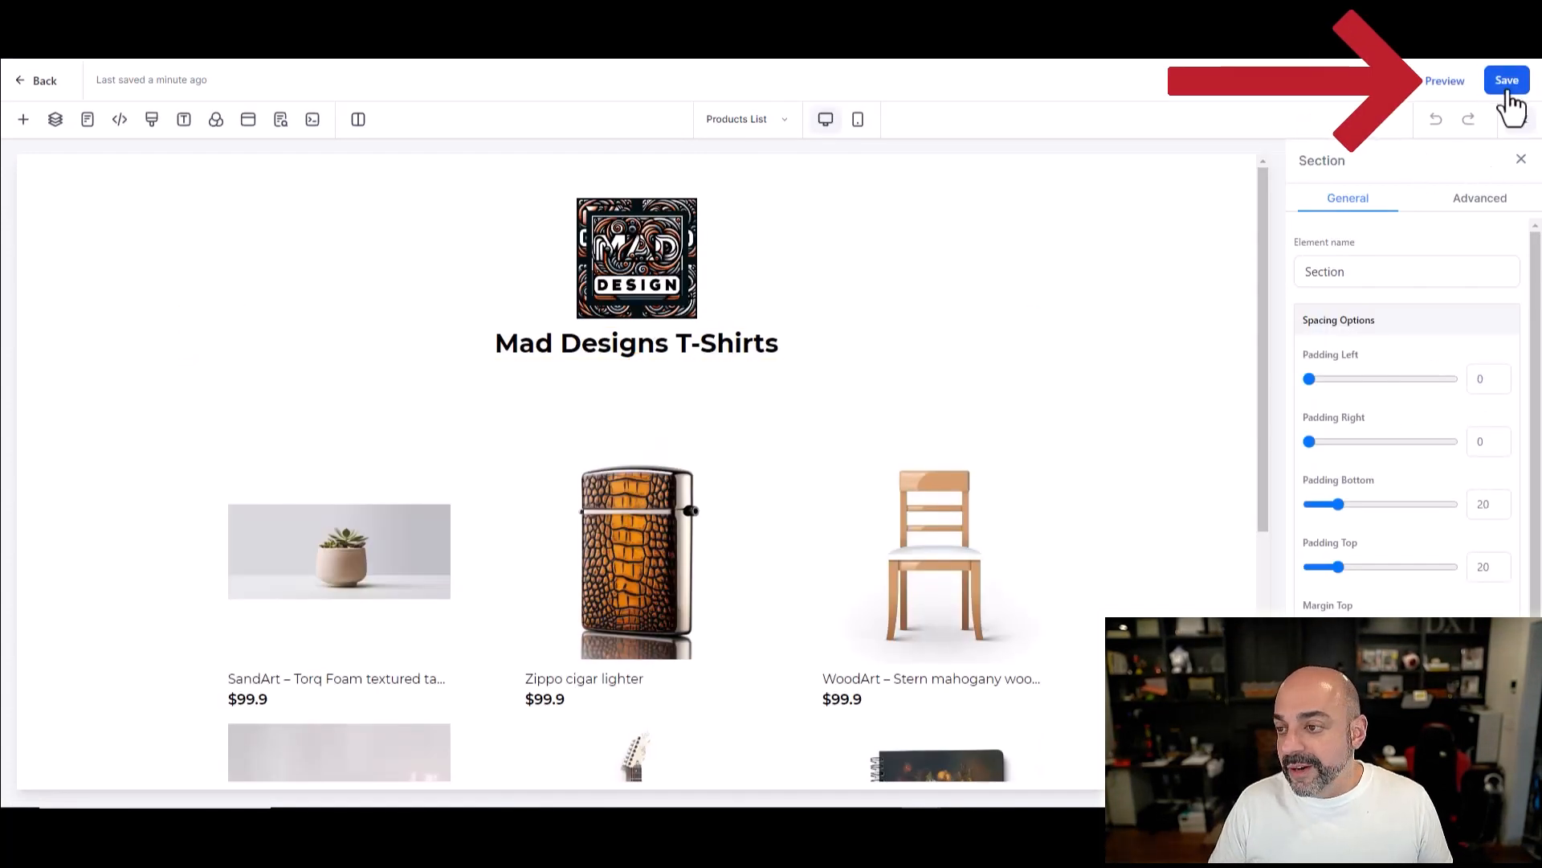
Step: Preview the storefront showing Tosater Self Test, Cow Shirt and Groundhog Day at $19.99
{"action": "left_click", "coordinate": [1444, 80]}
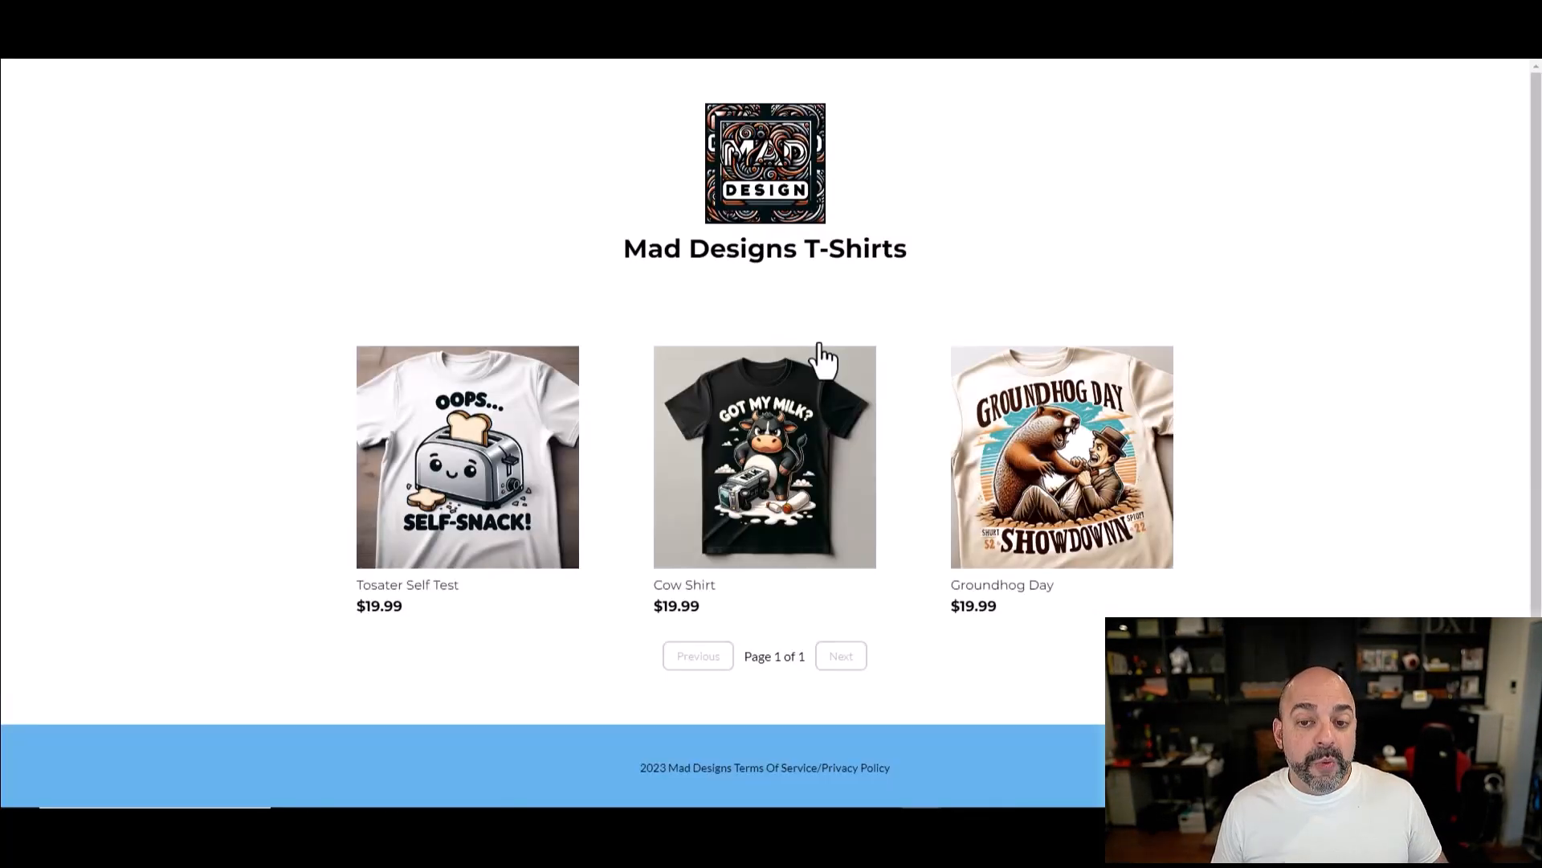
{"action": "mouse_move", "coordinate": [628, 393]}
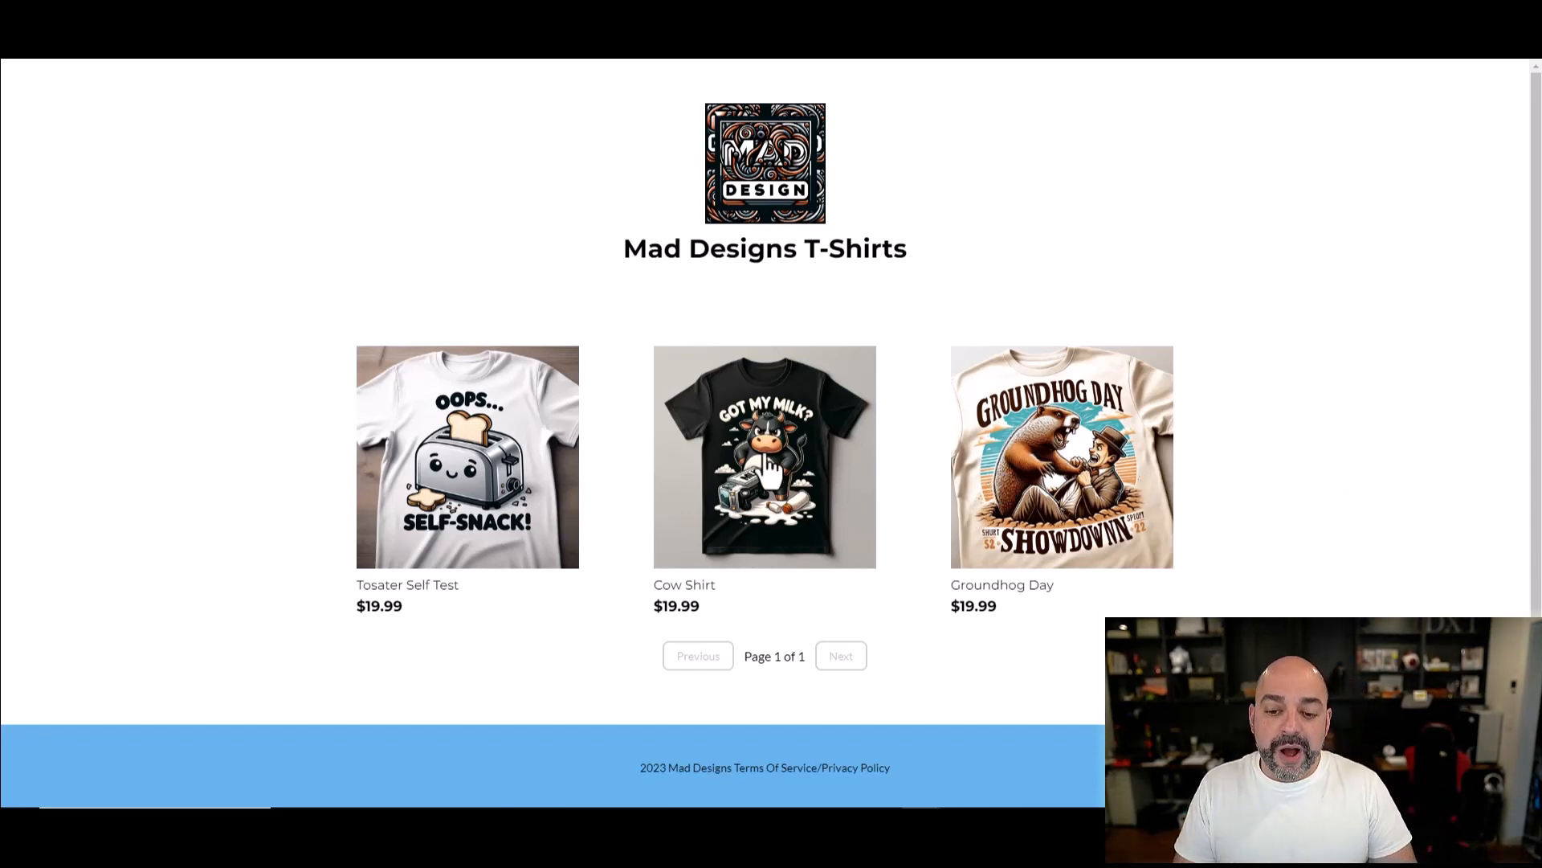
{"action": "mouse_move", "coordinate": [821, 488]}
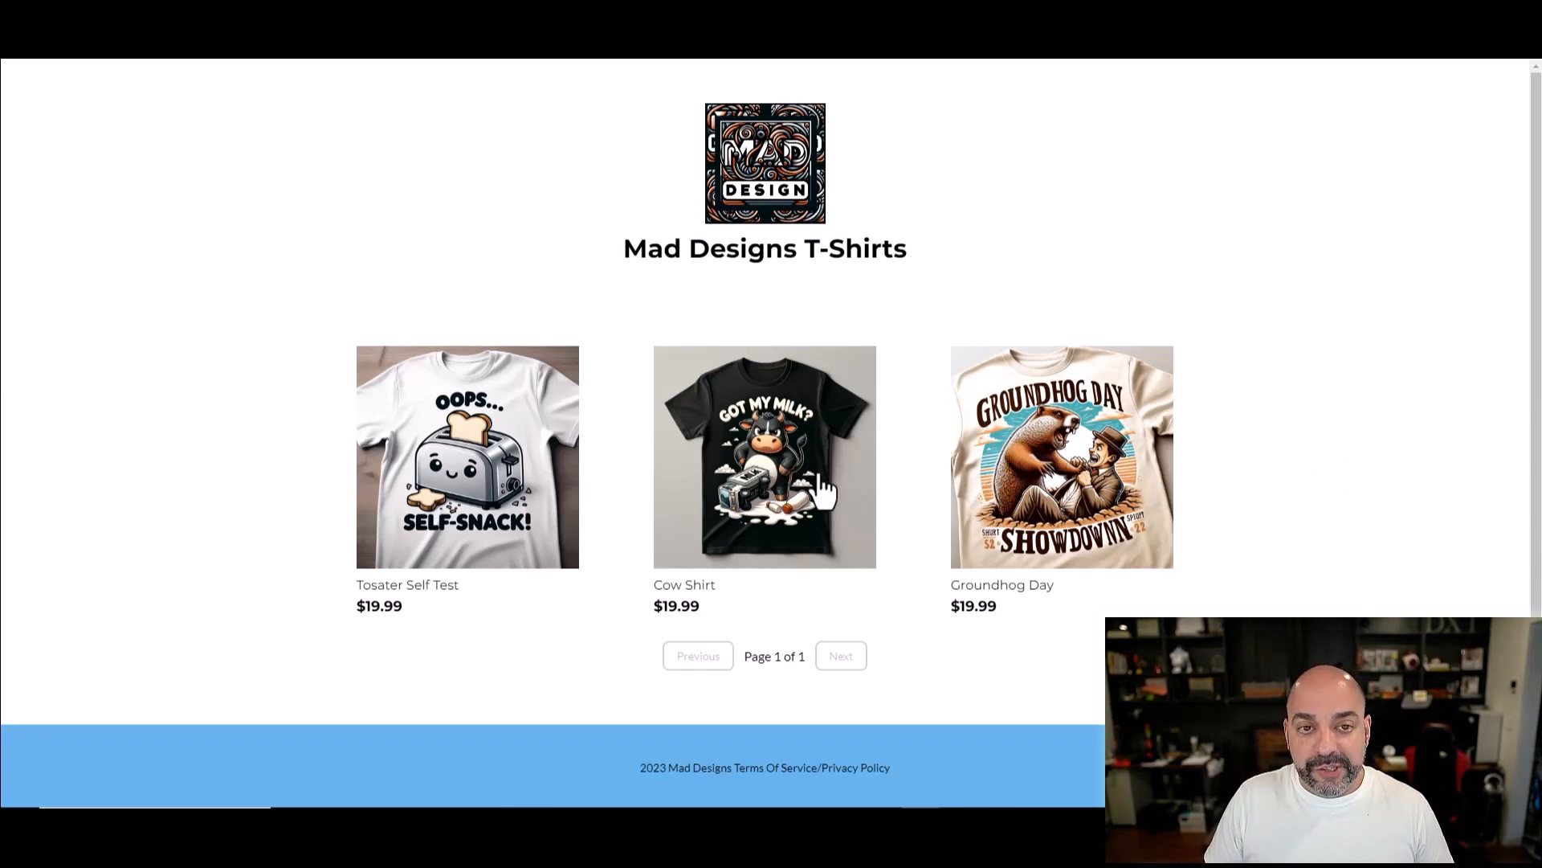
Step: Add the Cow Shirt and the Blue/Xlarge Groundhog Day shirt to the cart
{"action": "left_click", "coordinate": [765, 454]}
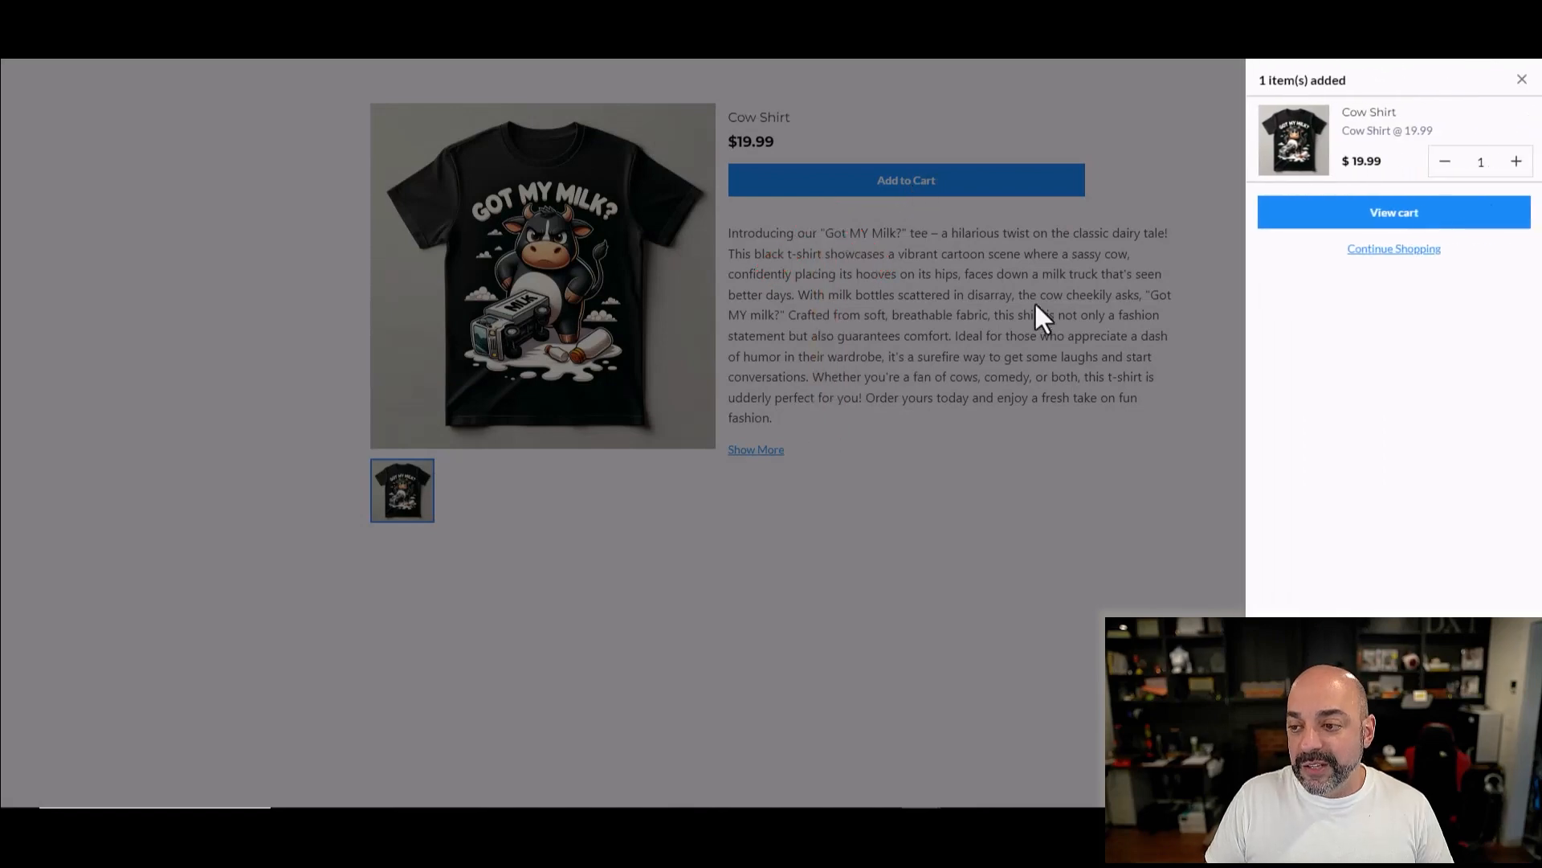
{"action": "mouse_move", "coordinate": [1139, 299]}
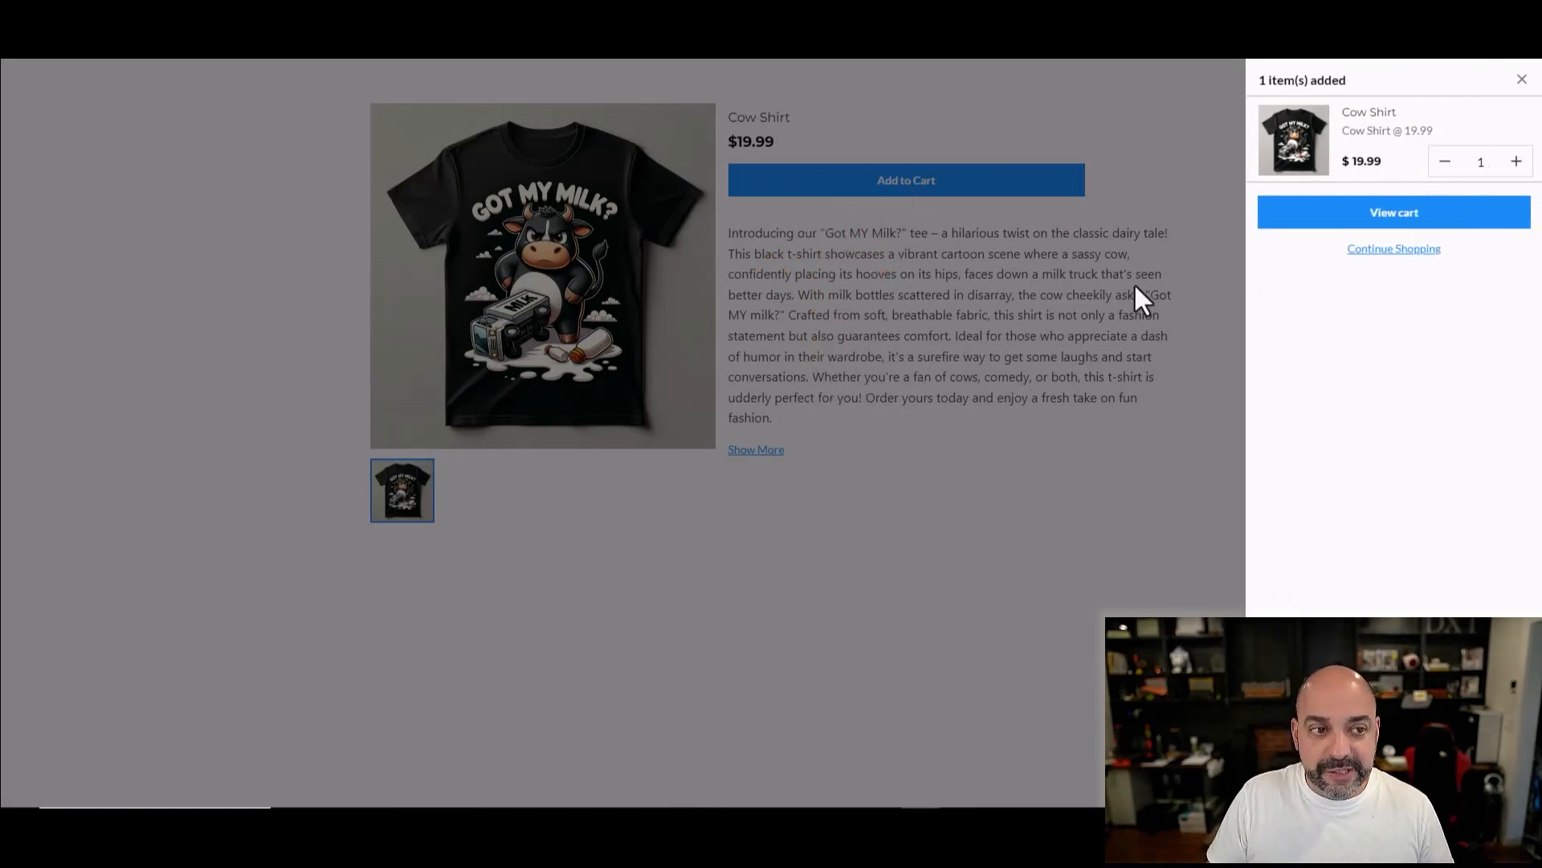
{"action": "left_click", "coordinate": [1522, 79]}
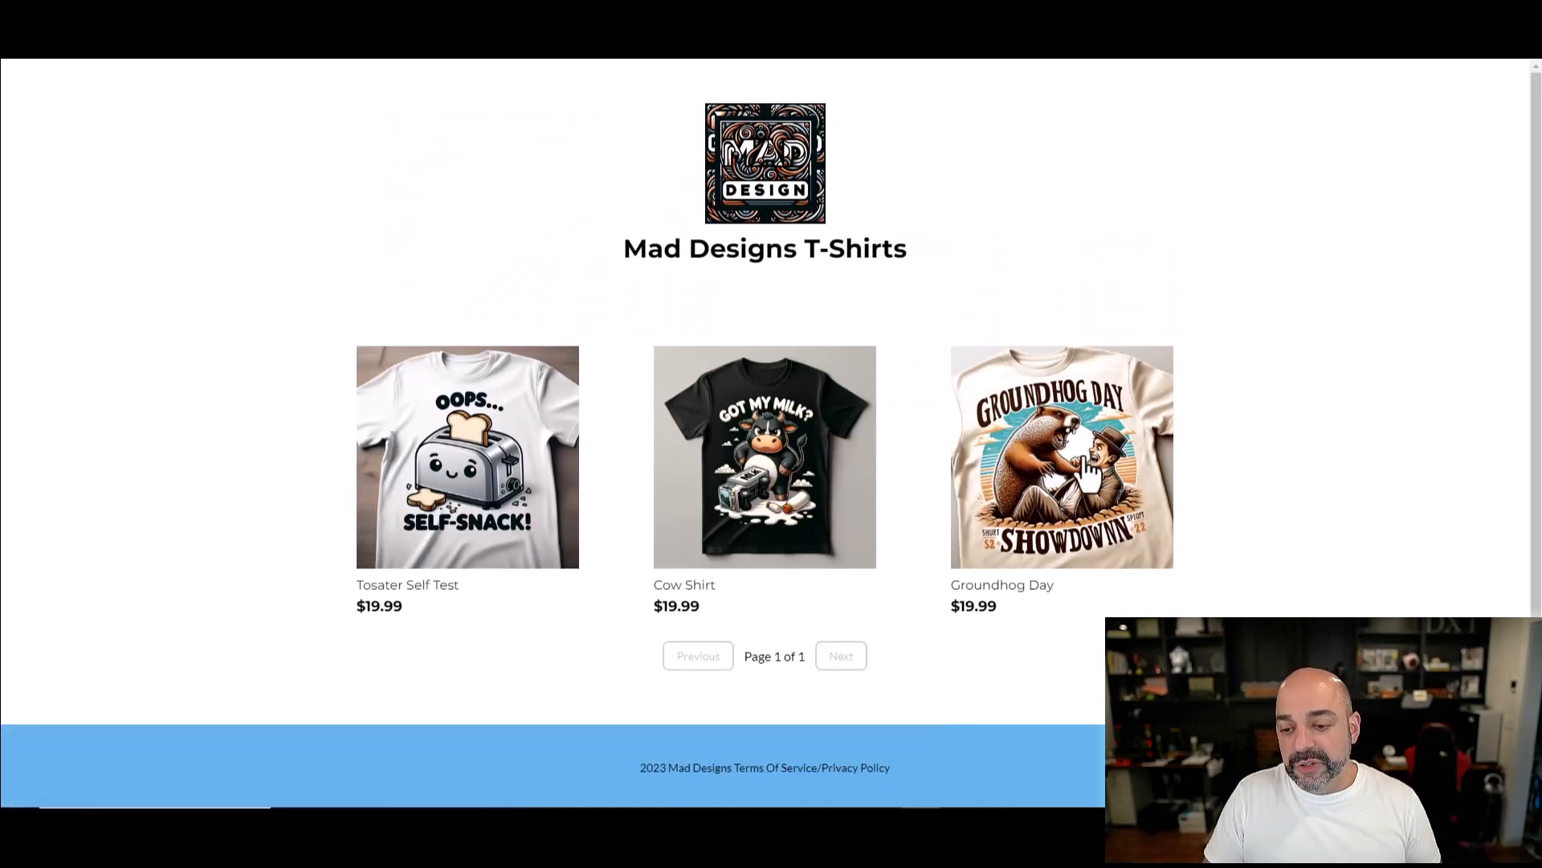
{"action": "left_click", "coordinate": [1062, 457]}
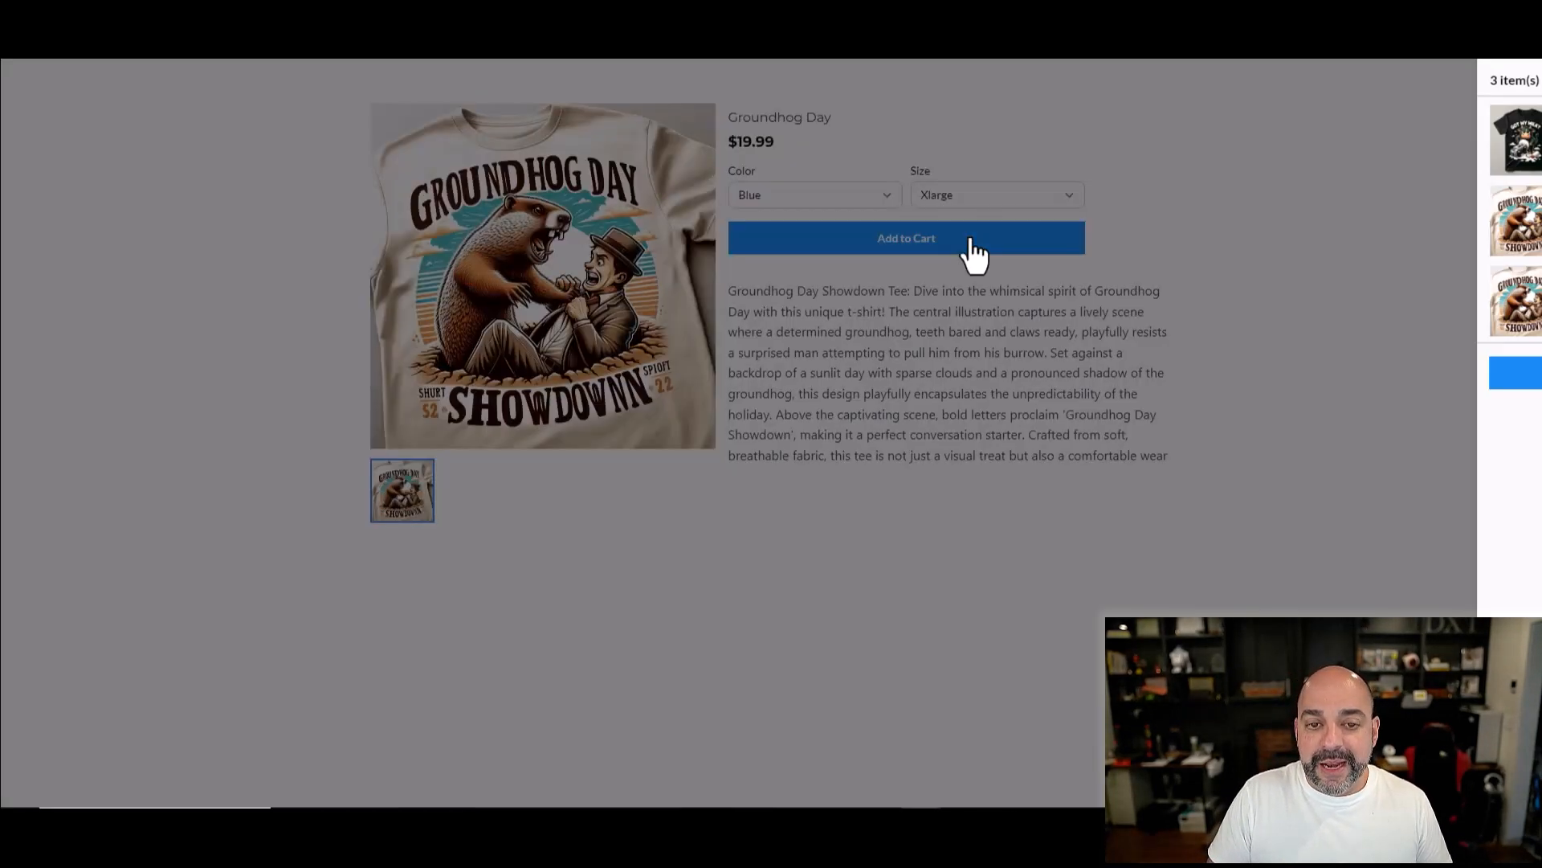
{"action": "left_click", "coordinate": [905, 238]}
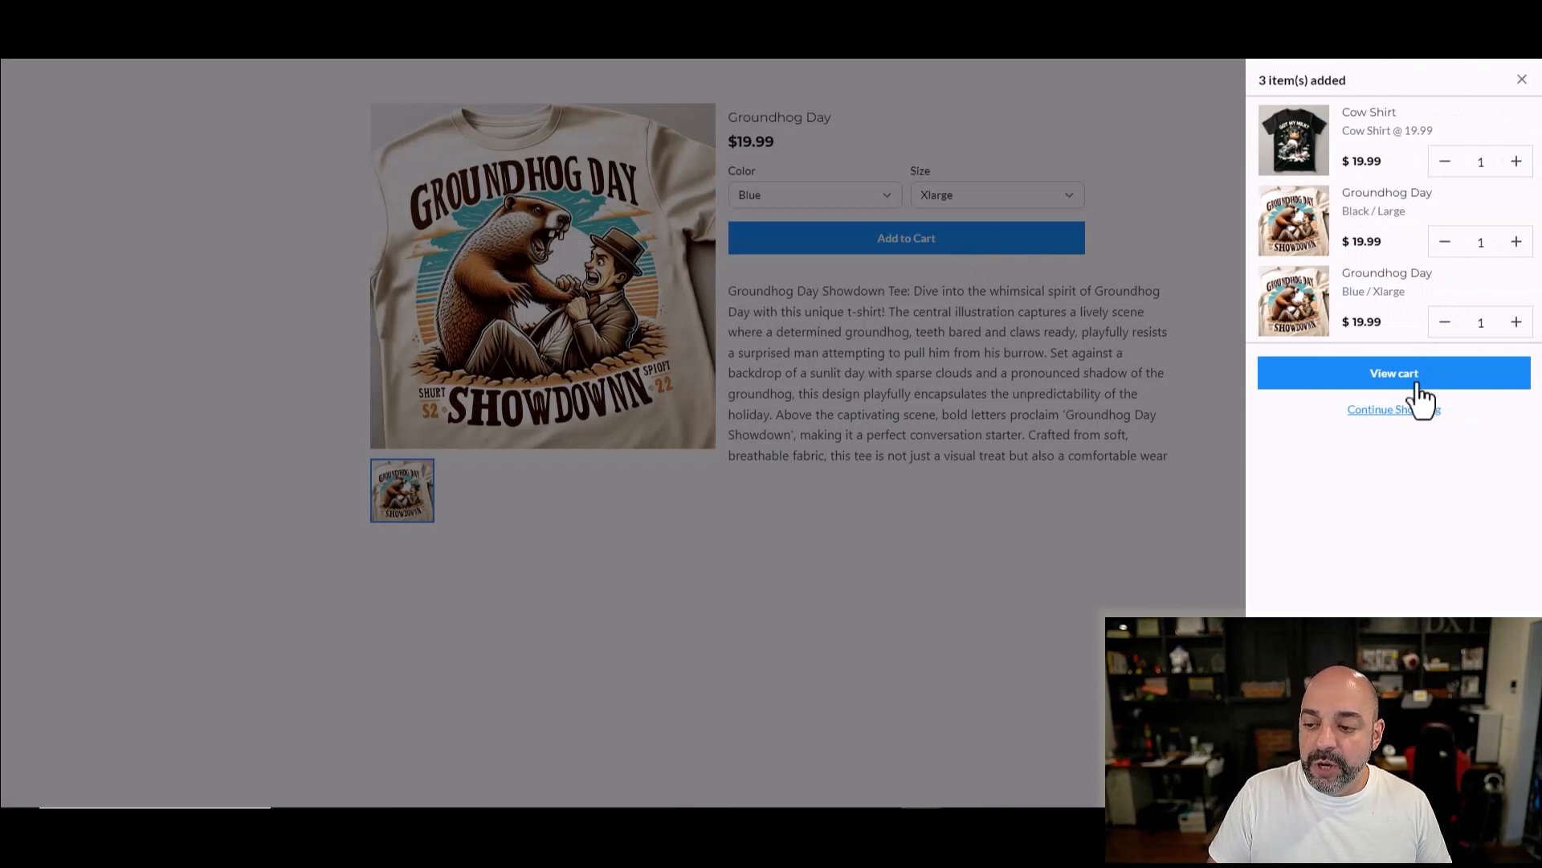
{"action": "mouse_move", "coordinate": [939, 121]}
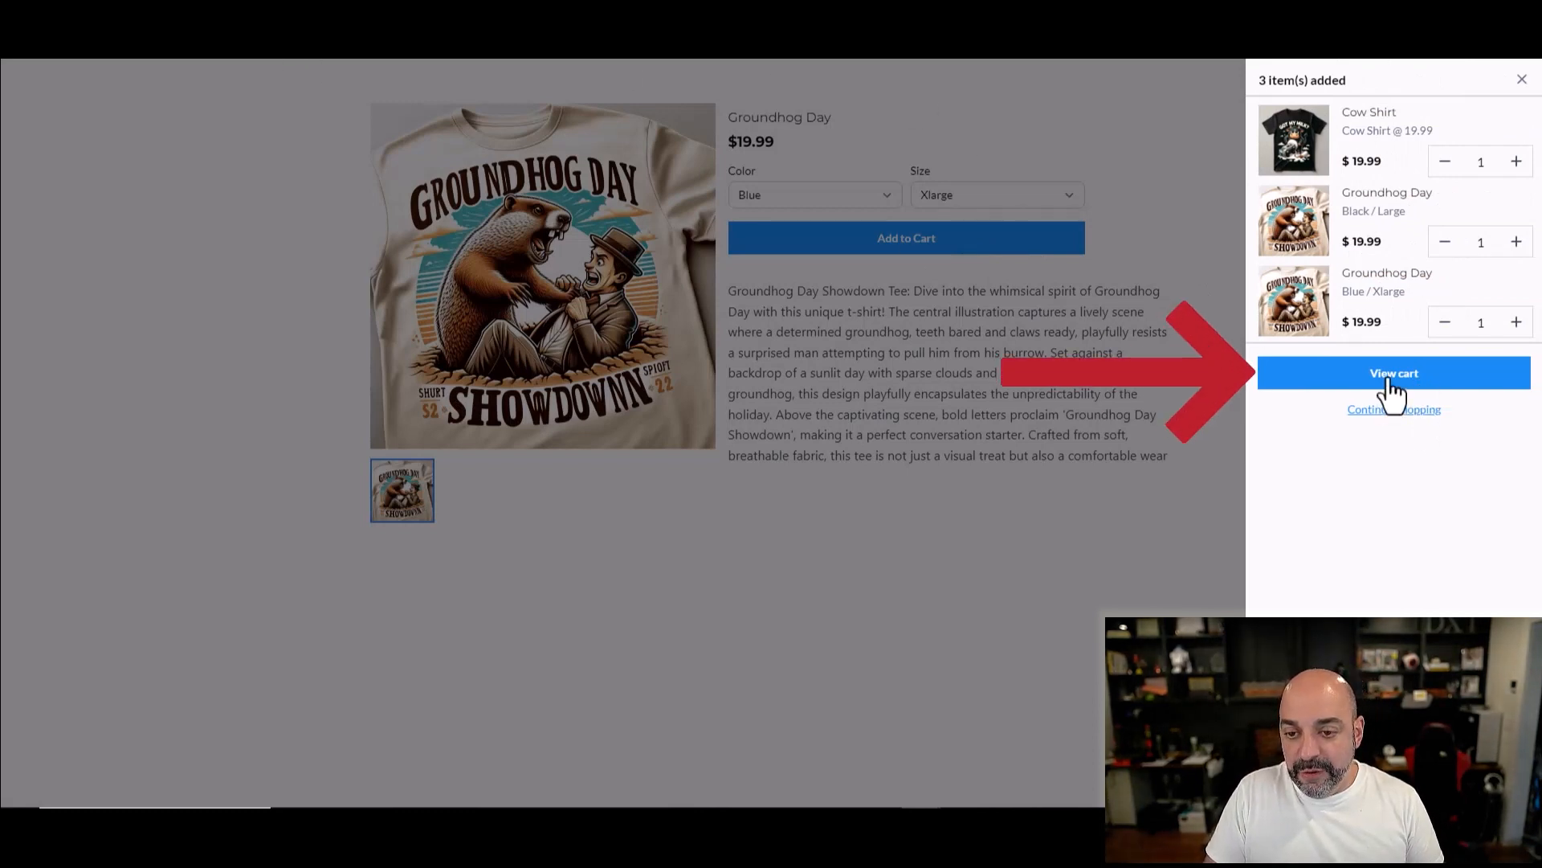
Step: Remove the Black/Large Groundhog Day line from the full cart page
{"action": "left_click", "coordinate": [1393, 372]}
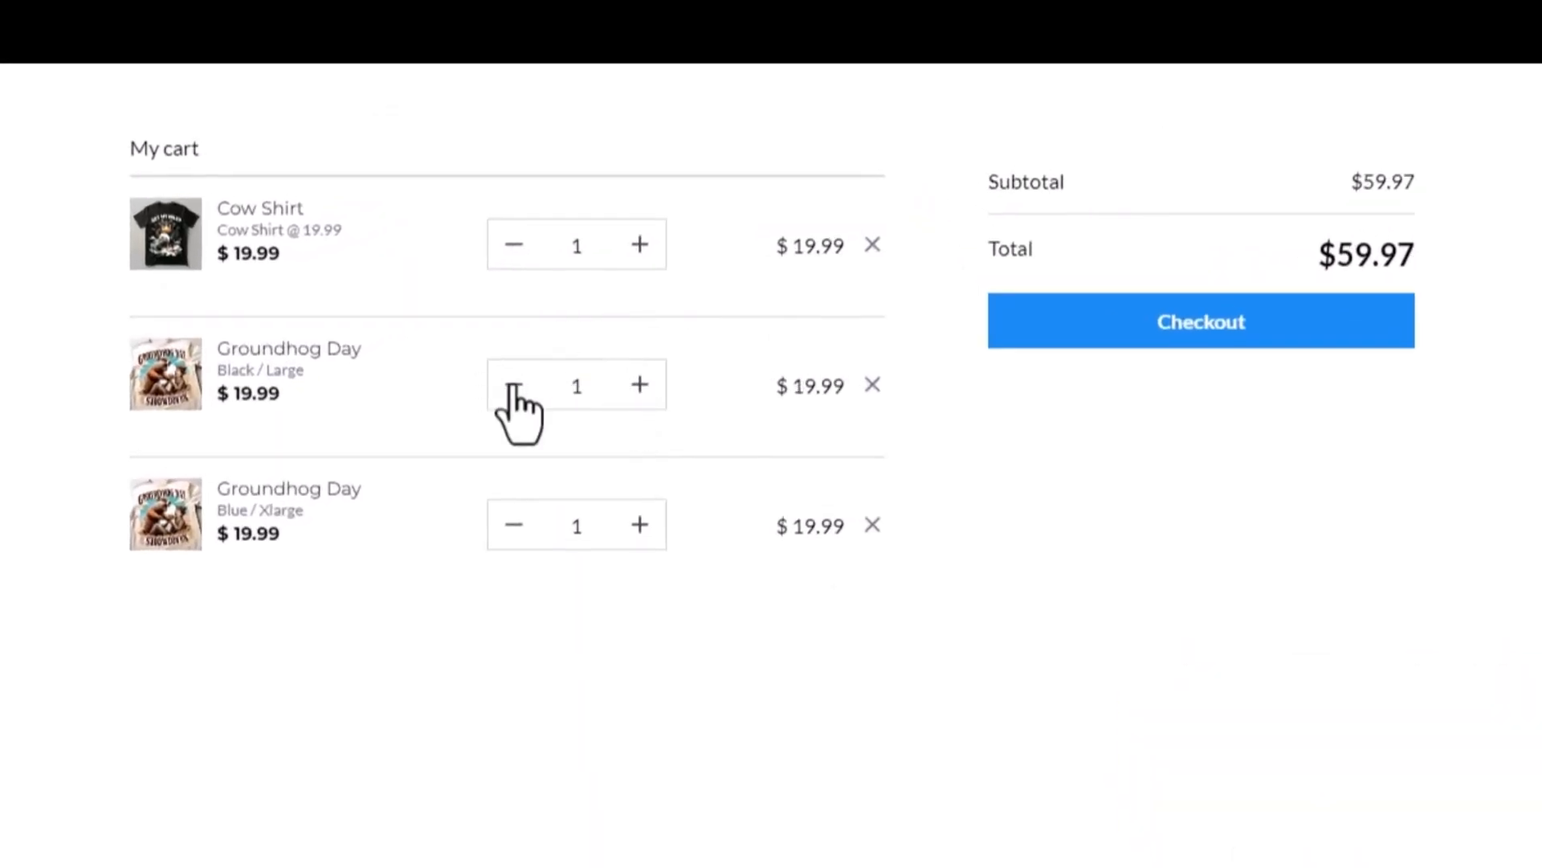
{"action": "left_click", "coordinate": [871, 384]}
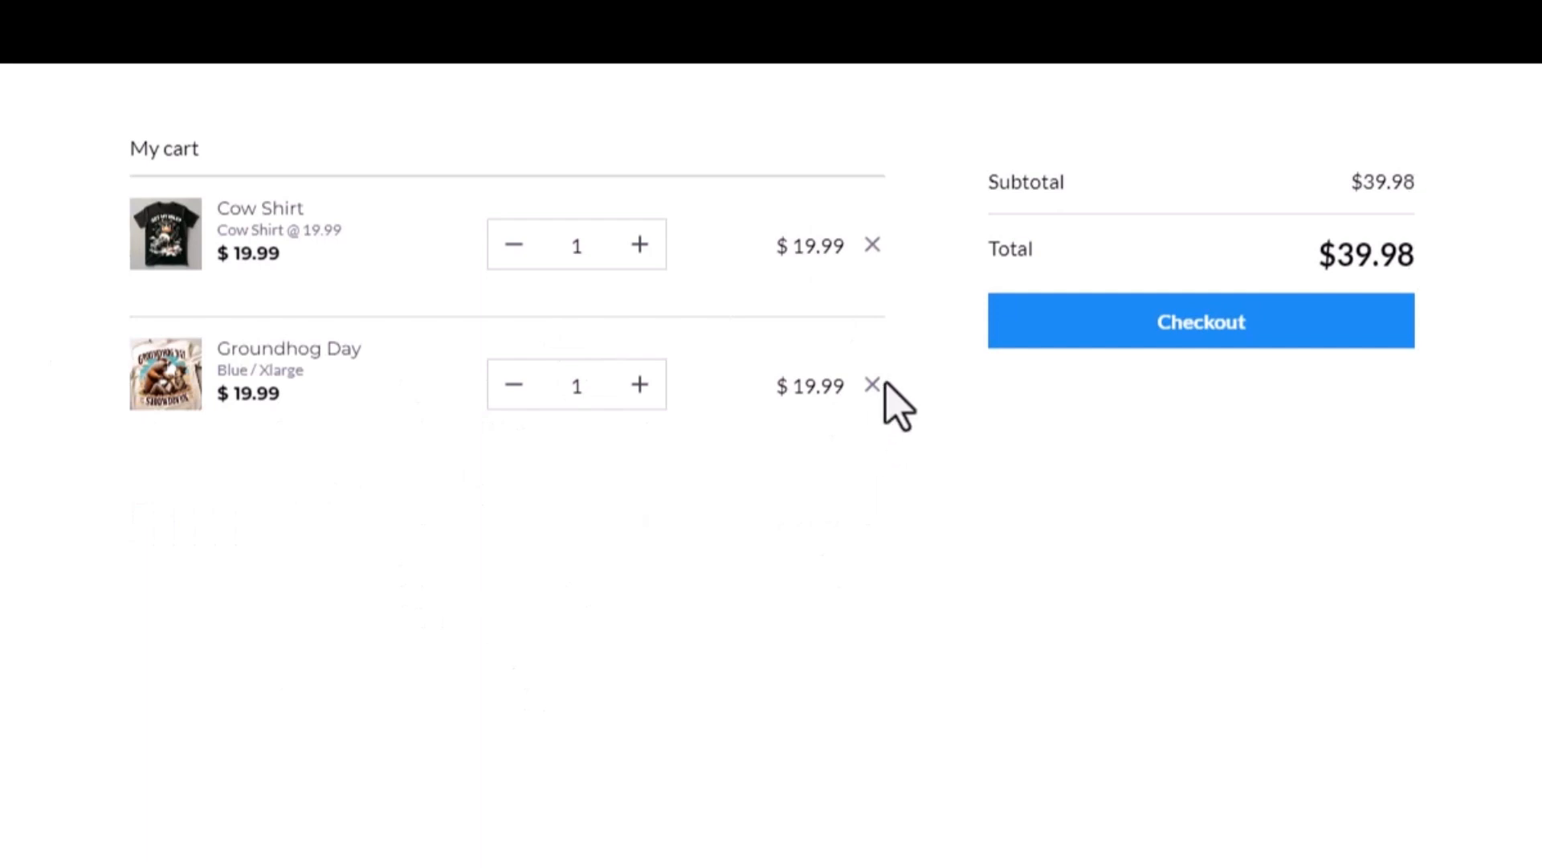
{"action": "mouse_move", "coordinate": [694, 398]}
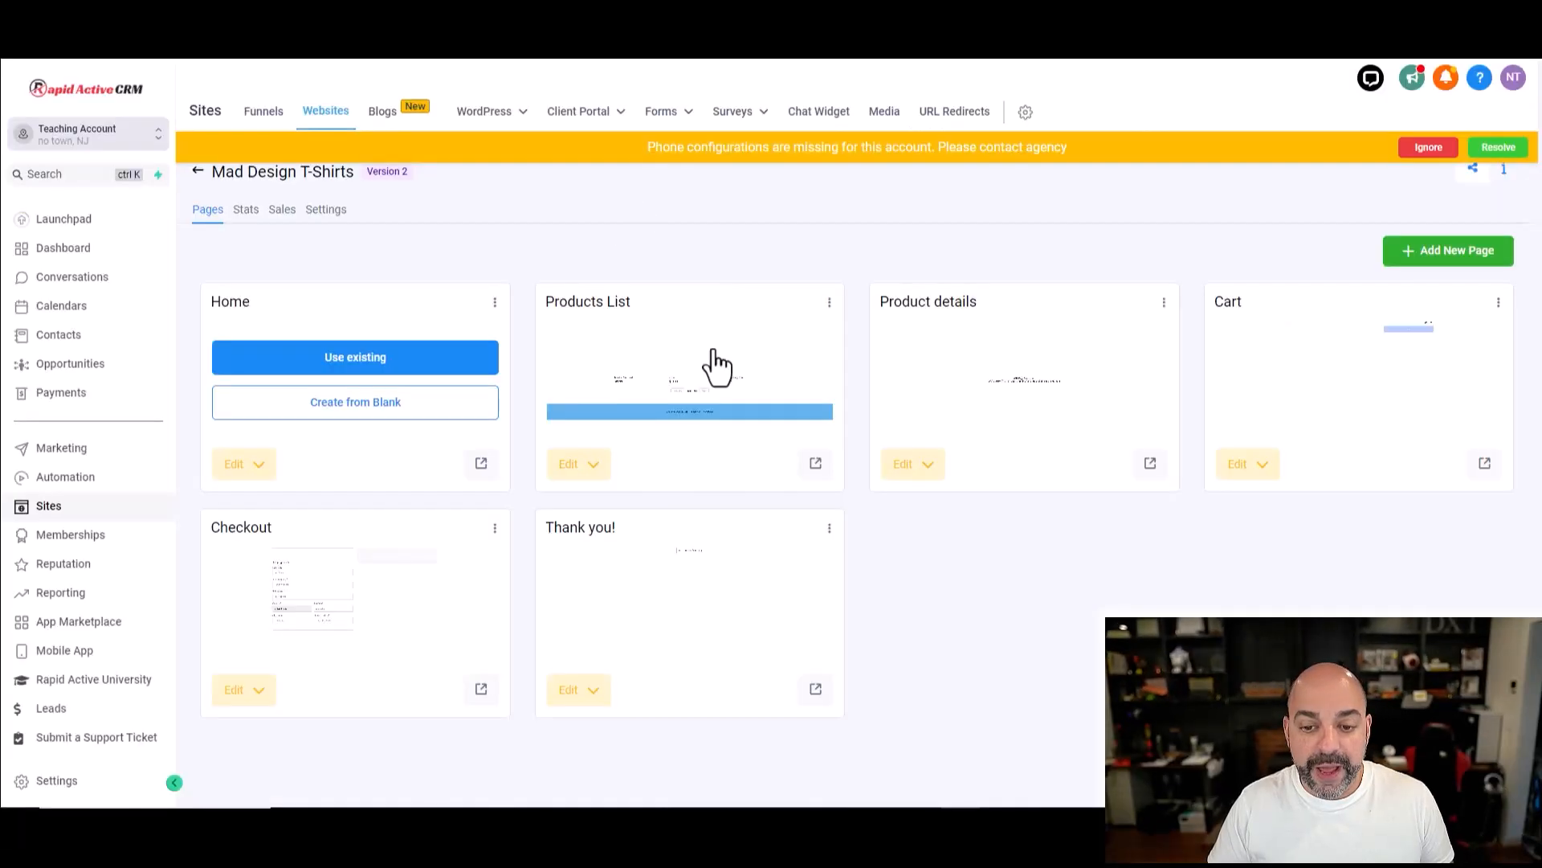
{"action": "mouse_move", "coordinate": [746, 411]}
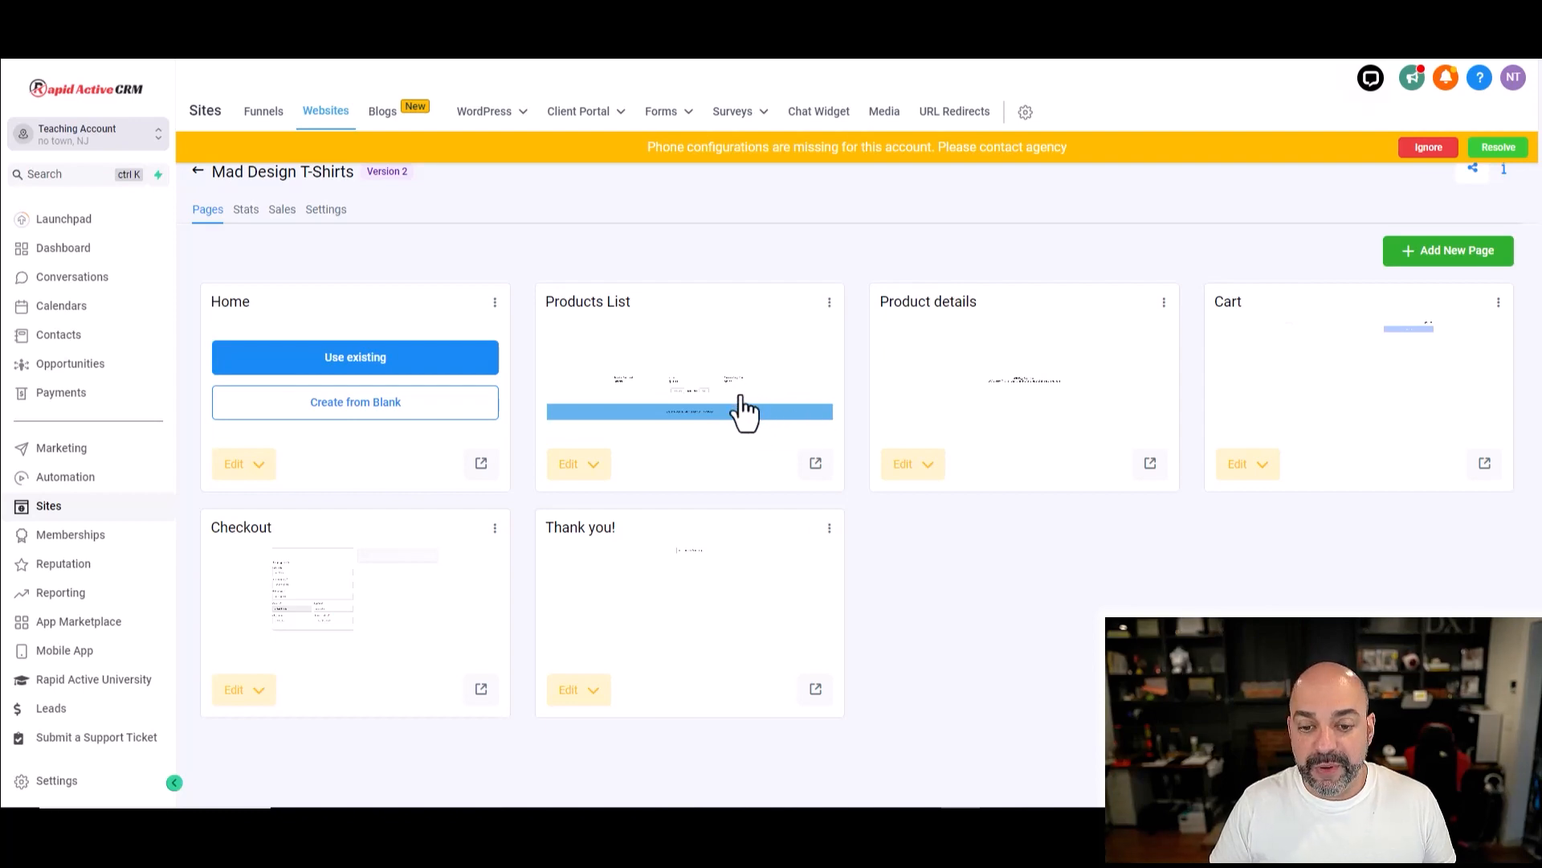
Step: Add the Cow Shirt again, then reduce its cart quantity back to one
{"action": "left_click", "coordinate": [815, 463]}
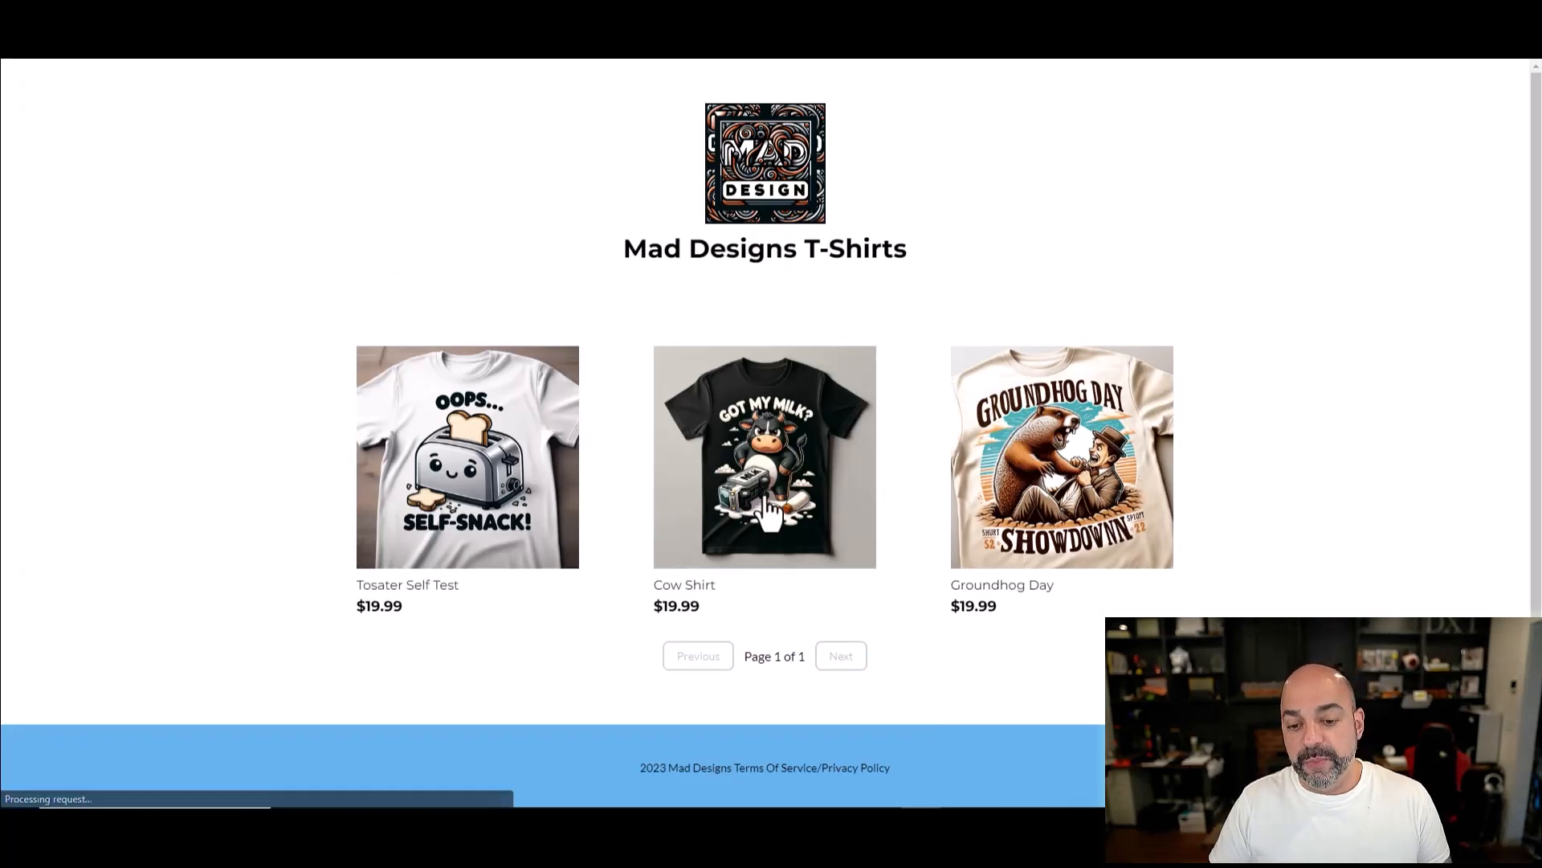
{"action": "left_click", "coordinate": [765, 457]}
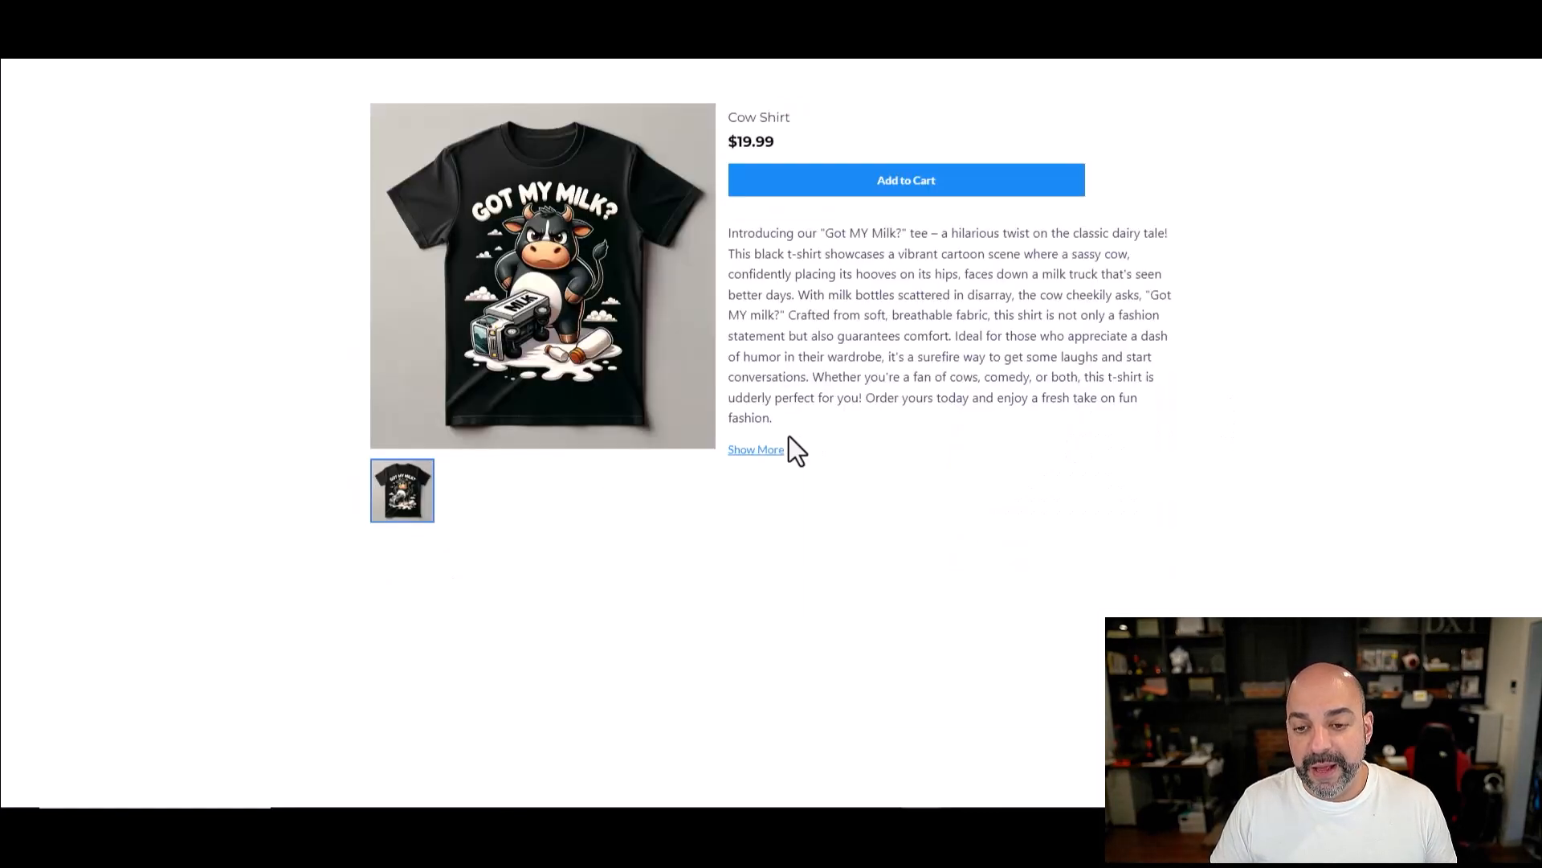
{"action": "left_click", "coordinate": [905, 180]}
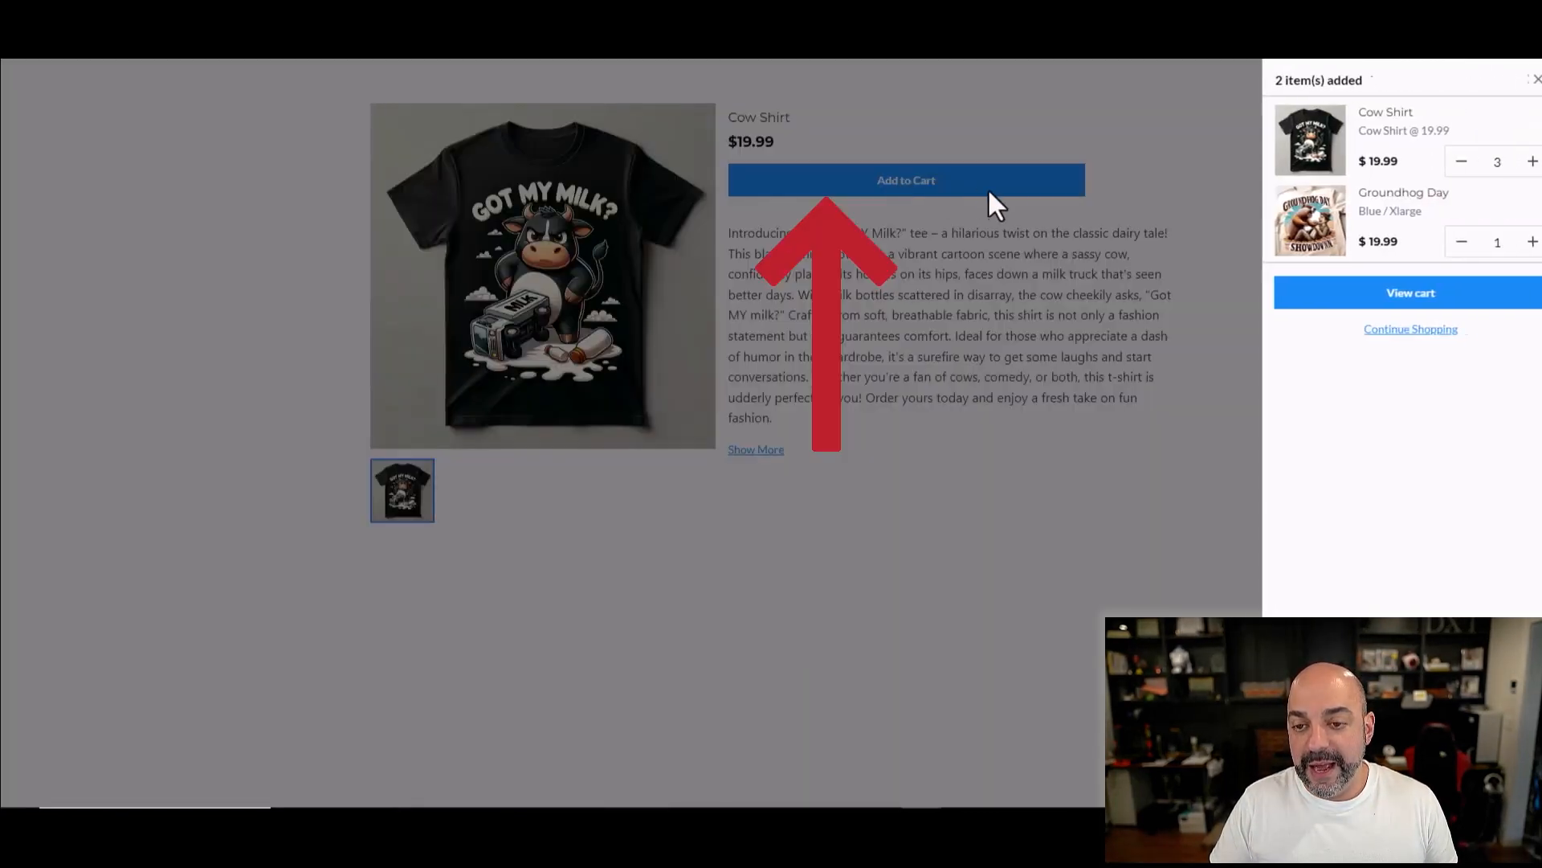
{"action": "left_click", "coordinate": [1411, 292]}
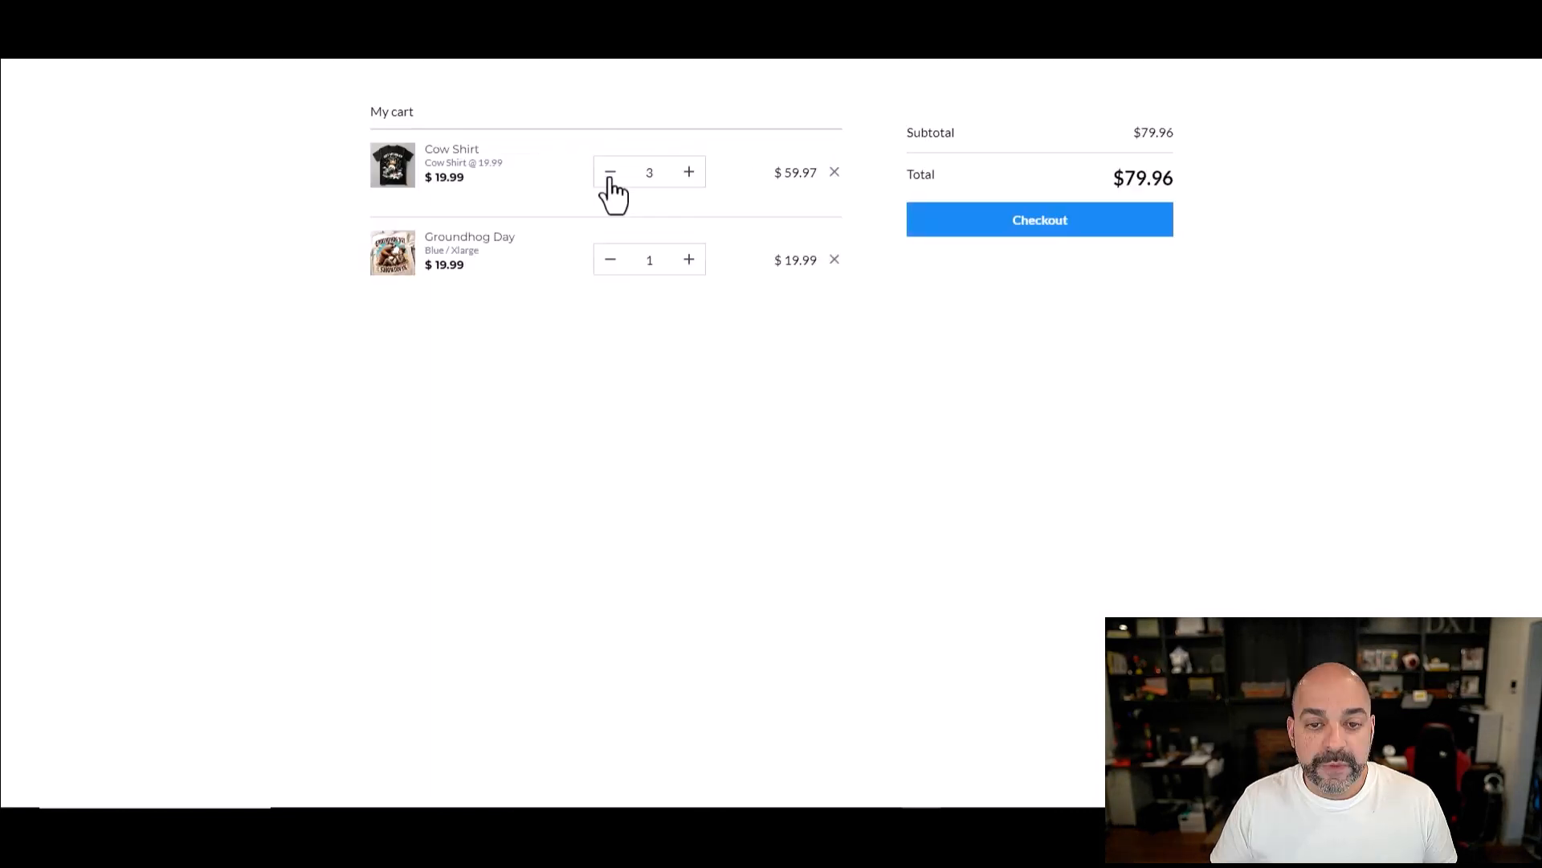
{"action": "left_click", "coordinate": [610, 172]}
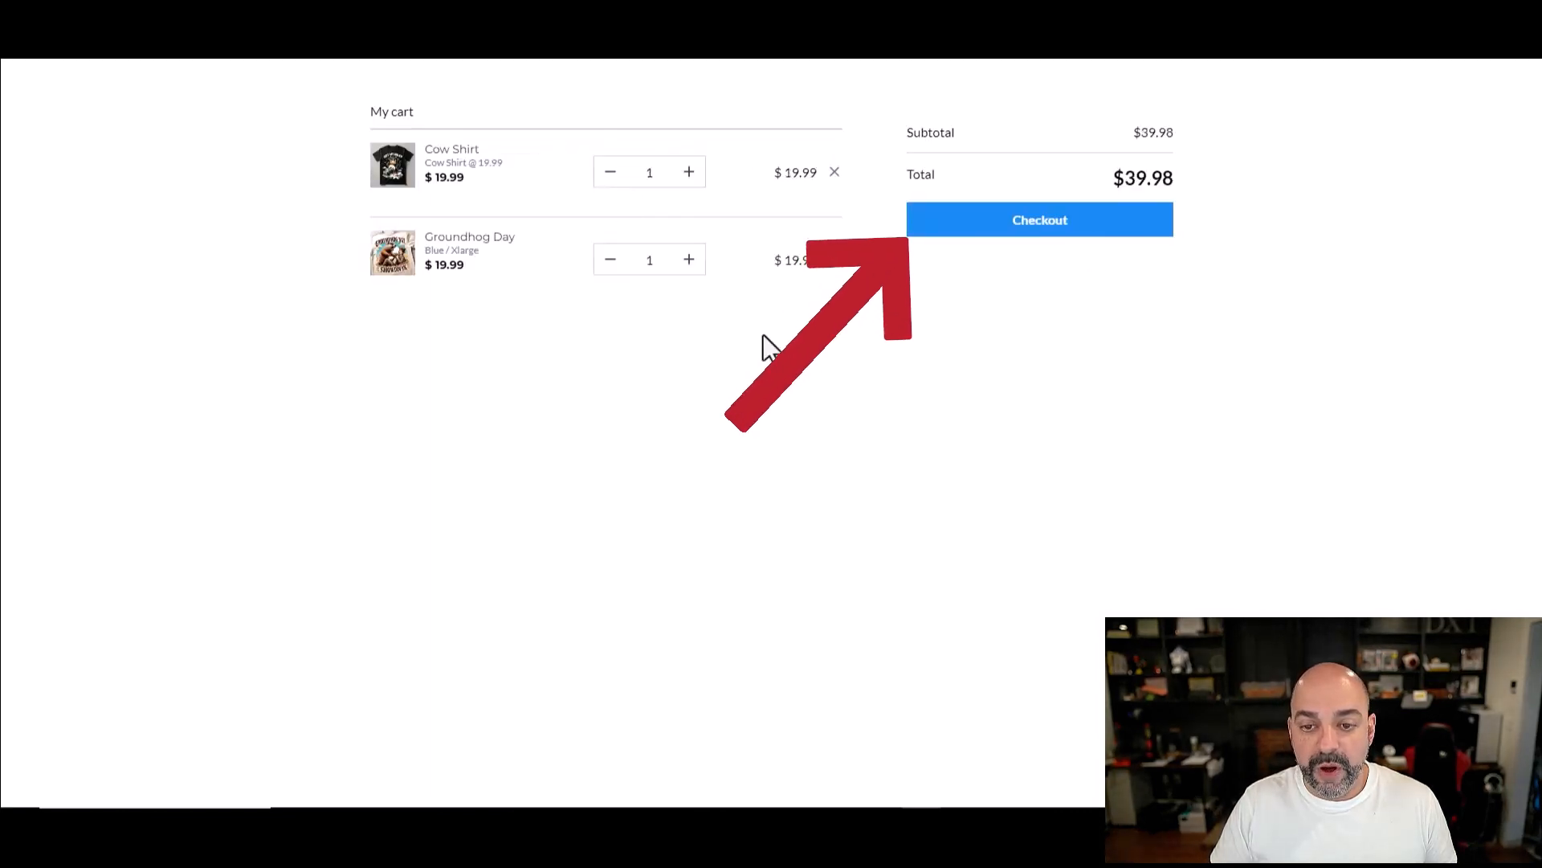
Step: Check out the $39.98 order with contact, shipping and test card 555 details and make the payment
{"action": "left_click", "coordinate": [1039, 220]}
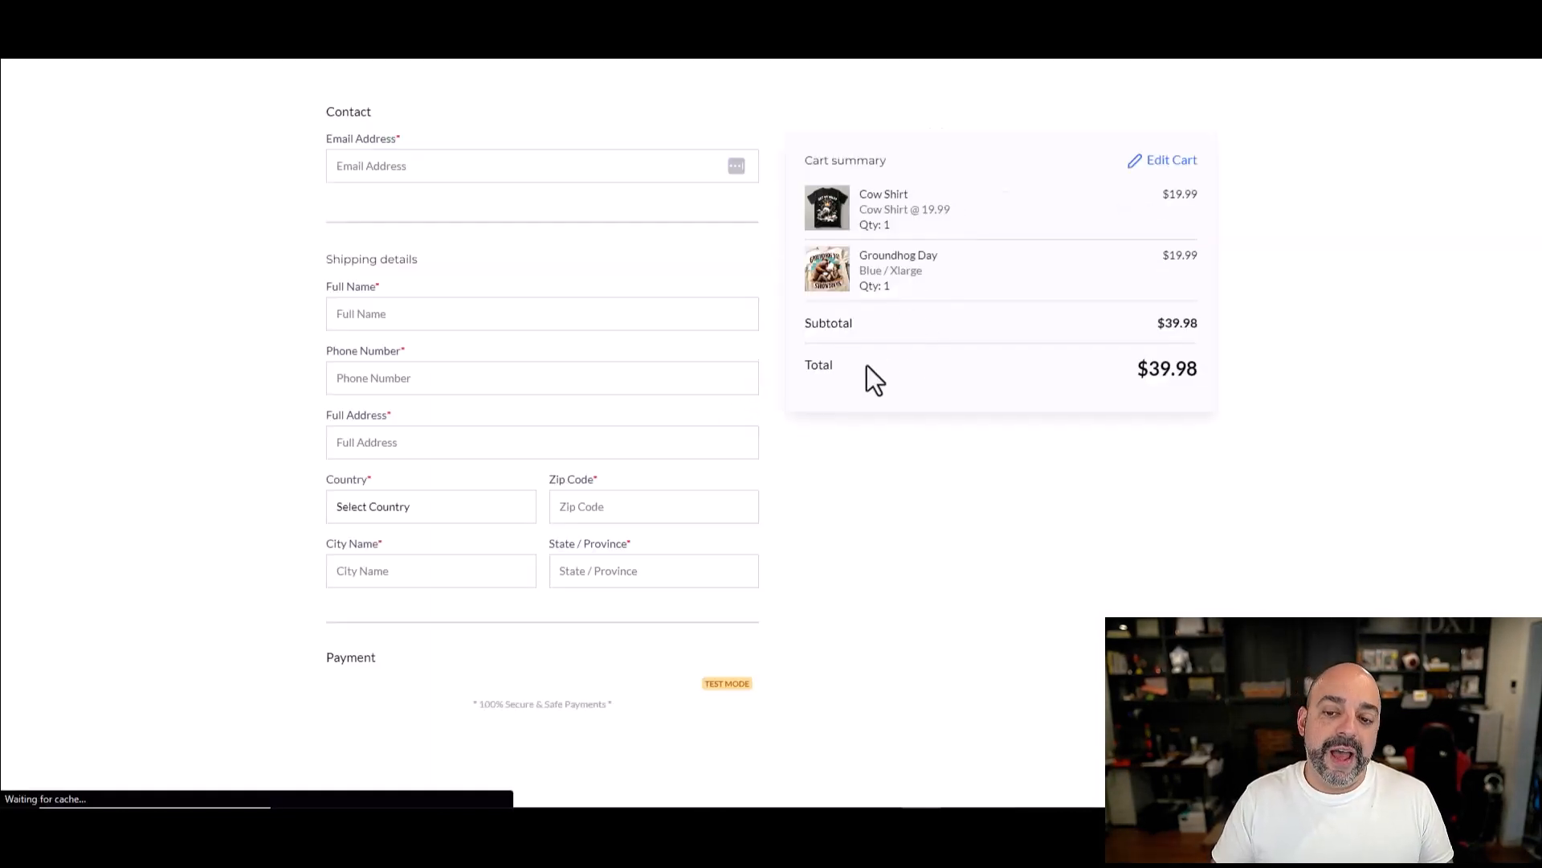
{"action": "scroll", "scroll_direction": "down", "scroll_amount": 3}
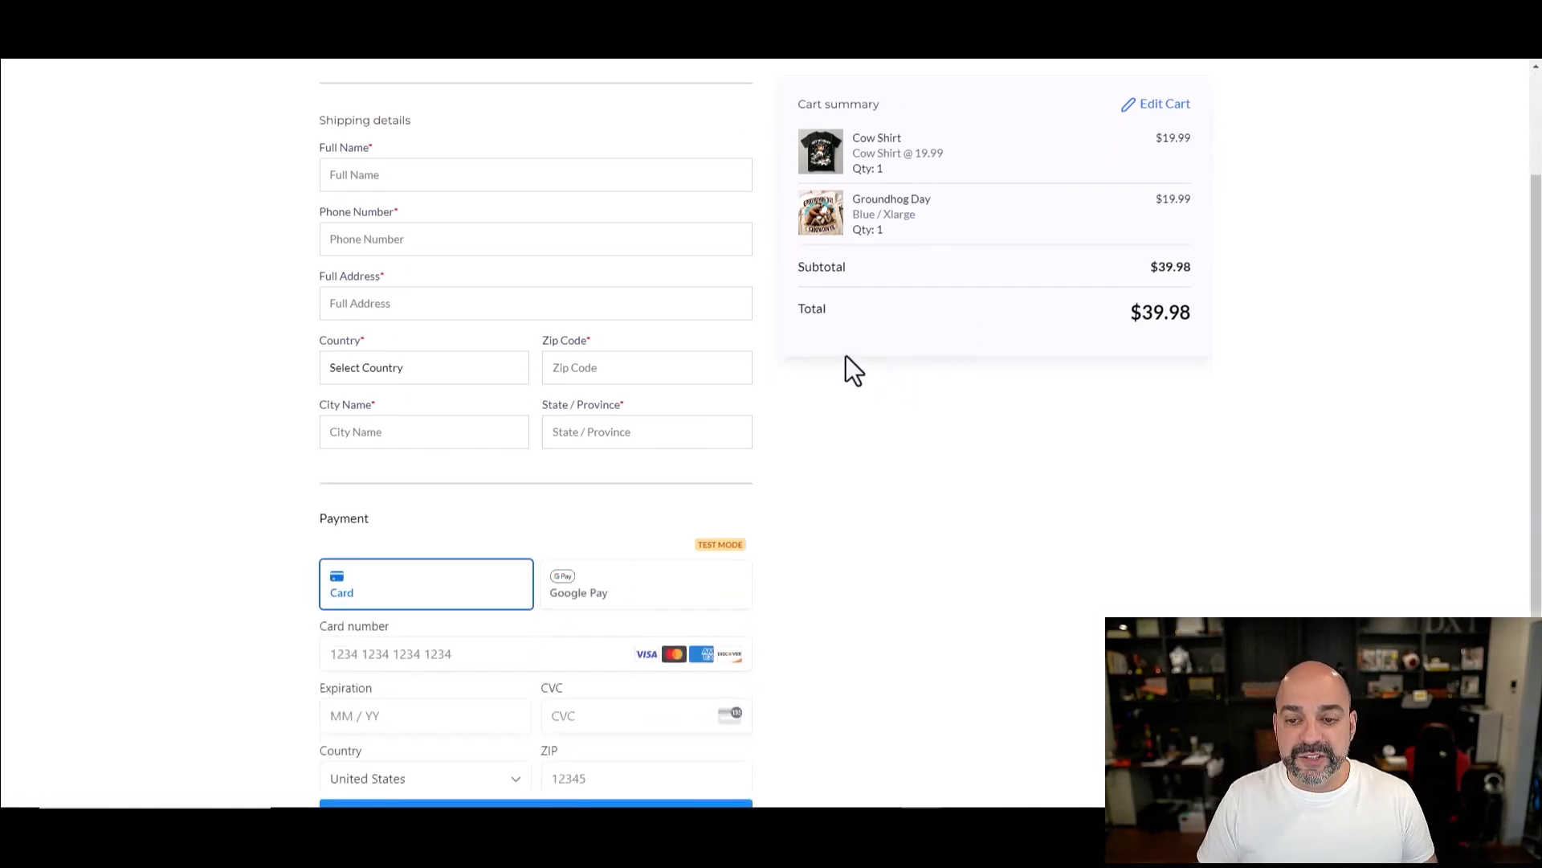
{"action": "scroll", "scroll_direction": "down", "scroll_amount": 3}
{"action": "type", "text": "0"}
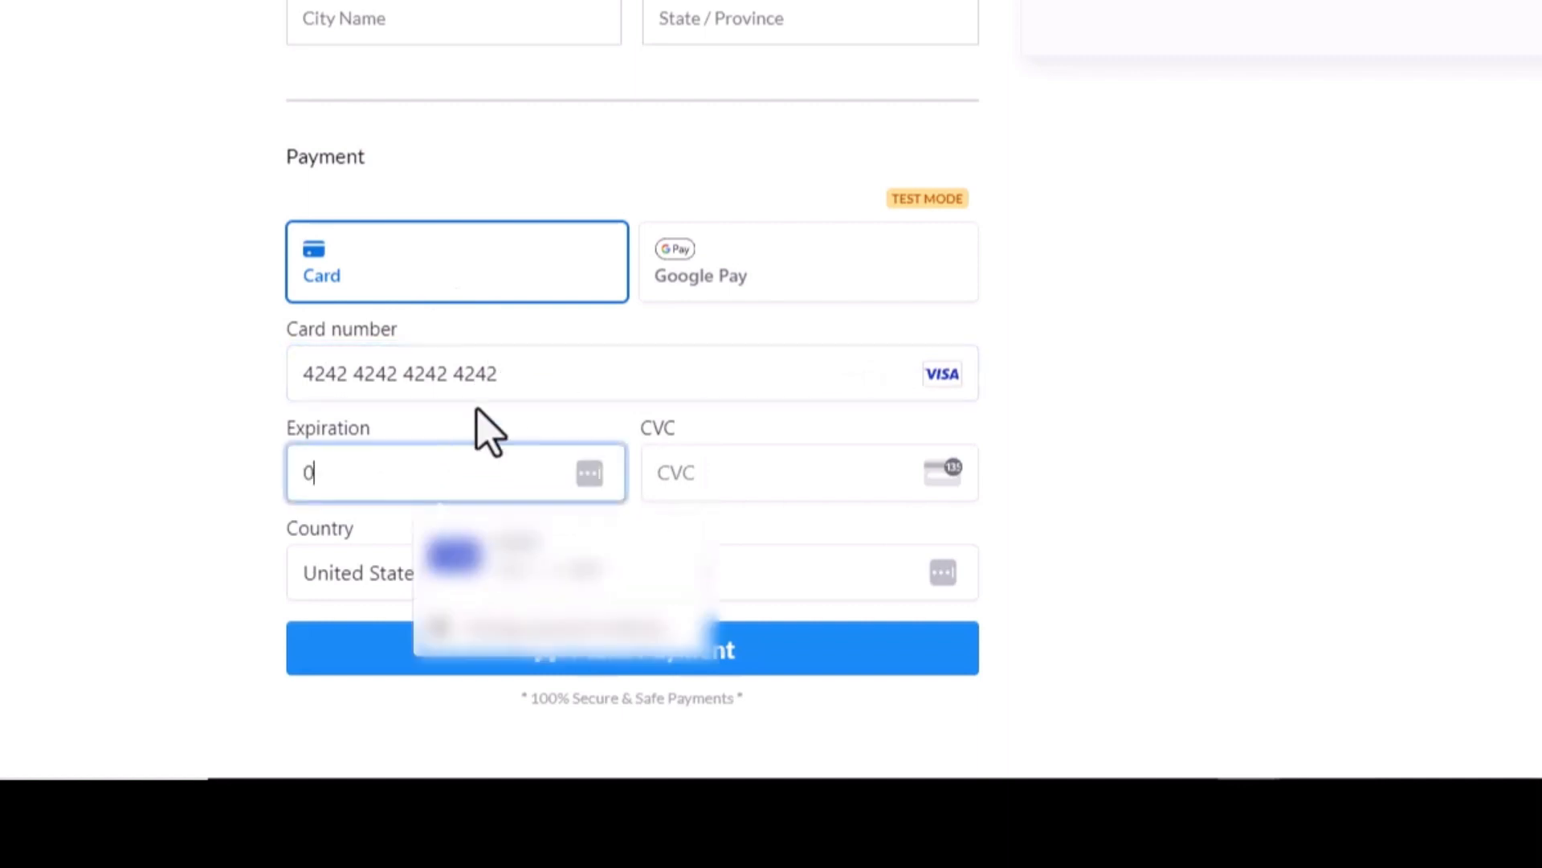
{"action": "type", "text": "555-1212"}
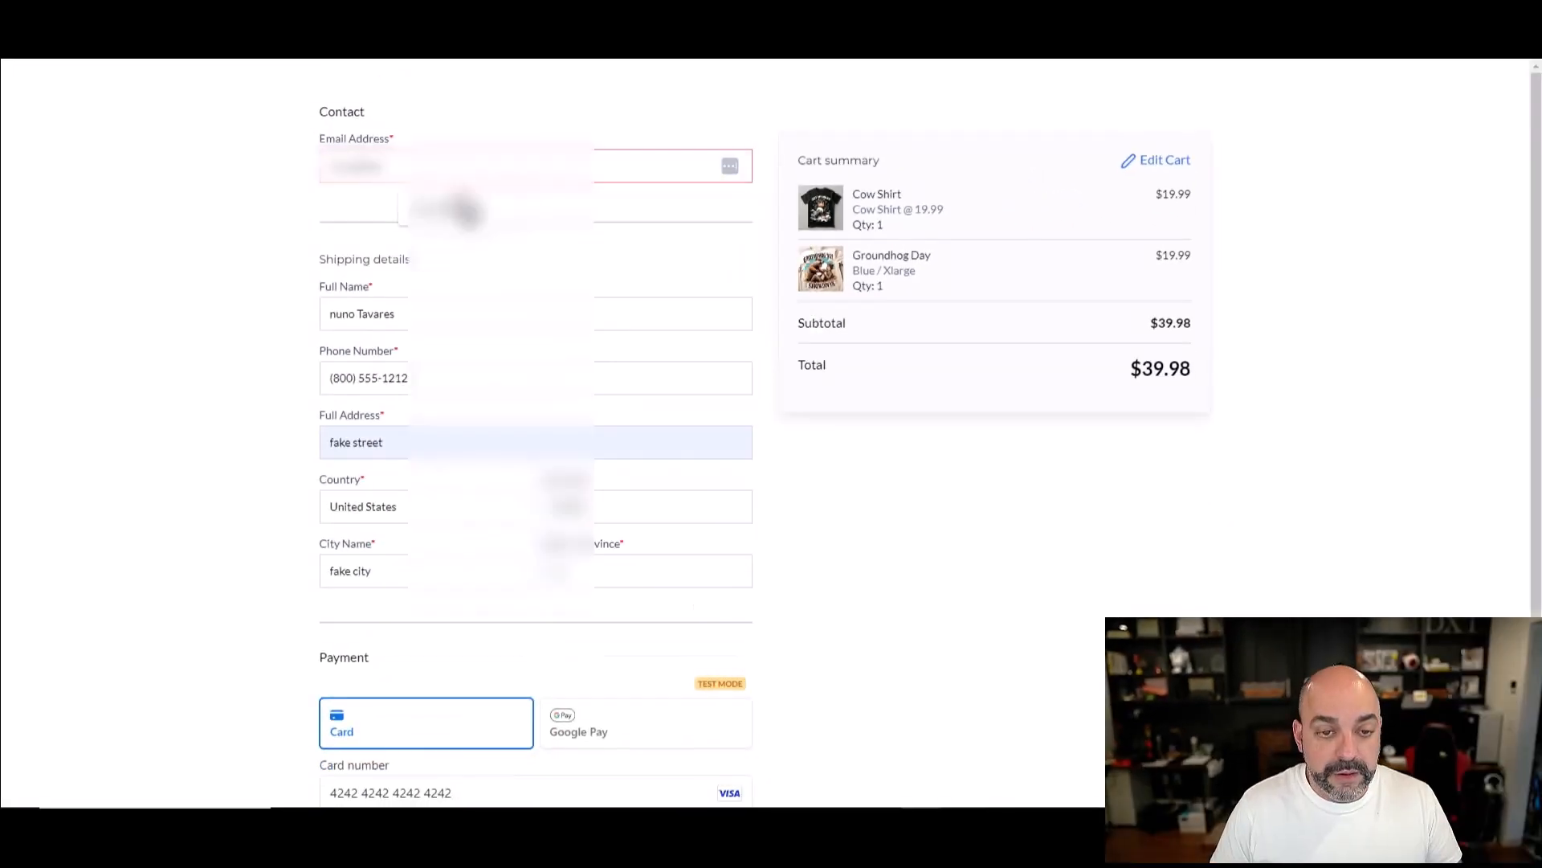
{"action": "scroll", "scroll_direction": "down", "scroll_amount": 3}
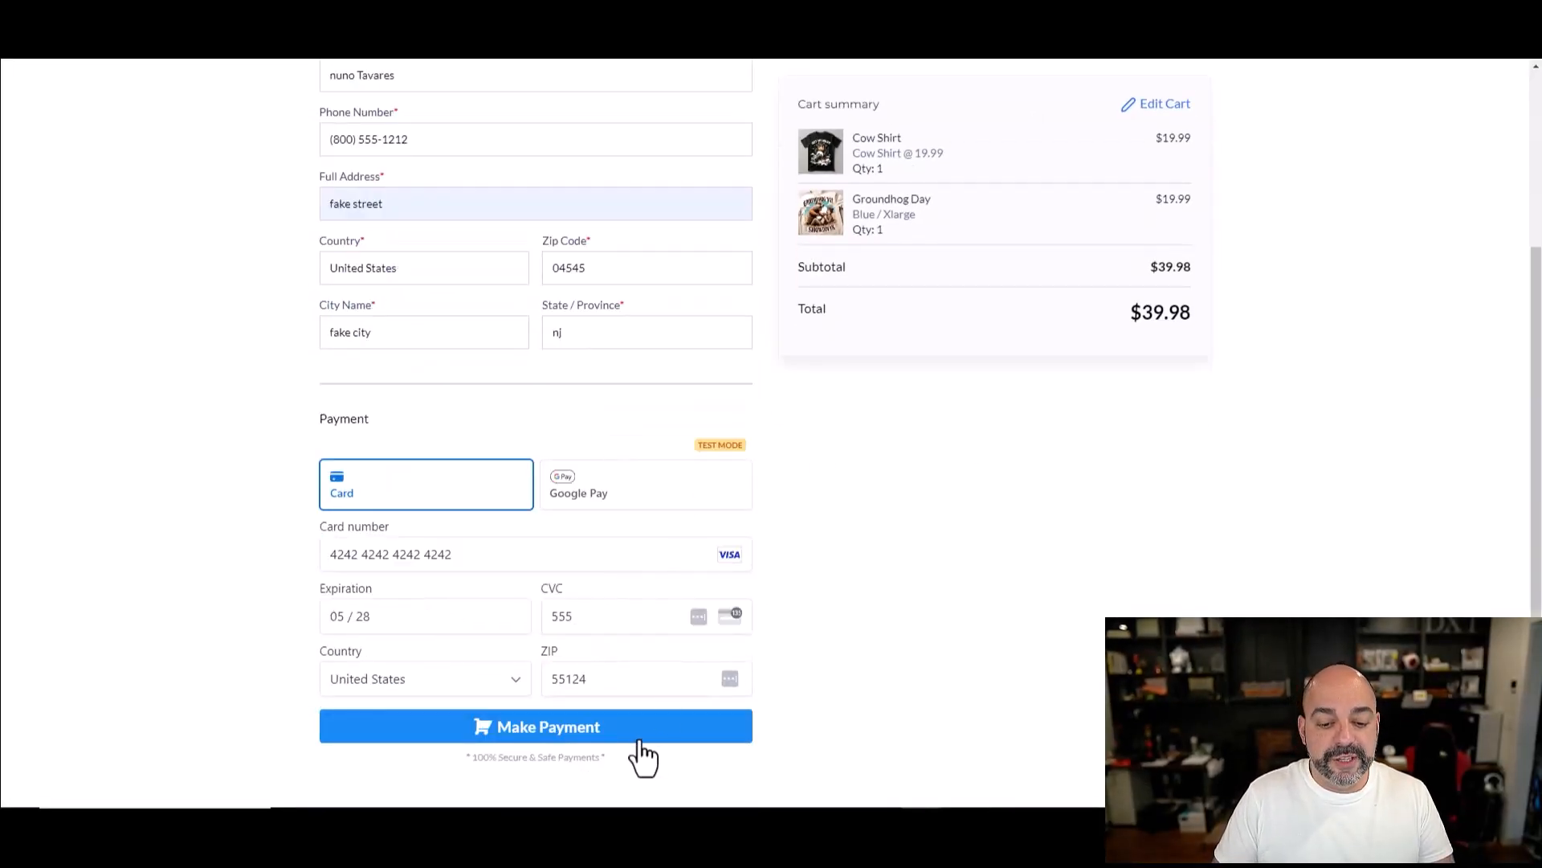
{"action": "left_click", "coordinate": [535, 726]}
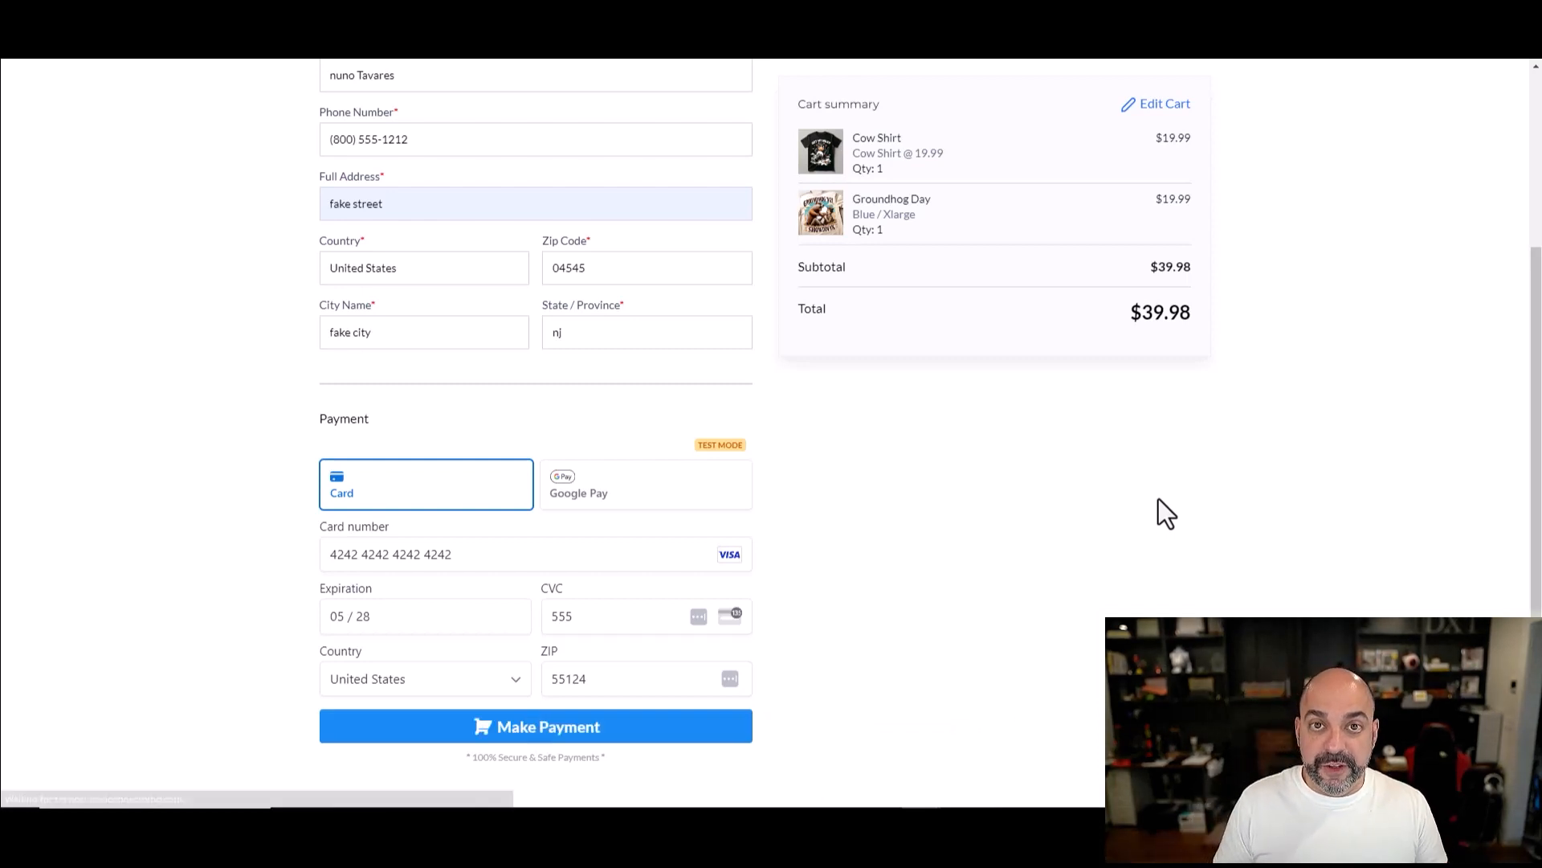
{"action": "left_click", "coordinate": [535, 726]}
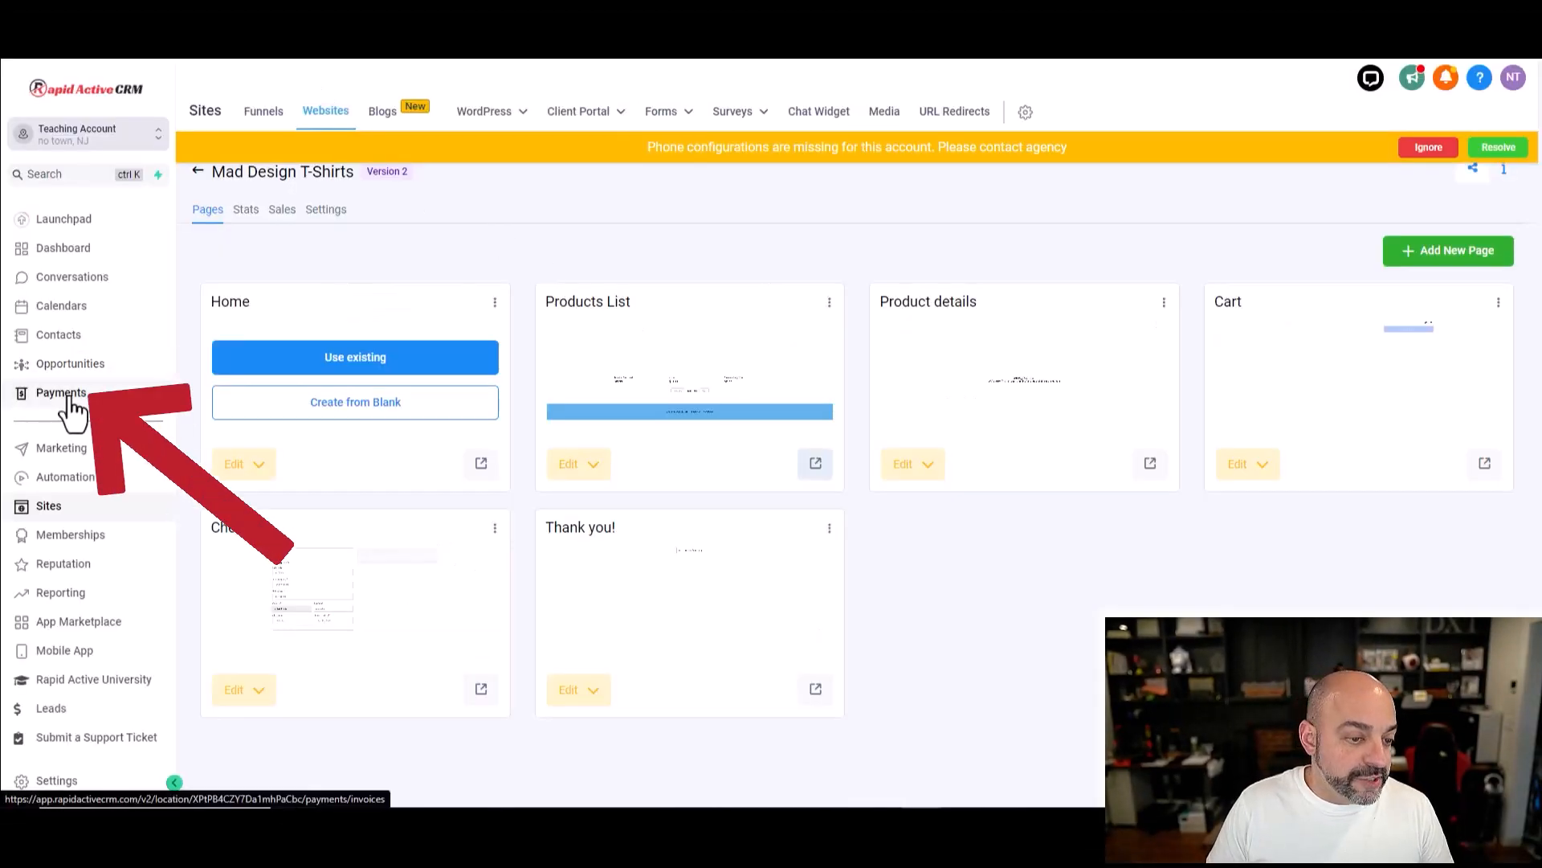
Step: View the Payments Orders list with the unfulfilled $39.98 Mad Design T-Shirts order
{"action": "left_click", "coordinate": [60, 392]}
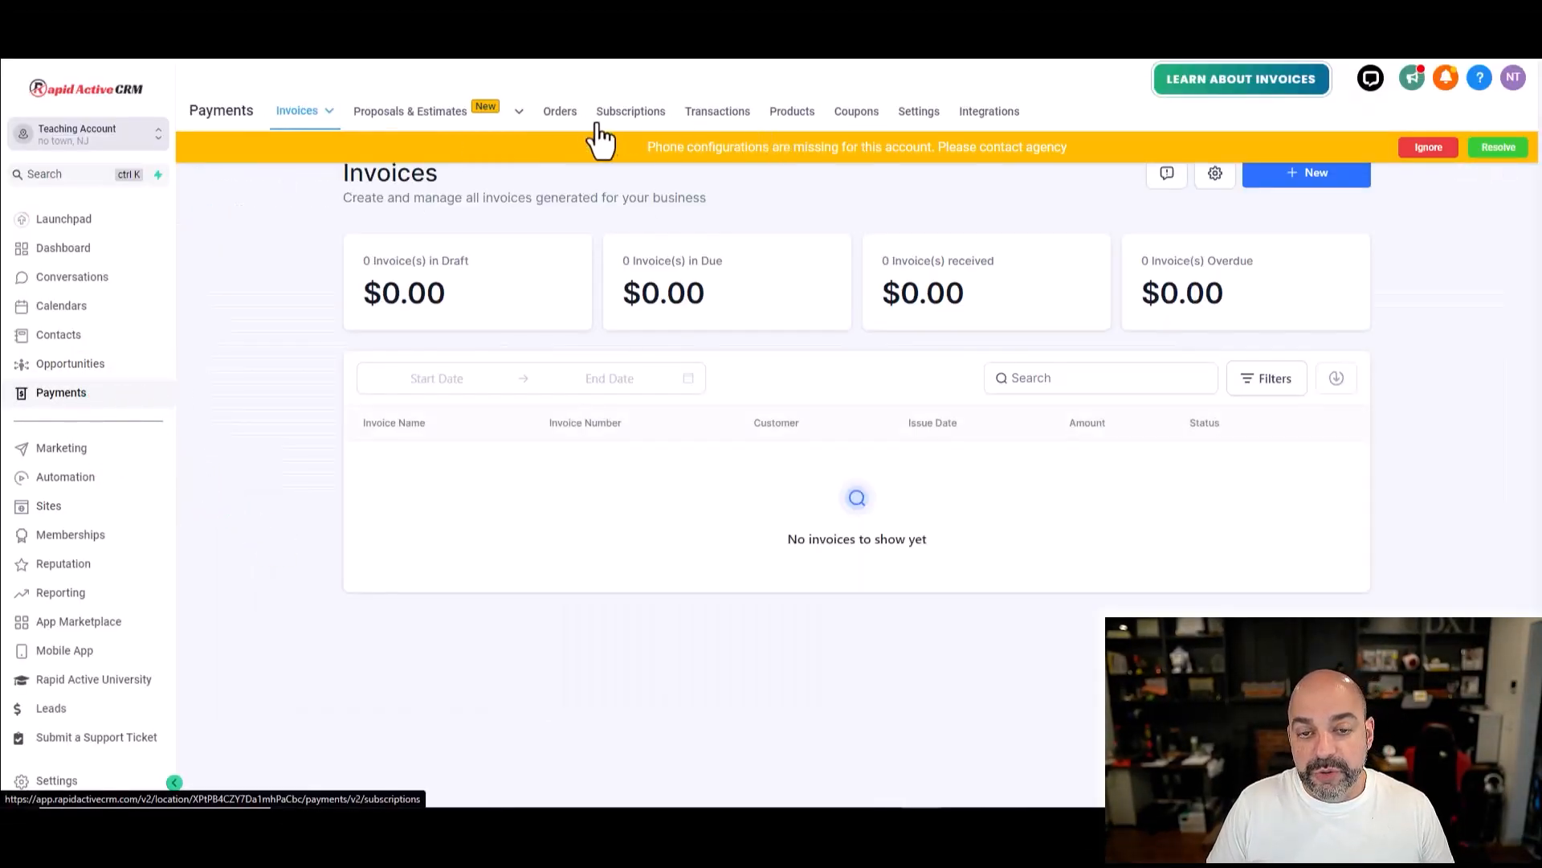
{"action": "left_click", "coordinate": [559, 111]}
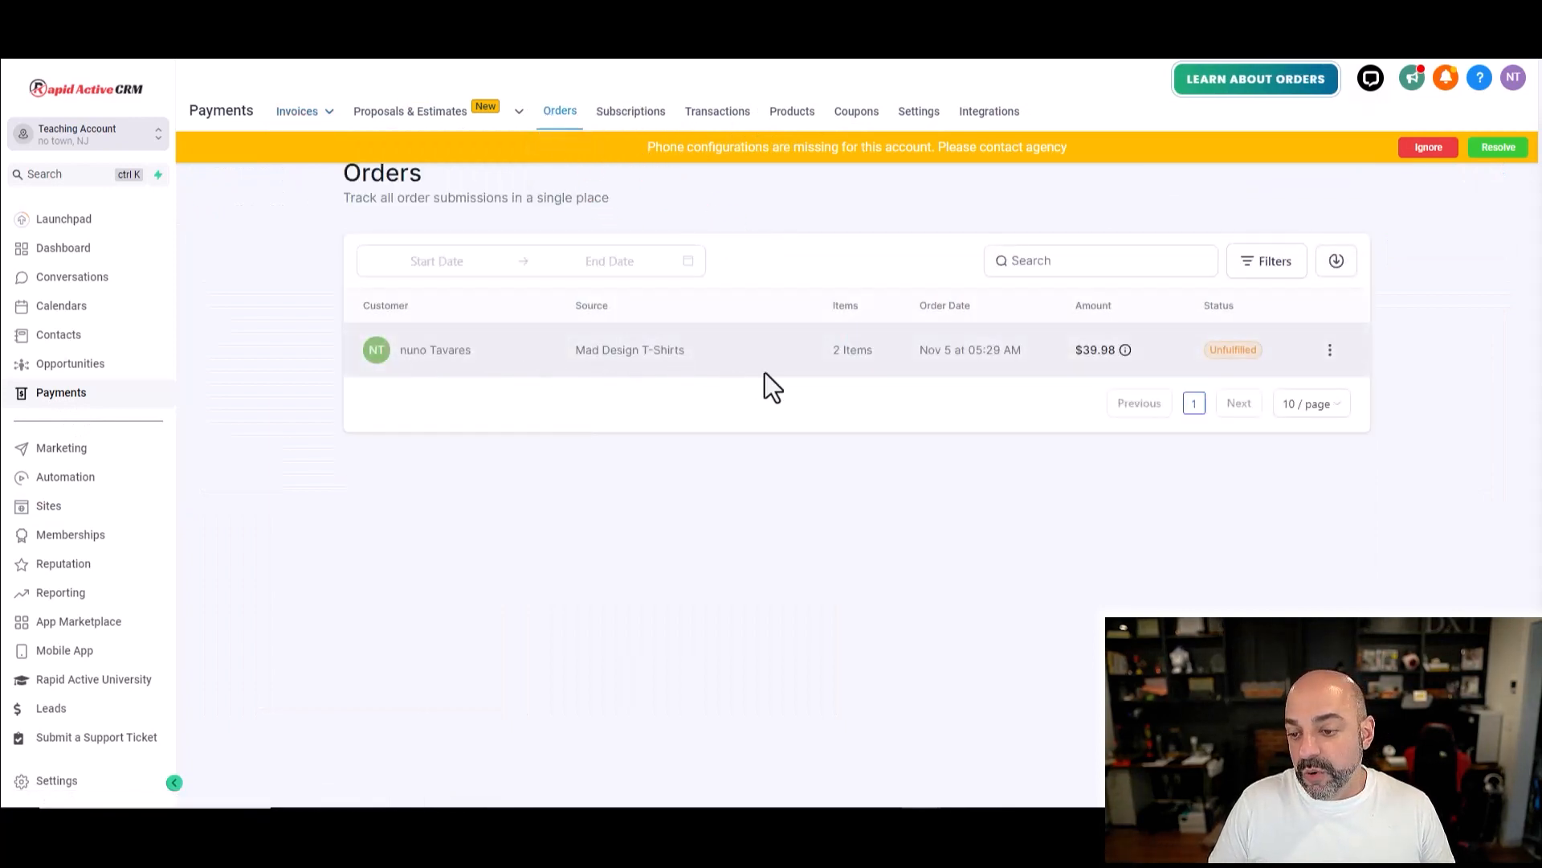
{"action": "mouse_move", "coordinate": [1255, 358]}
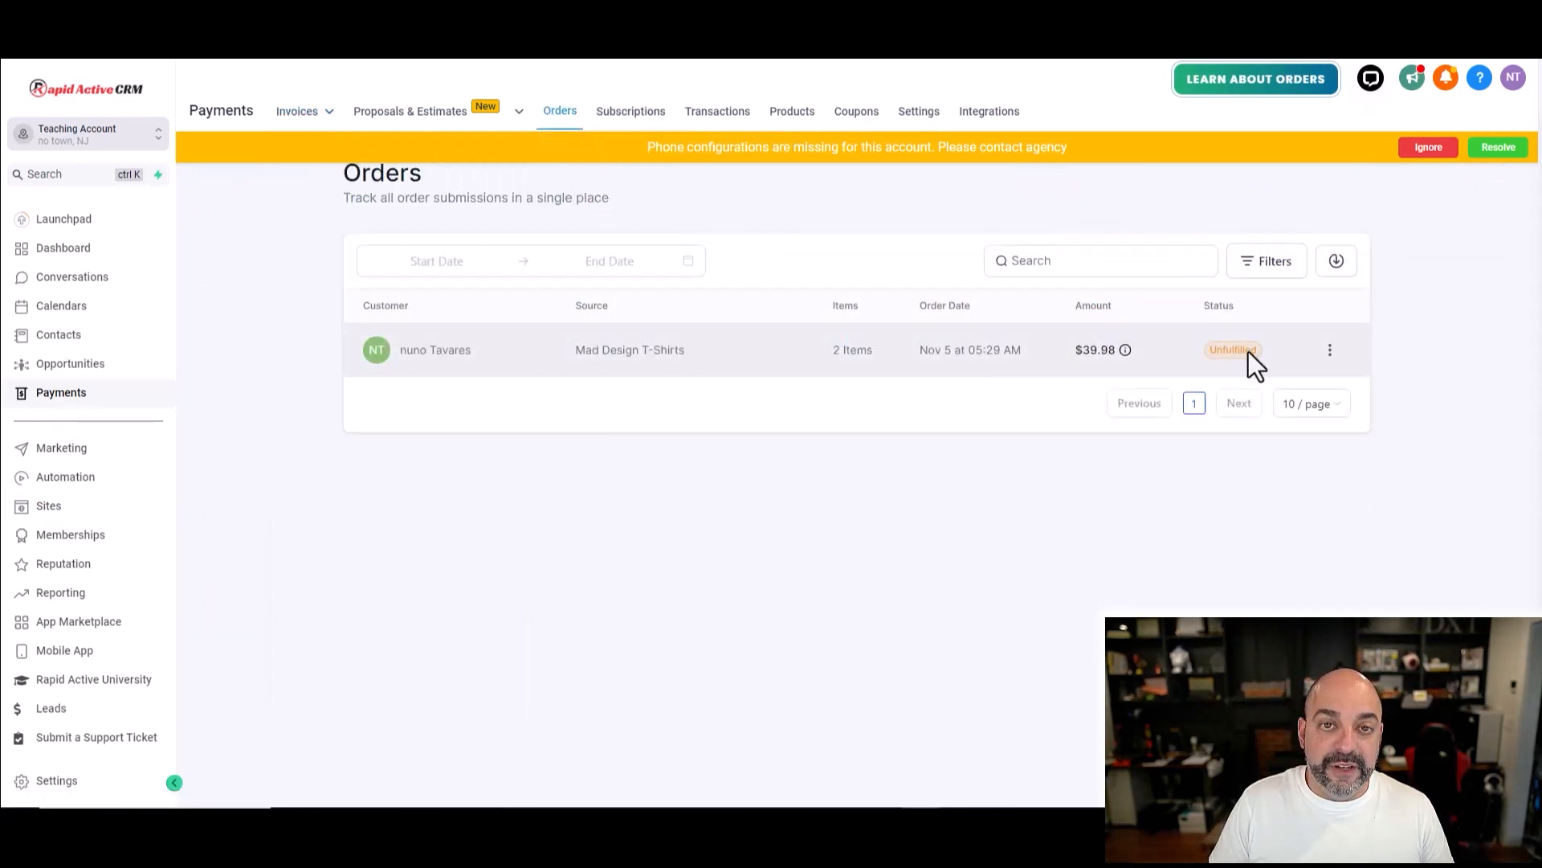
{"action": "mouse_move", "coordinate": [1263, 382]}
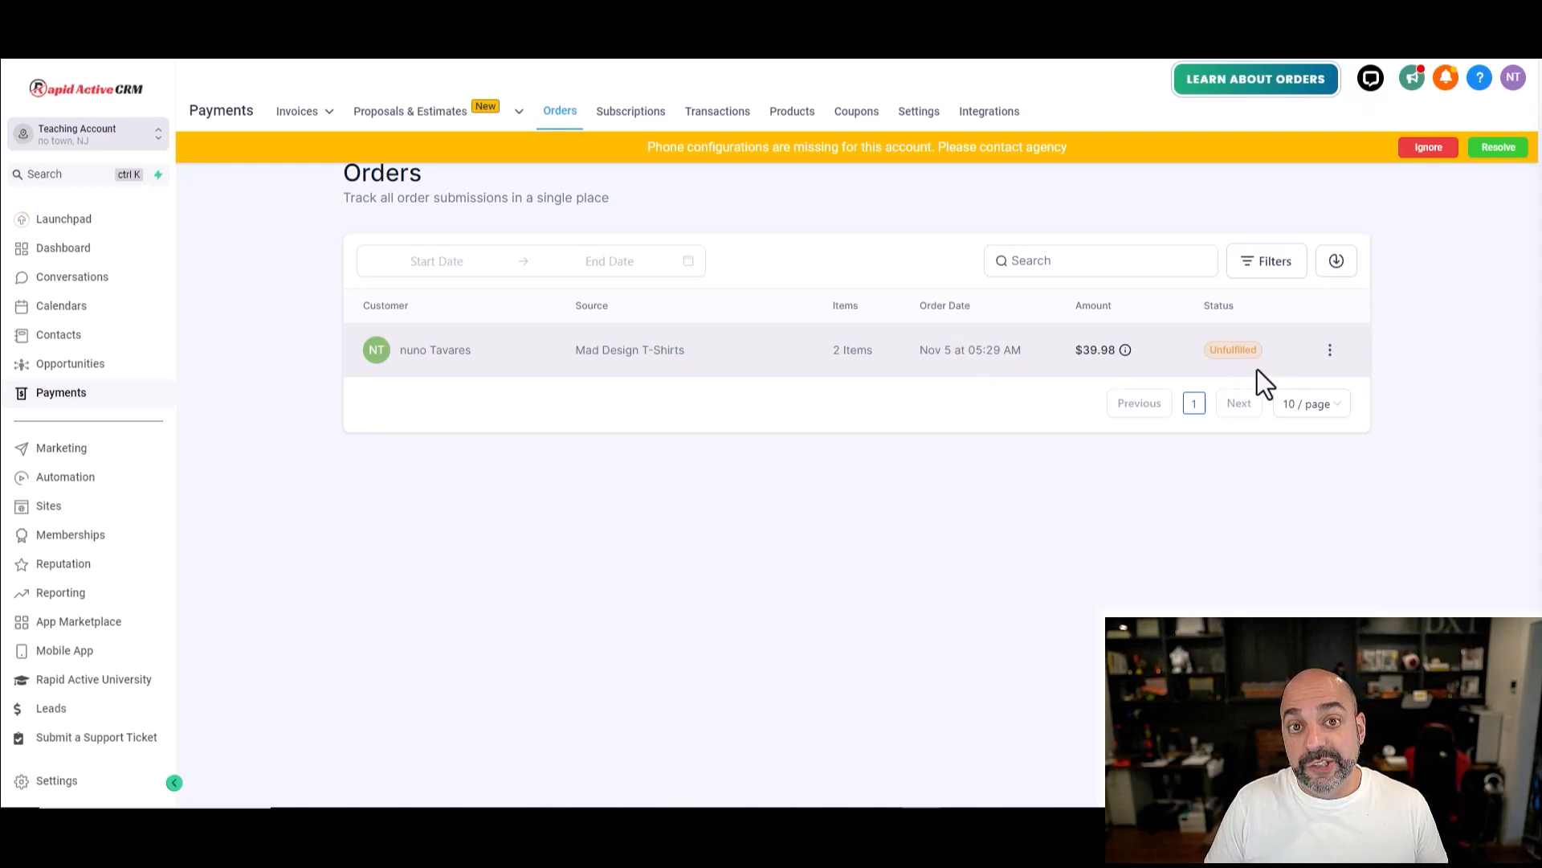
{"action": "mouse_move", "coordinate": [1256, 357]}
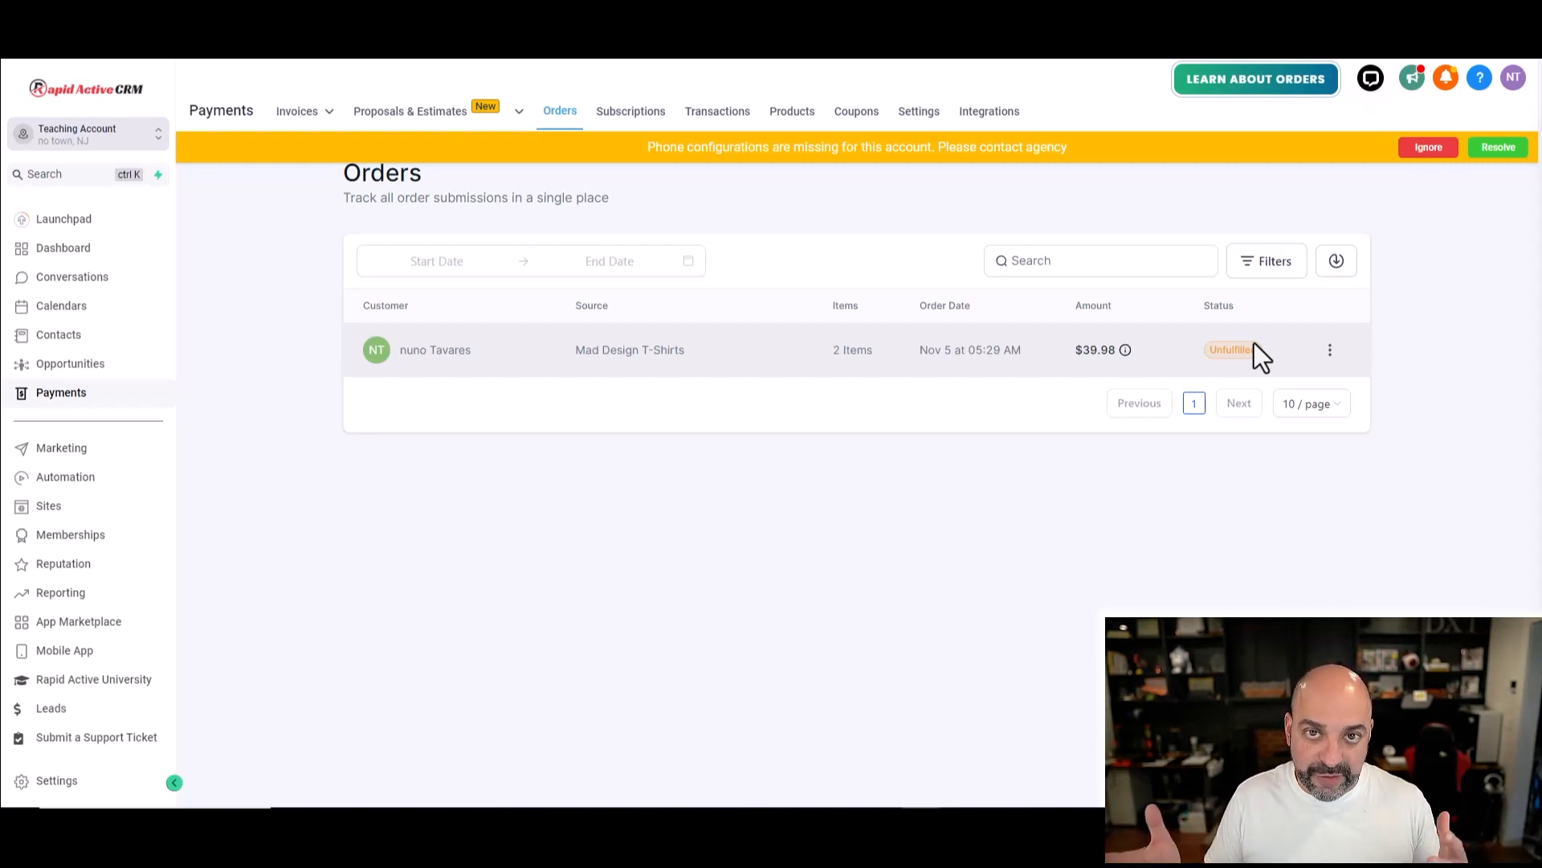
{"action": "left_click", "coordinate": [46, 504]}
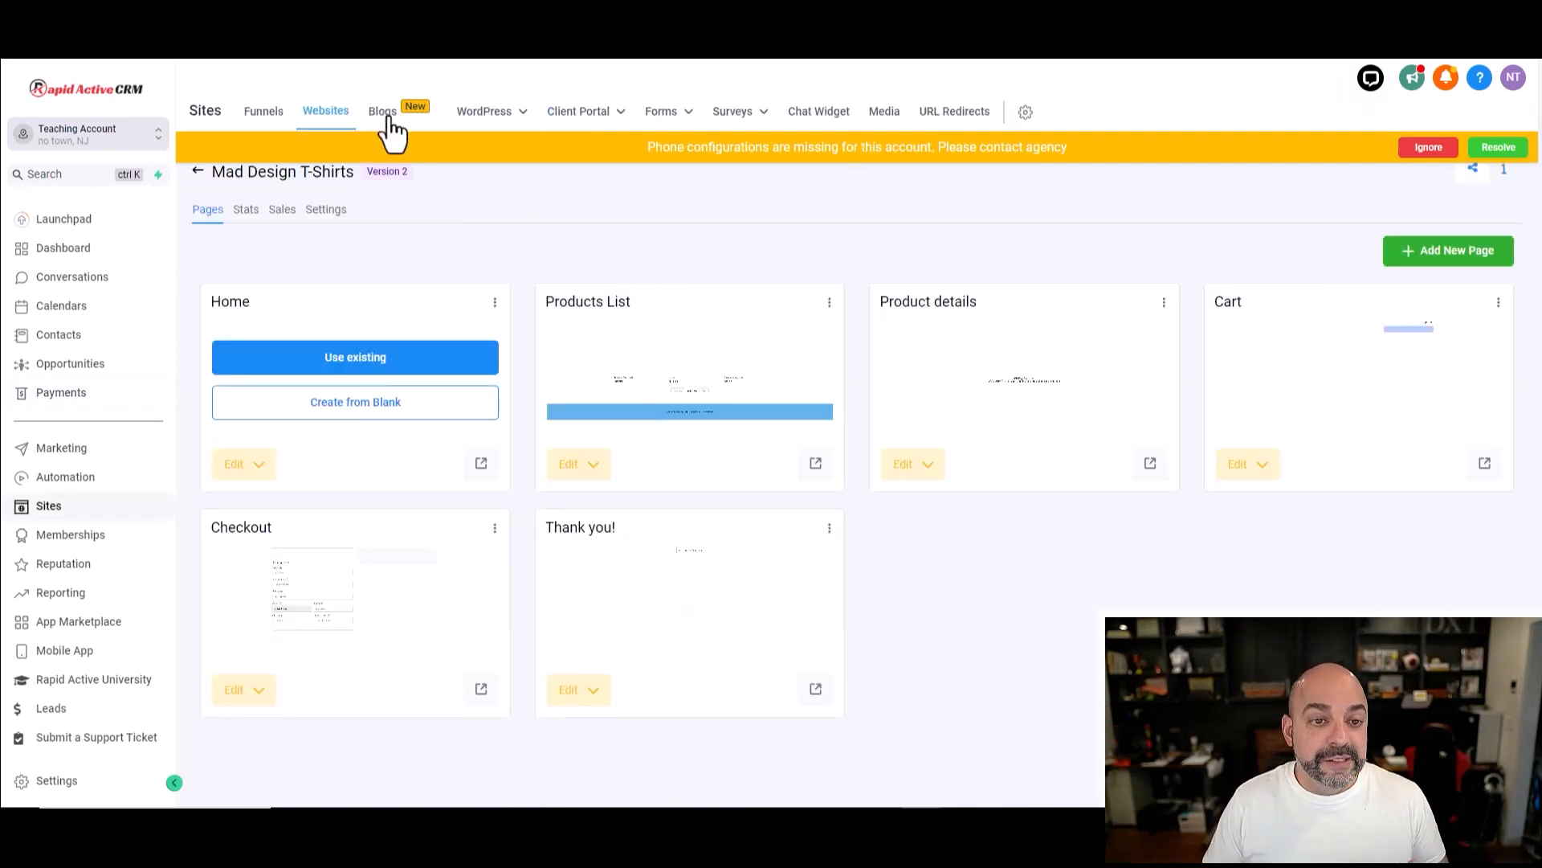
Step: Start Fulfill Items on the order and focus the Tracking number and Tracking URL fields
{"action": "left_click", "coordinate": [60, 392]}
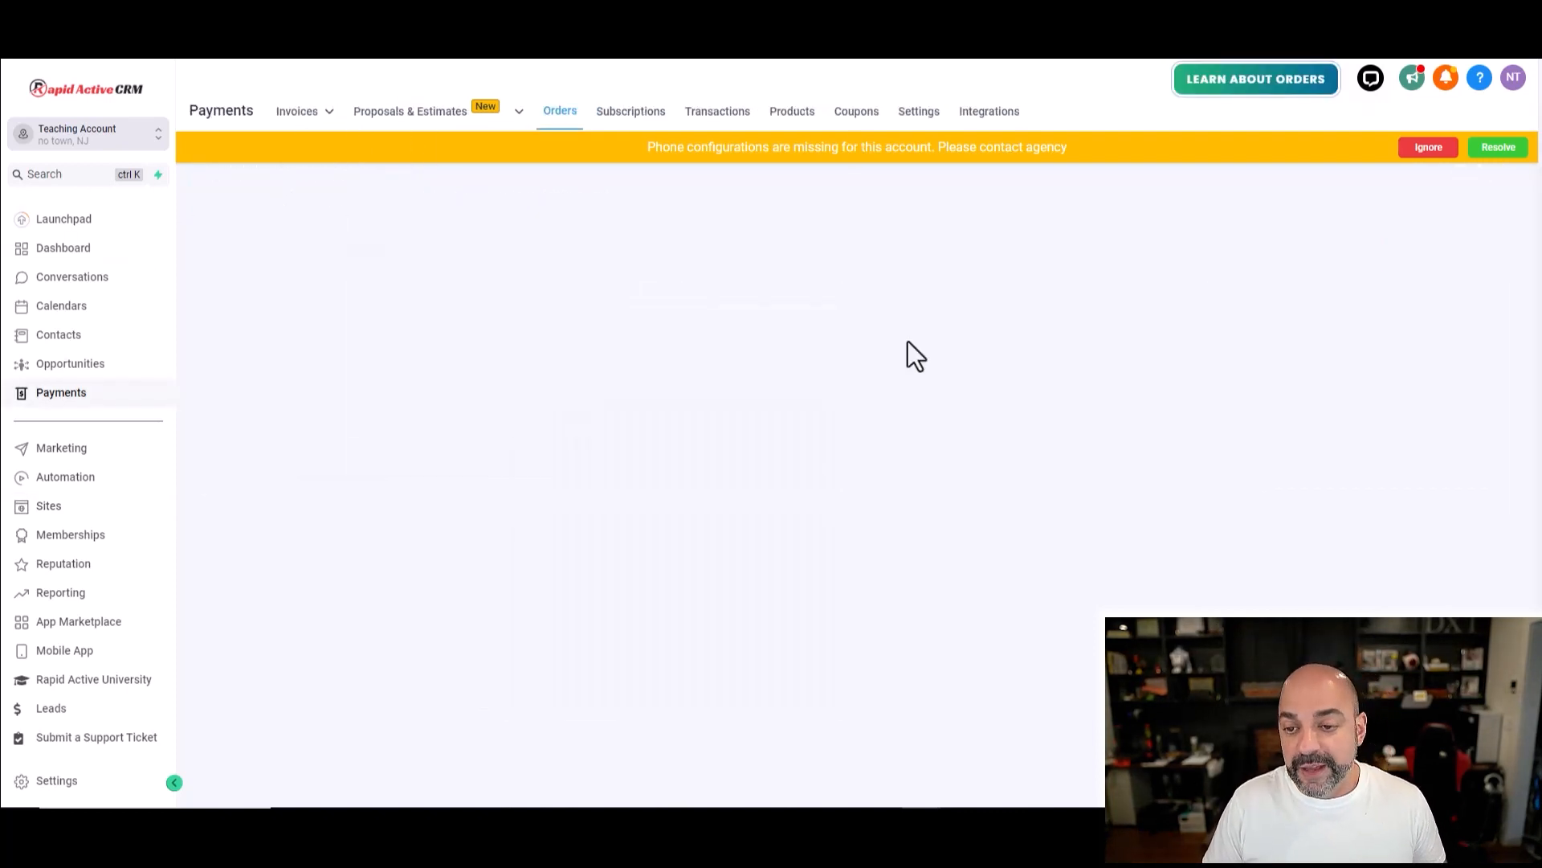
{"action": "mouse_move", "coordinate": [1346, 333]}
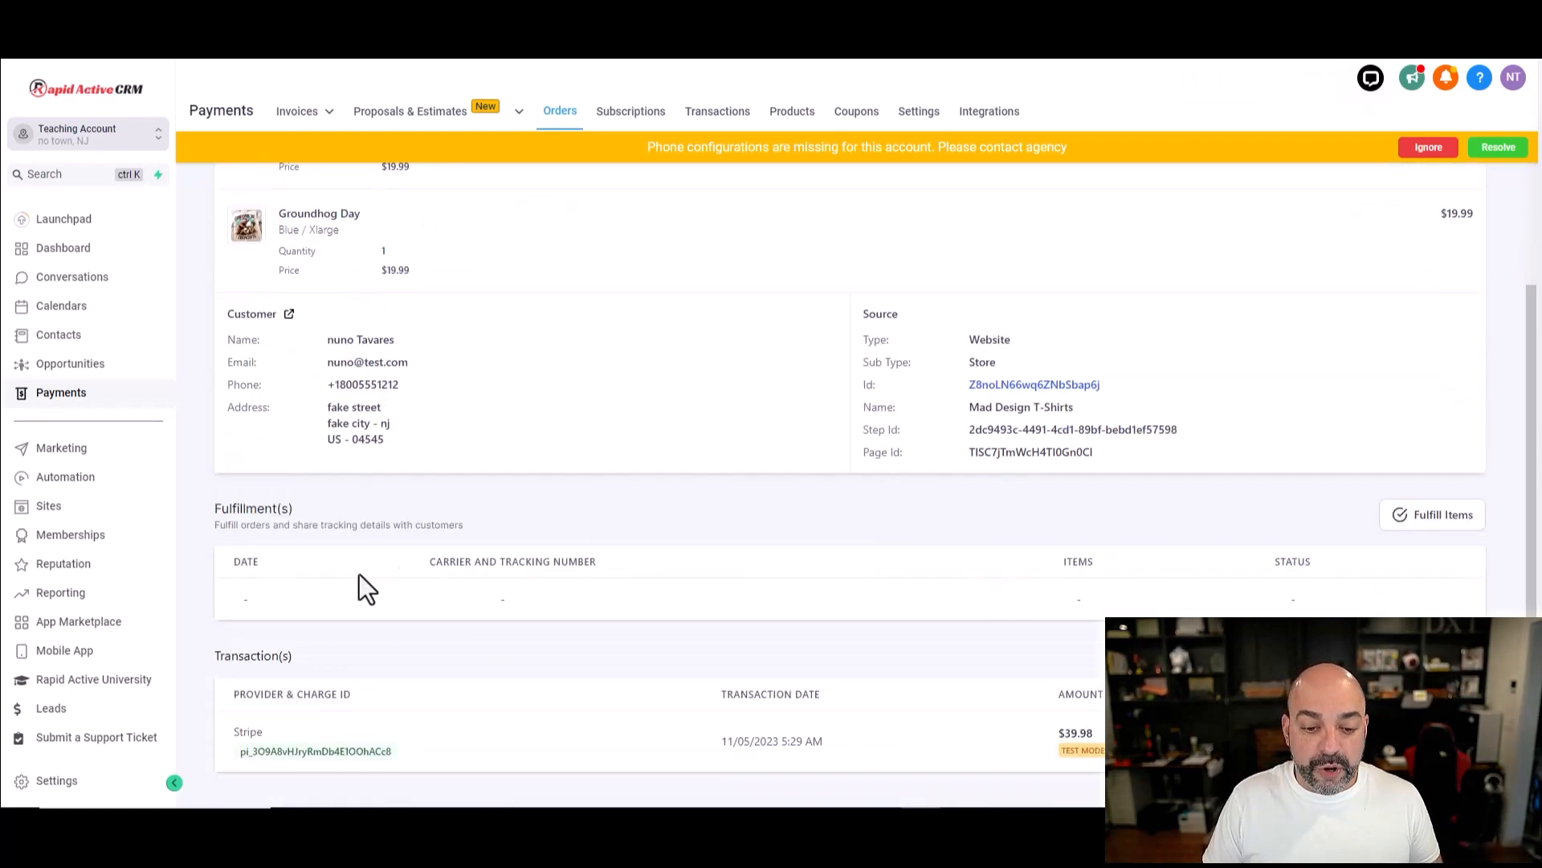
{"action": "left_click", "coordinate": [1432, 515]}
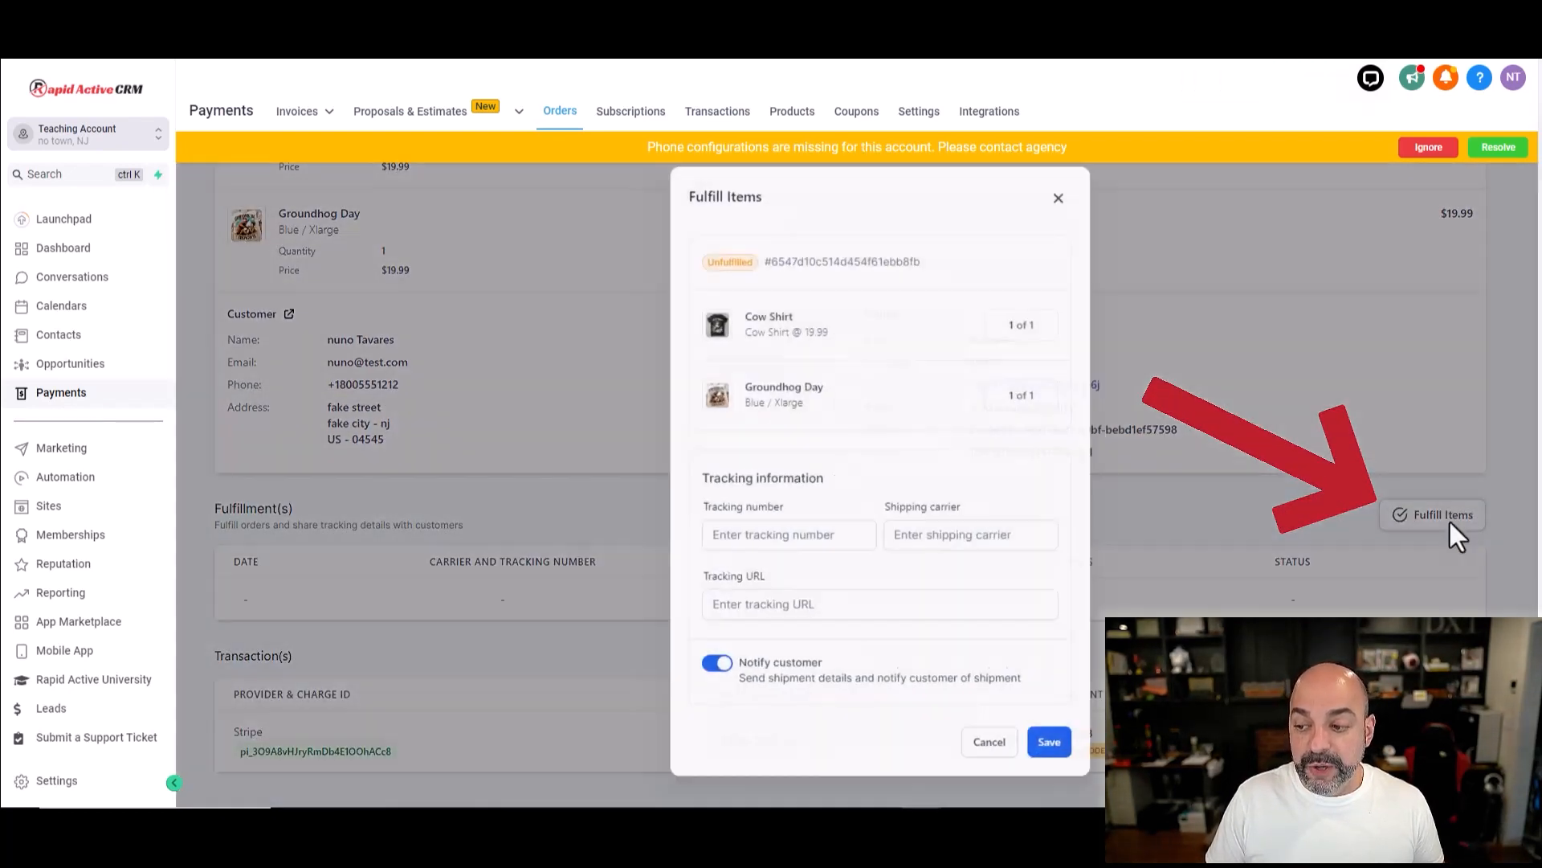
{"action": "left_click", "coordinate": [762, 533]}
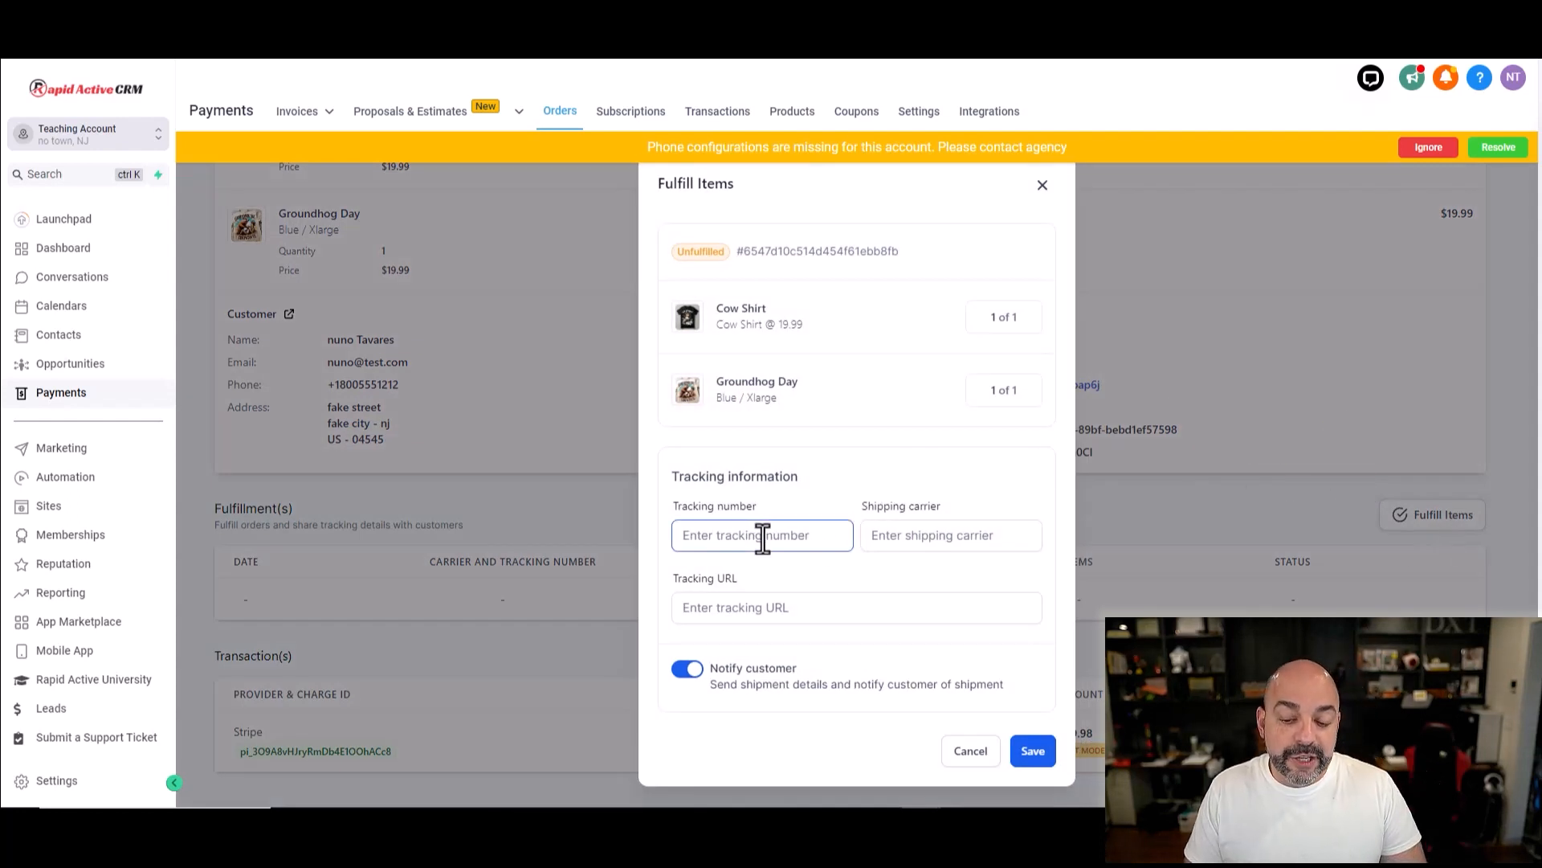
{"action": "left_click", "coordinate": [855, 607]}
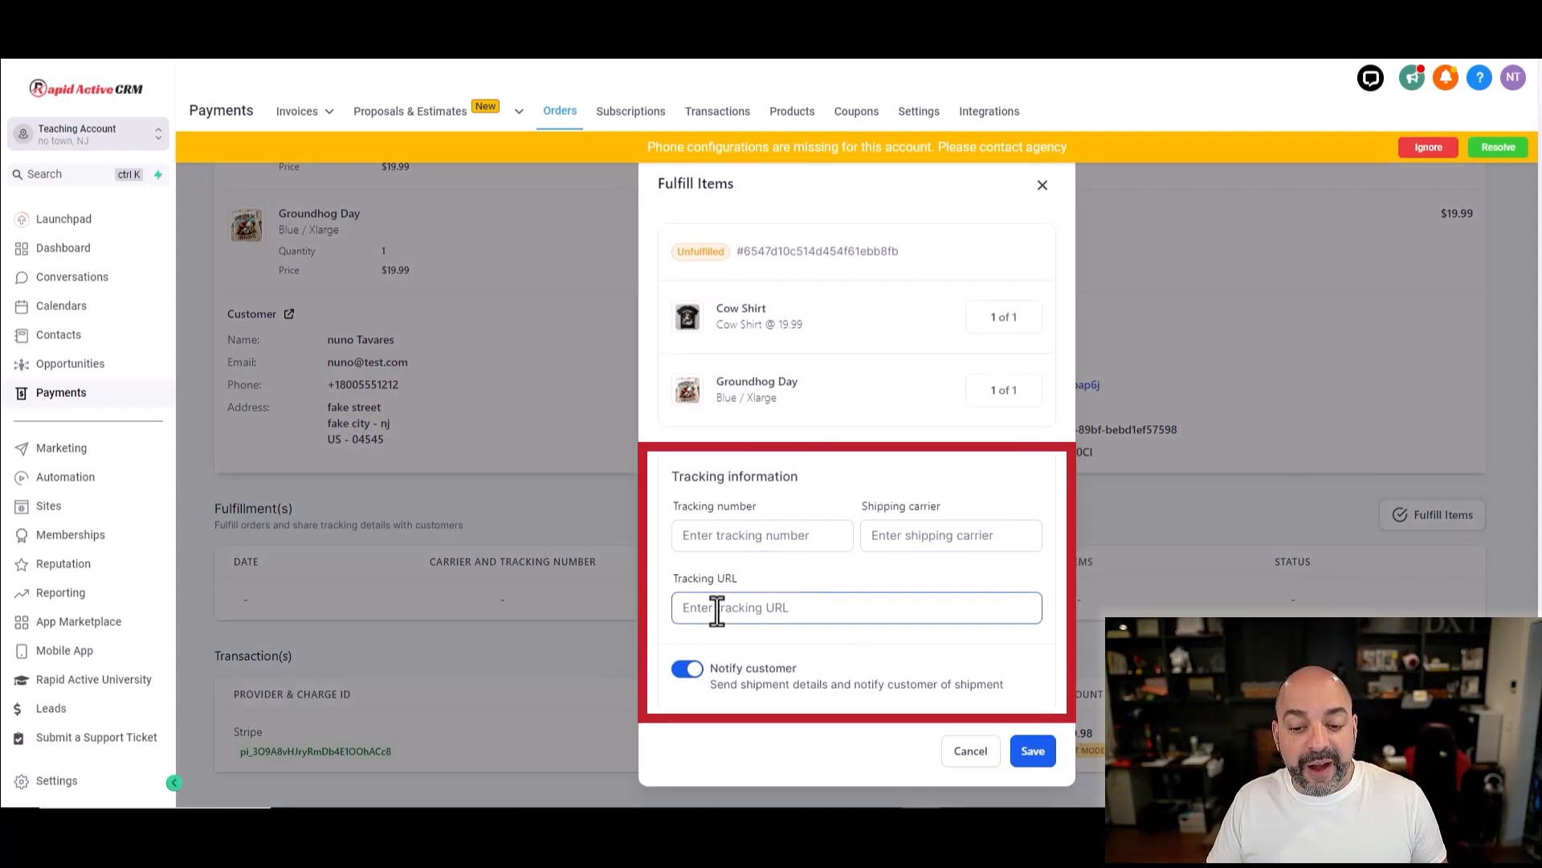
{"action": "mouse_move", "coordinate": [821, 710]}
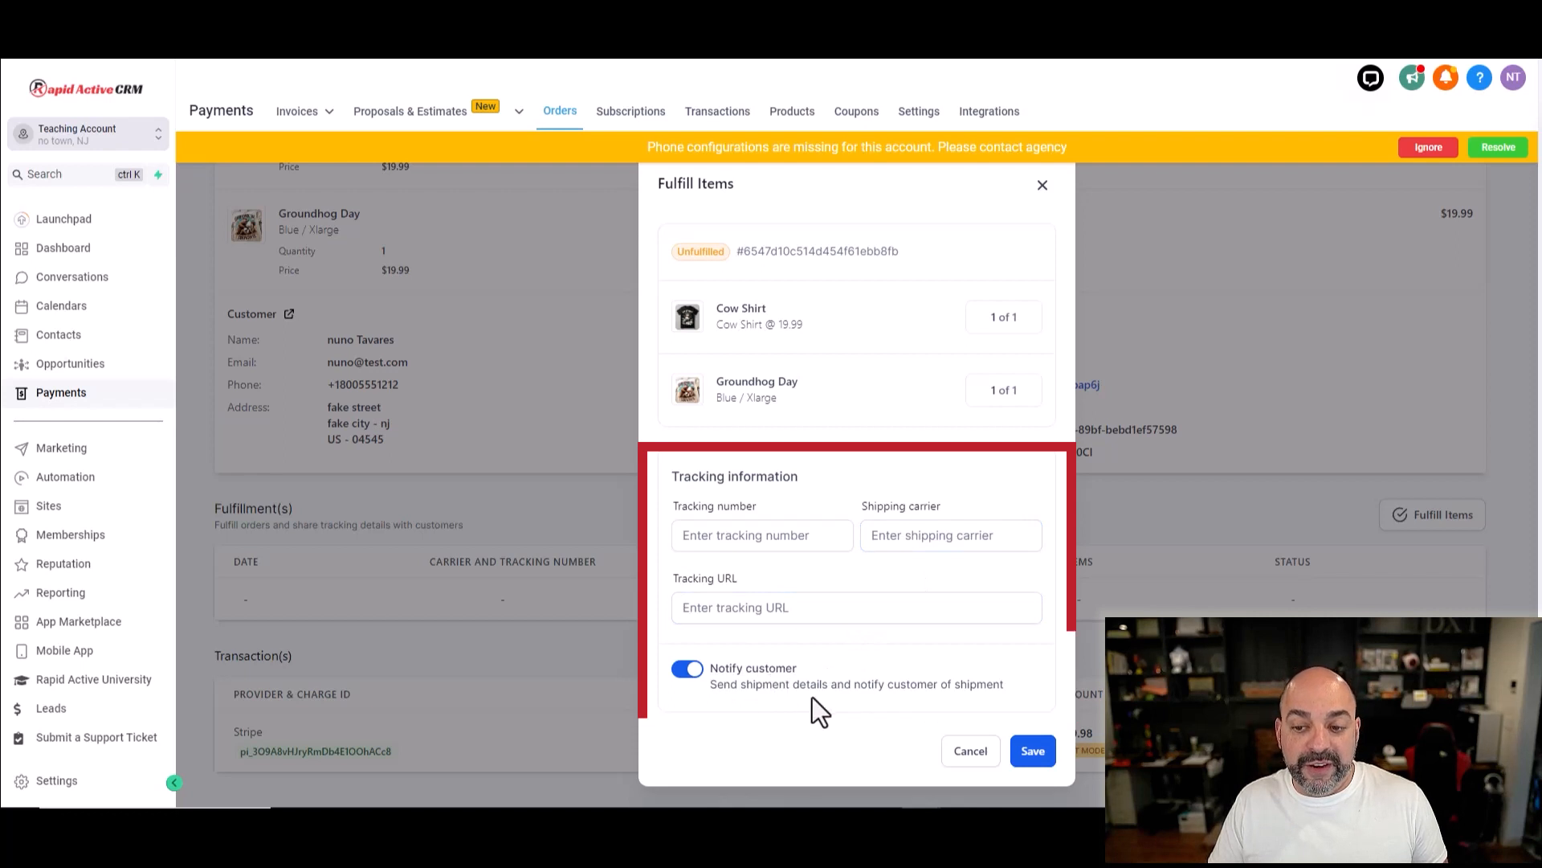
{"action": "mouse_move", "coordinate": [825, 686]}
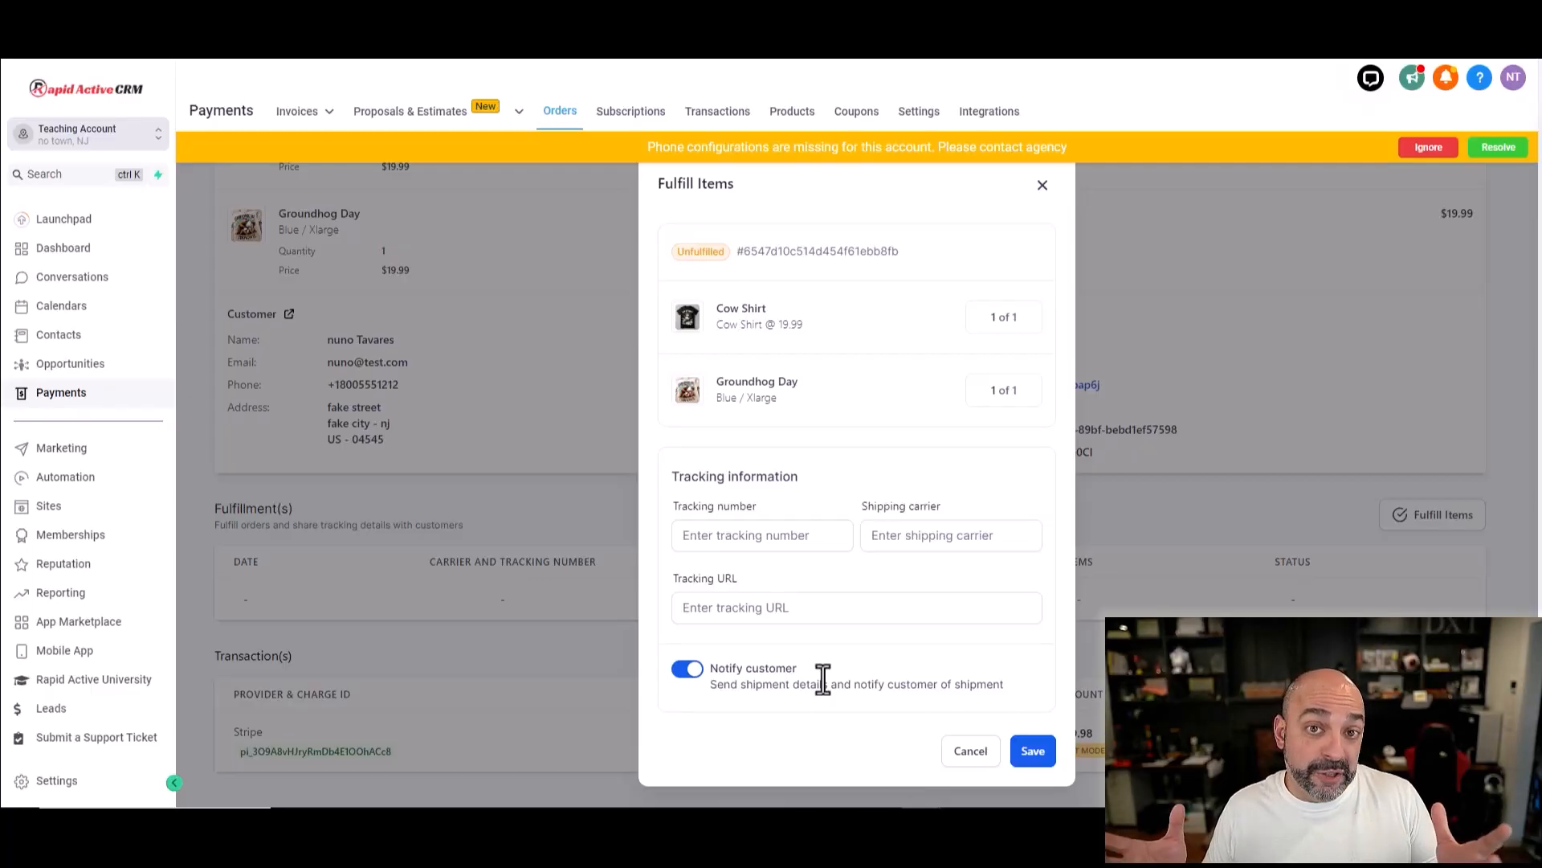
{"action": "mouse_move", "coordinate": [888, 671]}
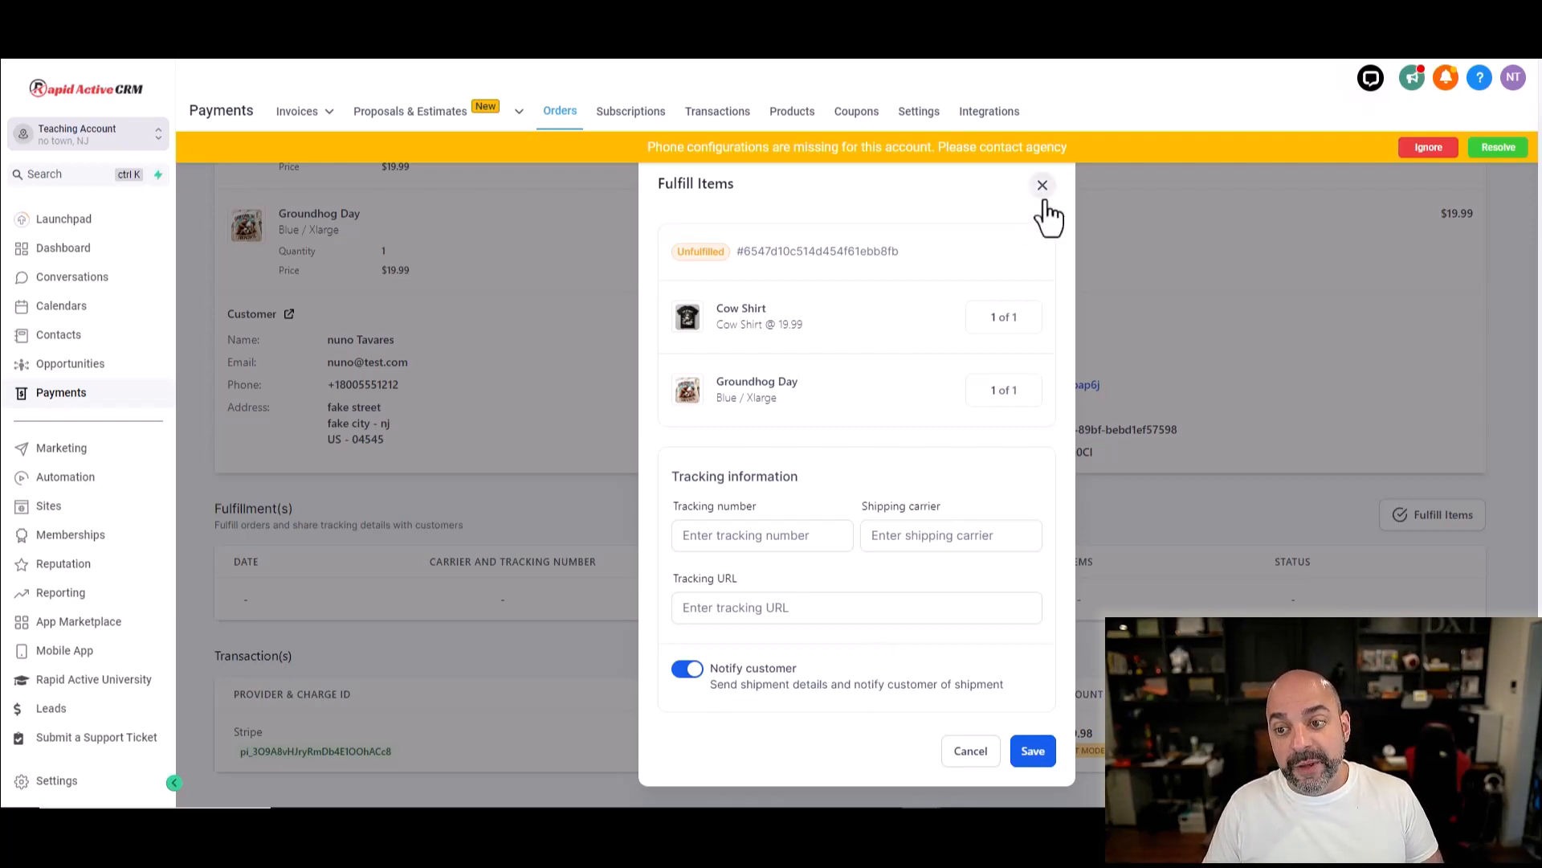
Step: Leave the Fulfill Items form unsaved
{"action": "left_click", "coordinate": [64, 475]}
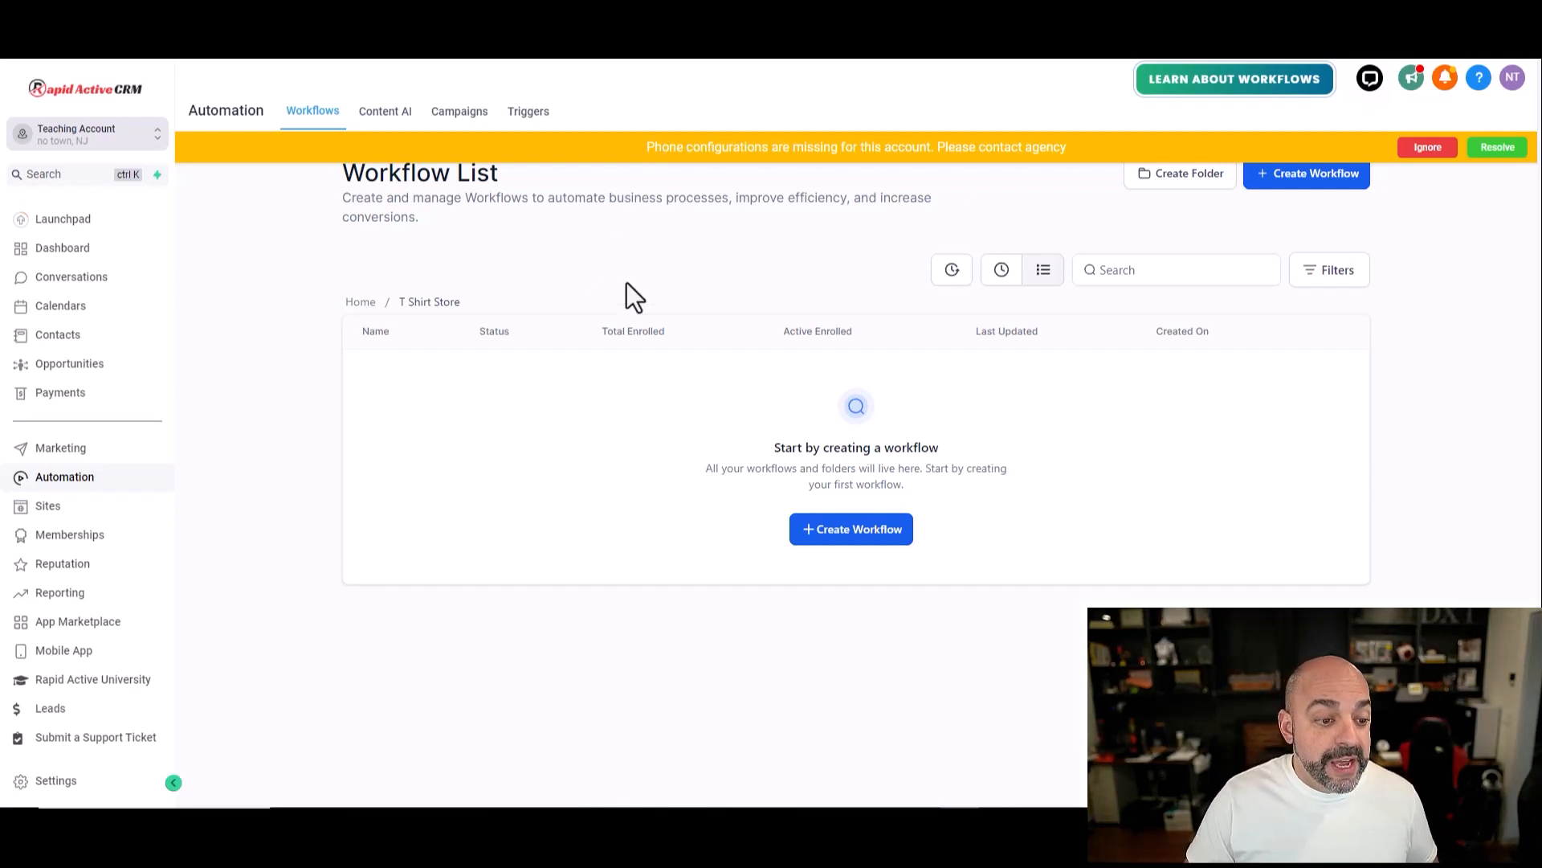
Step: View the Payments Settings Receipts section with automatic sales receipts off
{"action": "left_click", "coordinate": [60, 392]}
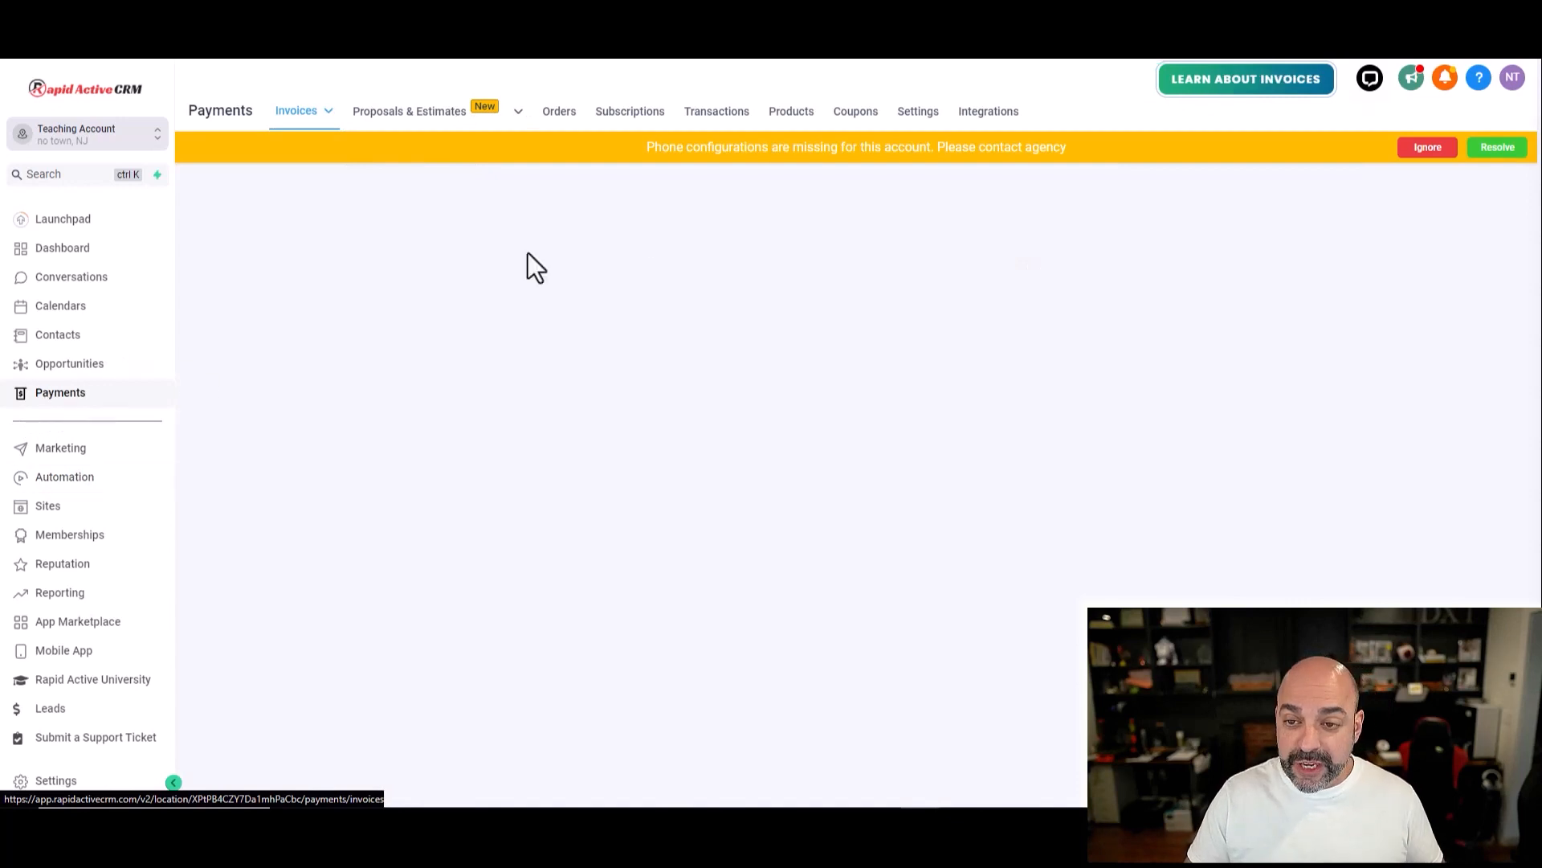
{"action": "left_click", "coordinate": [916, 111]}
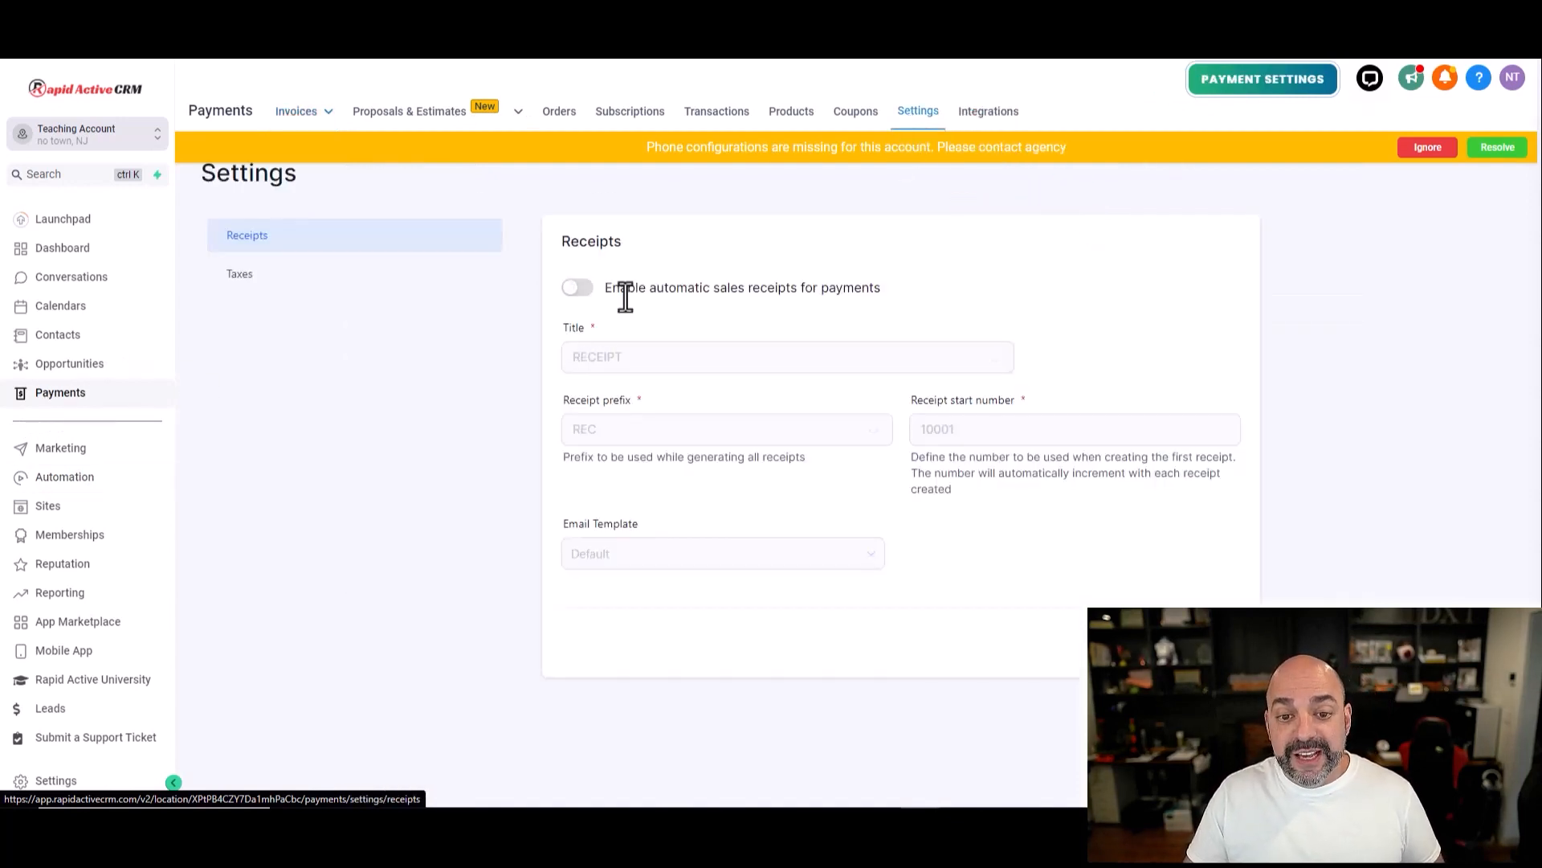
{"action": "mouse_move", "coordinate": [610, 299]}
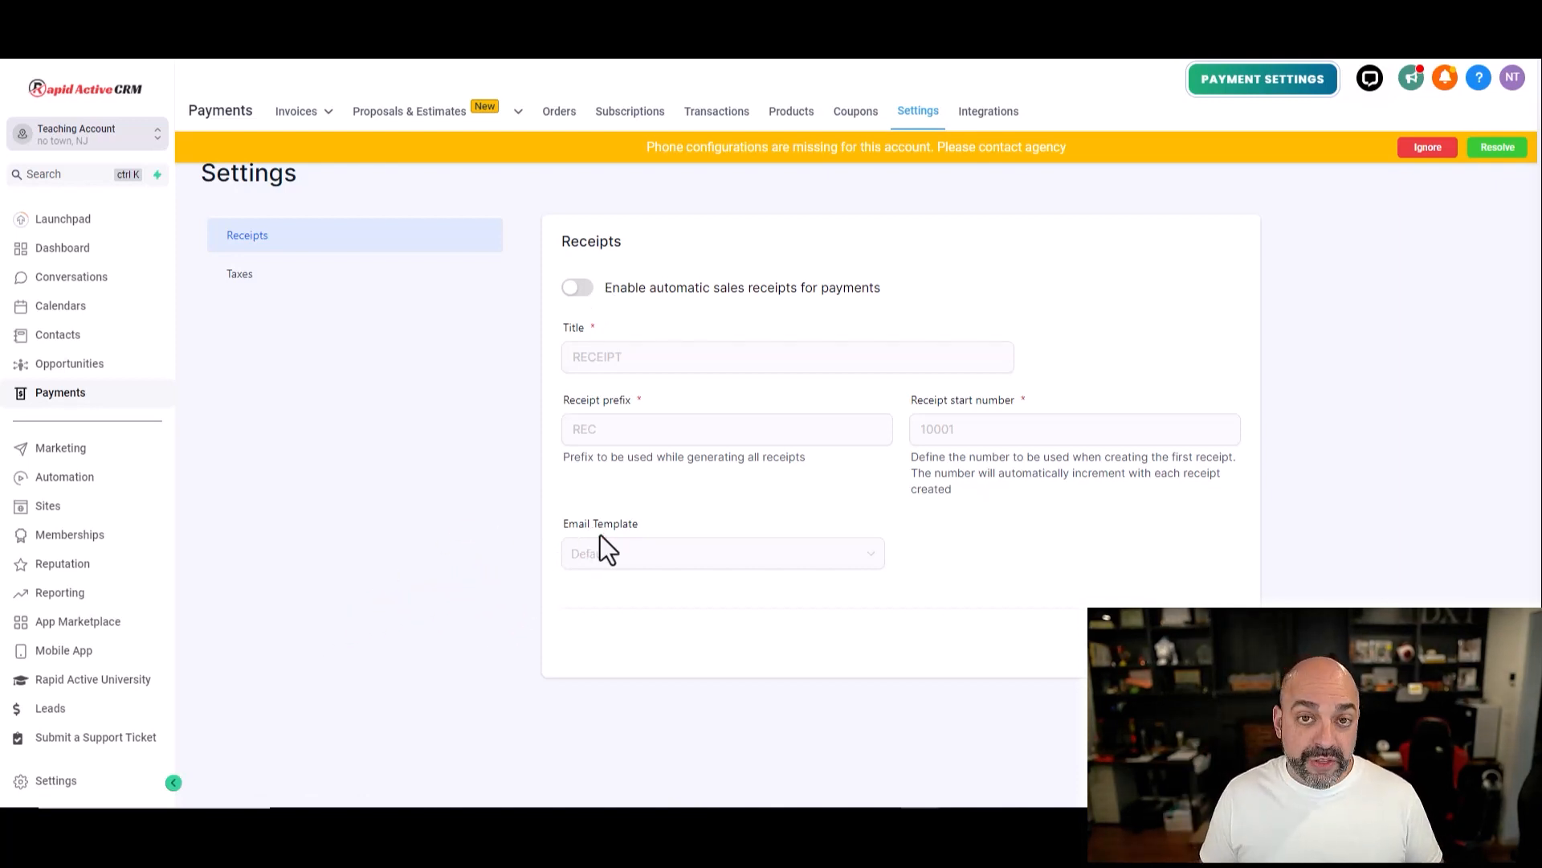
{"action": "mouse_move", "coordinate": [645, 540]}
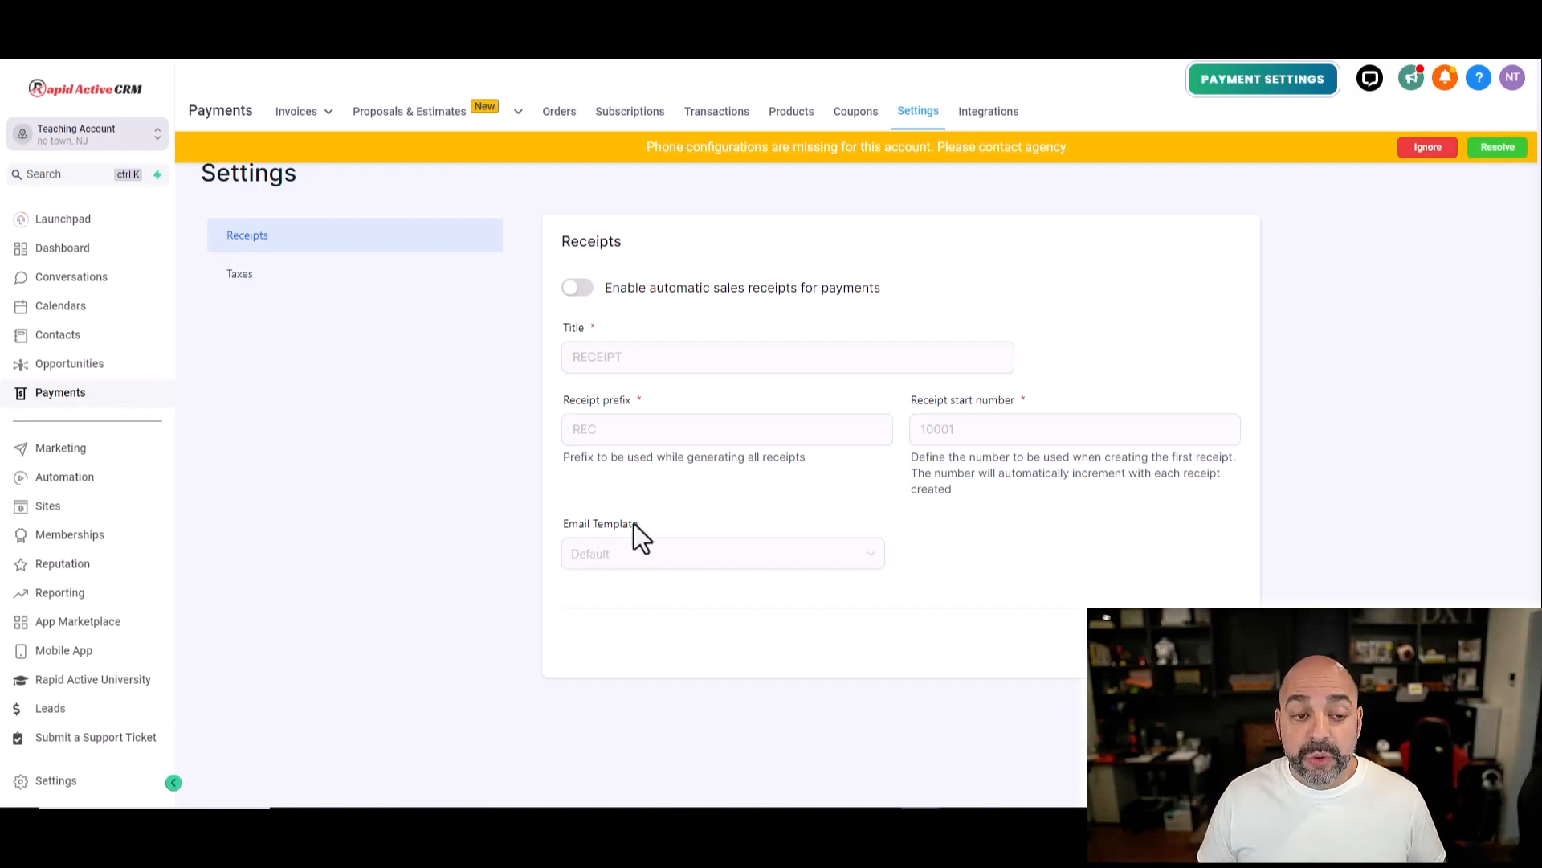
{"action": "mouse_move", "coordinate": [558, 111]}
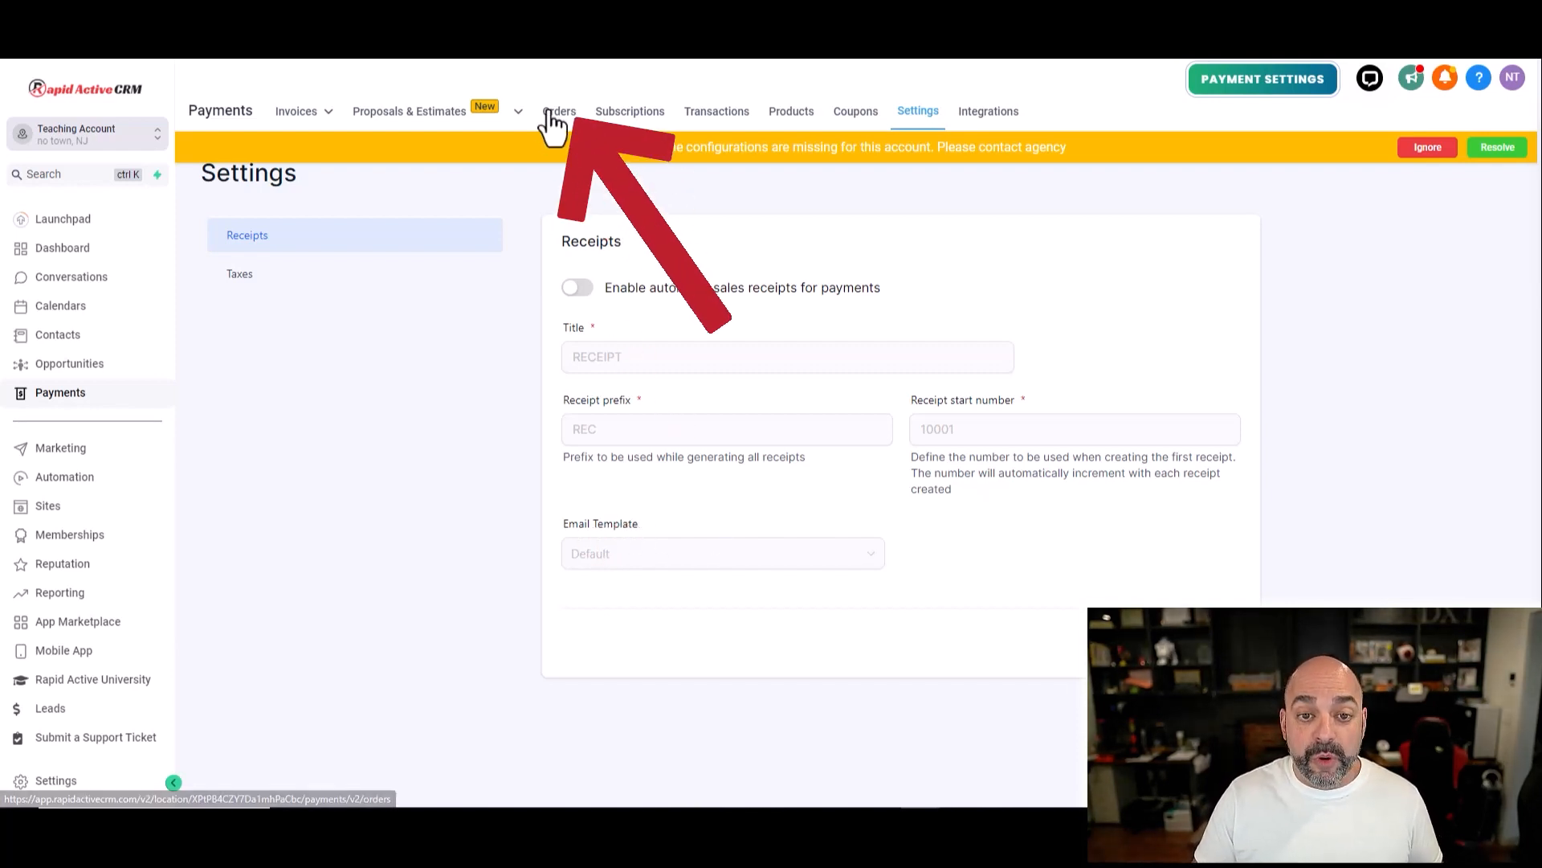
Step: Return to the Orders list in the Payments header
{"action": "left_click", "coordinate": [559, 111]}
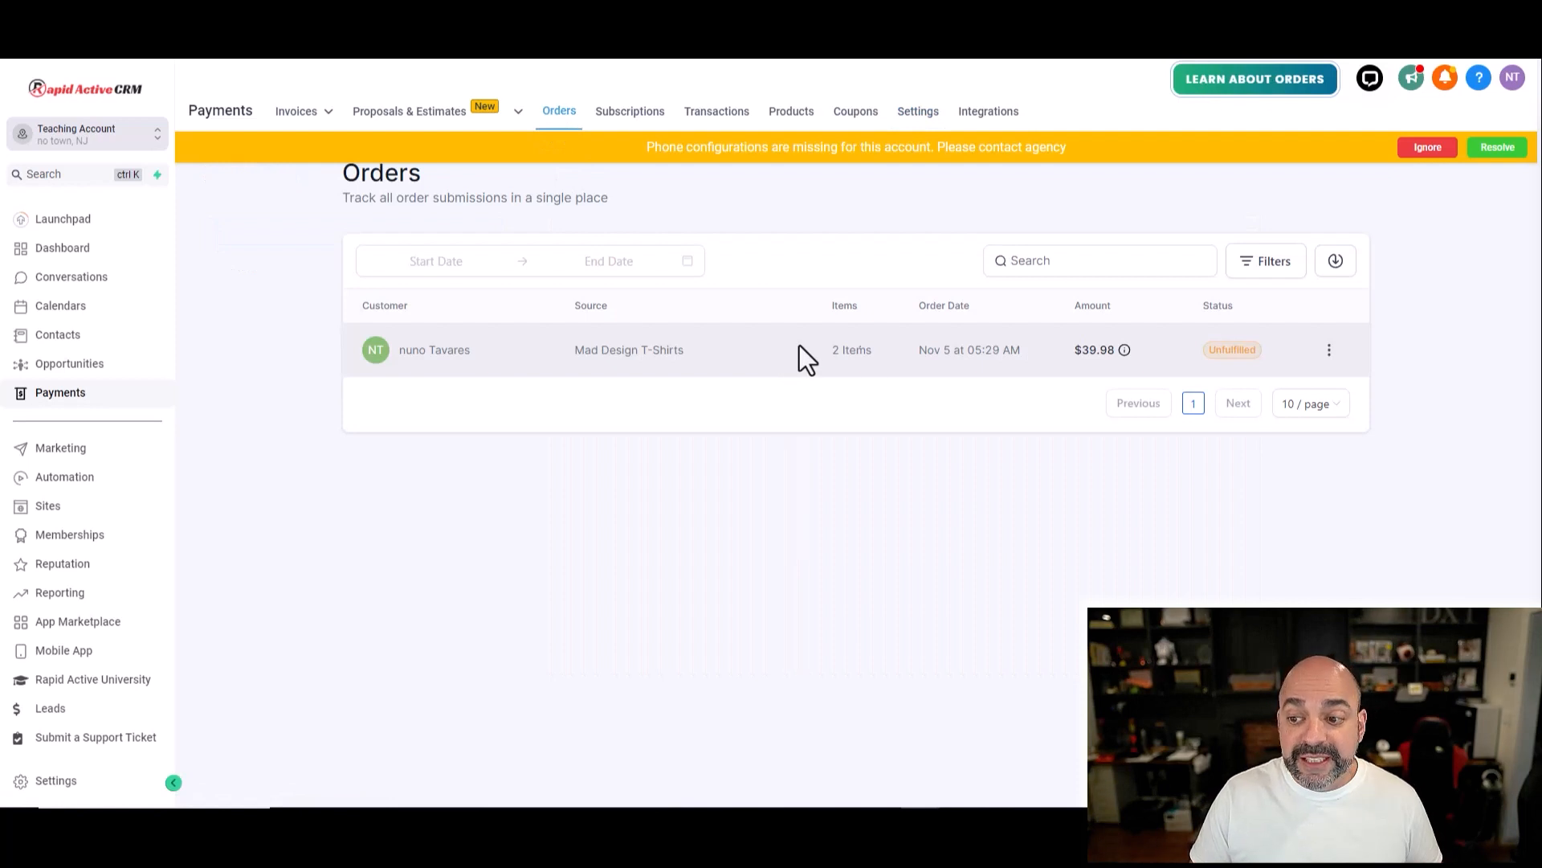
{"action": "mouse_move", "coordinate": [1312, 357]}
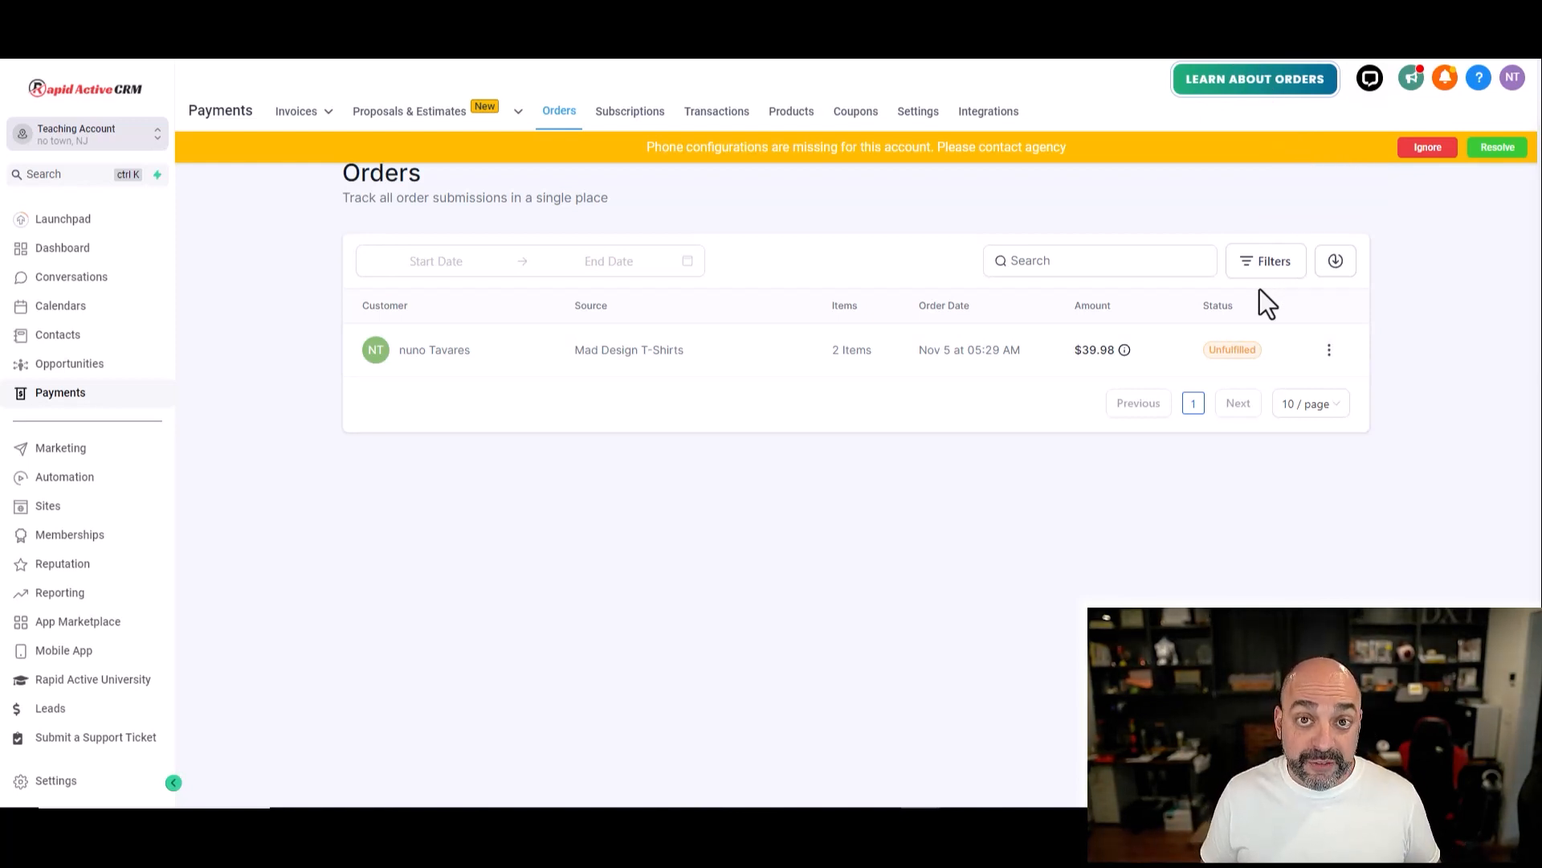
Step: Start a new workflow inside the T Shirt Store folder under Automation Workflows
{"action": "left_click", "coordinate": [64, 475]}
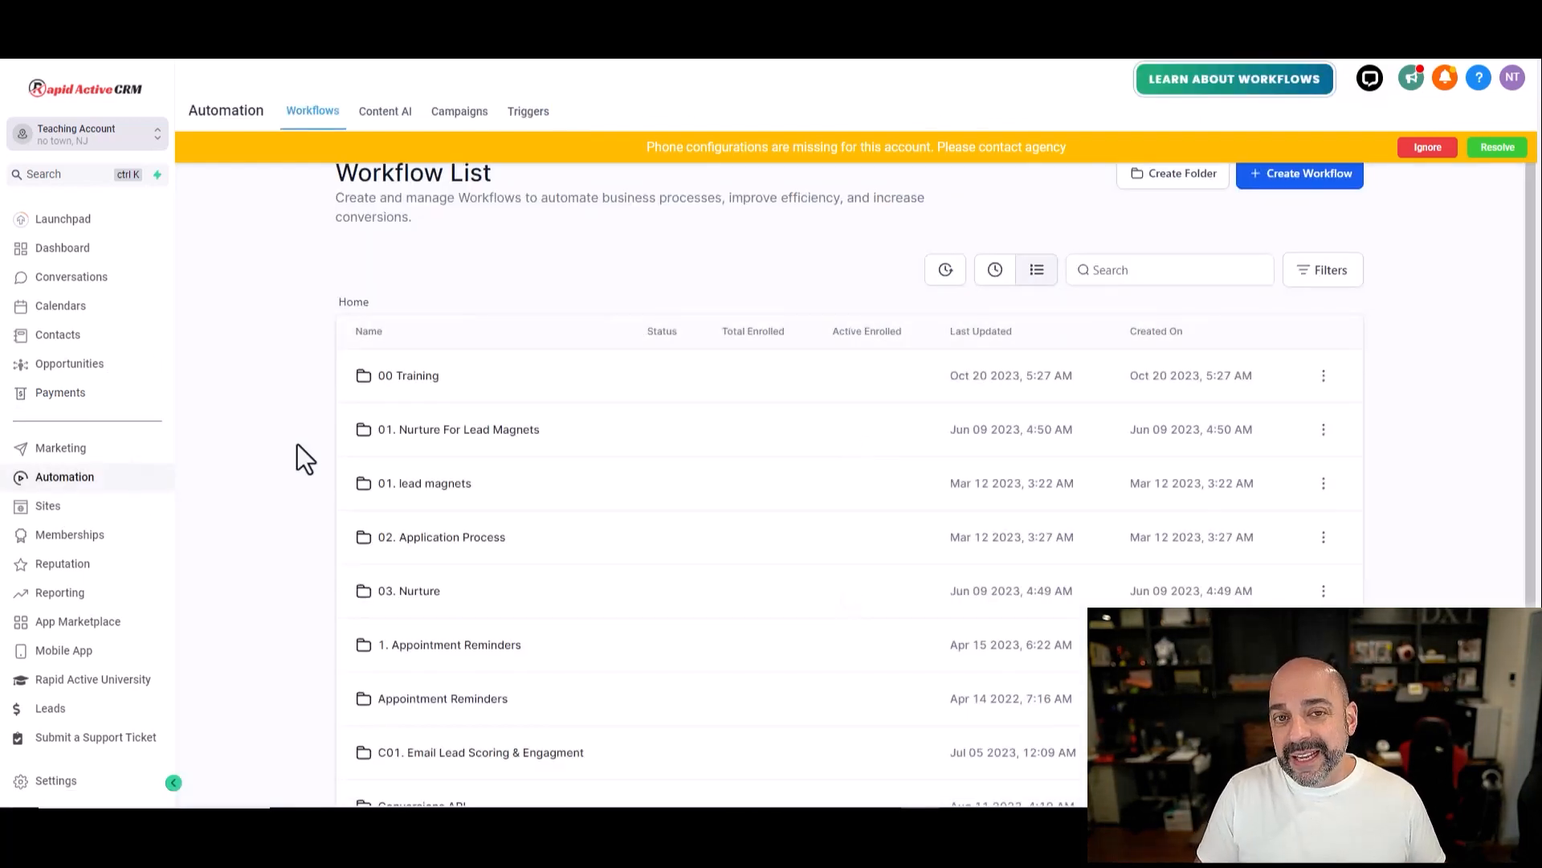
{"action": "scroll", "scroll_direction": "down", "scroll_amount": 3}
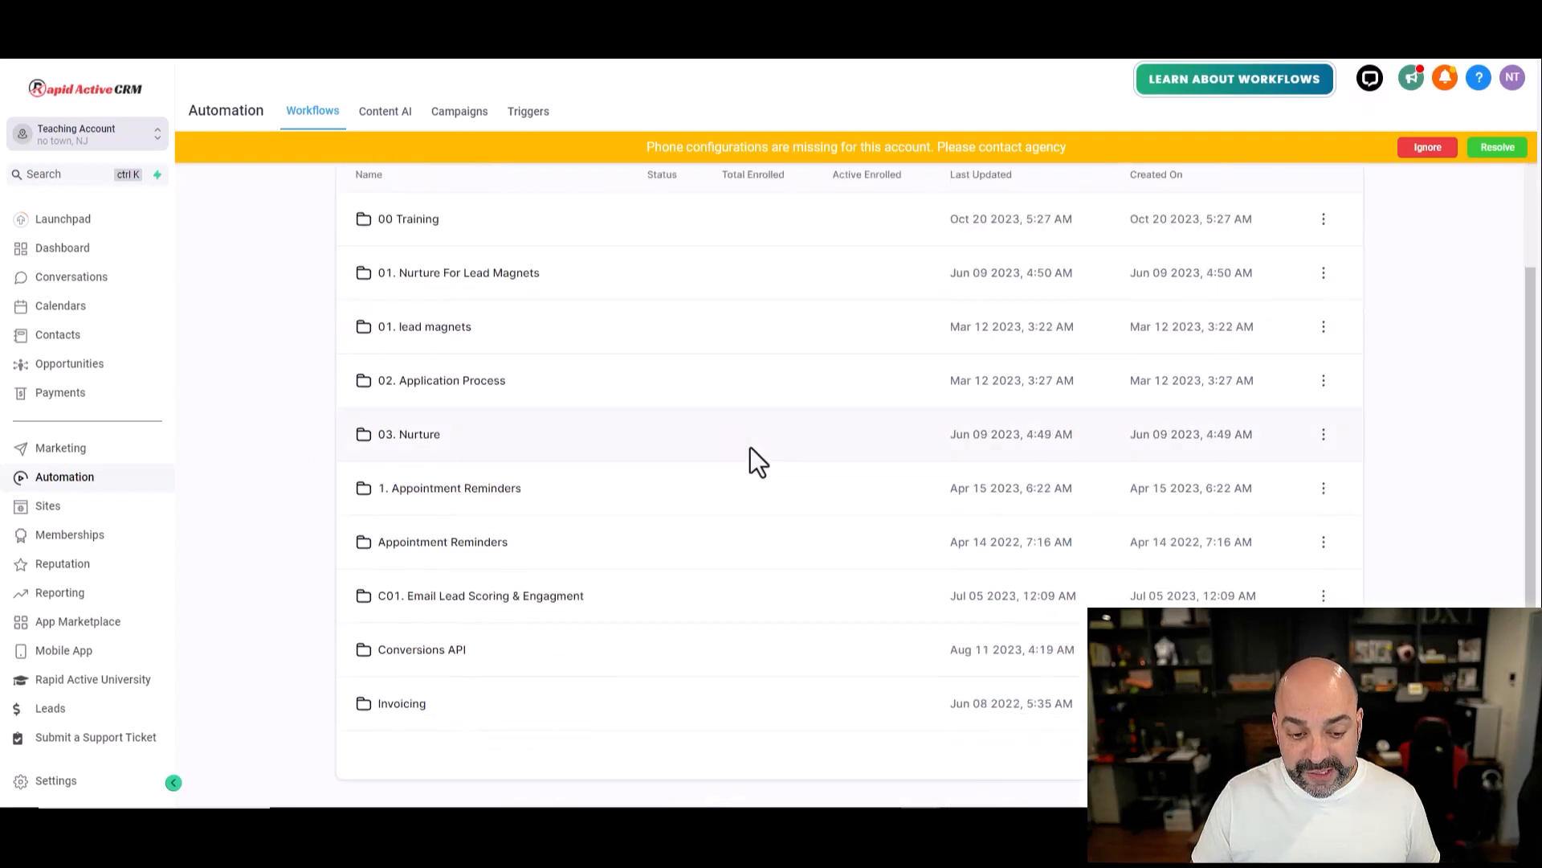
{"action": "scroll", "scroll_direction": "down", "scroll_amount": 3}
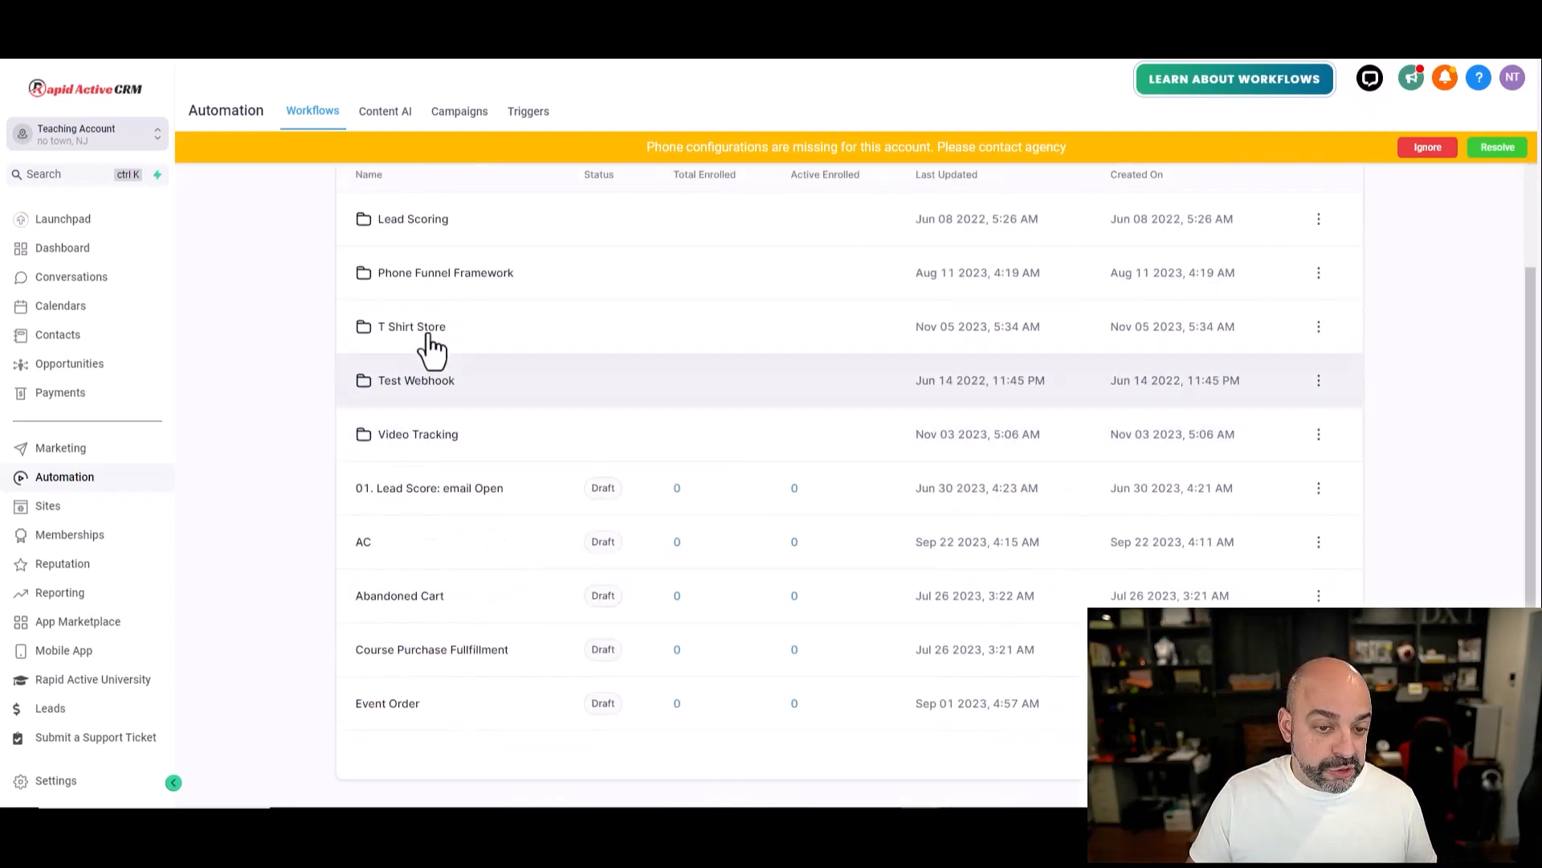
{"action": "left_click", "coordinate": [410, 326]}
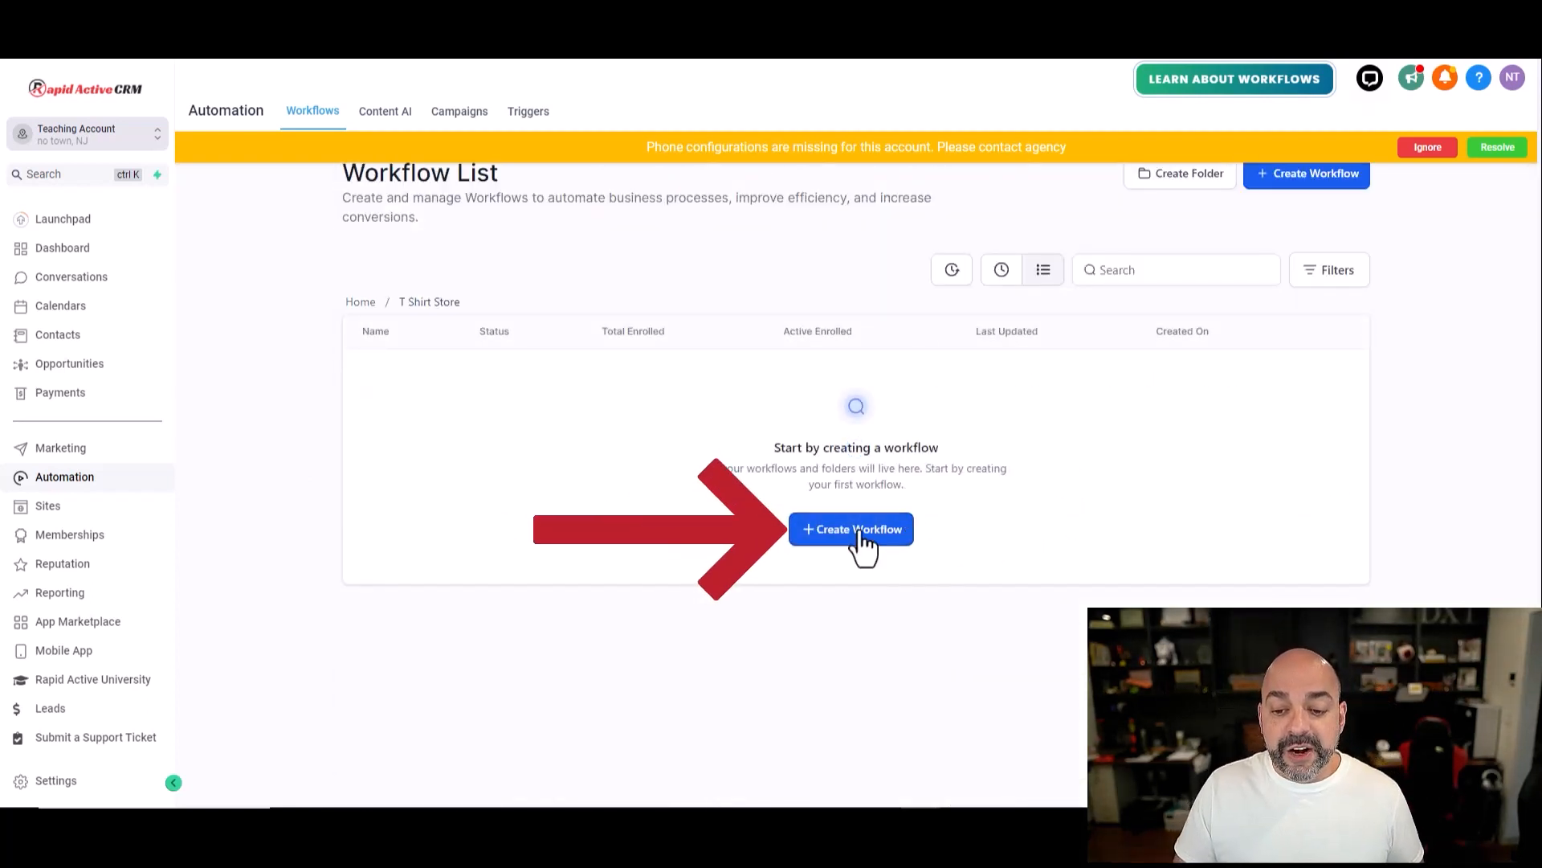
{"action": "left_click", "coordinate": [851, 528]}
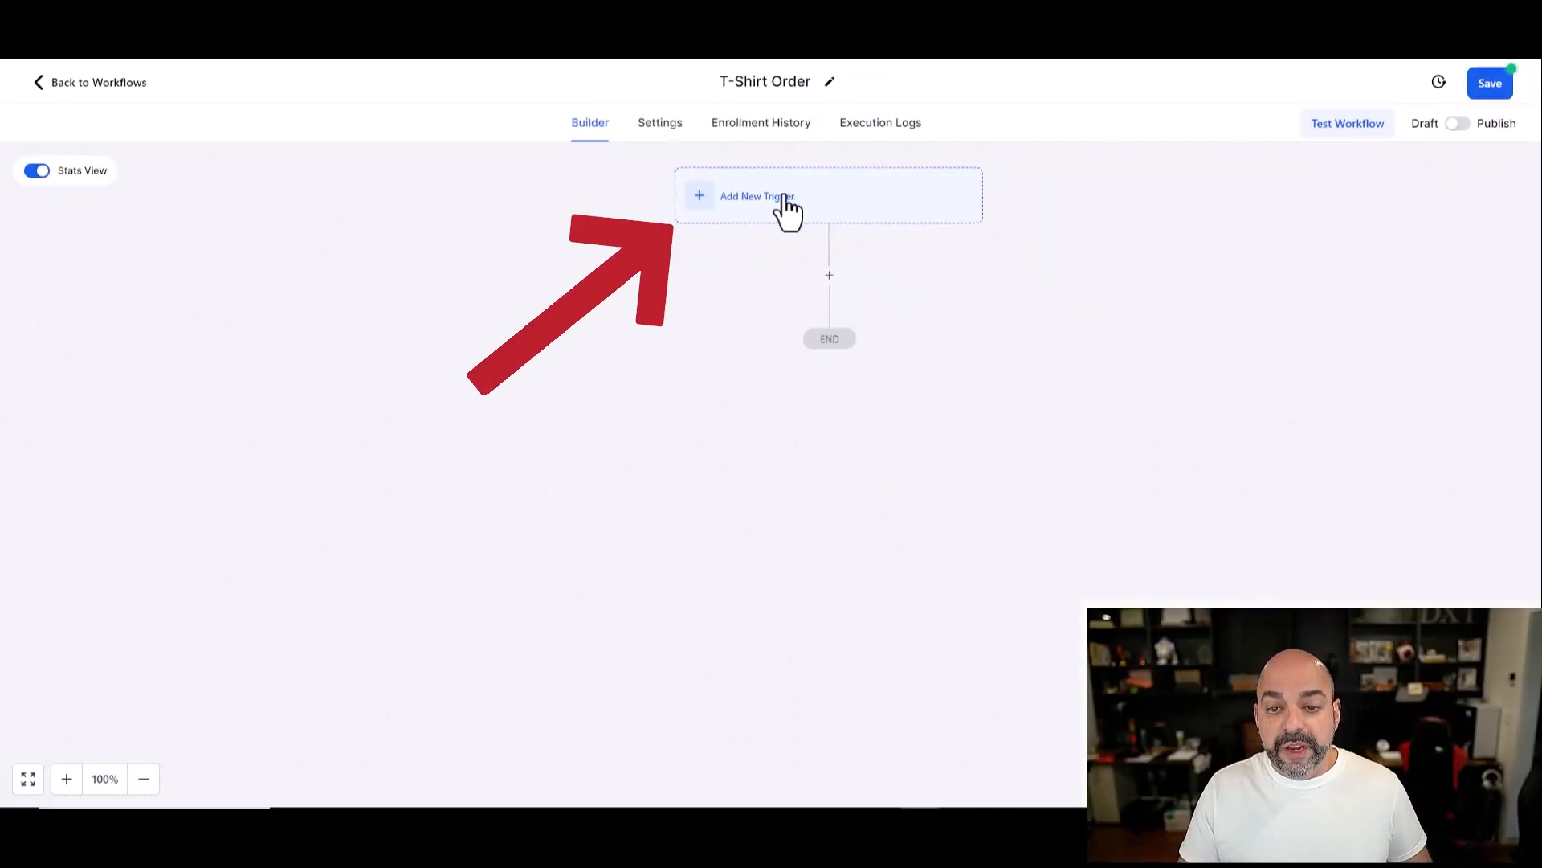
Step: Confirm the Order Submitted trigger and add an If/Else condition step after it
{"action": "left_click", "coordinate": [755, 196]}
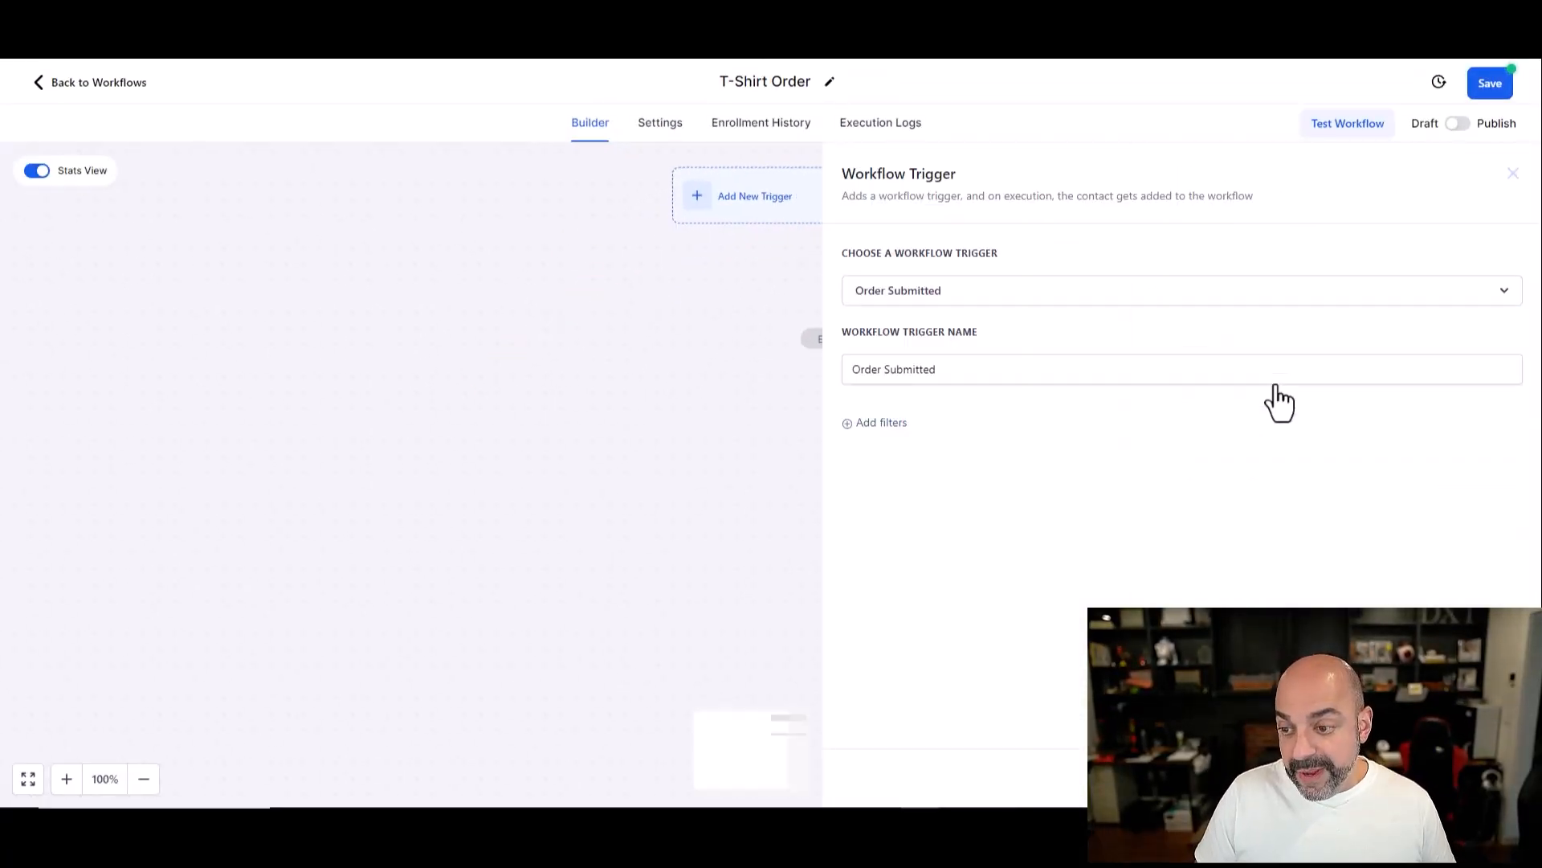
{"action": "mouse_move", "coordinate": [914, 437]}
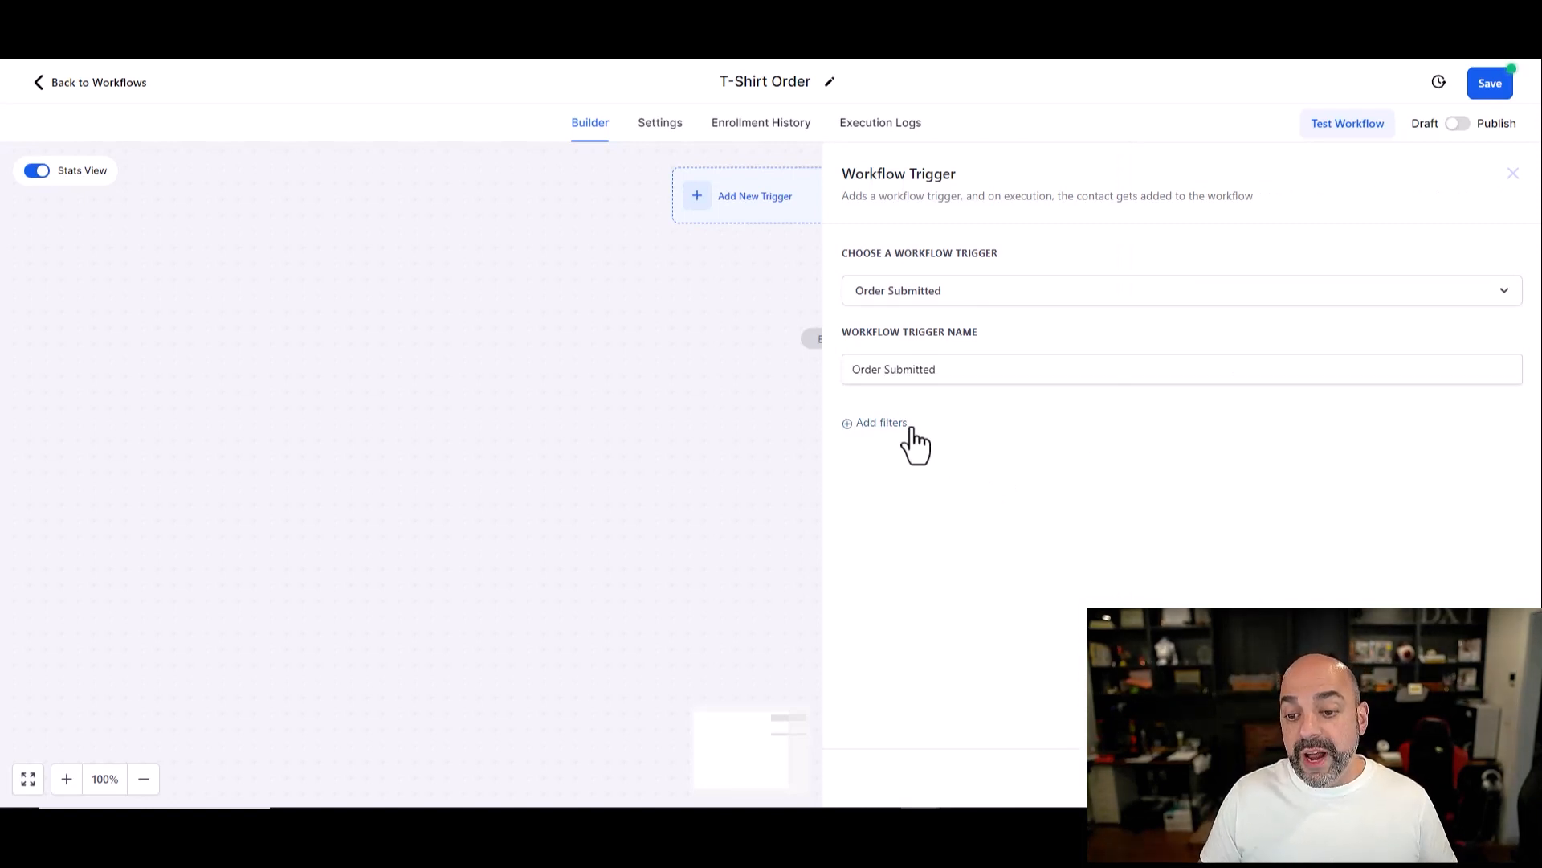
{"action": "left_click", "coordinate": [1513, 173]}
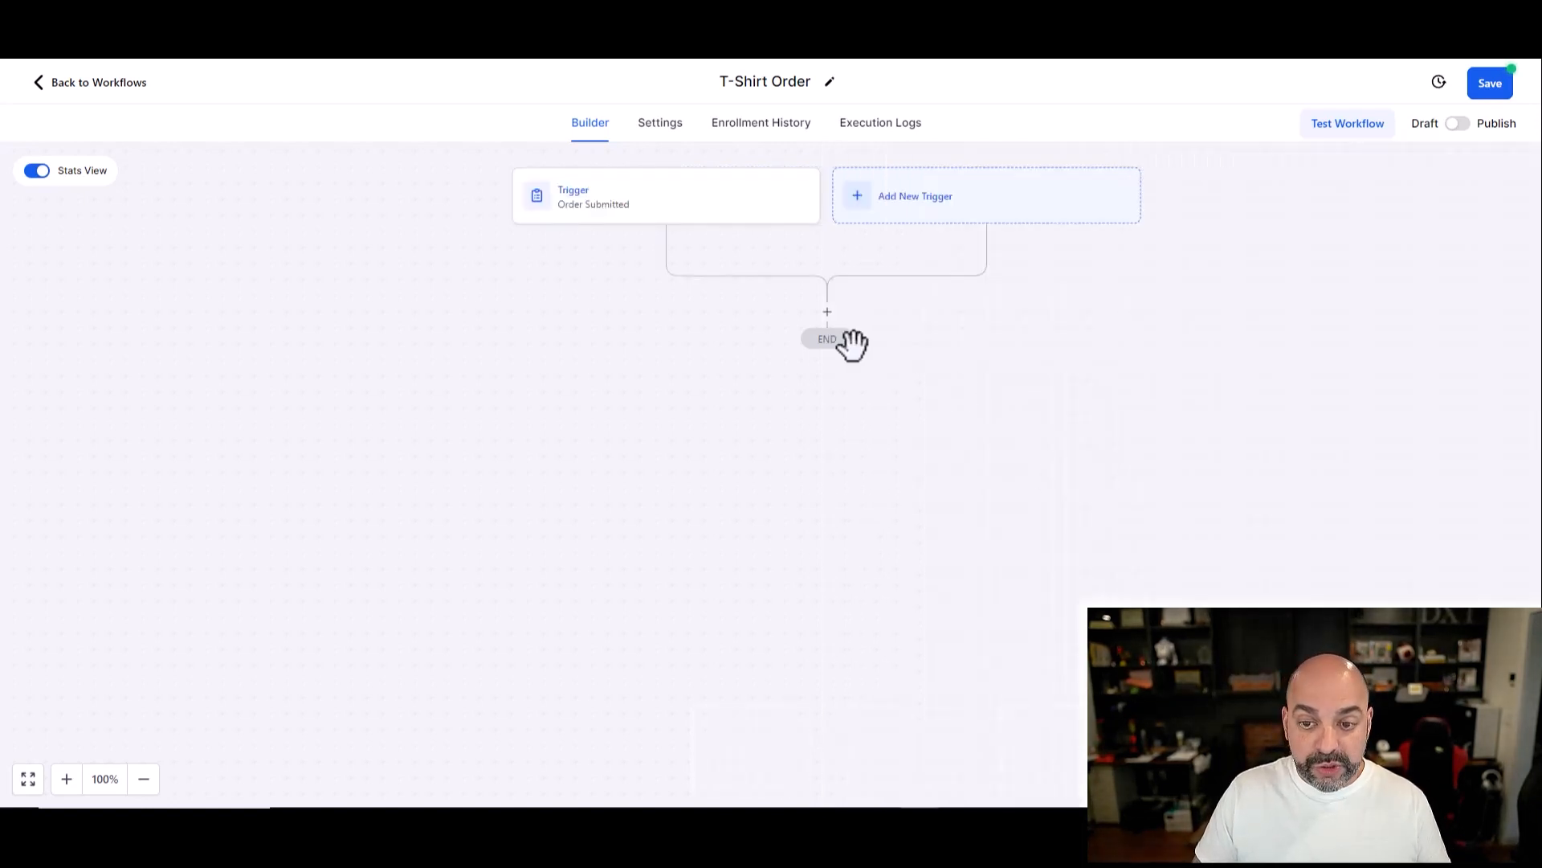
{"action": "left_click", "coordinate": [826, 312]}
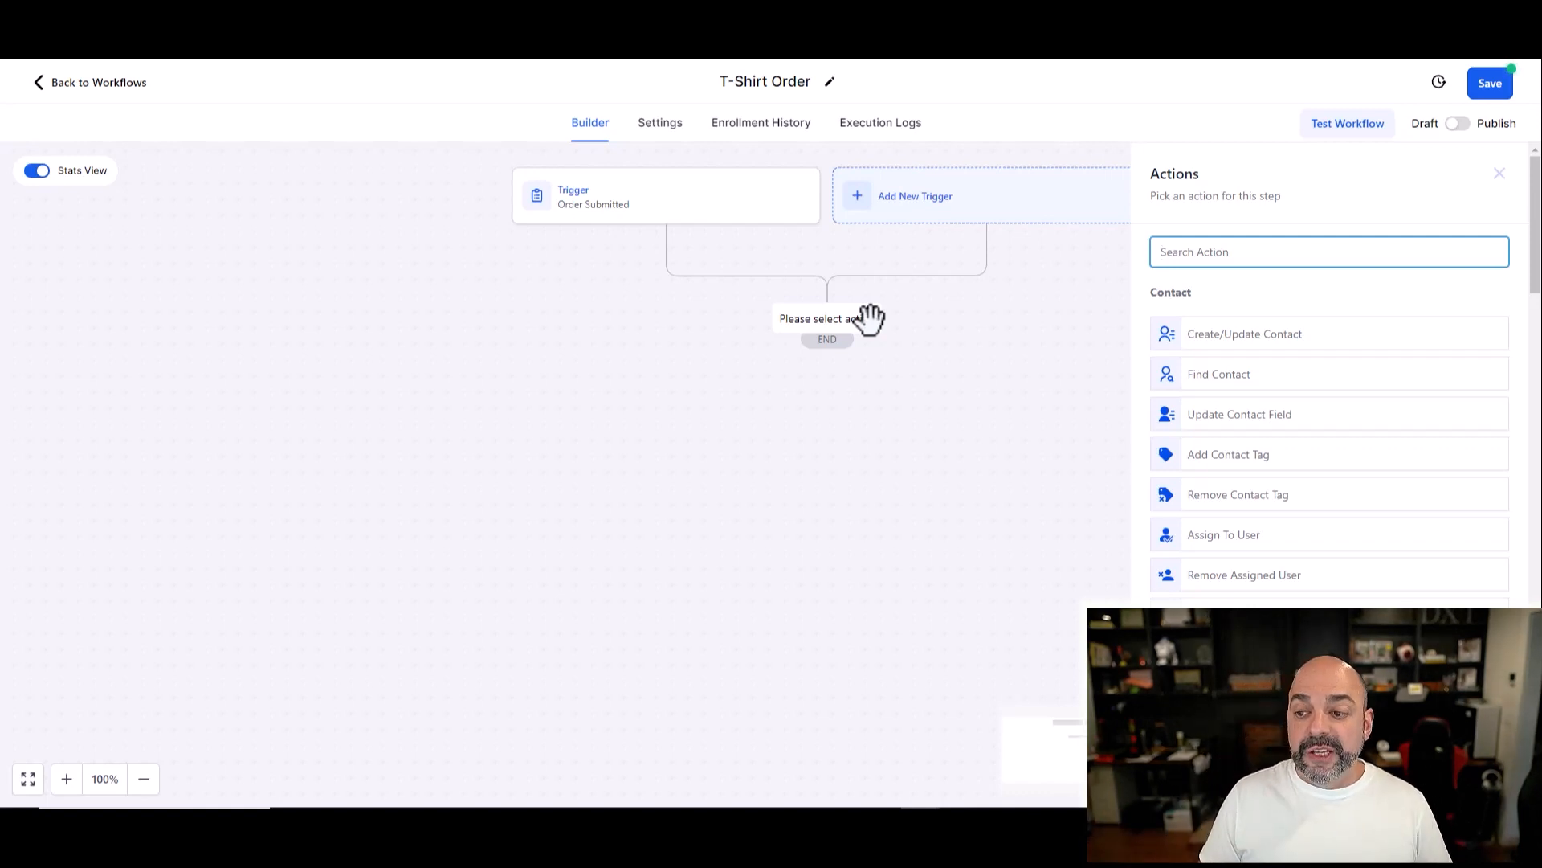
{"action": "type", "text": "if"}
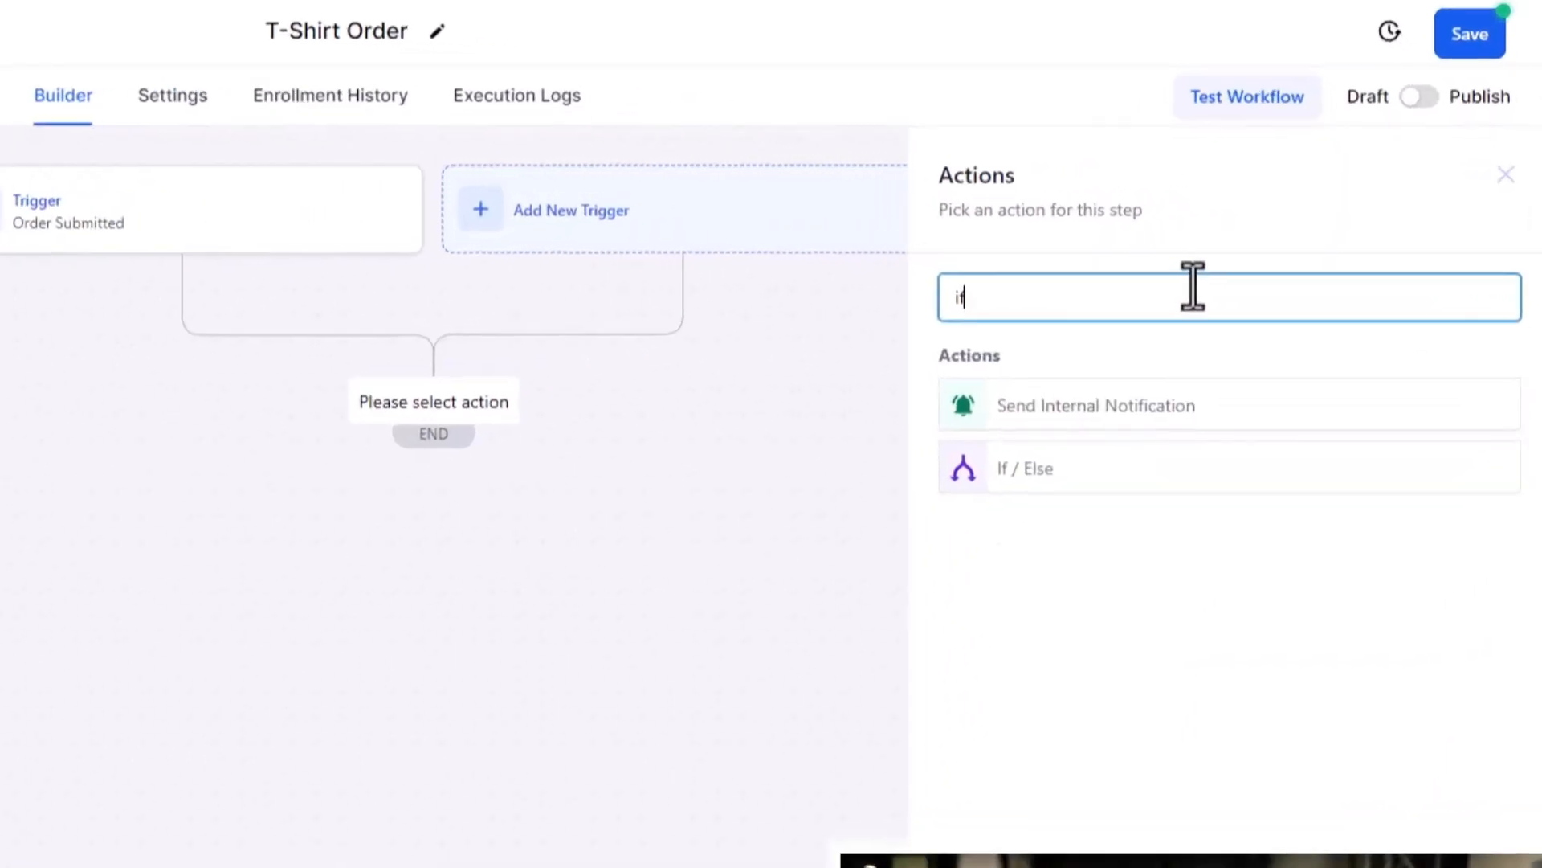
{"action": "left_click", "coordinate": [1026, 468]}
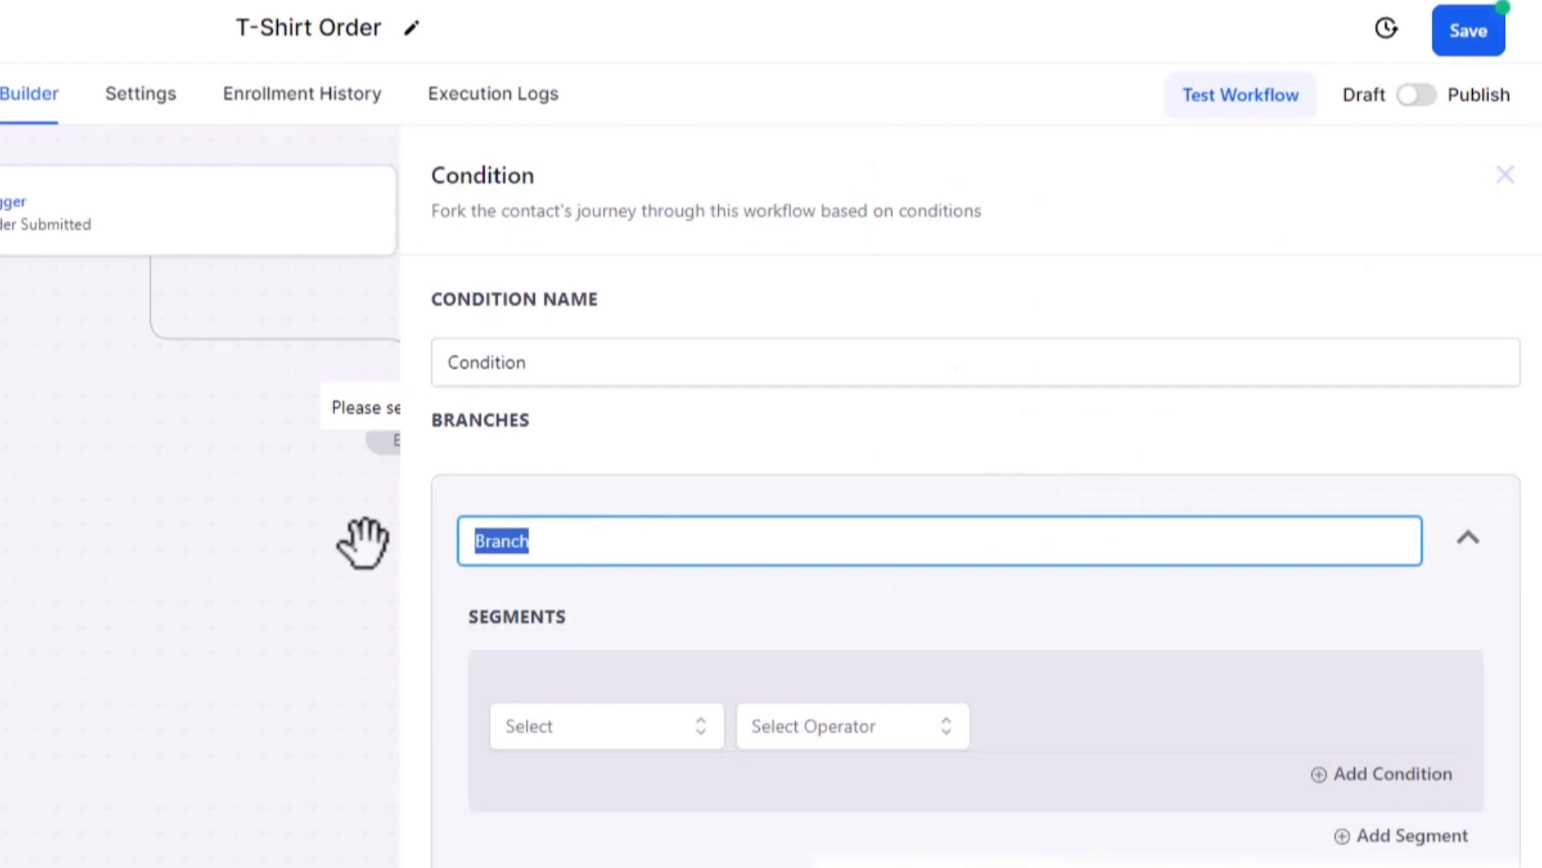
Step: Name the branch T-Shirt Store, require Funnel Is Mad Design T-Shirts, and save the condition
{"action": "type", "text": "T-Shirt Store"}
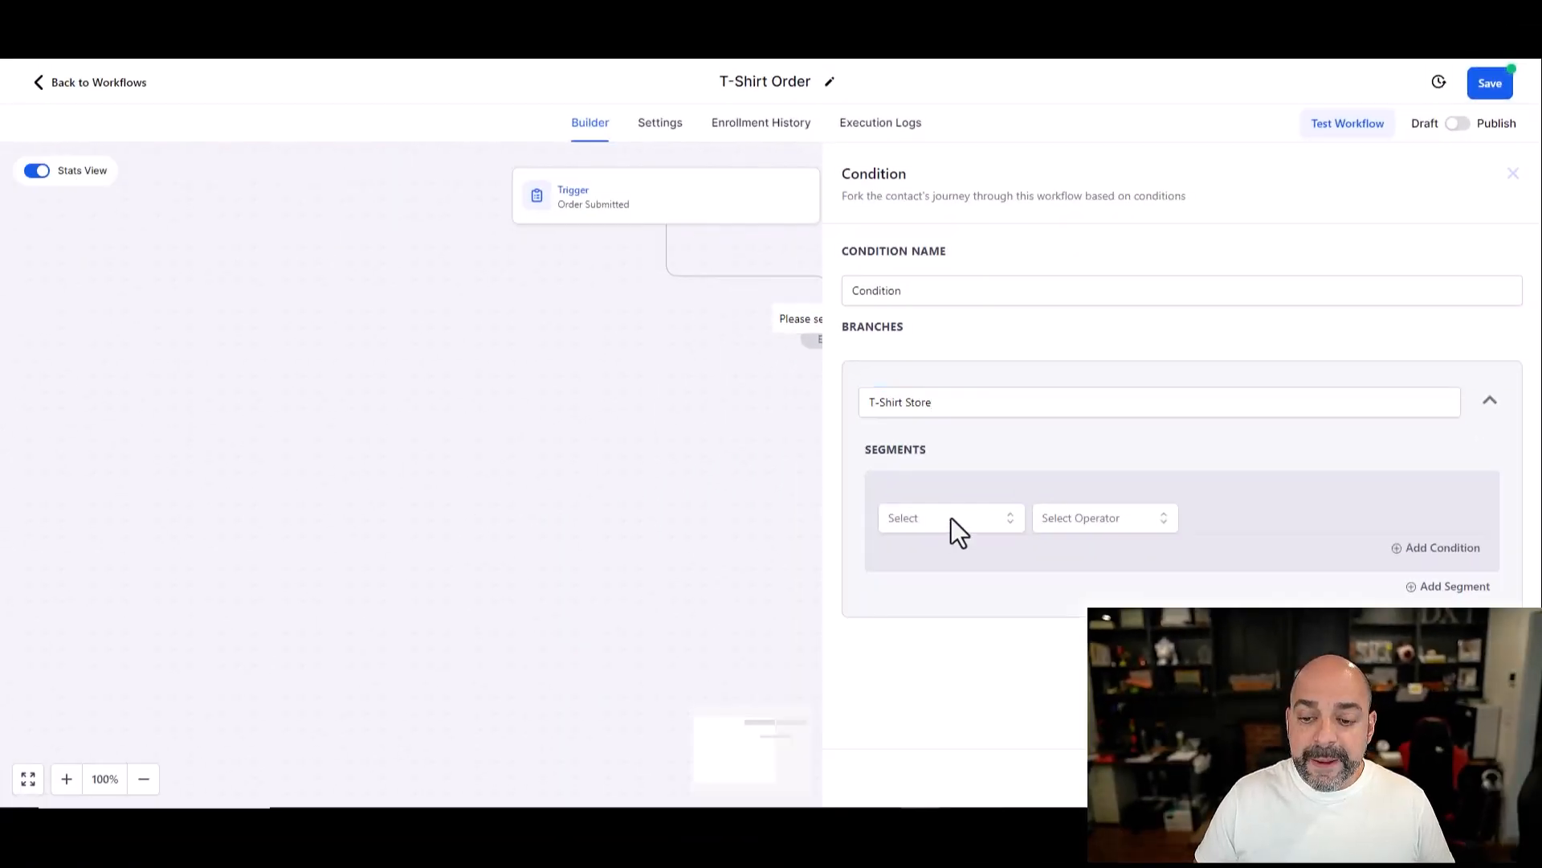
{"action": "left_click", "coordinate": [1104, 517]}
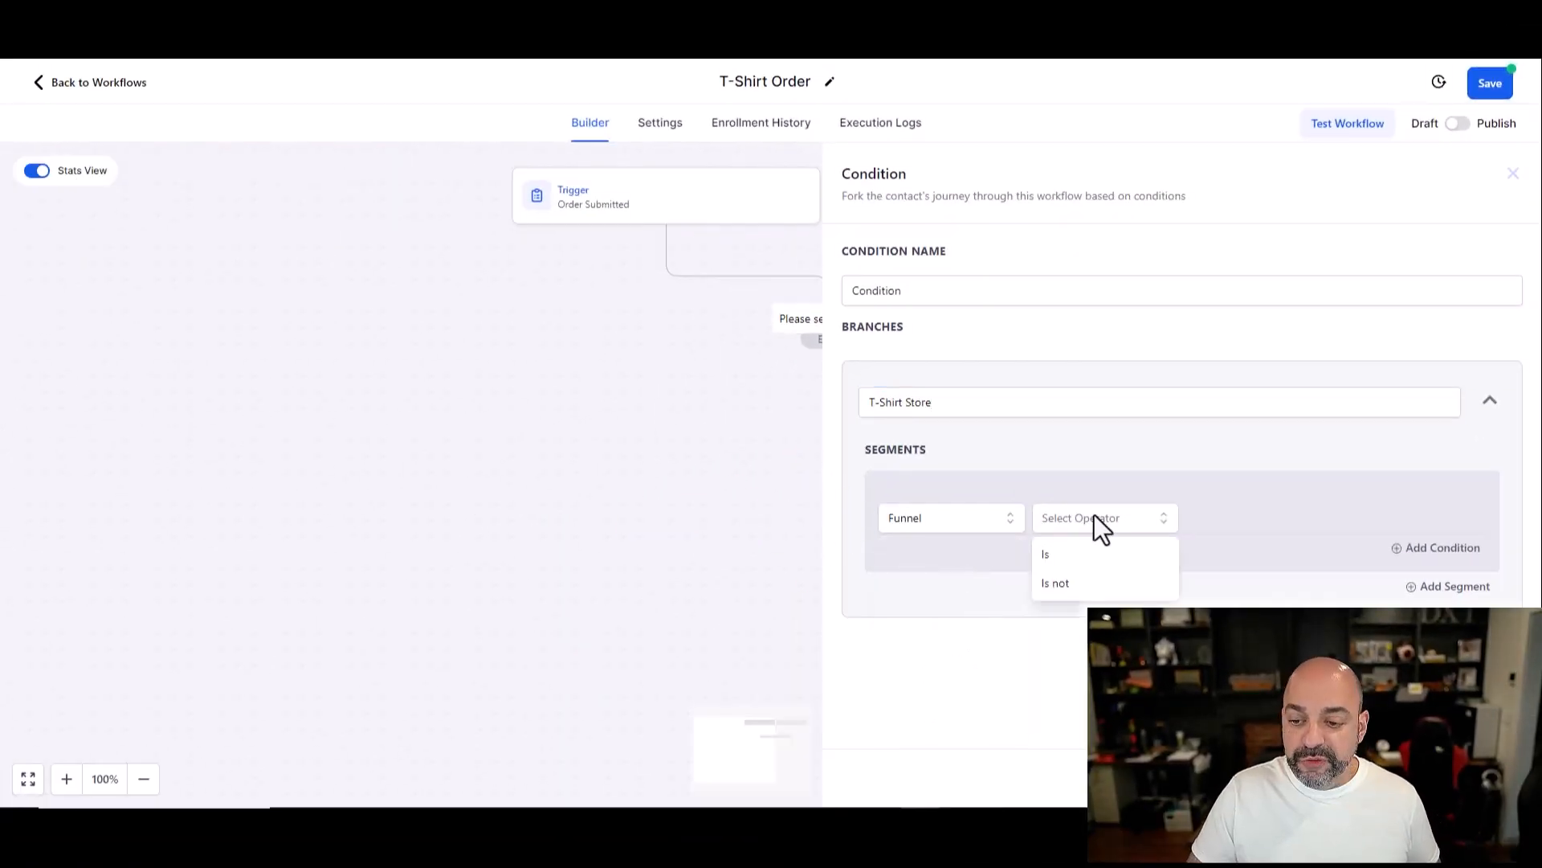
{"action": "left_click", "coordinate": [1046, 554]}
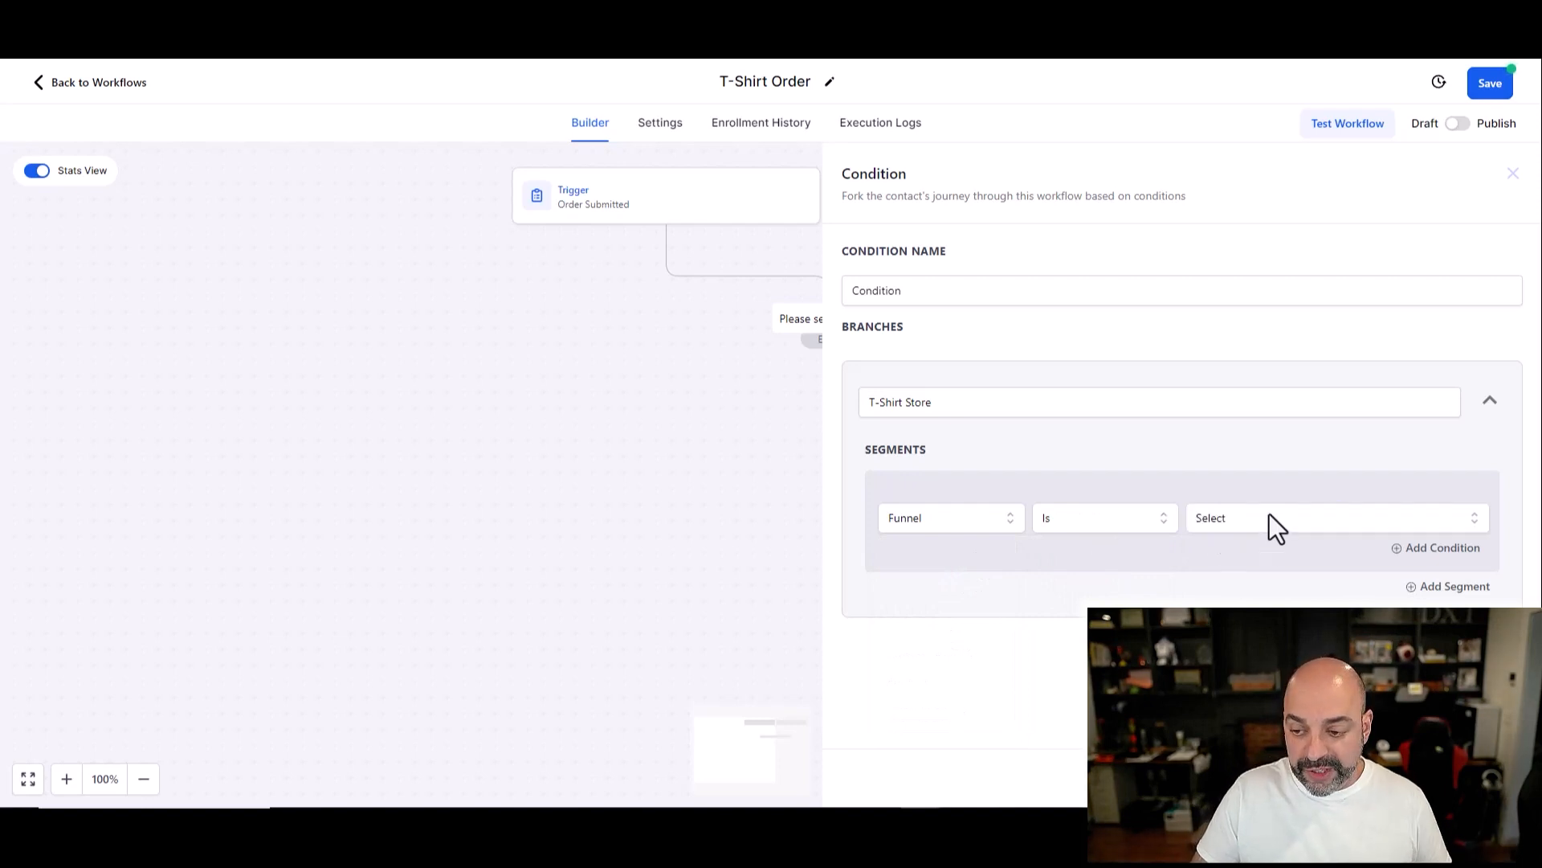
{"action": "left_click", "coordinate": [1333, 517]}
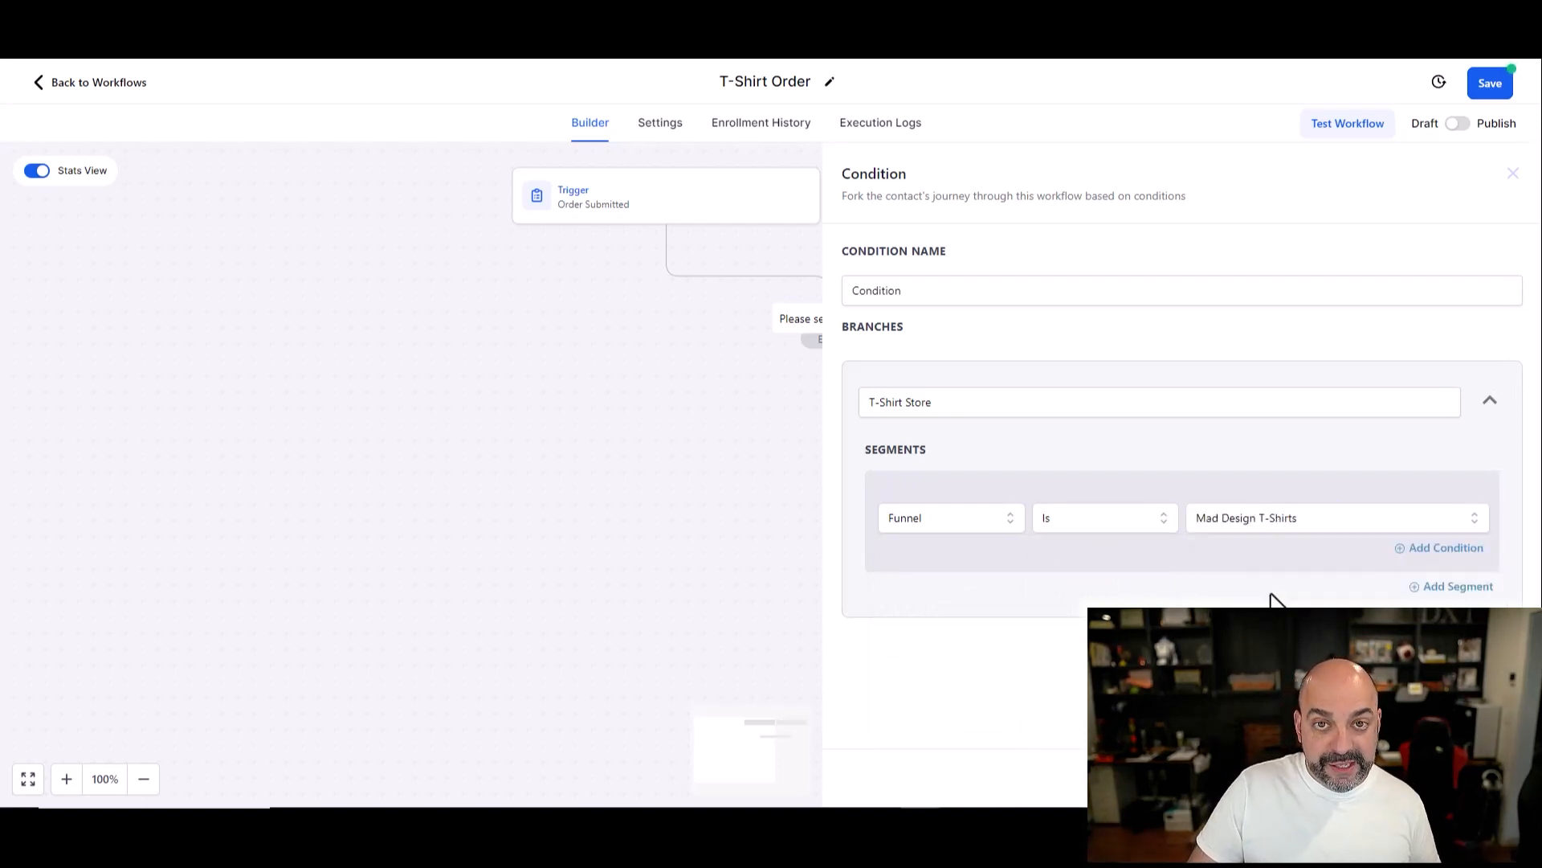
{"action": "left_click", "coordinate": [1513, 173]}
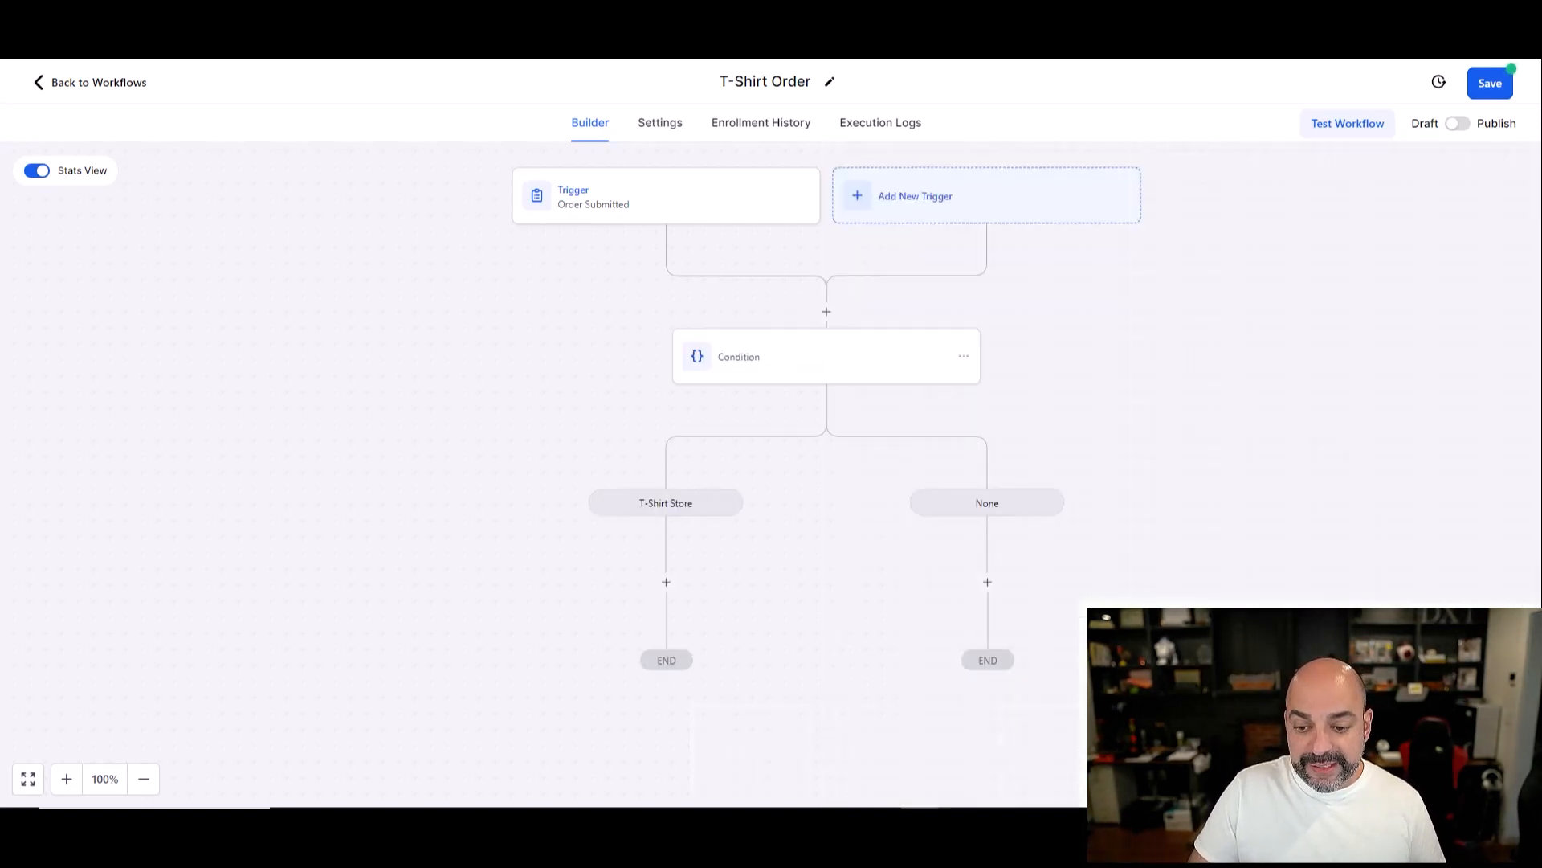
{"action": "mouse_move", "coordinate": [678, 488]}
{"action": "type", "text": "w"}
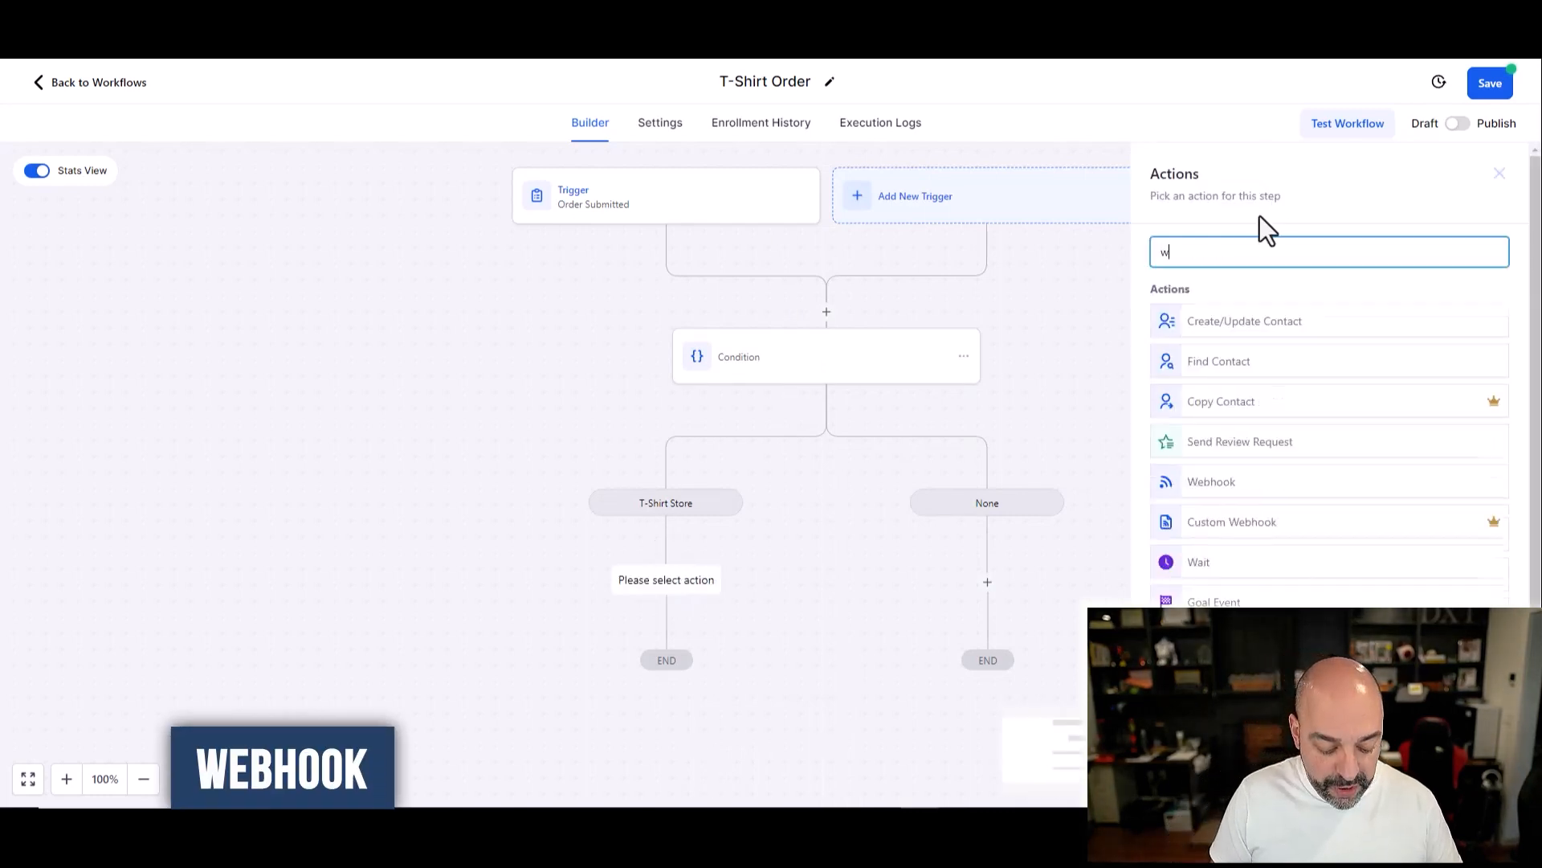
Step: Preview the Webhook action for the T-Shirt Store branch, then discard it without adding
{"action": "type", "text": "ebhook"}
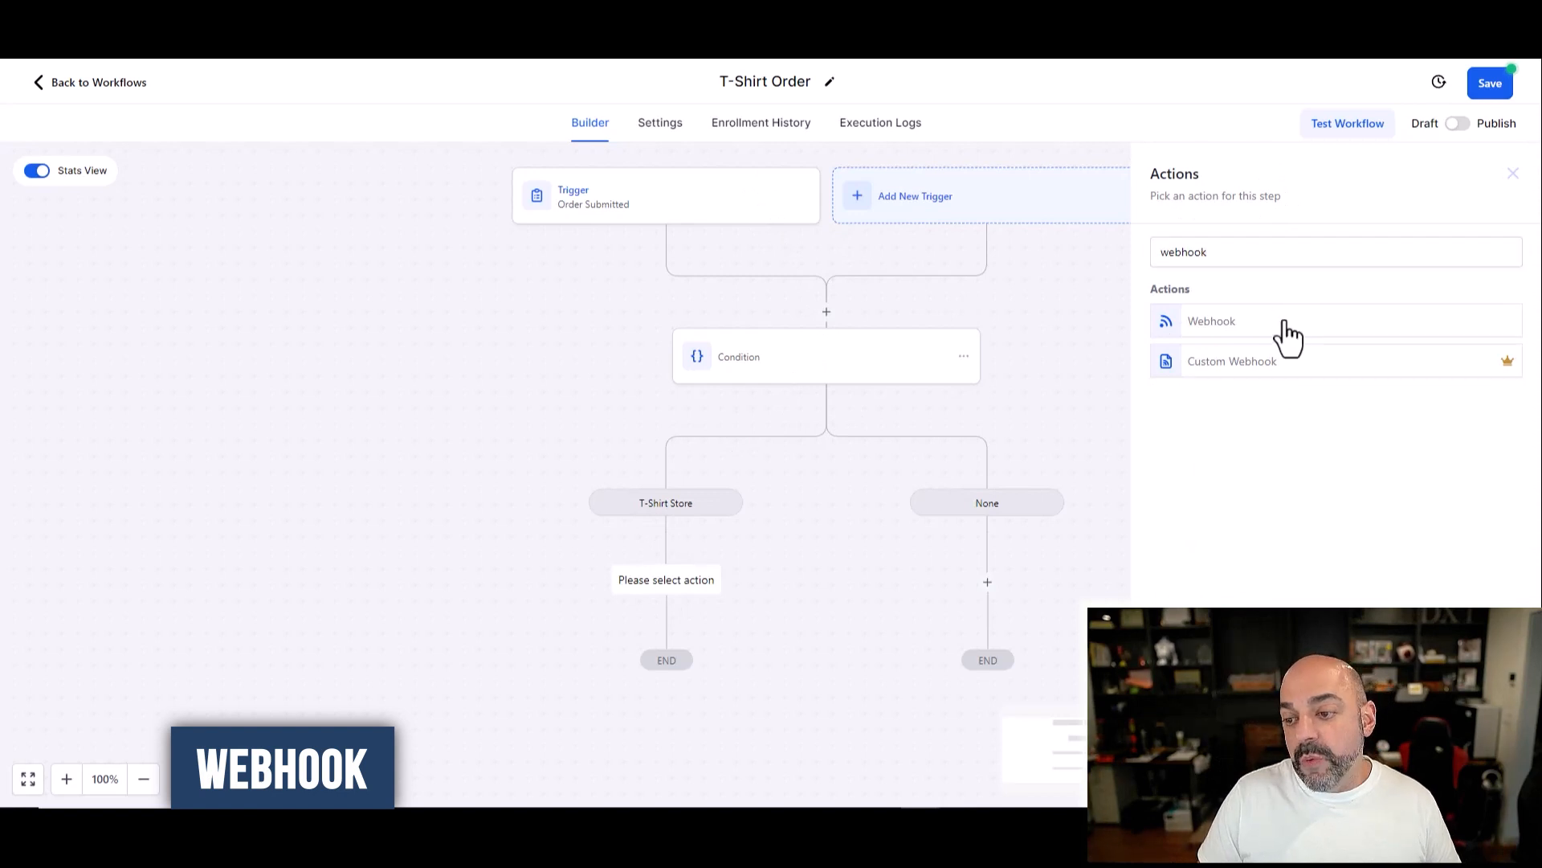
{"action": "left_click", "coordinate": [1211, 322]}
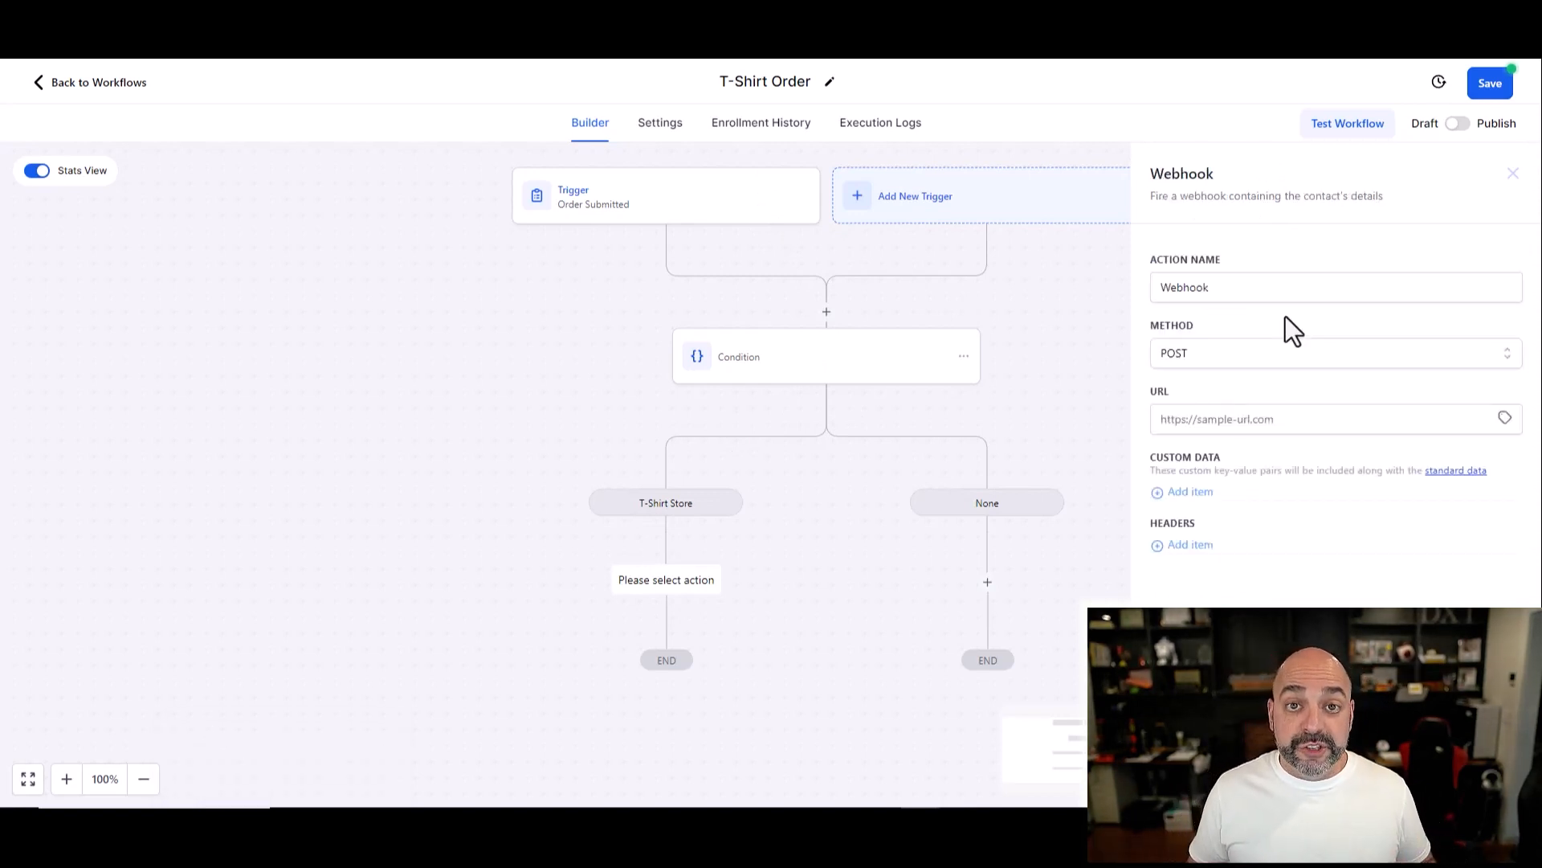
{"action": "left_click", "coordinate": [1329, 417]}
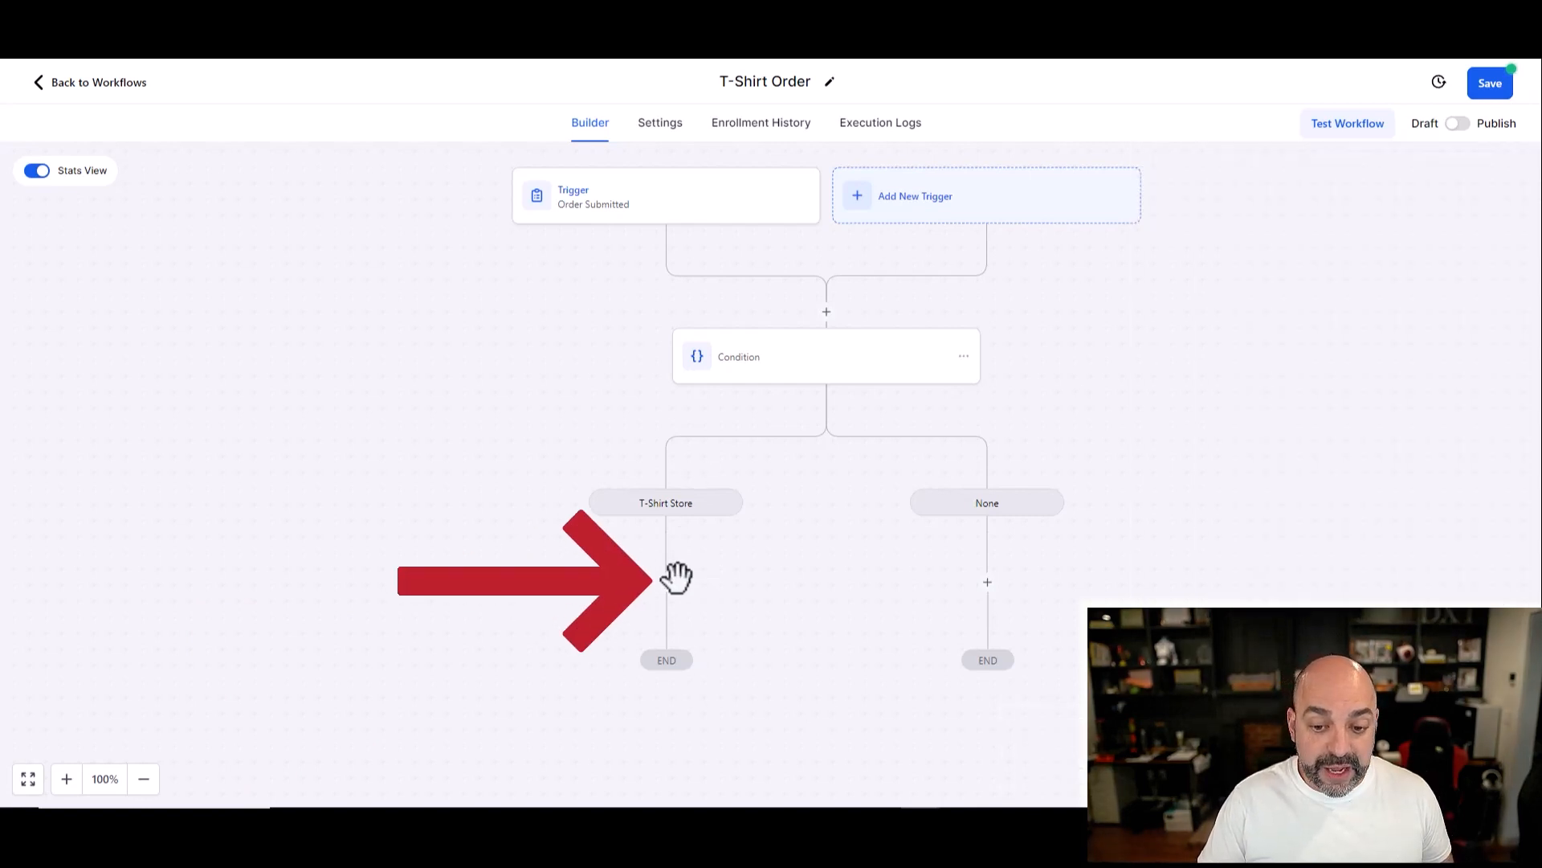
Step: Leave the branch action empty, save the T-Shirt Order workflow and return to the workflow list
{"action": "left_click", "coordinate": [665, 580]}
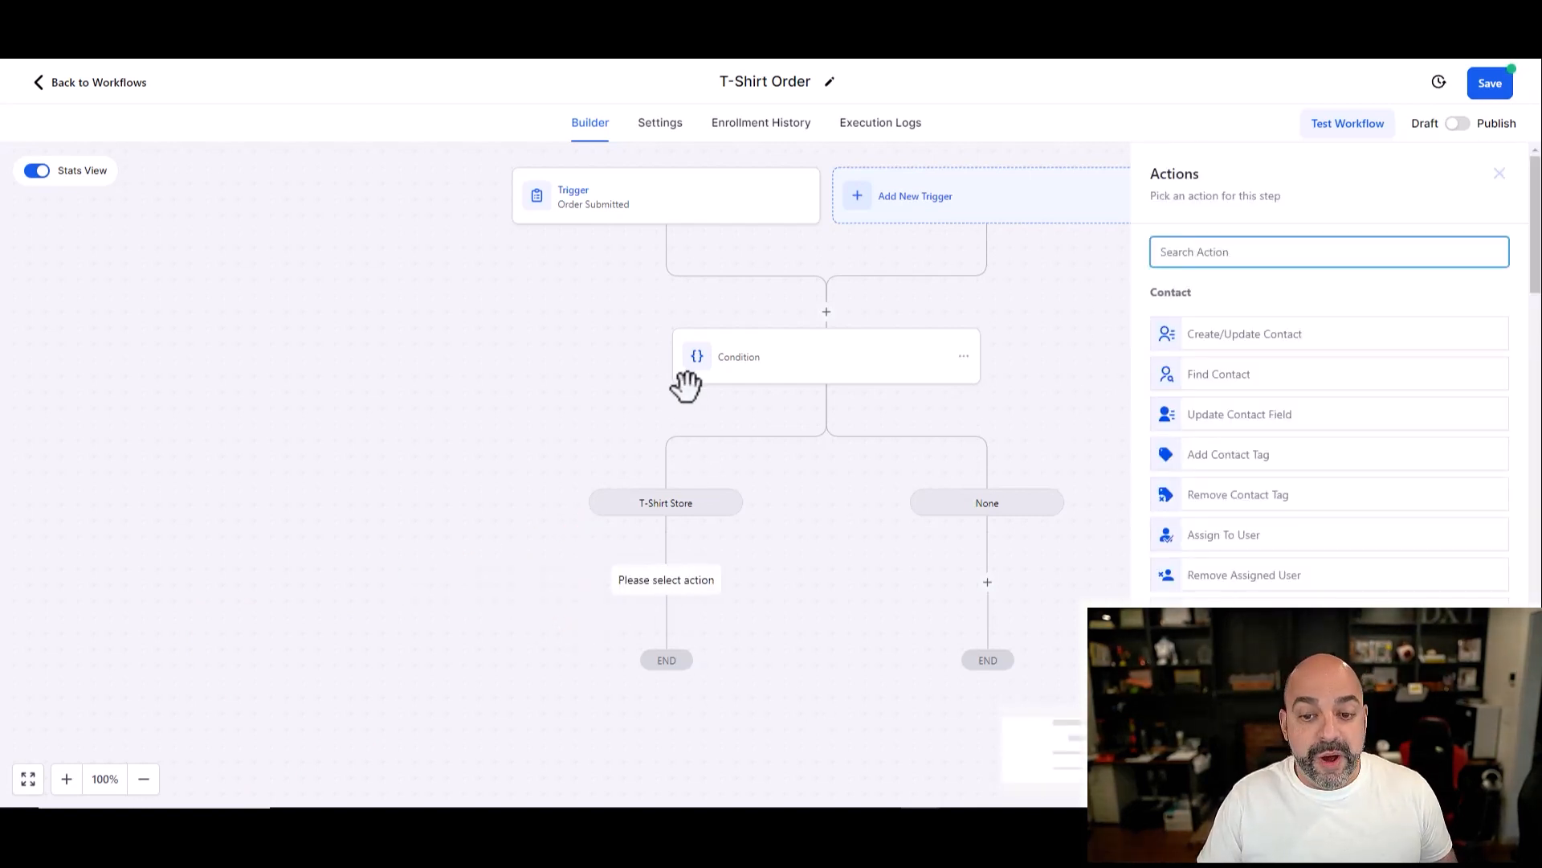
{"action": "left_click", "coordinate": [1499, 174]}
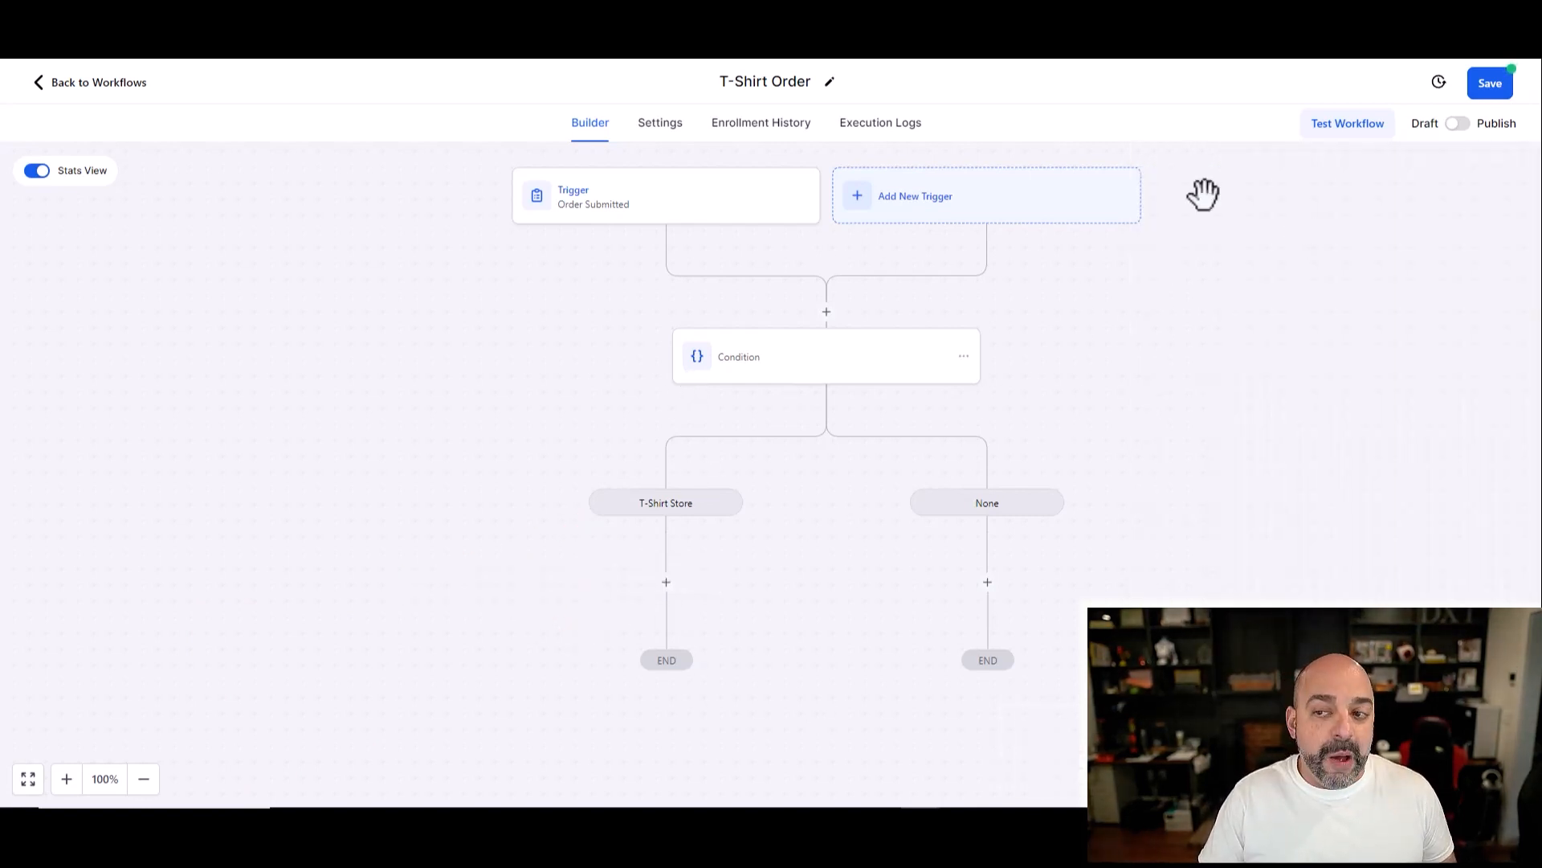
{"action": "left_click", "coordinate": [1489, 82]}
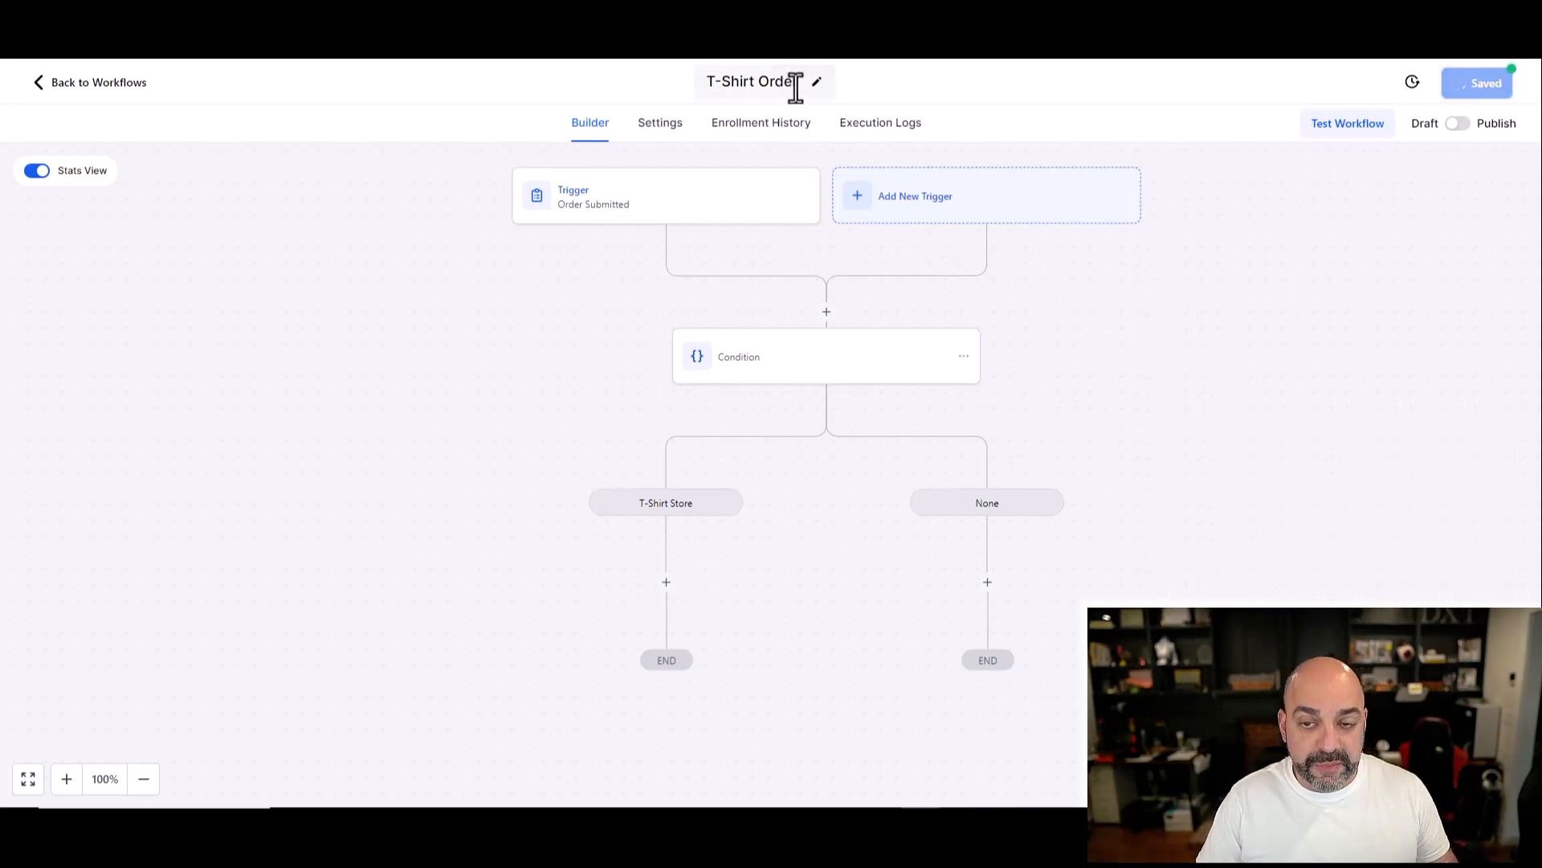
{"action": "left_click", "coordinate": [88, 82]}
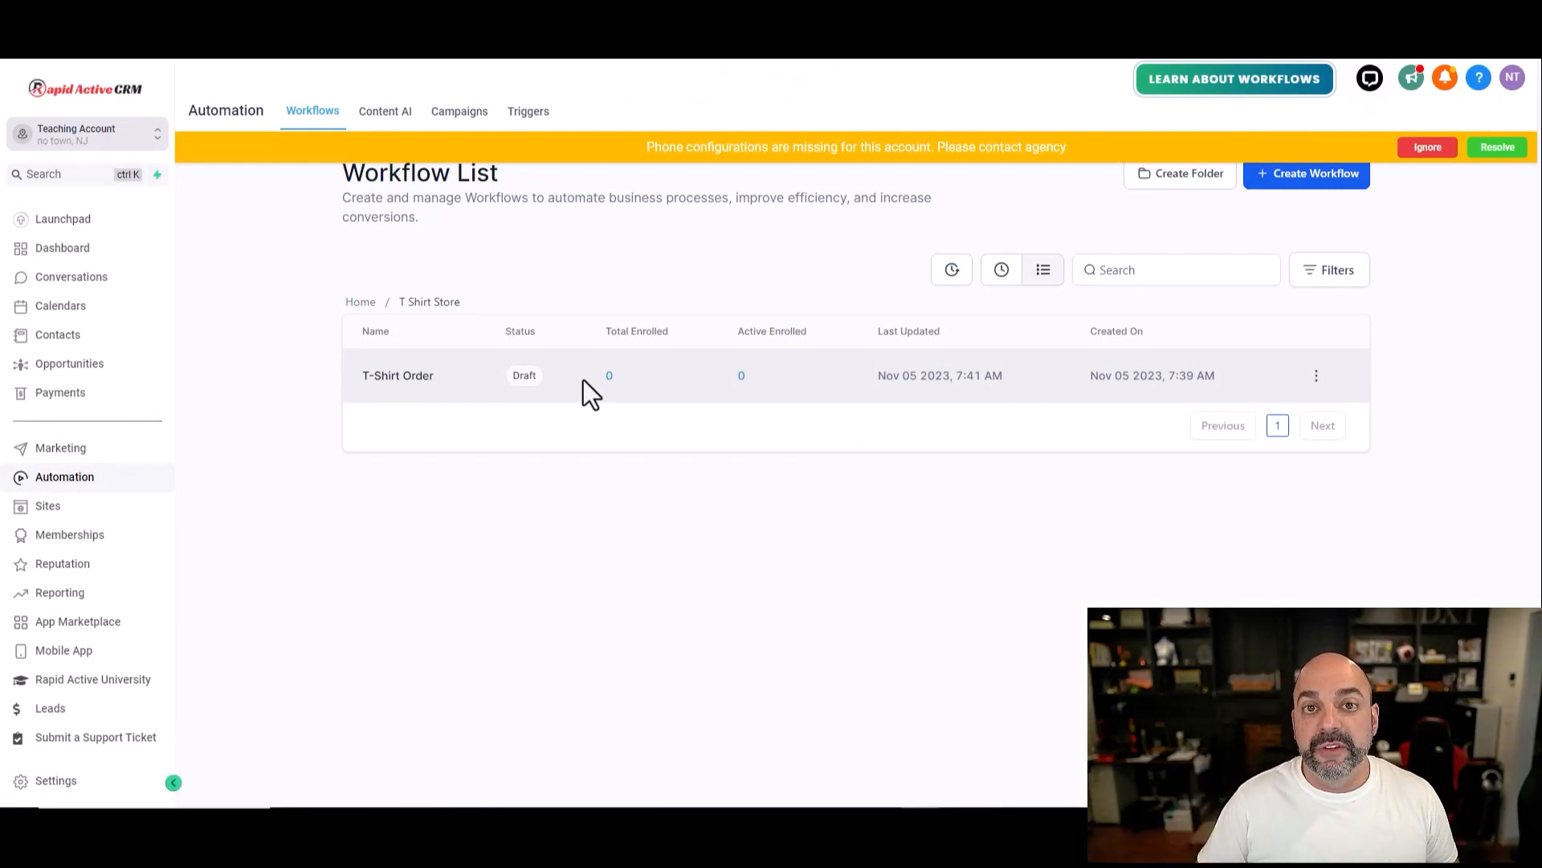
Step: Create a new workflow from scratch named Cow T-Shirt
{"action": "left_click", "coordinate": [1306, 174]}
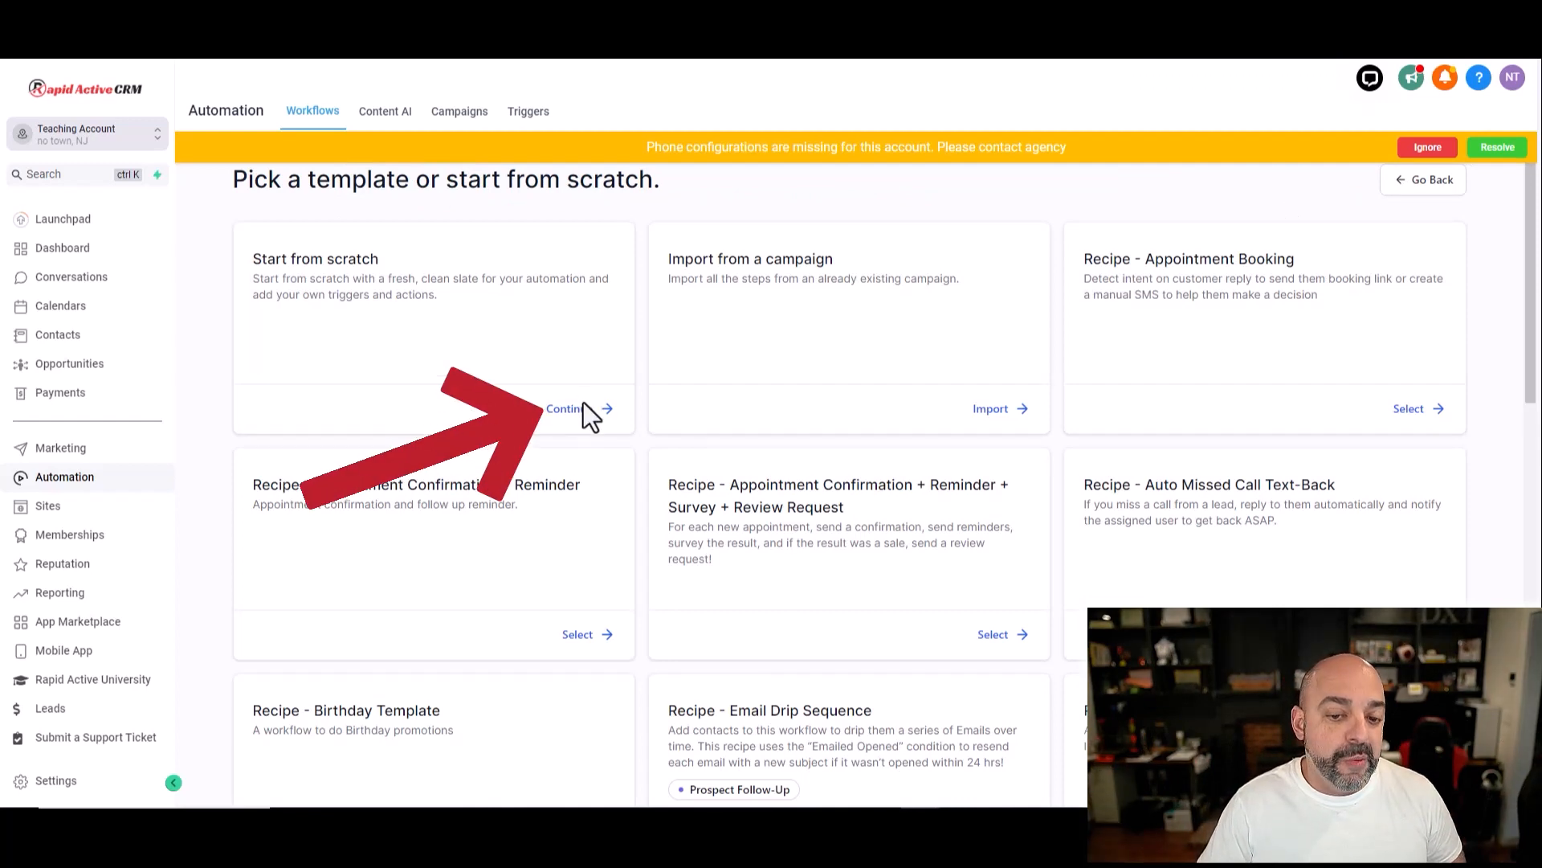
{"action": "left_click", "coordinate": [565, 408]}
{"action": "type", "text": "Cow T"}
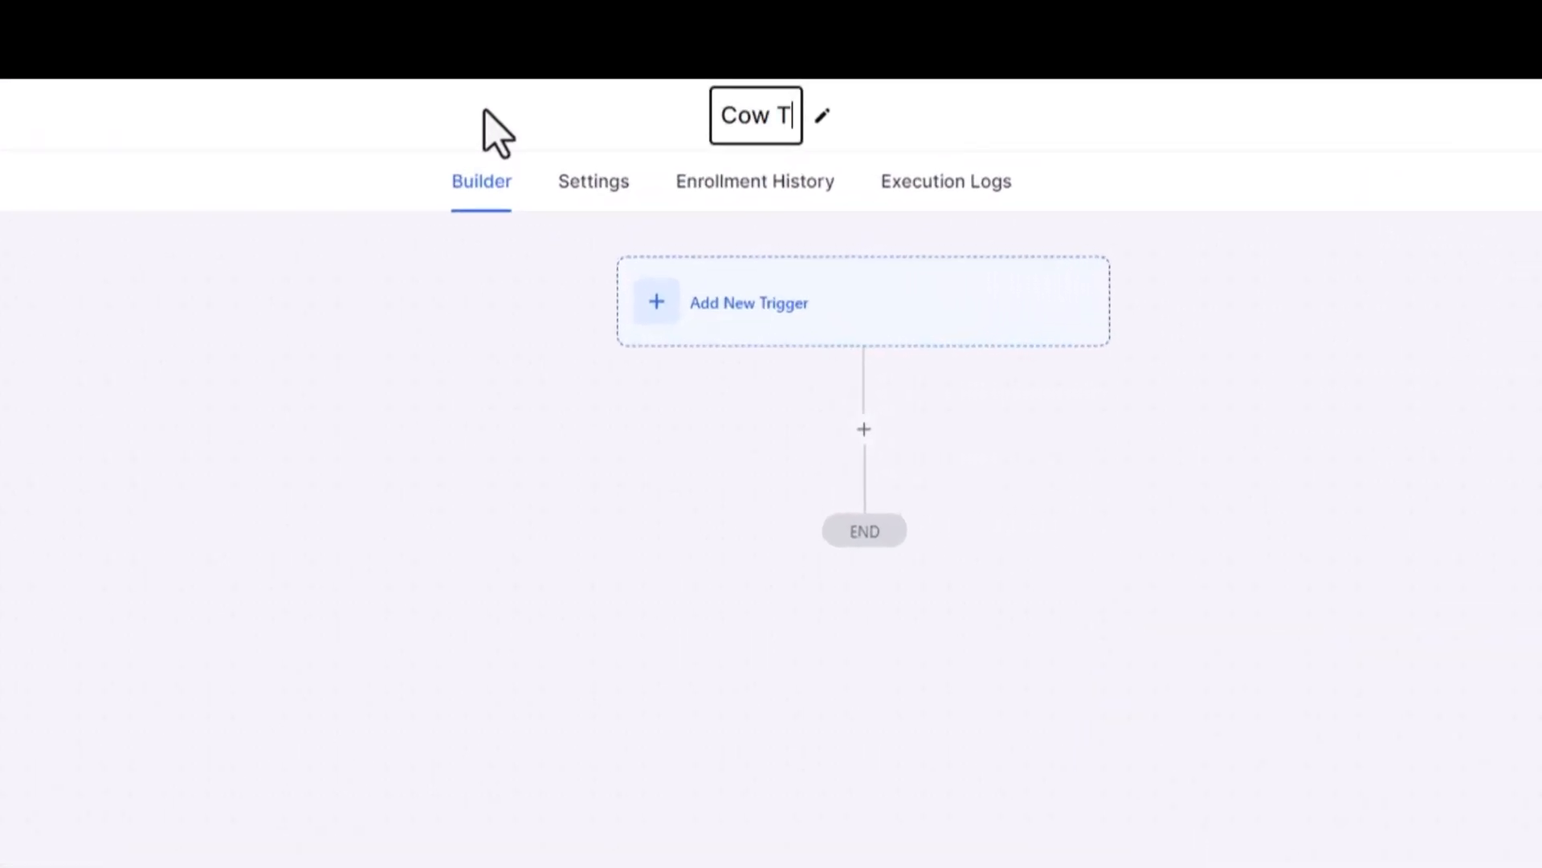
{"action": "type", "text": "-Shirt"}
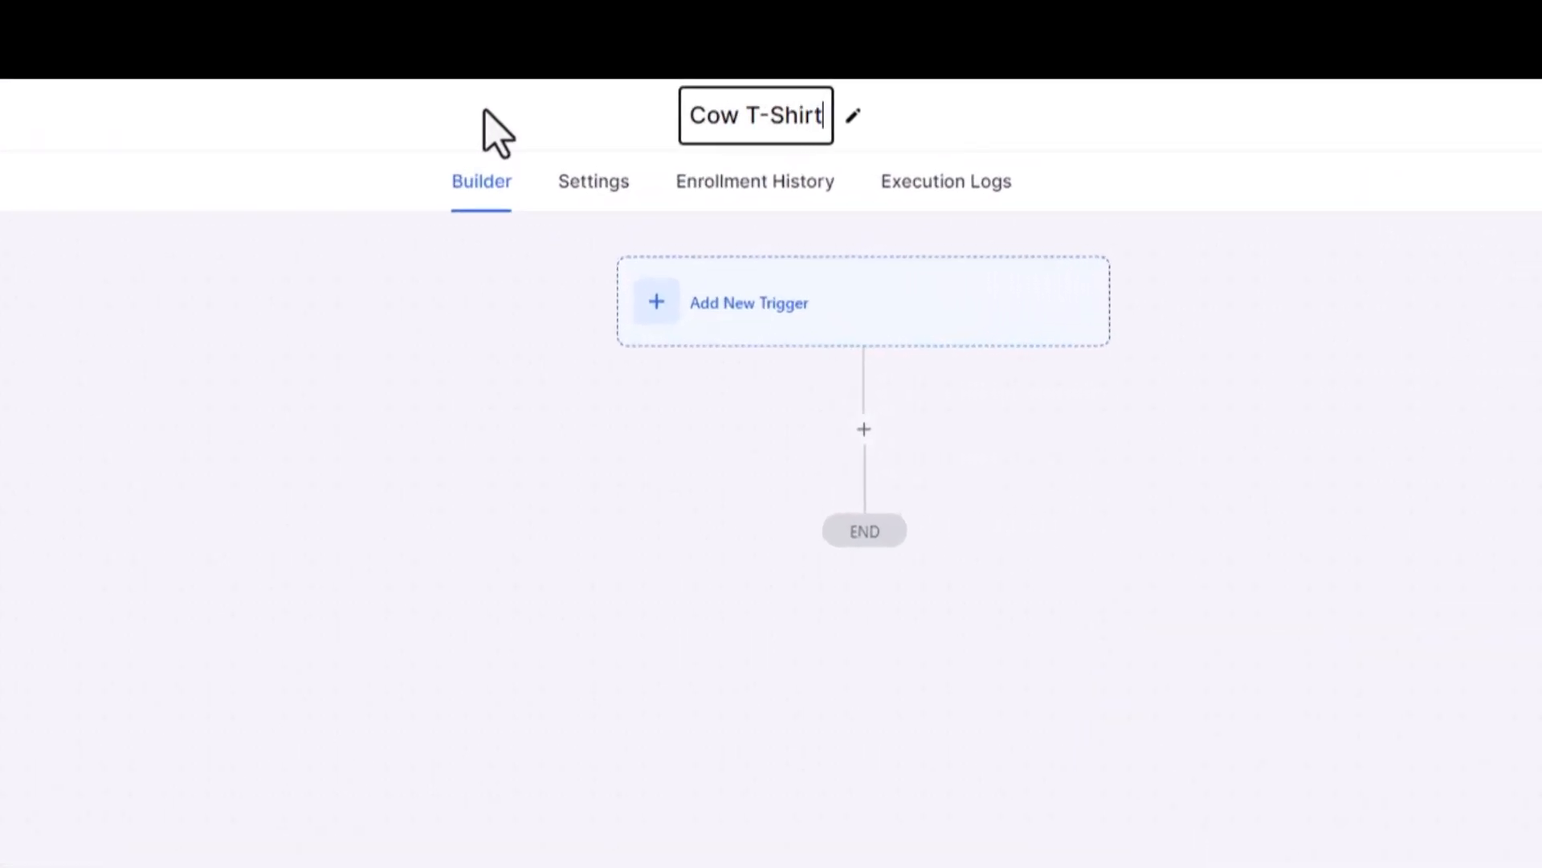
Step: Add an Order Submitted trigger filtered on Global Product Is
{"action": "left_click", "coordinate": [747, 302]}
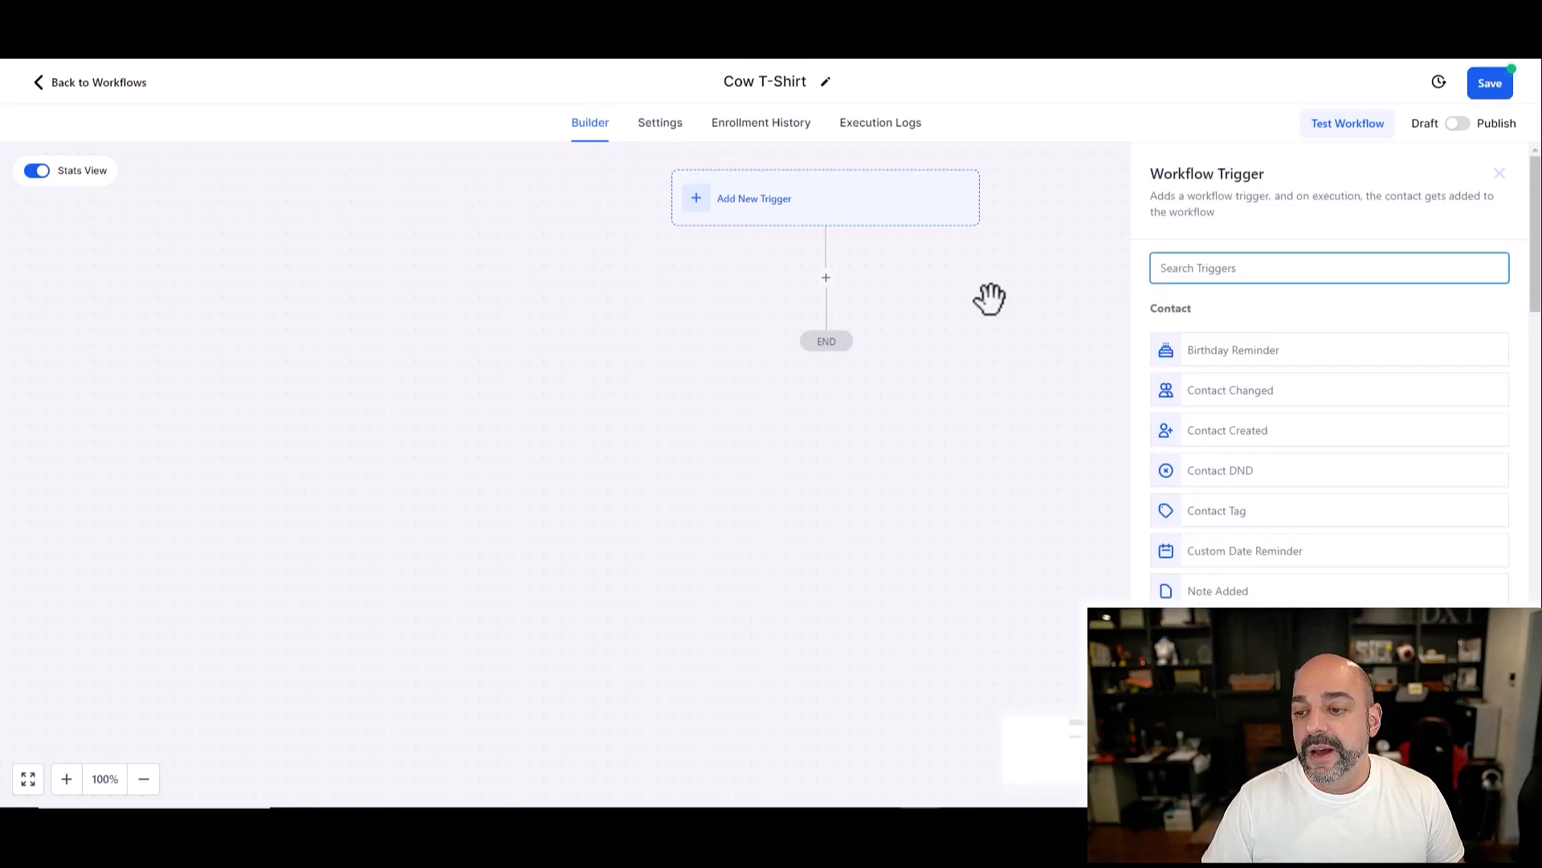
{"action": "type", "text": "or"}
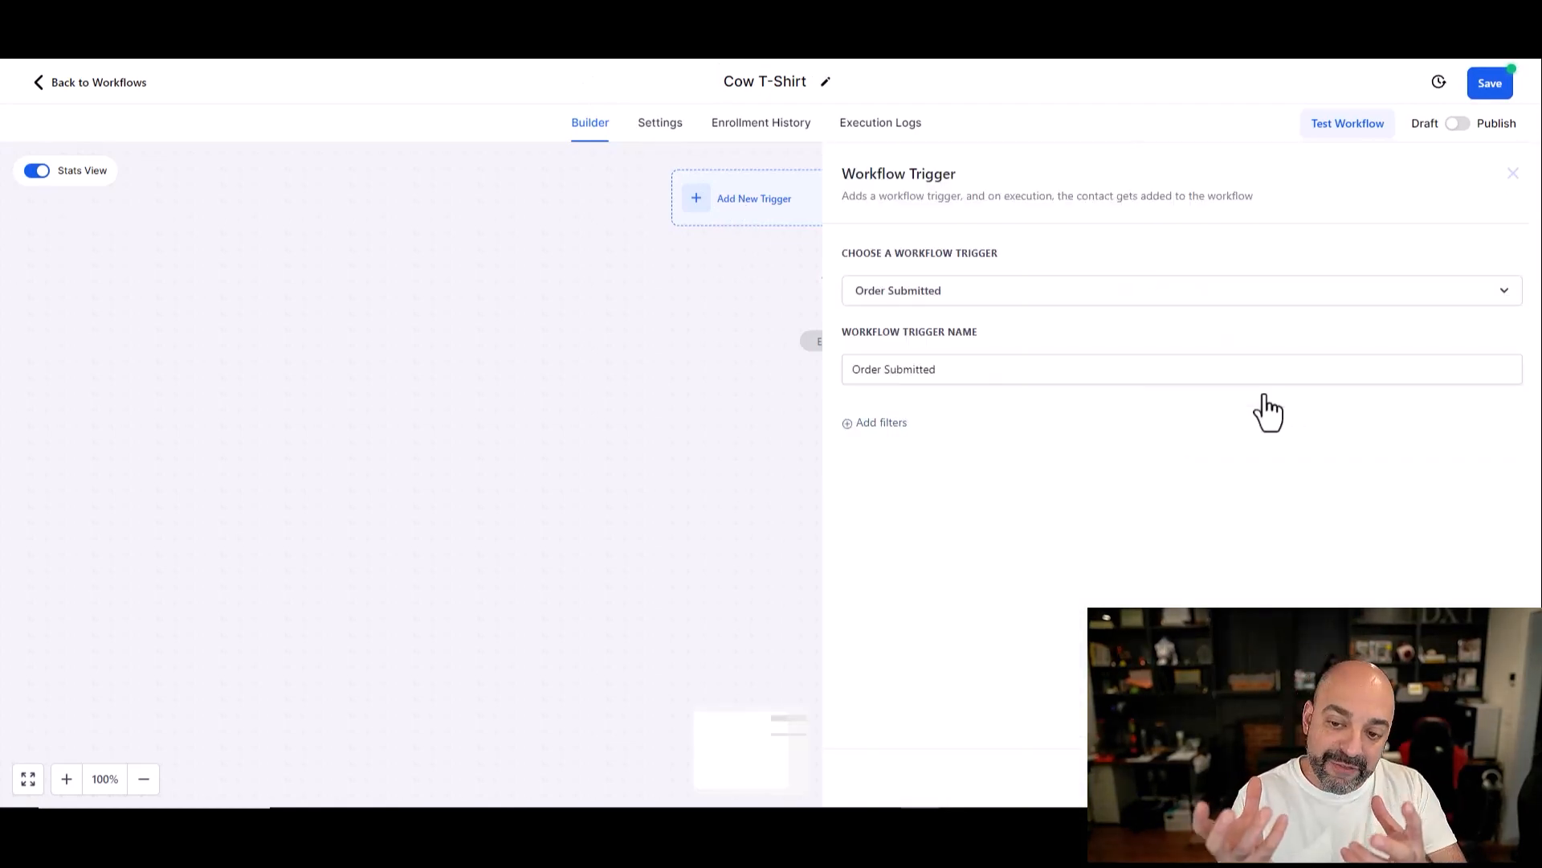
{"action": "left_click", "coordinate": [881, 423]}
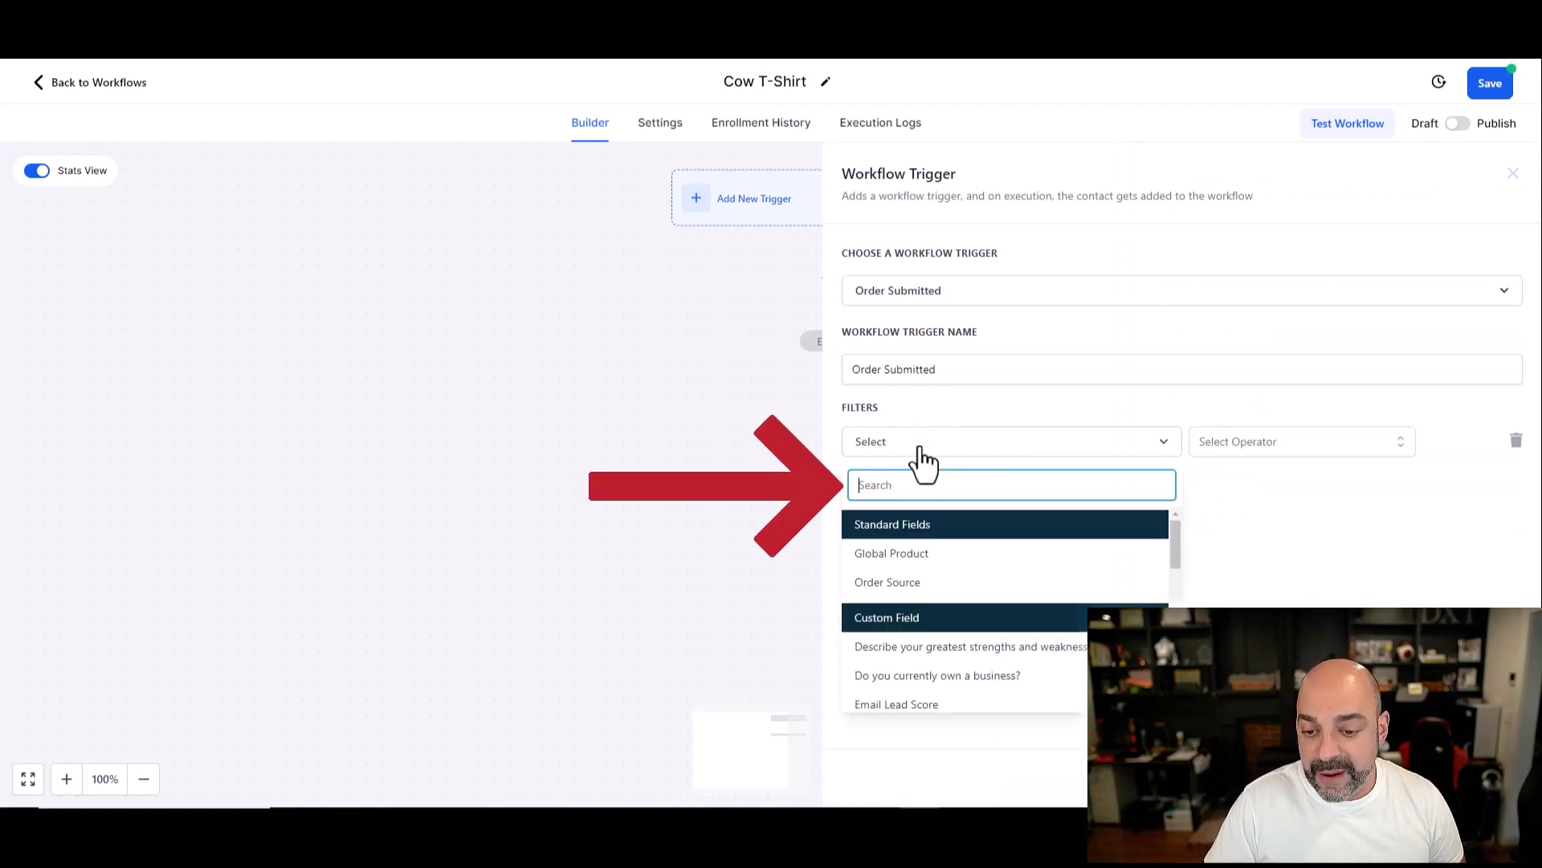
{"action": "left_click", "coordinate": [890, 553]}
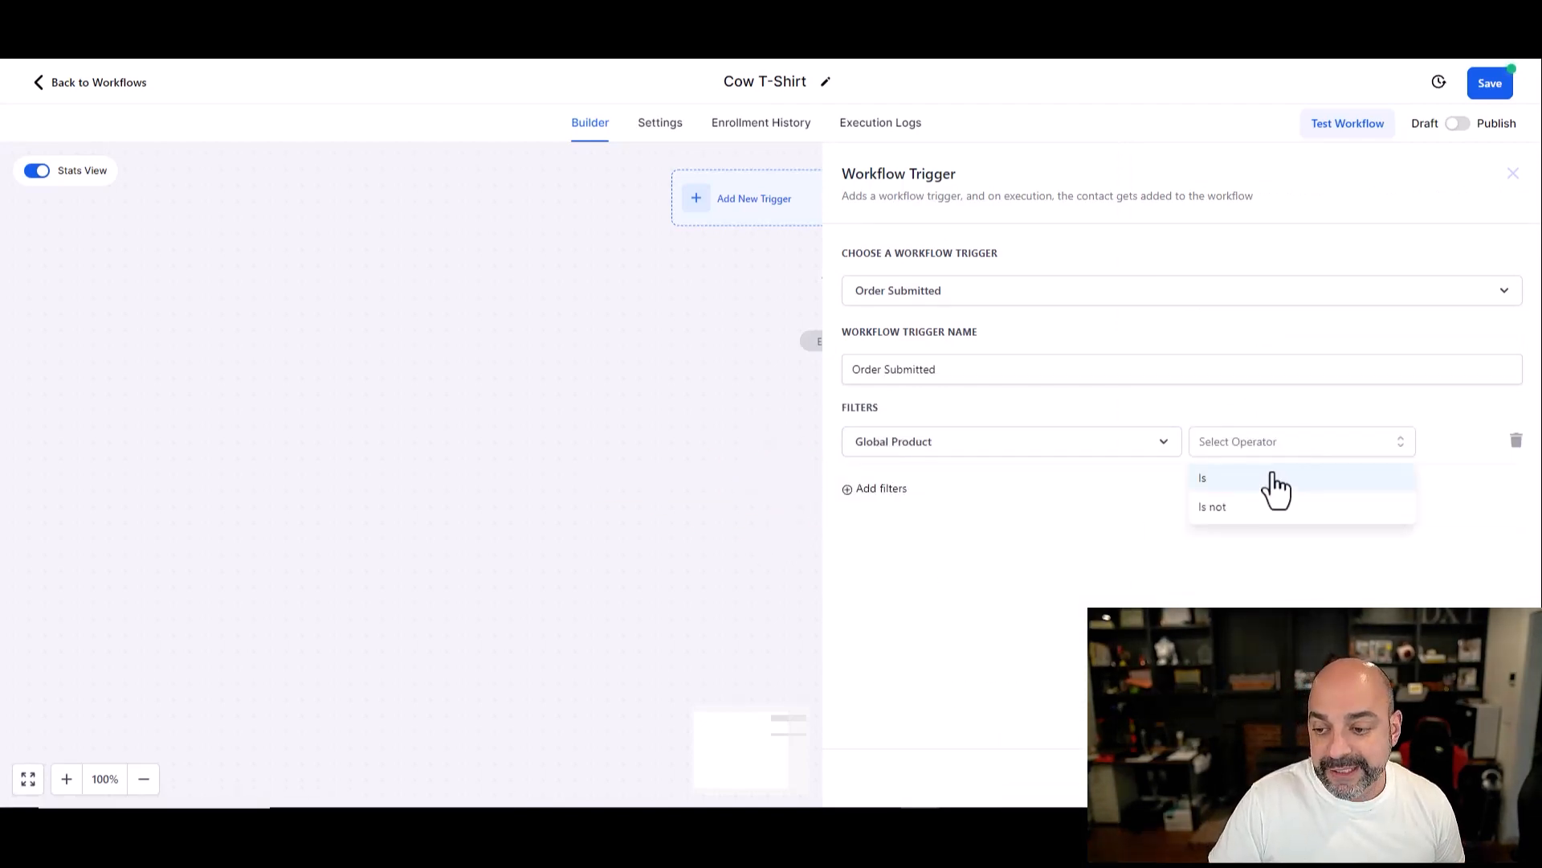
{"action": "left_click", "coordinate": [1201, 477]}
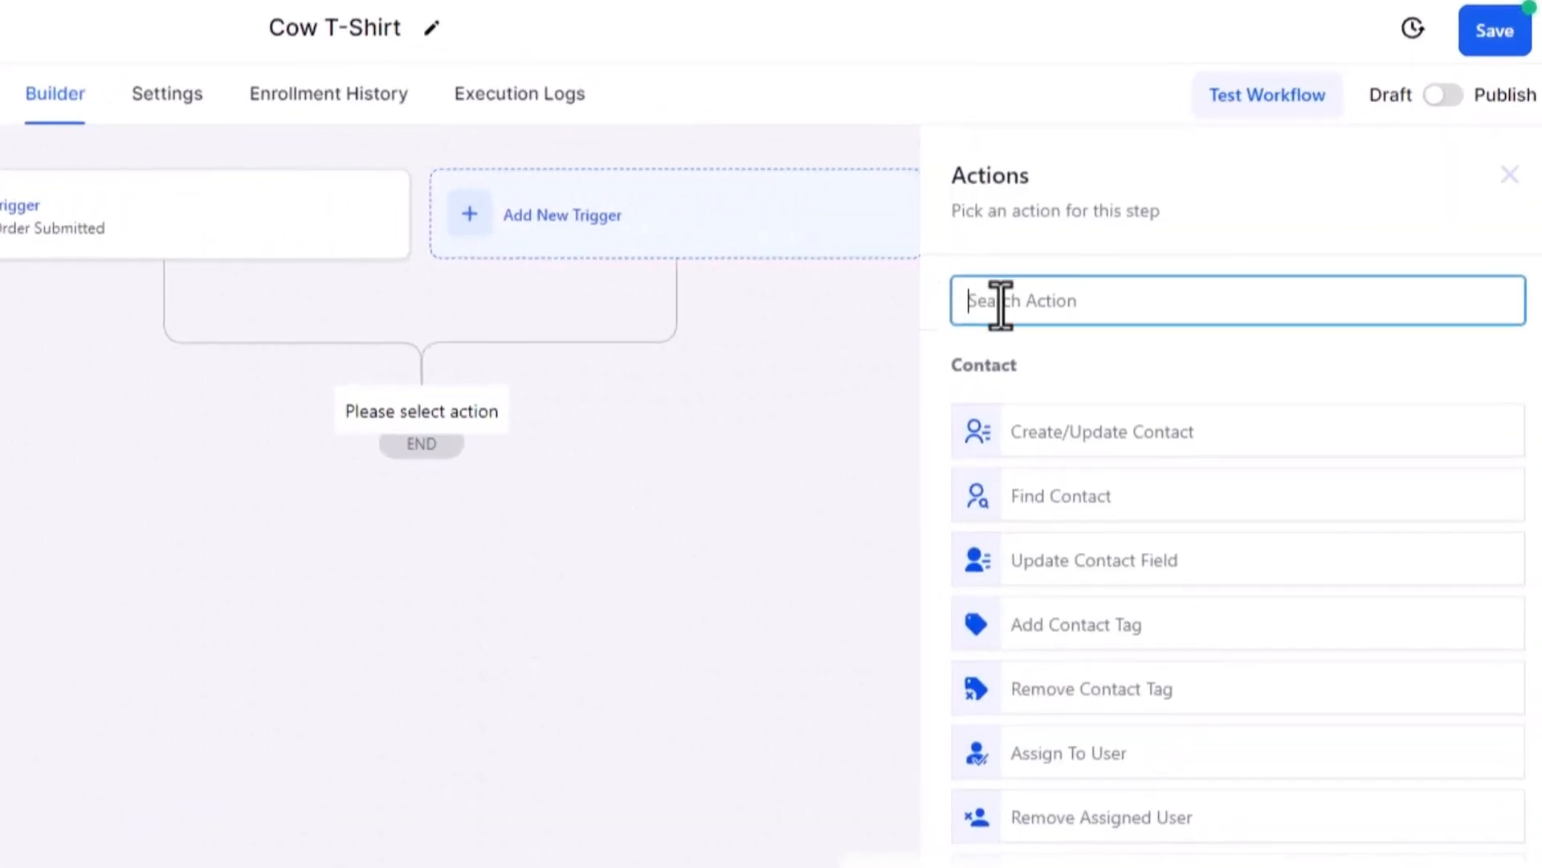
Step: Add an Add Contact Tag action tagging contacts with cow tshirt
{"action": "left_click", "coordinate": [1074, 623]}
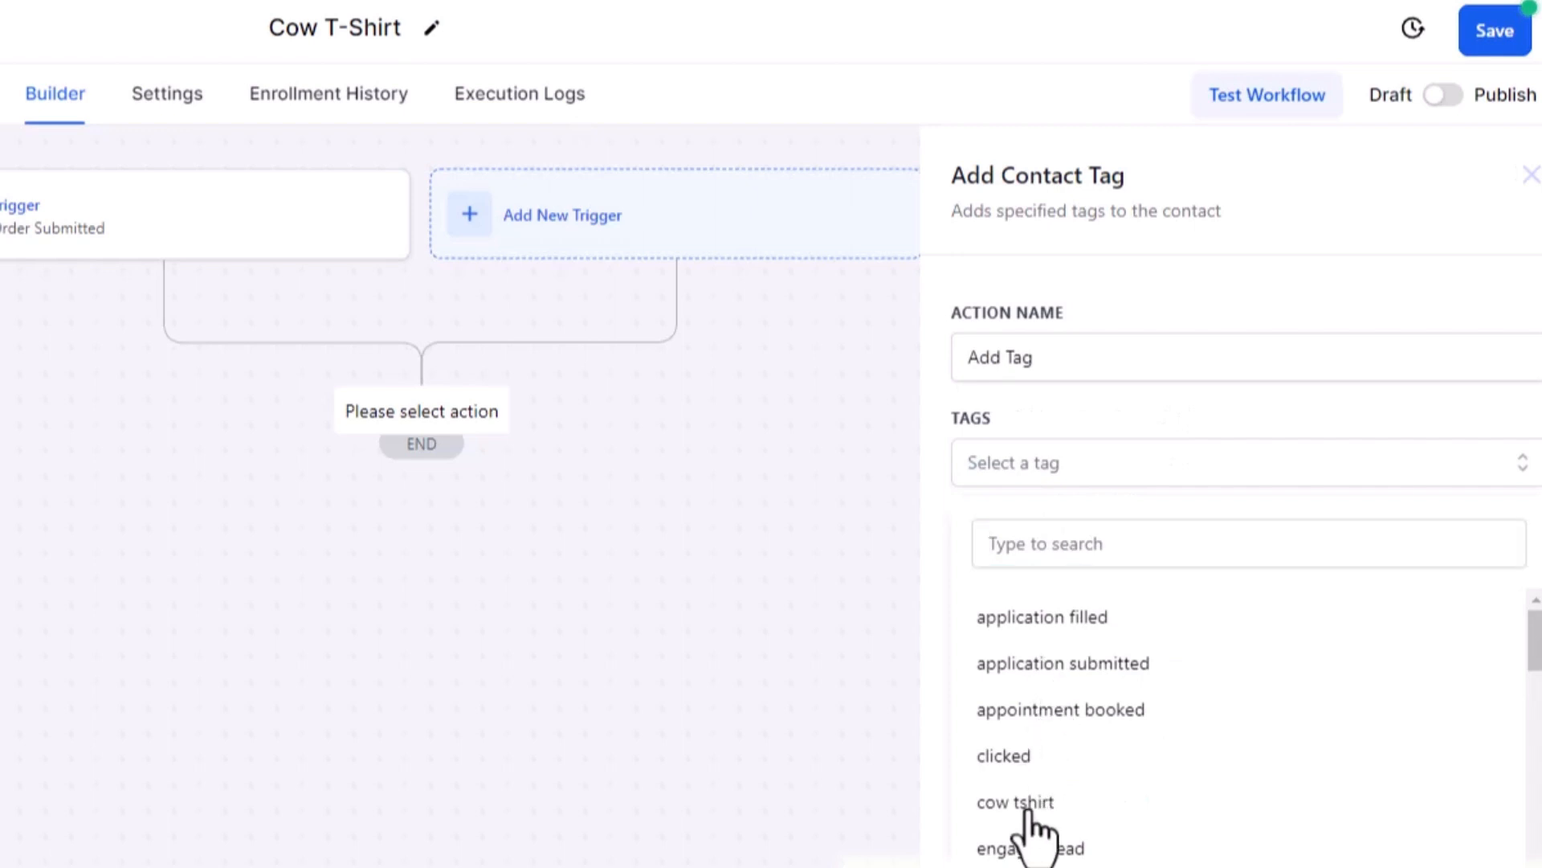
{"action": "left_click", "coordinate": [1015, 802]}
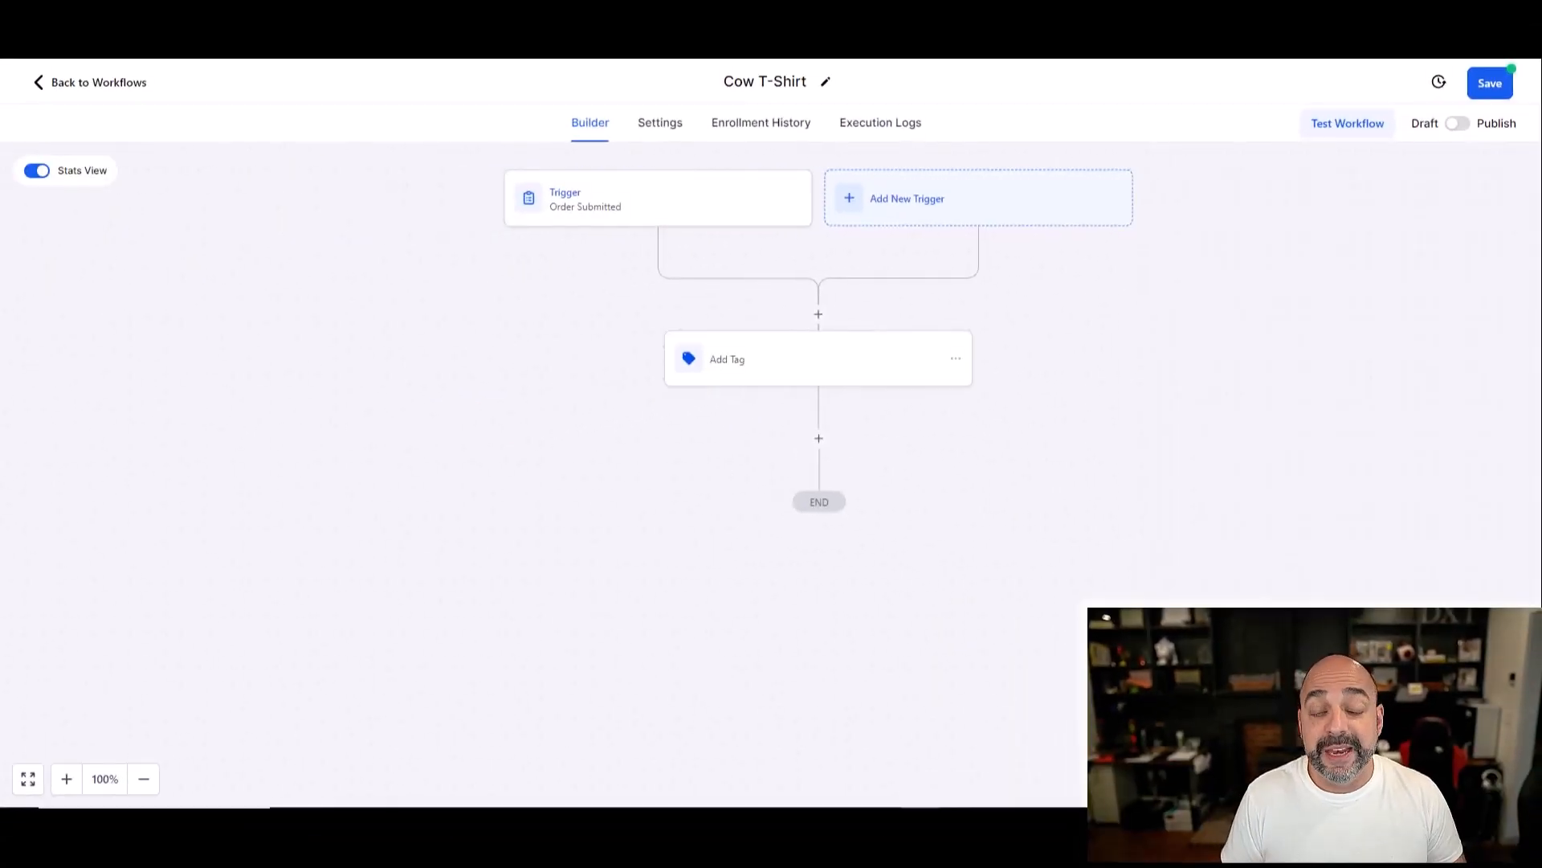